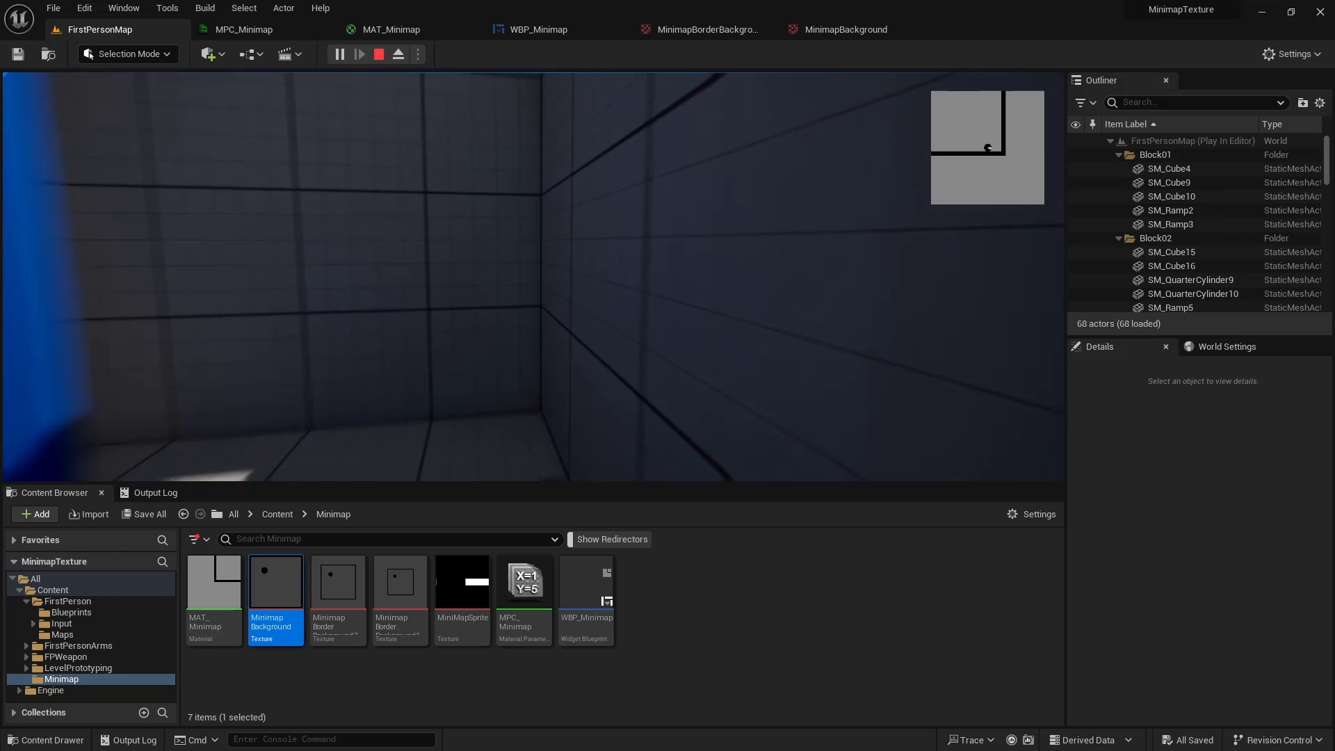
Stop the Play In Editor session
left_click(379, 54)
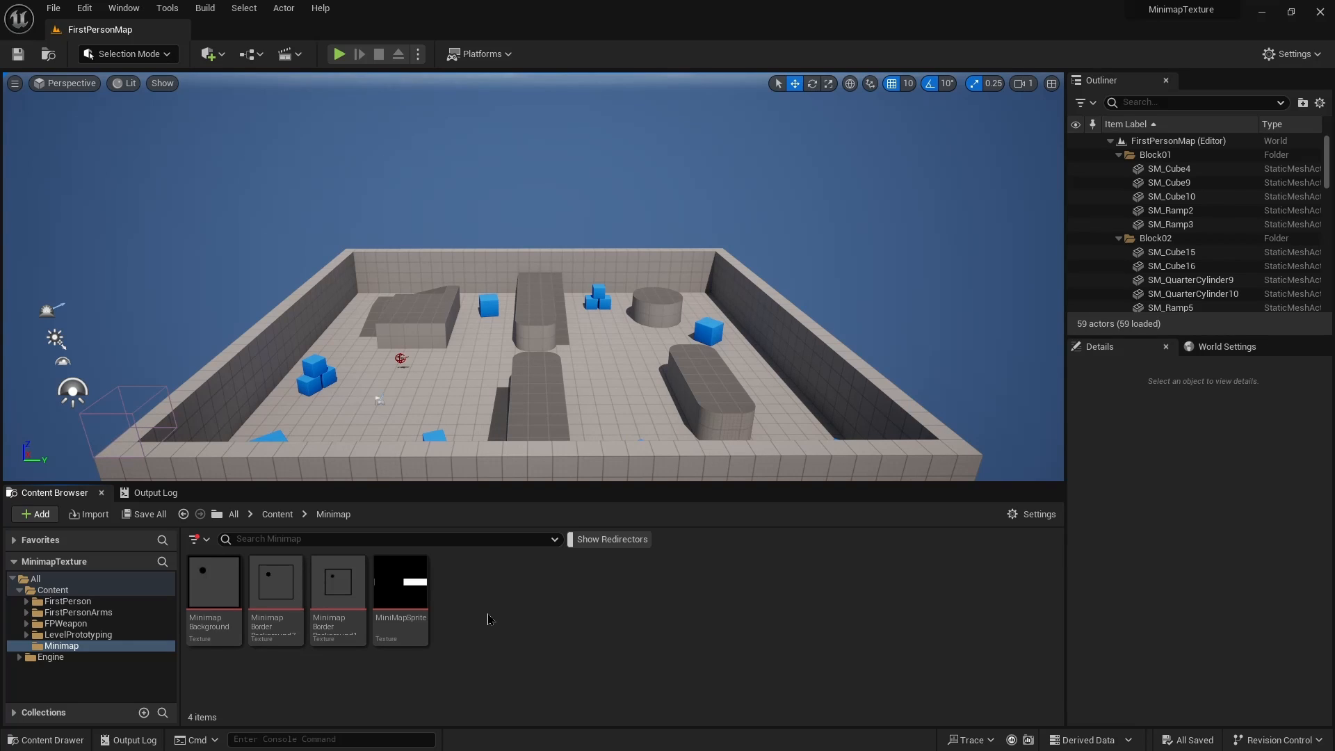
mouse_move(493, 614)
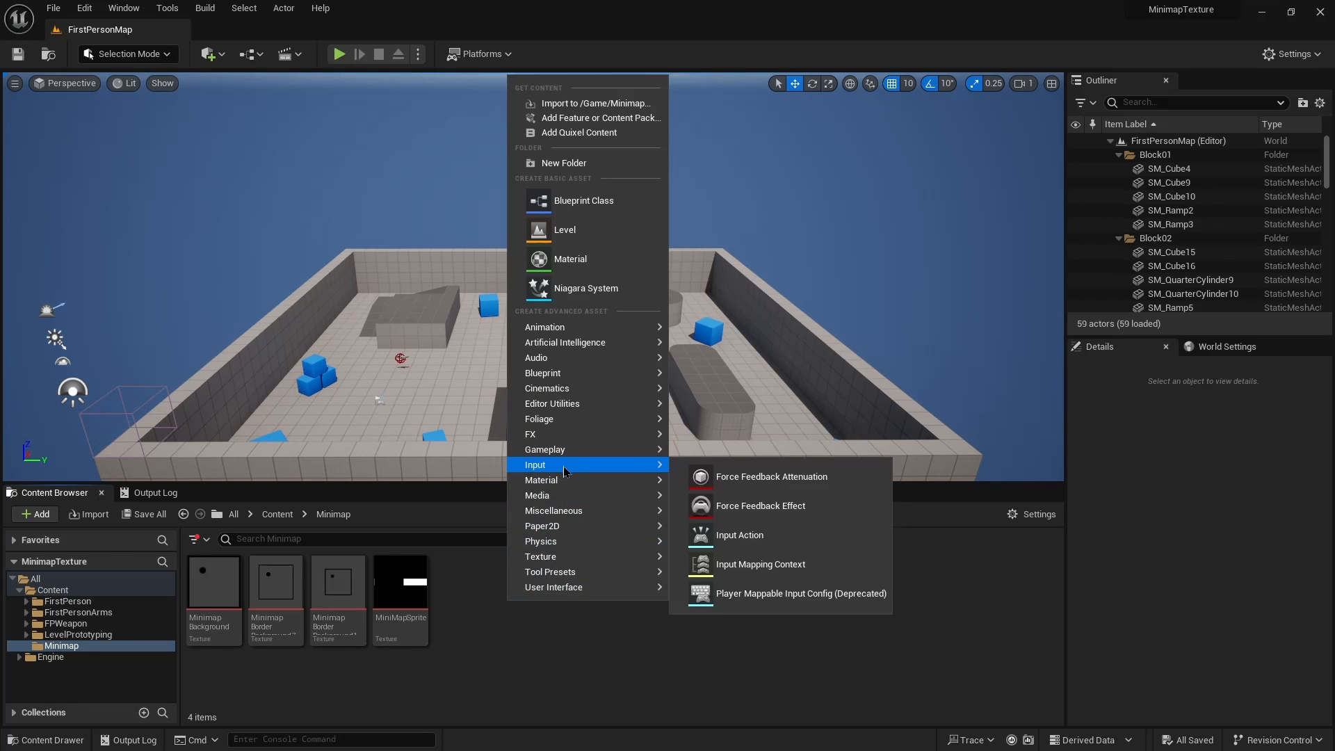
mouse_move(562, 480)
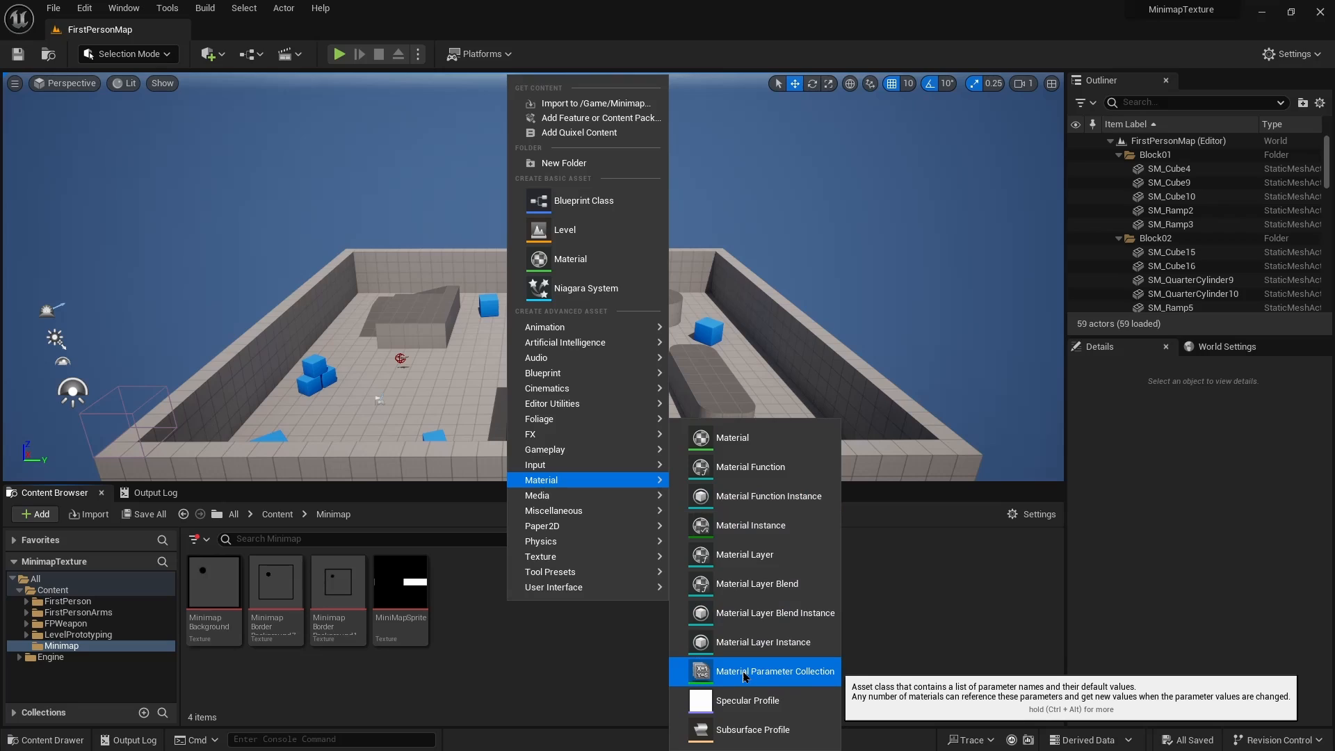
Create a Material Parameter Collection named MPC_Minimap and open it
left_click(775, 671)
type("MP")
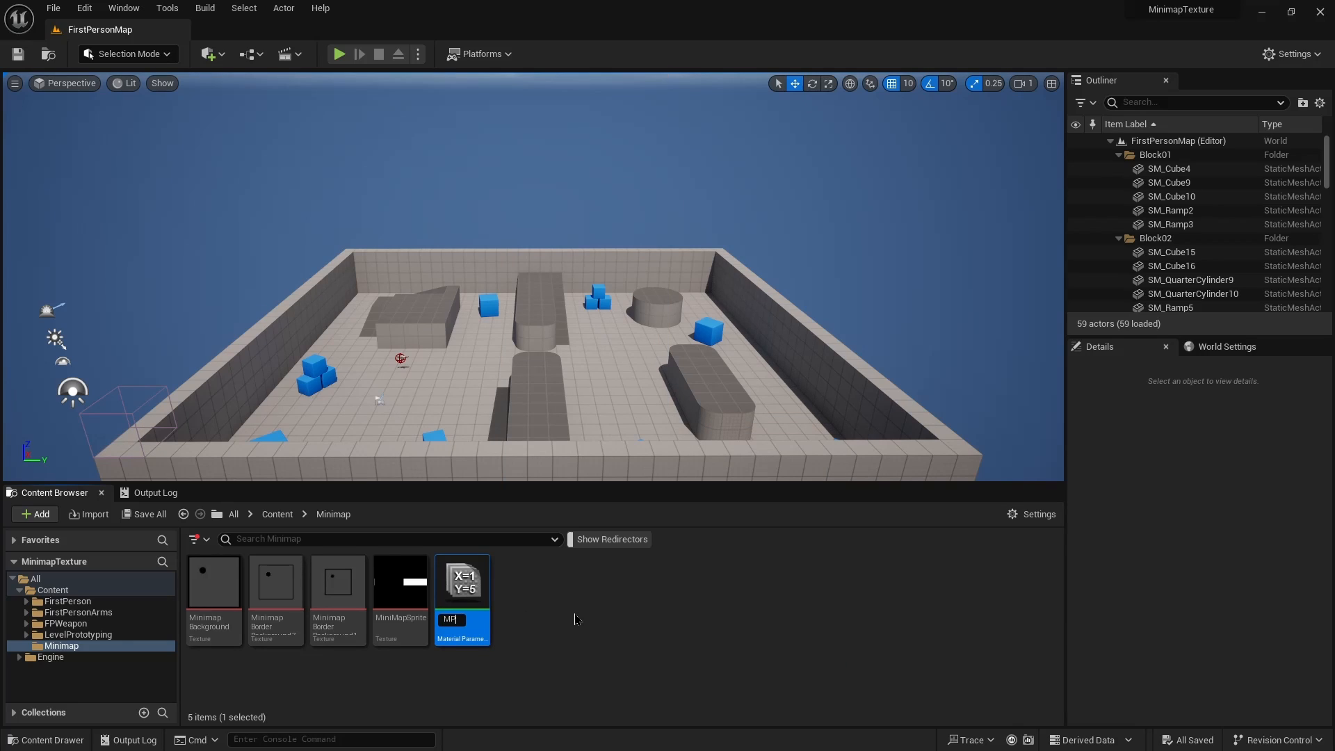
type("_Minimap")
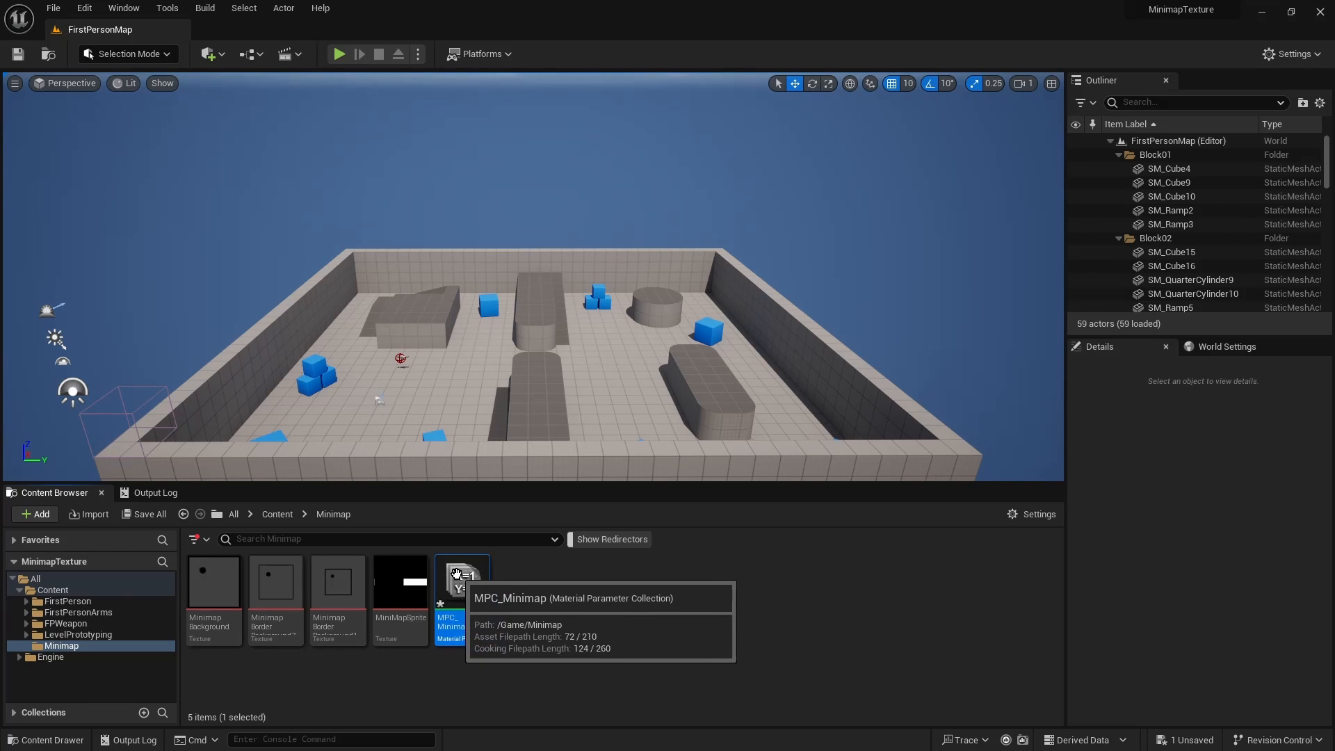
double_click(461, 582)
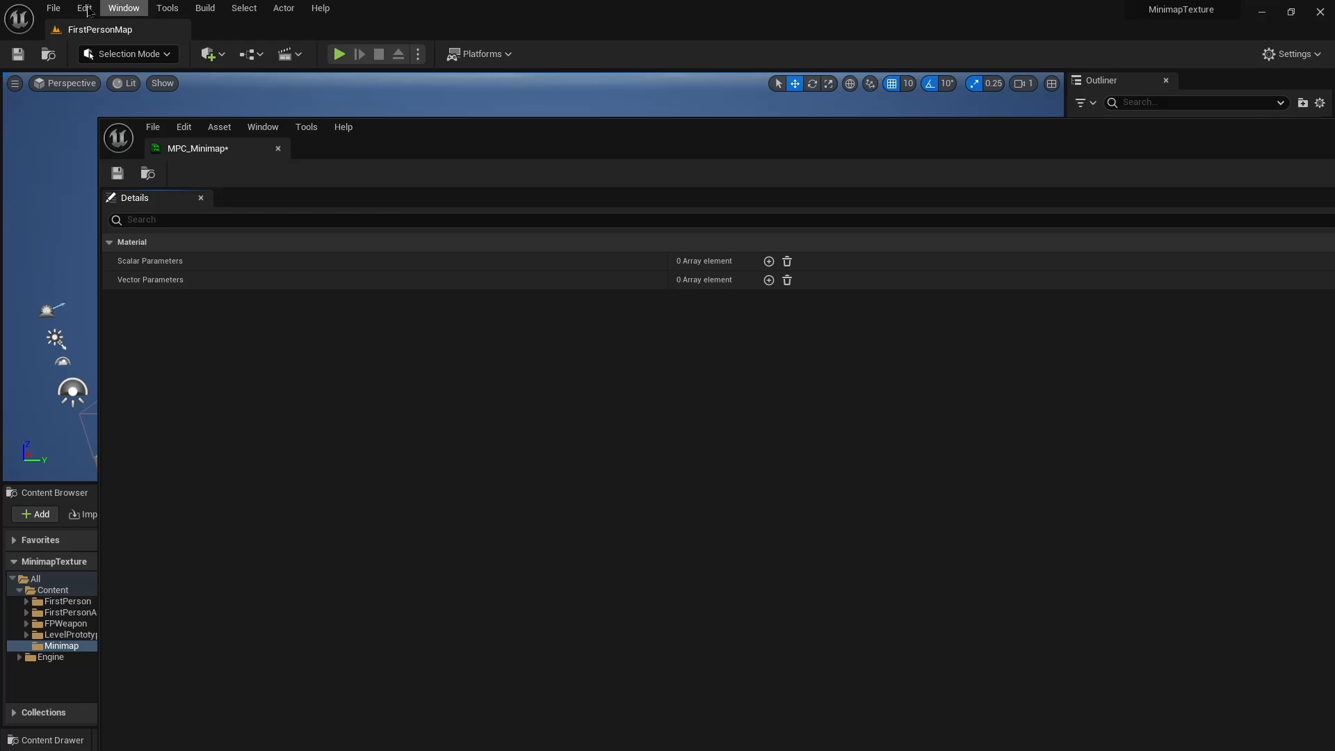
Set Asset Editor Open Location to Main Window in Editor Preferences
left_click(84, 6)
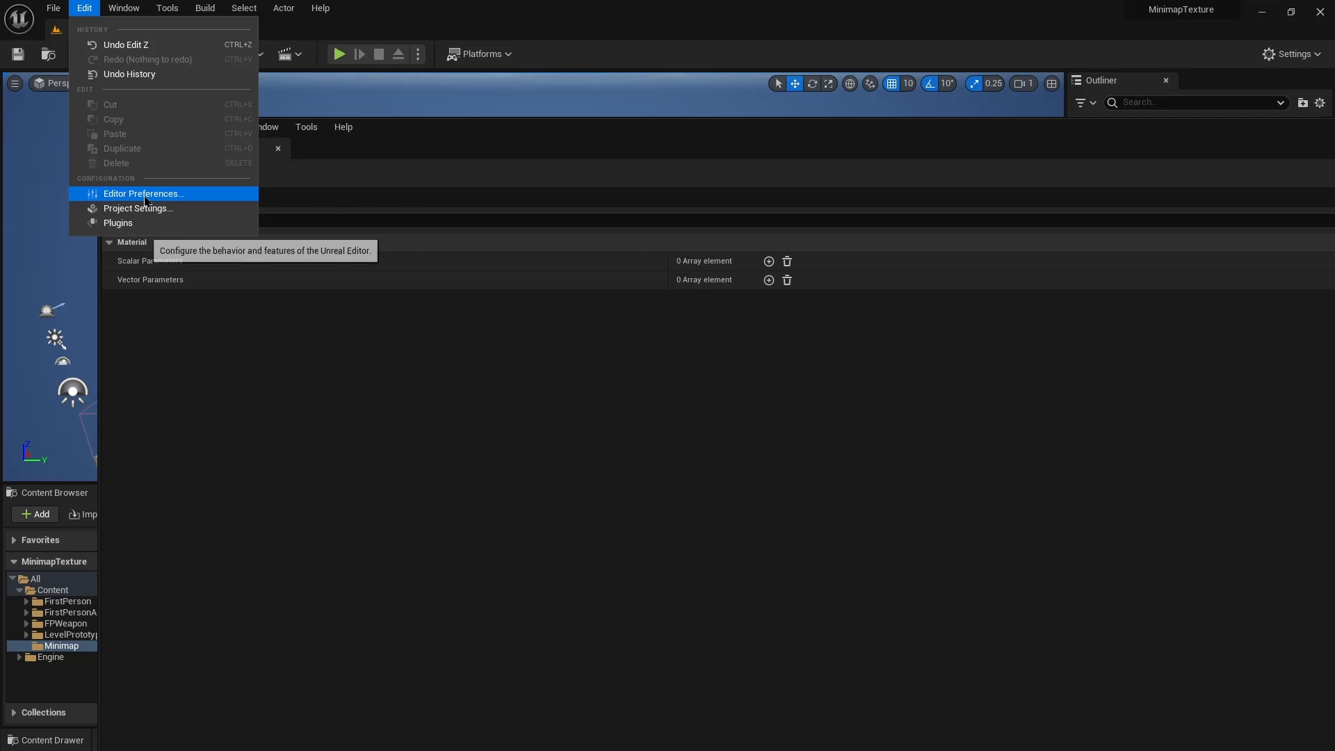
left_click(143, 193)
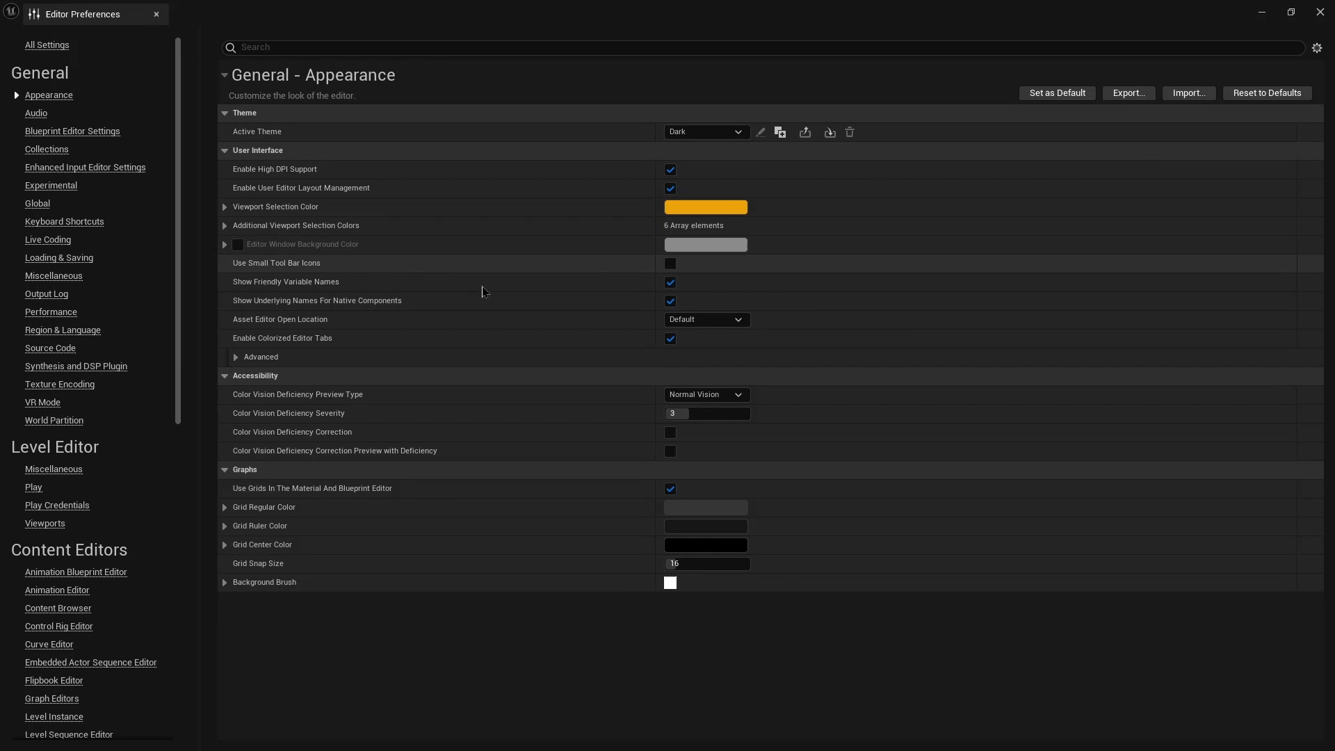
left_click(706, 319)
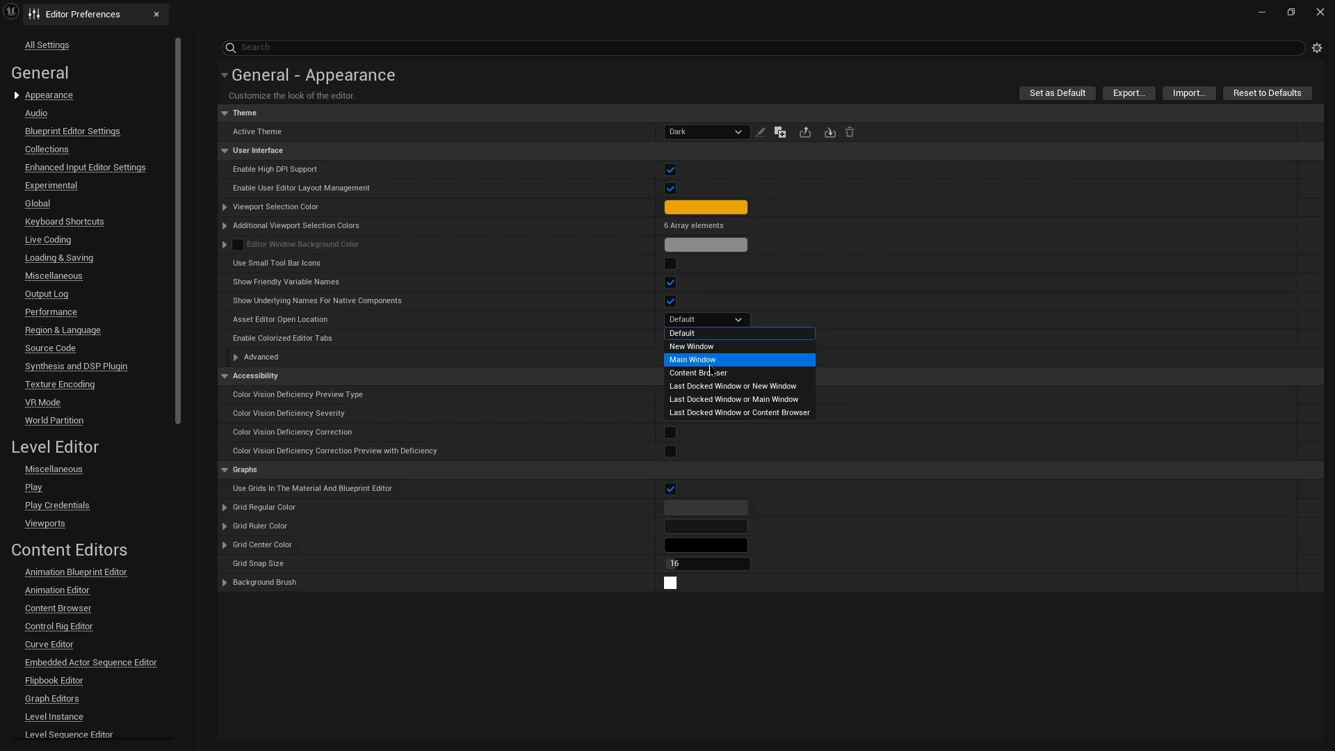
left_click(692, 358)
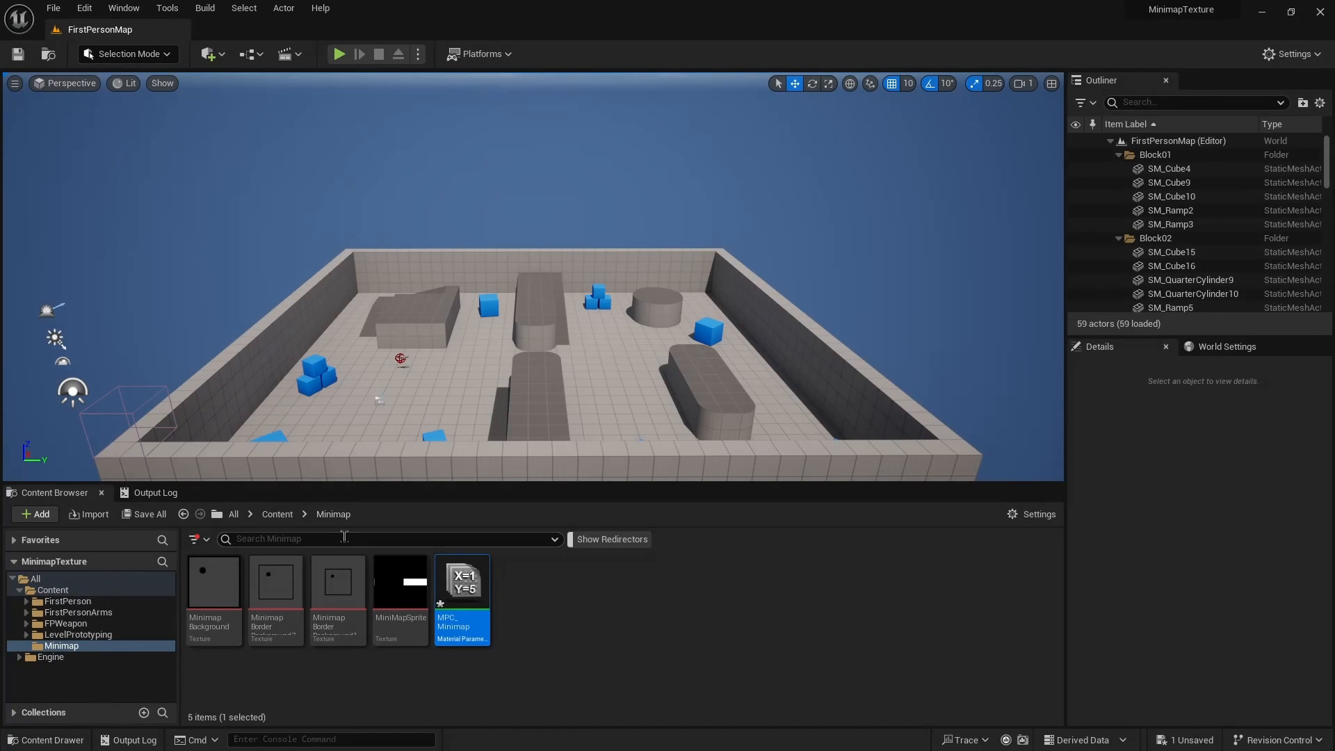
Add six scalar parameters to MPC_Minimap and expand their settings
double_click(462, 581)
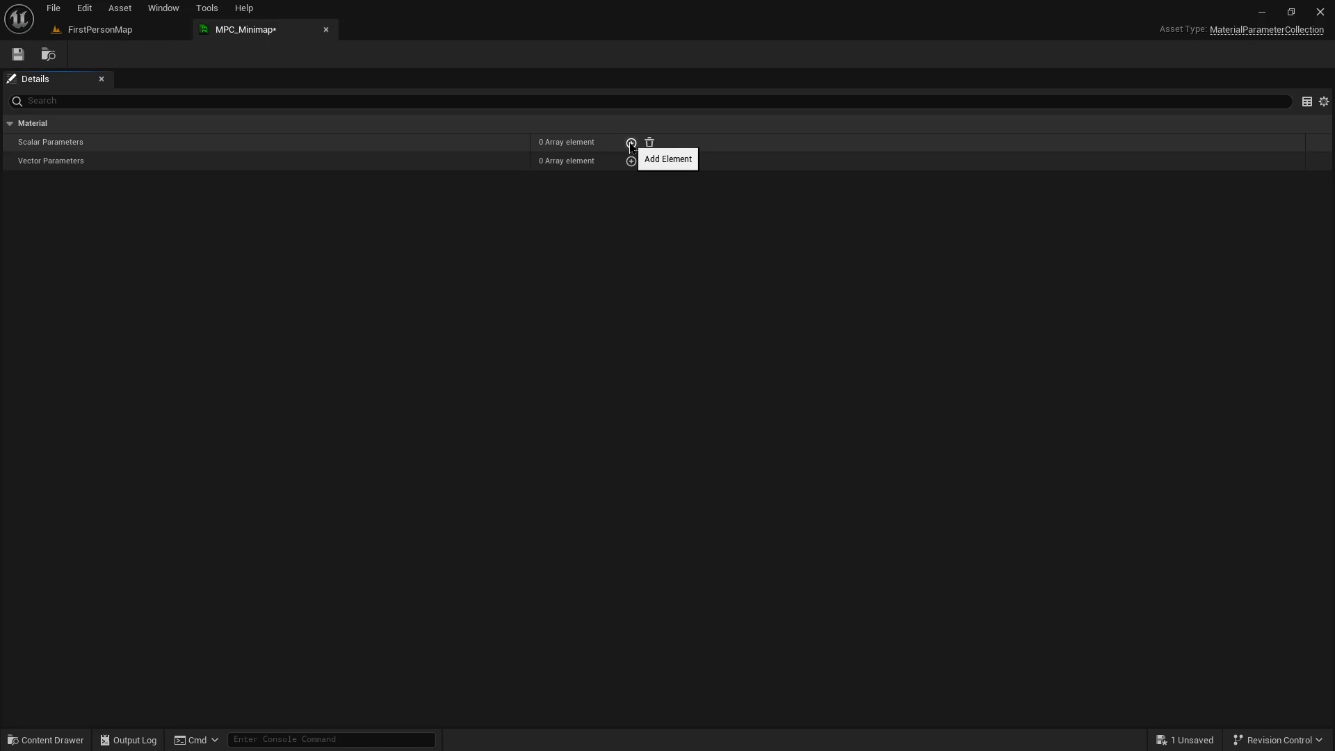
left_click(631, 142)
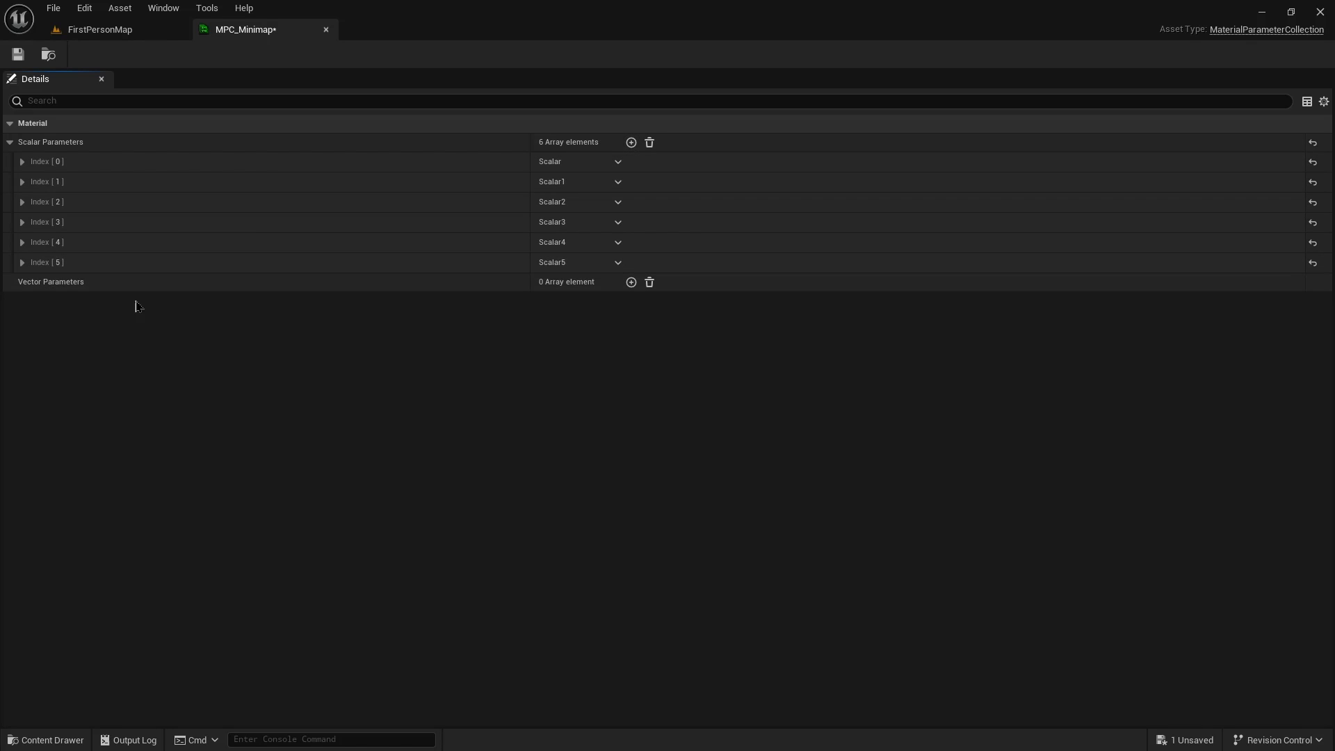
left_click(22, 242)
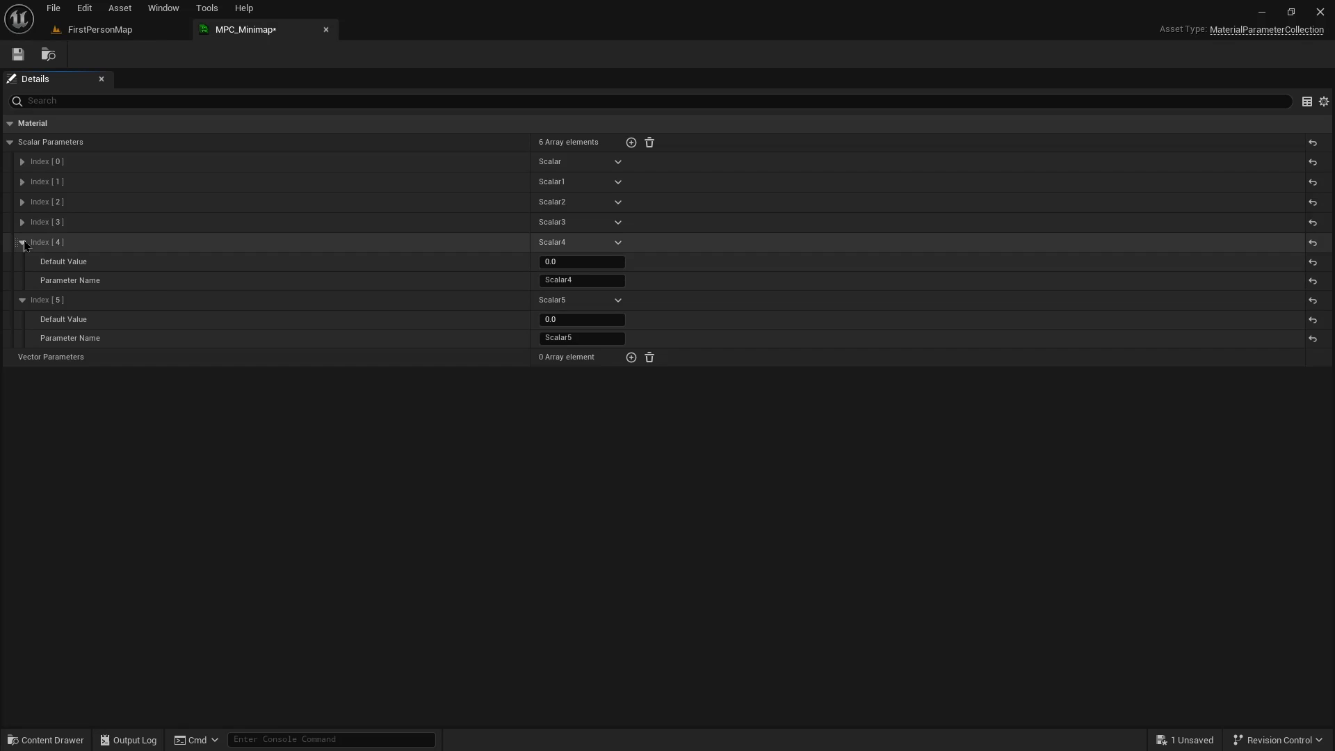
left_click(23, 202)
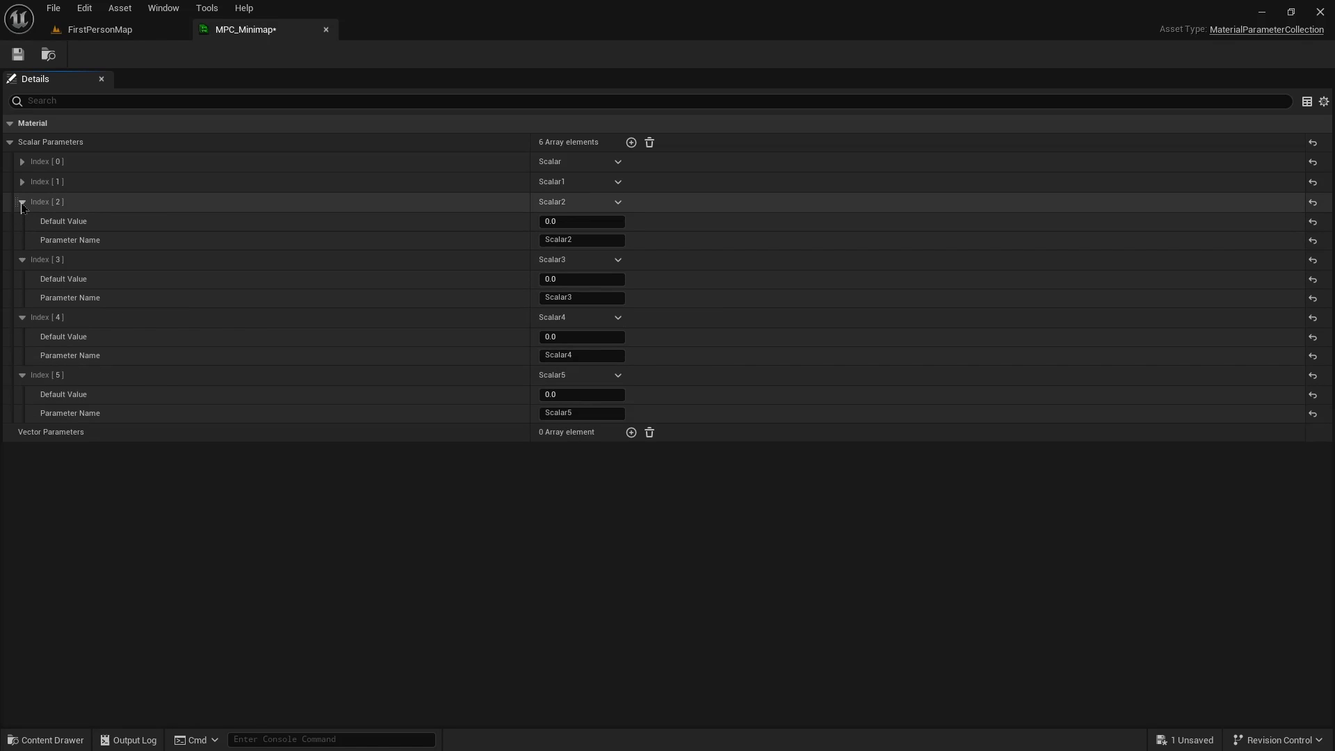
left_click(21, 161)
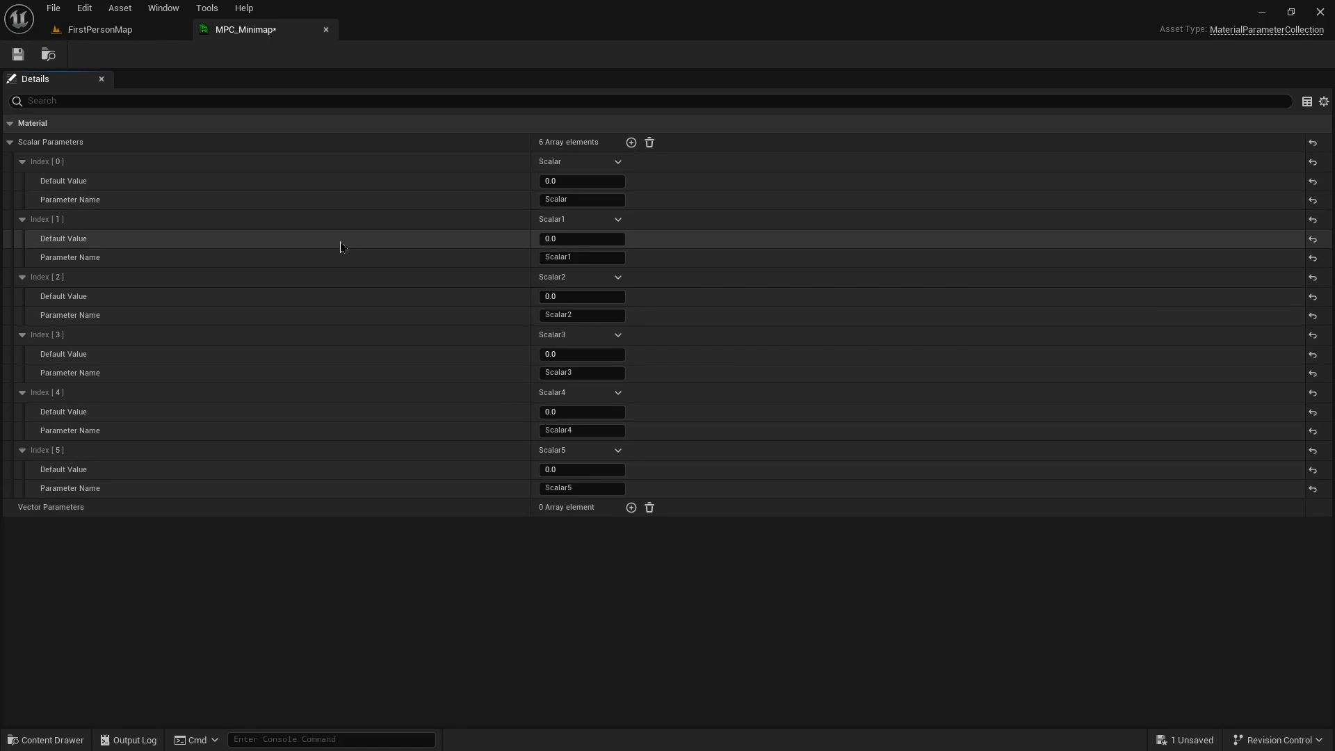
Name the first three parameters Zoom (default 0.5), DimX and DimY
double_click(581, 199)
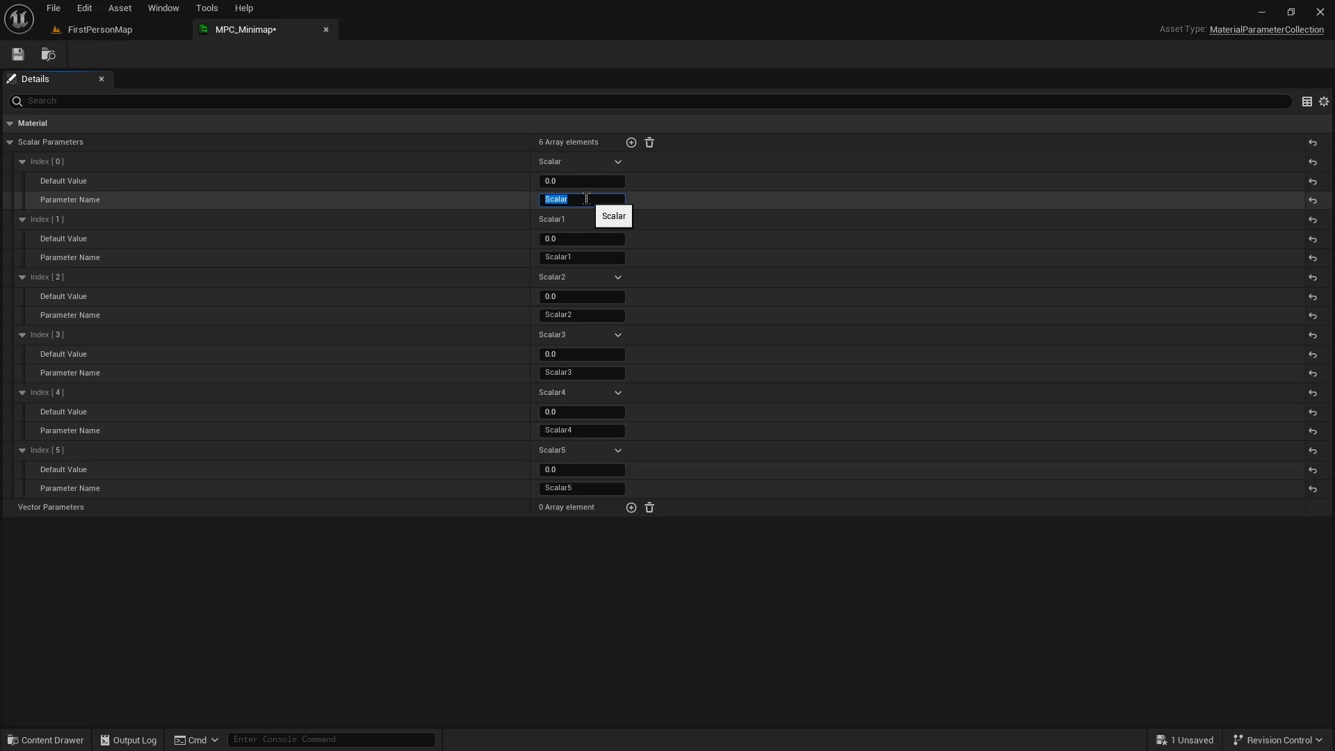
type("Zoom")
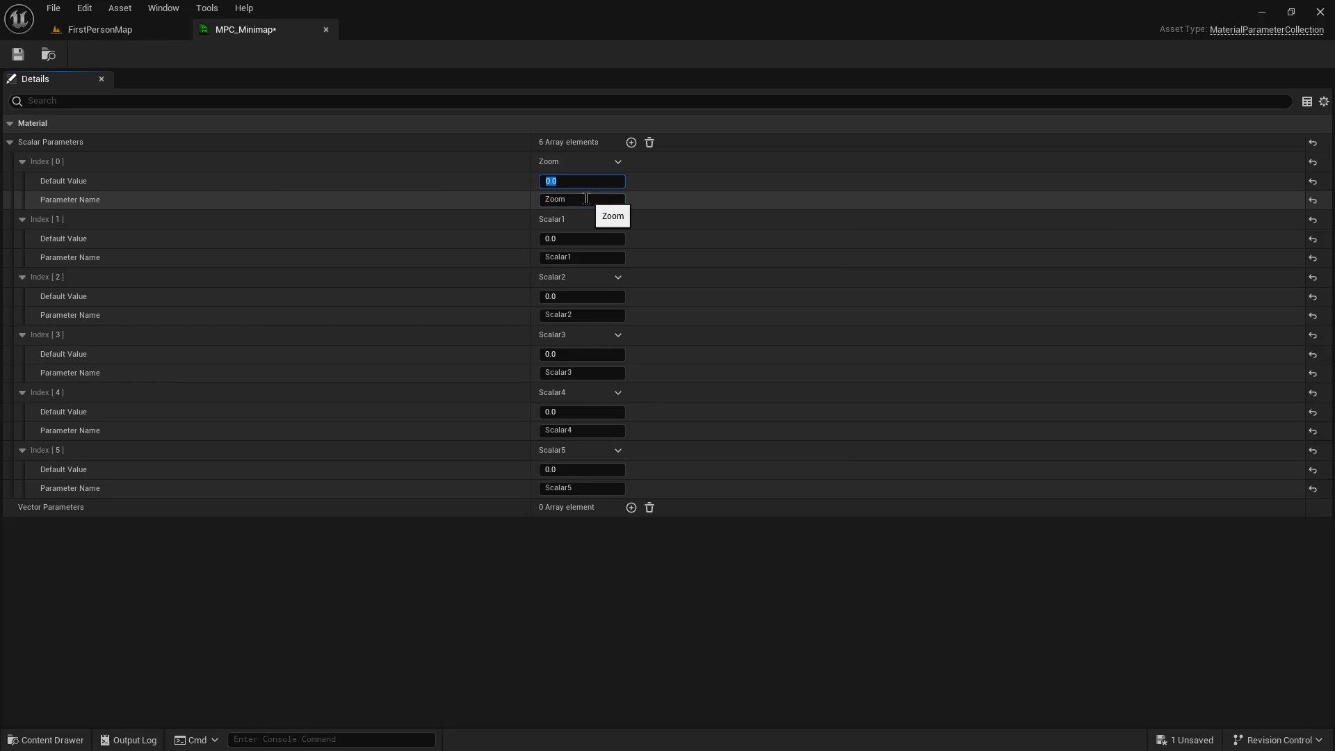
type("0.5")
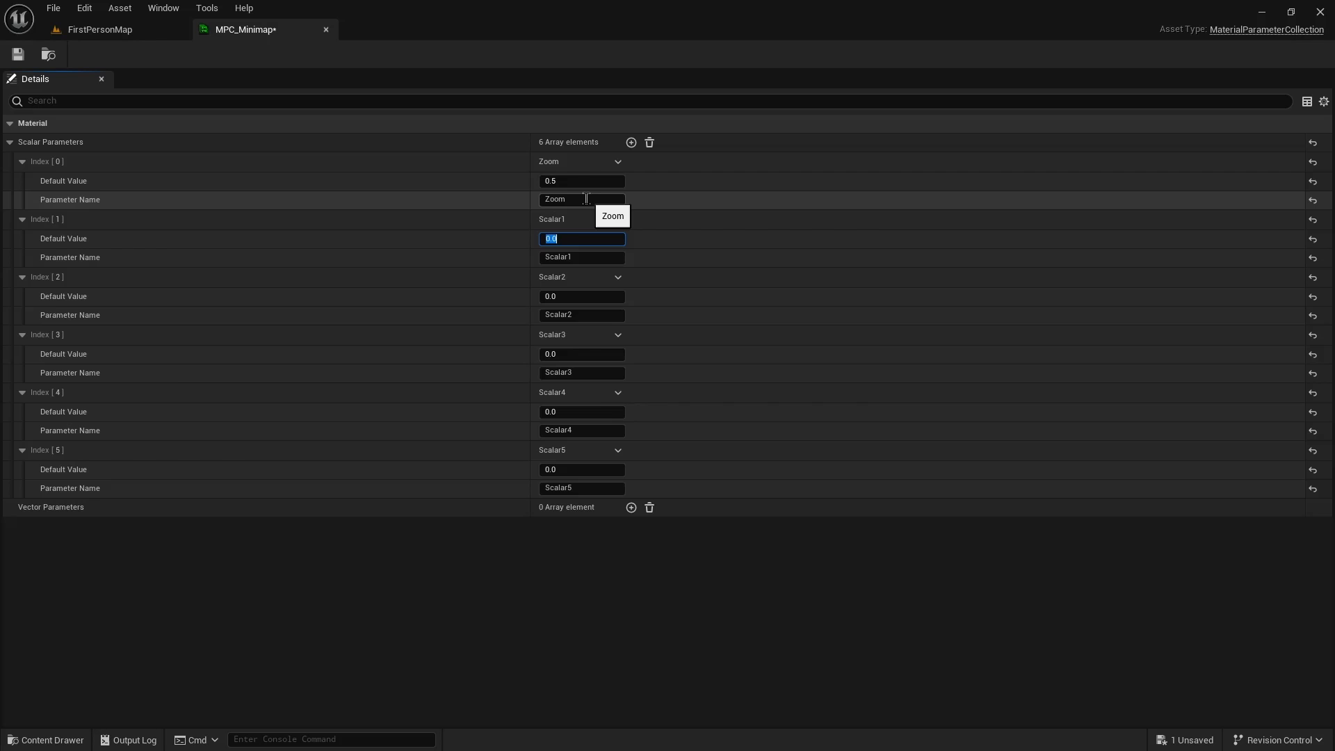
type("DimX")
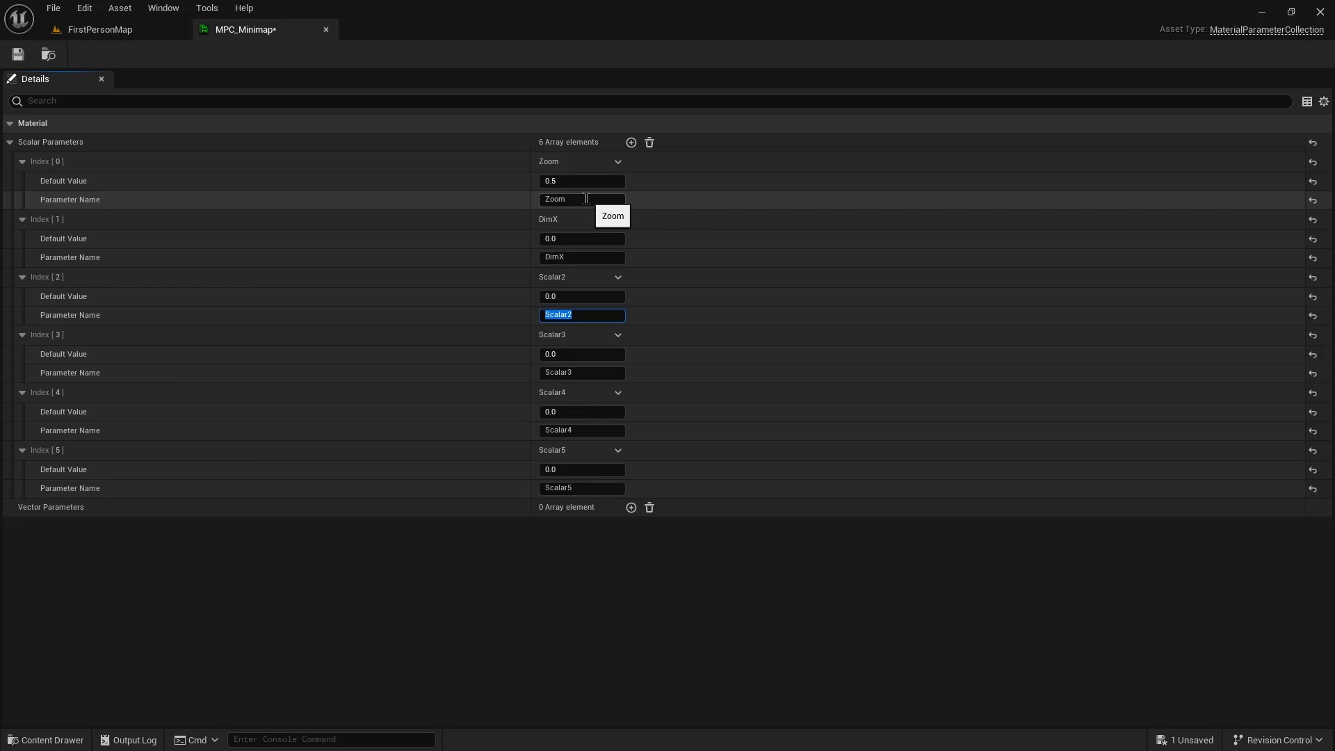
type("DimY")
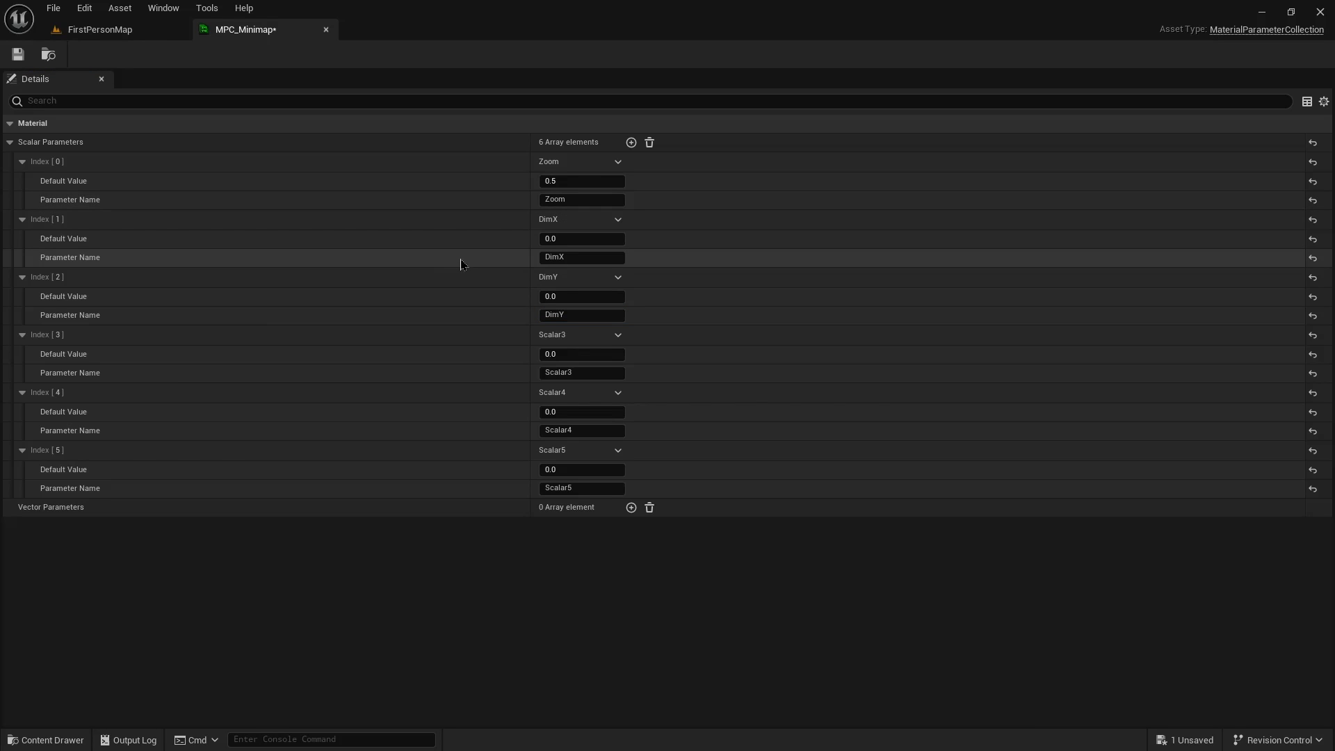
Switch back to the FirstPersonMap level tab
left_click(100, 29)
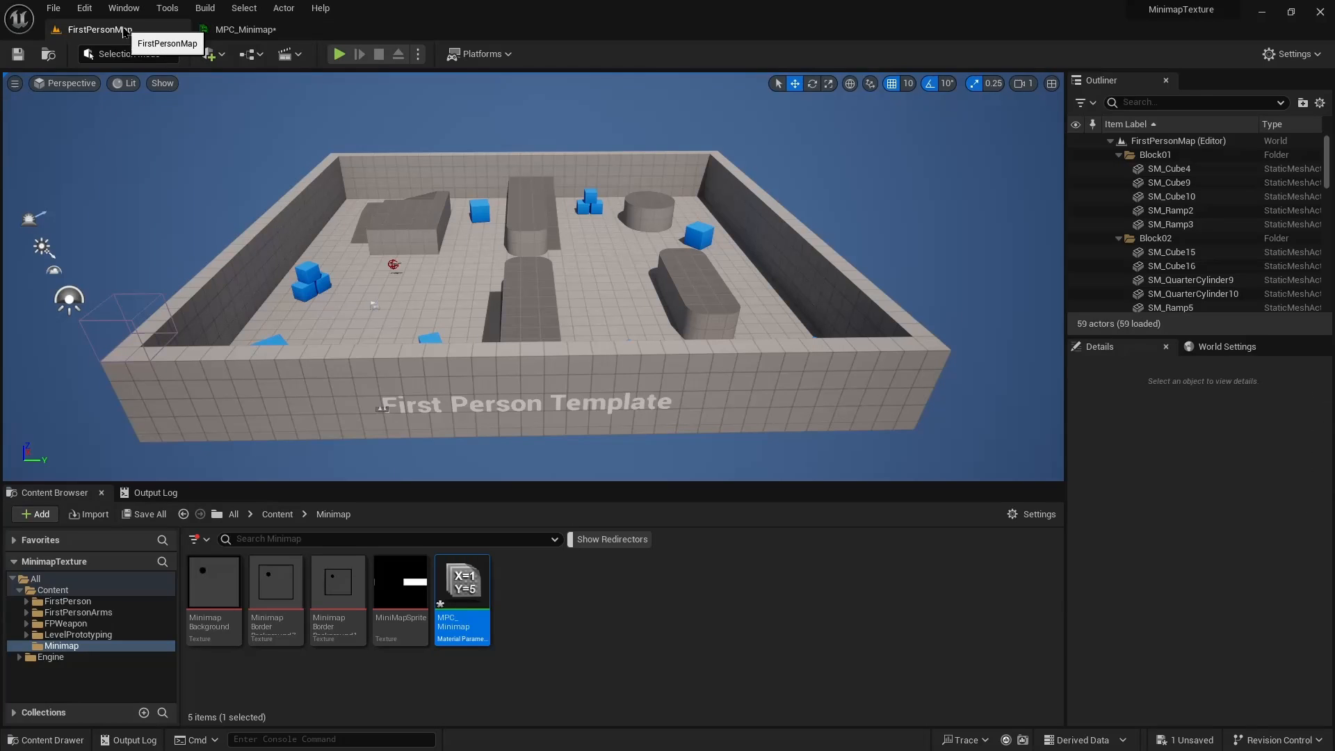
mouse_move(142, 414)
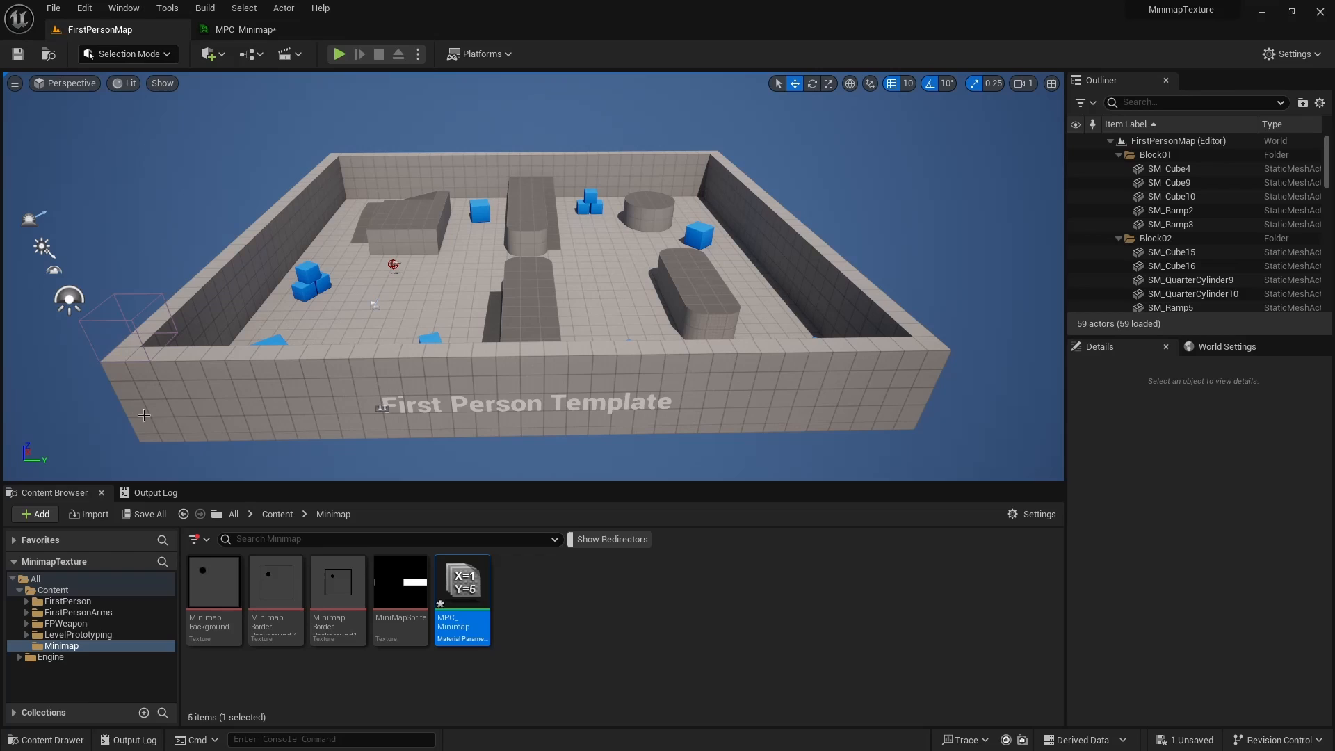
mouse_move(939, 386)
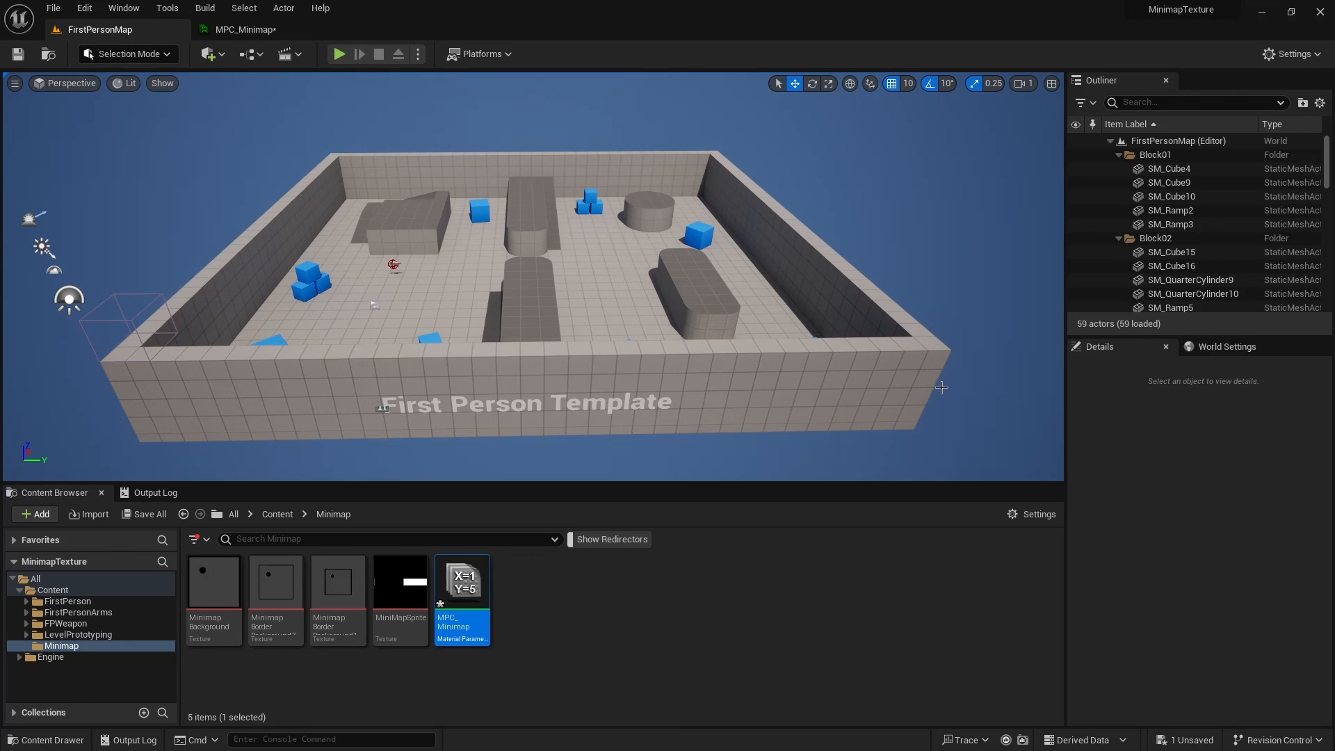
mouse_move(312, 142)
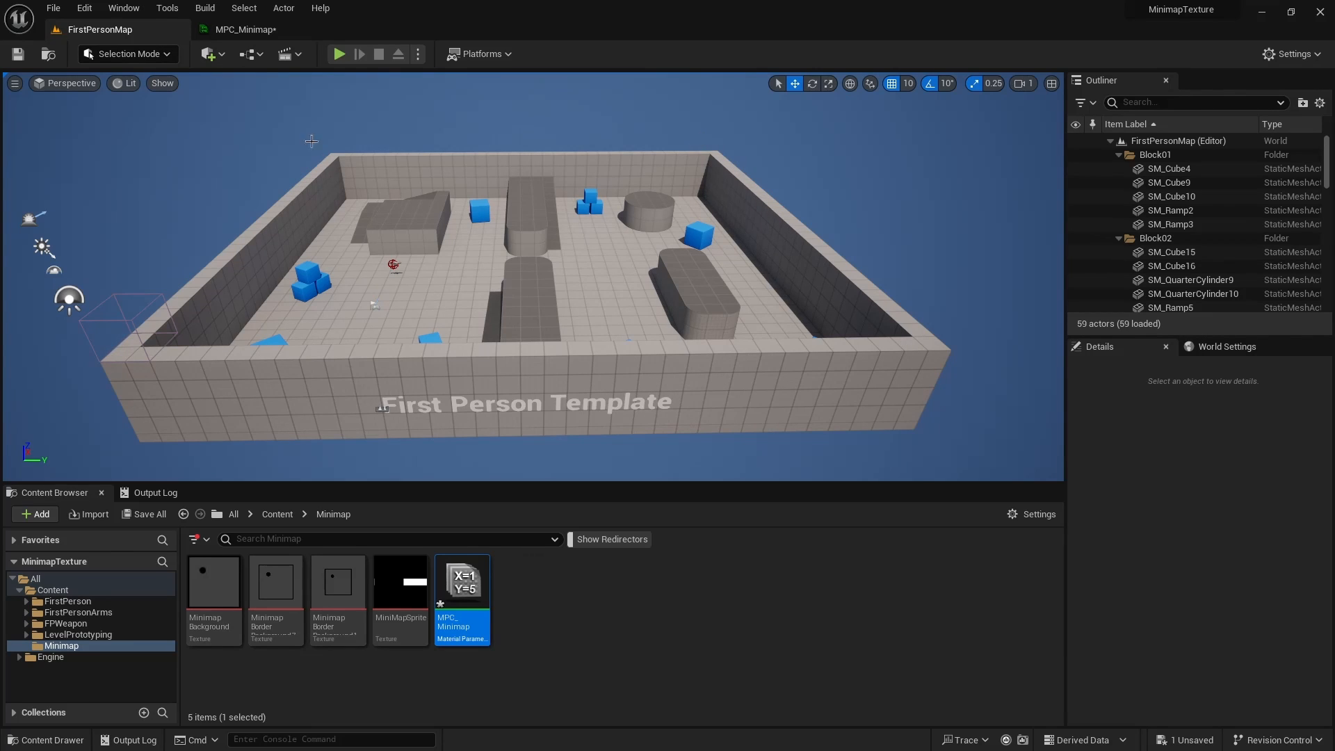
Set DimX 3000, DimY 3500 and name the rest PlayerX, PlayerY and TraverseMulti 1.0
double_click(461, 581)
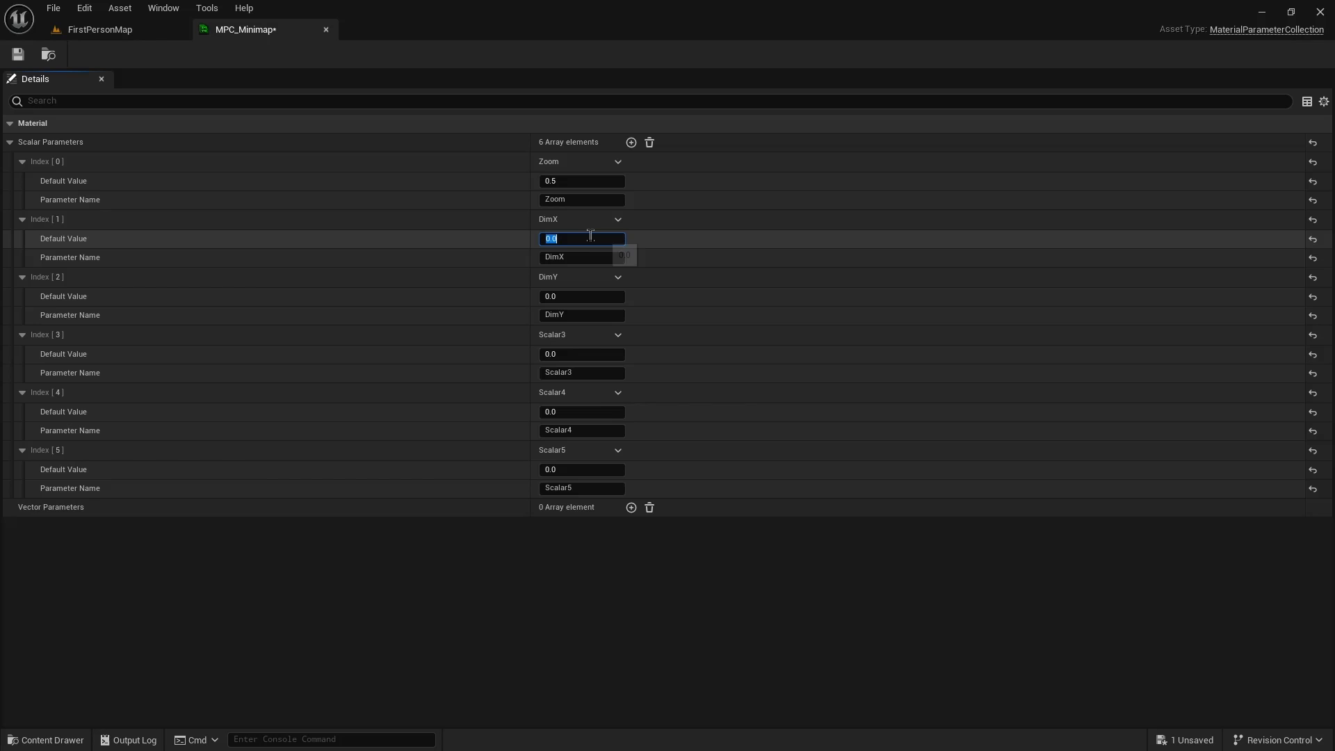
type("300")
left_click(581, 296)
type("3500")
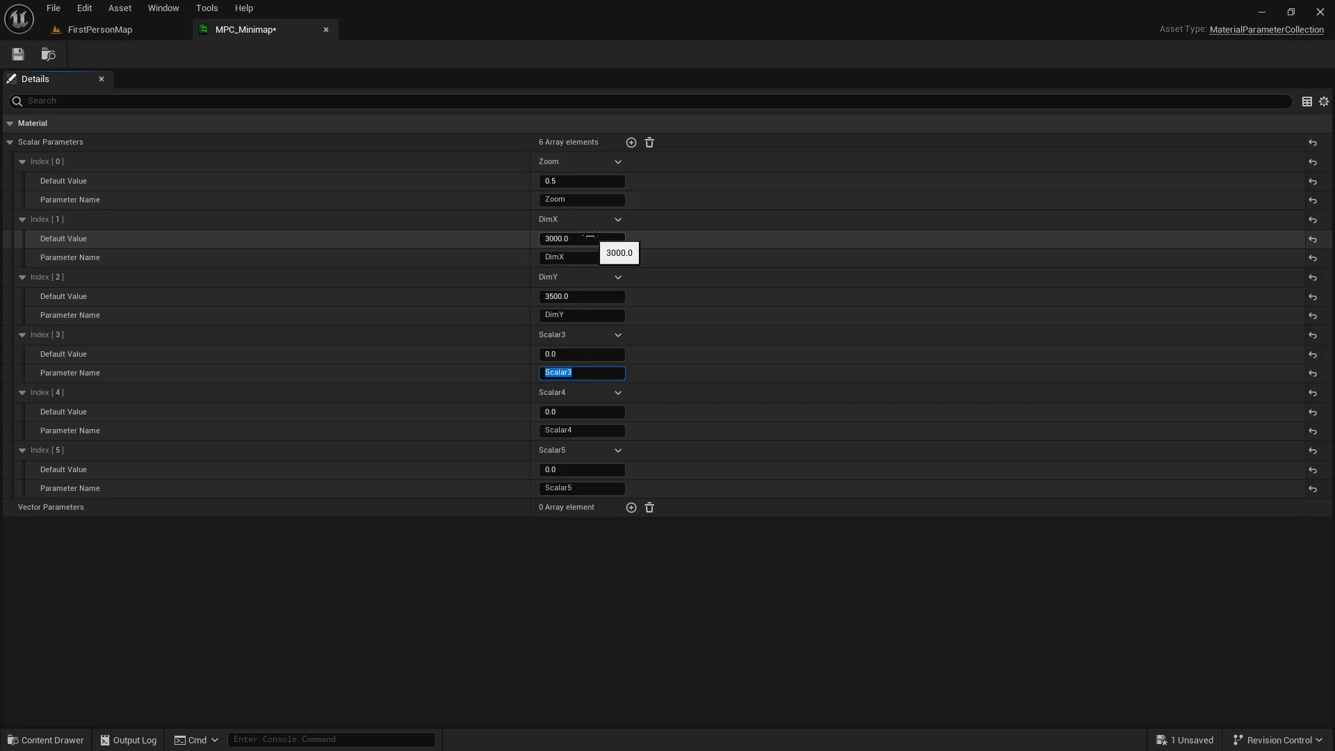
type("PlayerX")
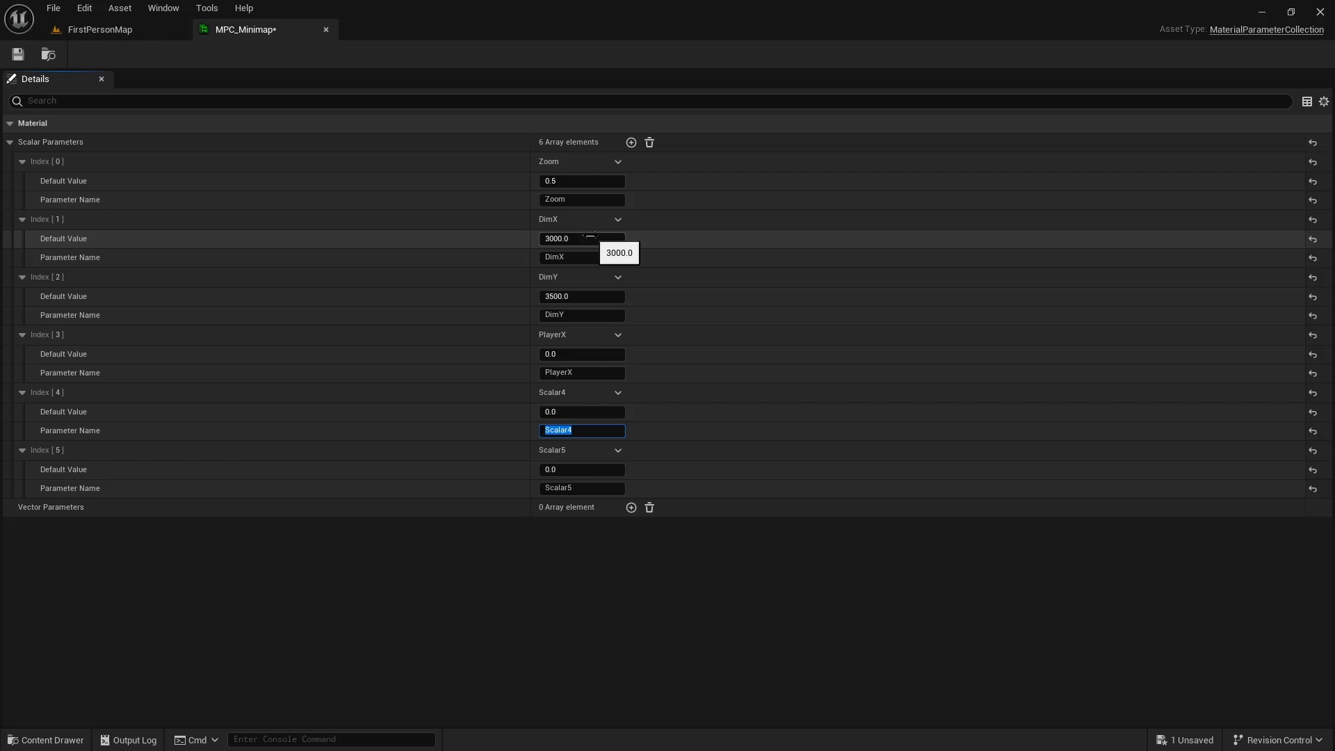
type("PlayerY")
left_click(581, 488)
type("T")
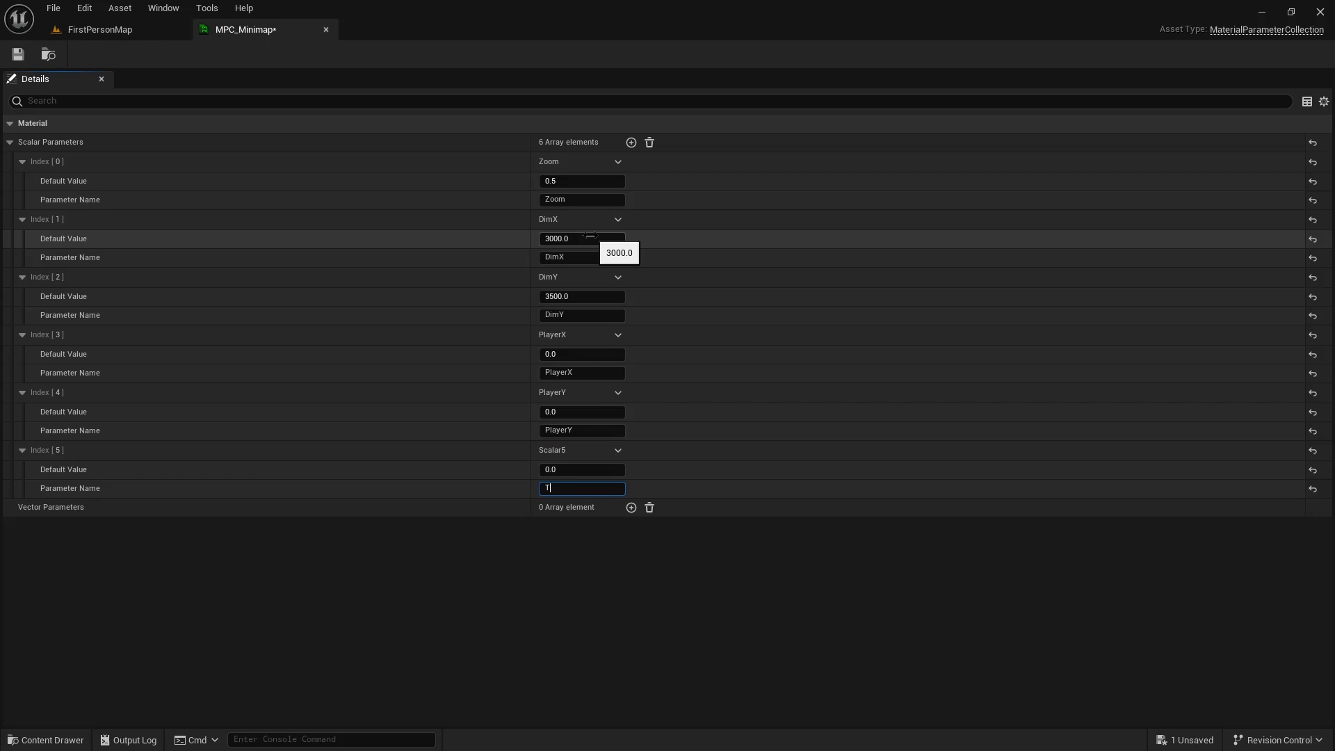
type("raverseM")
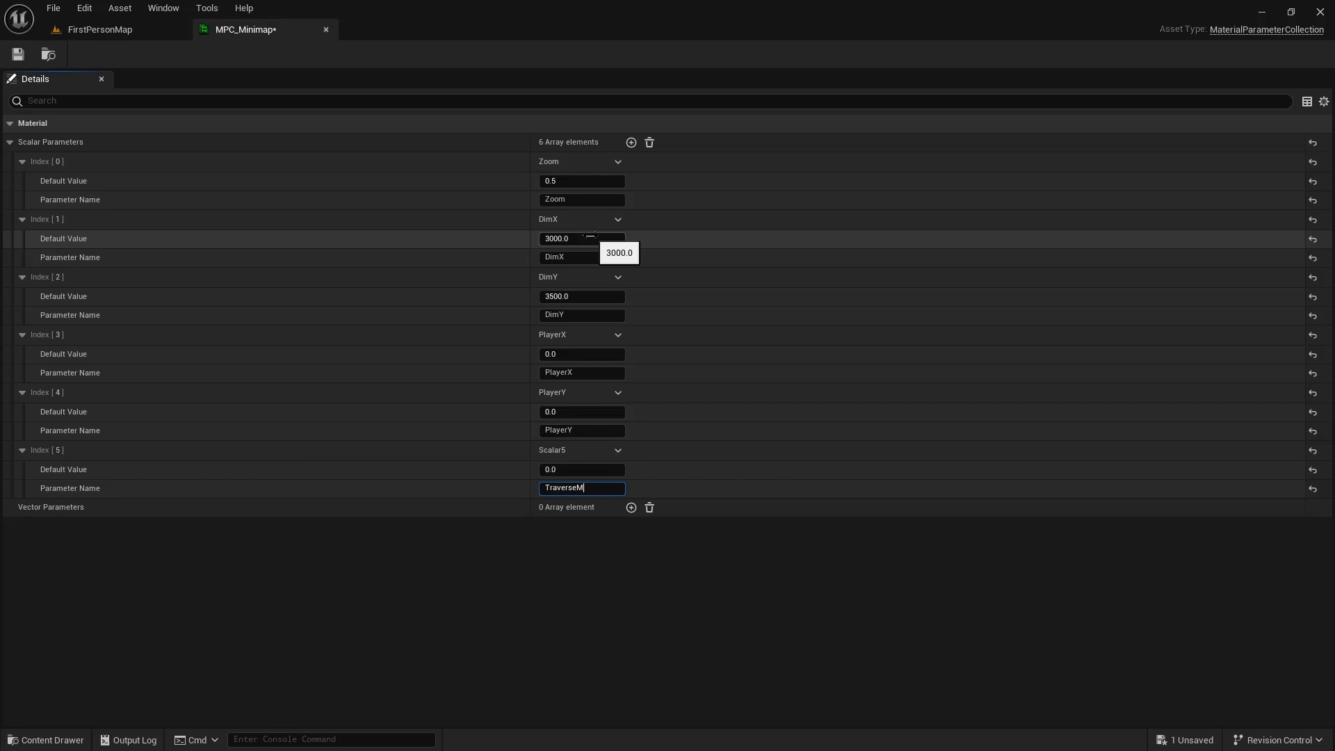
type("ulti")
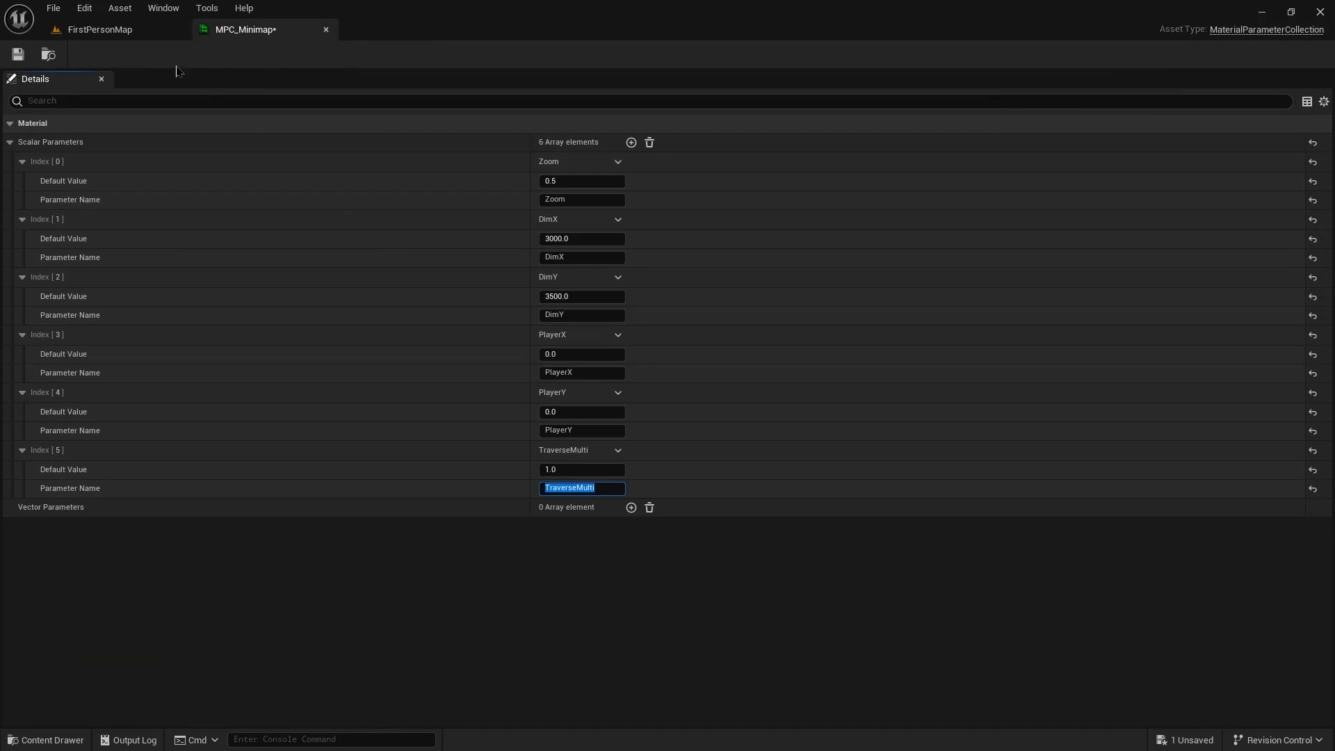
left_click(100, 29)
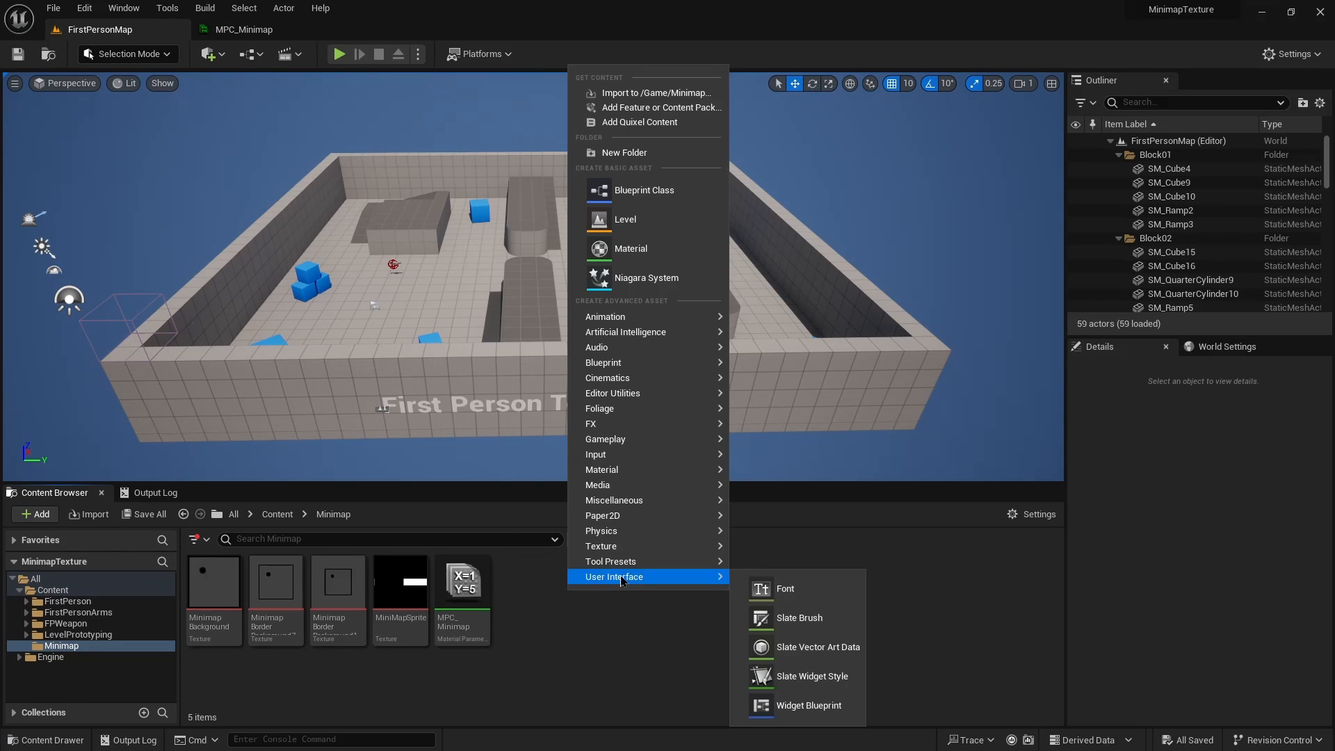
mouse_move(601, 470)
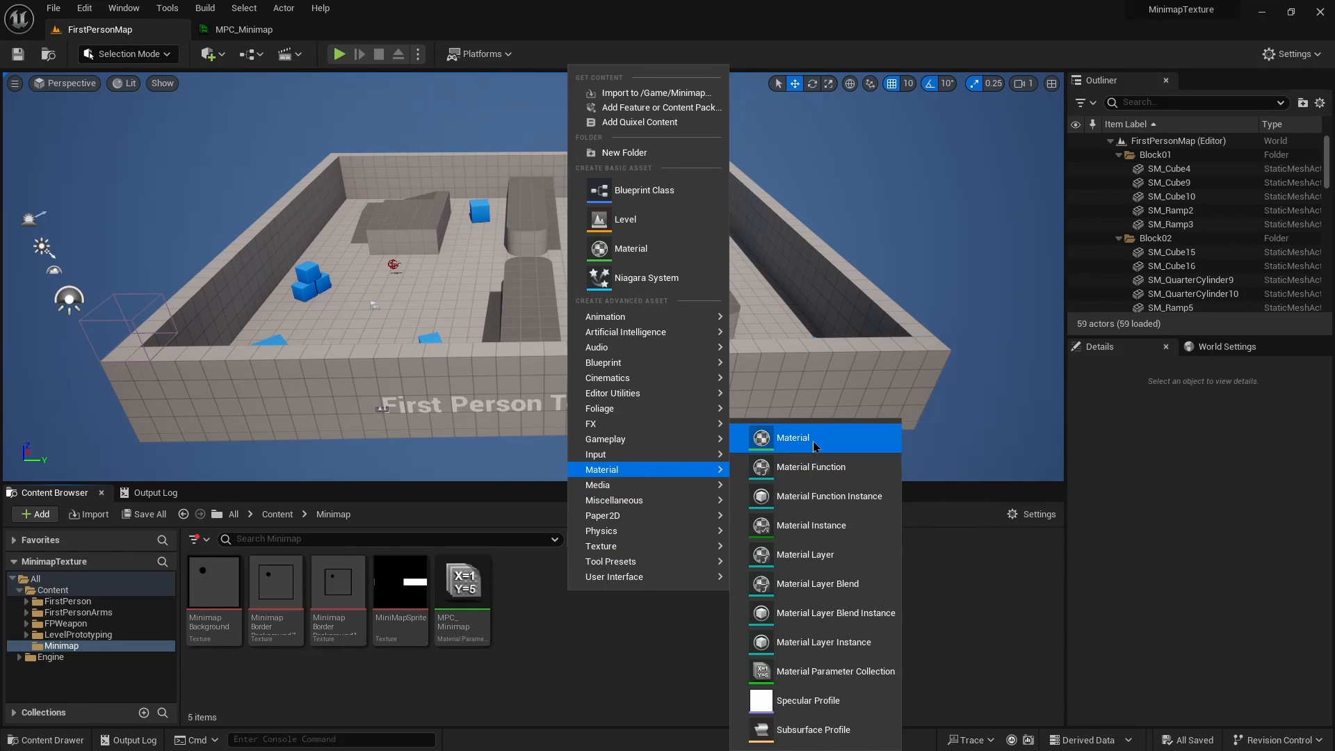
Create material MAT_Minimap and set its Material Domain to User Interface
left_click(791, 436)
type("MAT_Minimap")
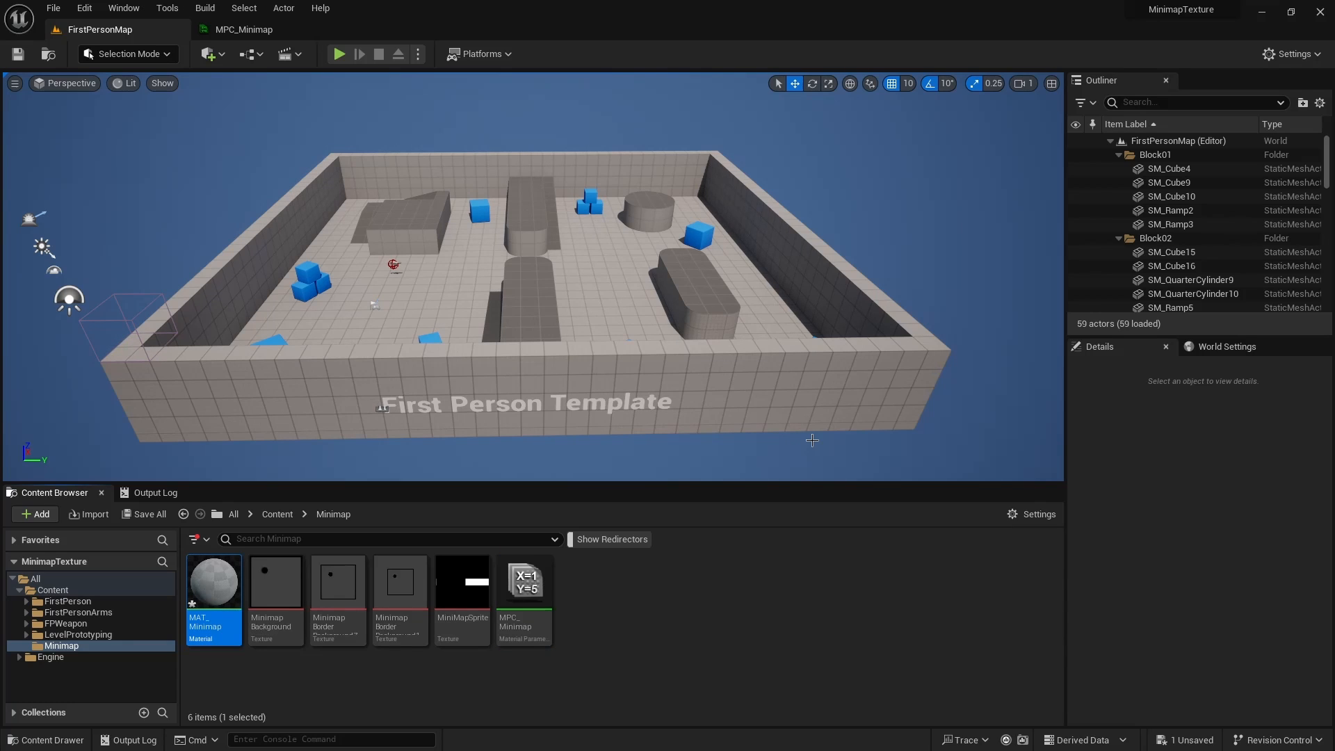
double_click(215, 581)
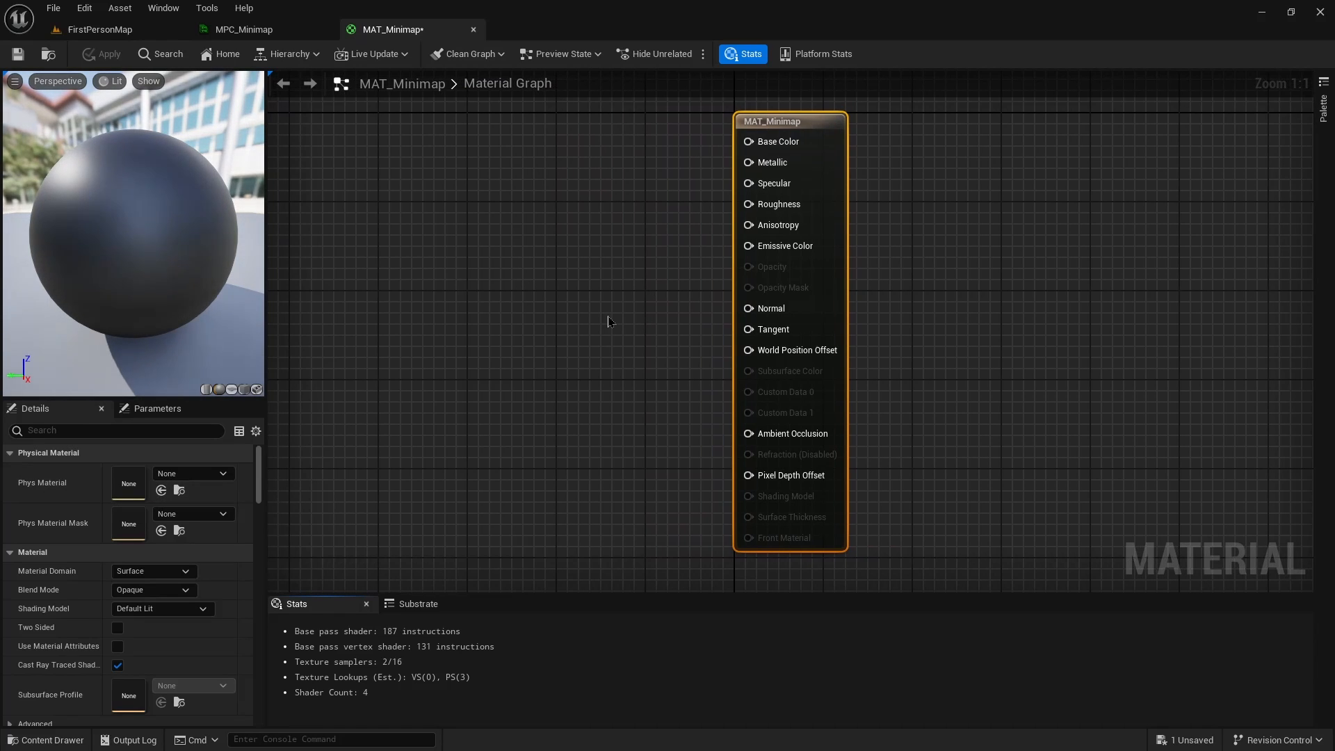
left_click(153, 570)
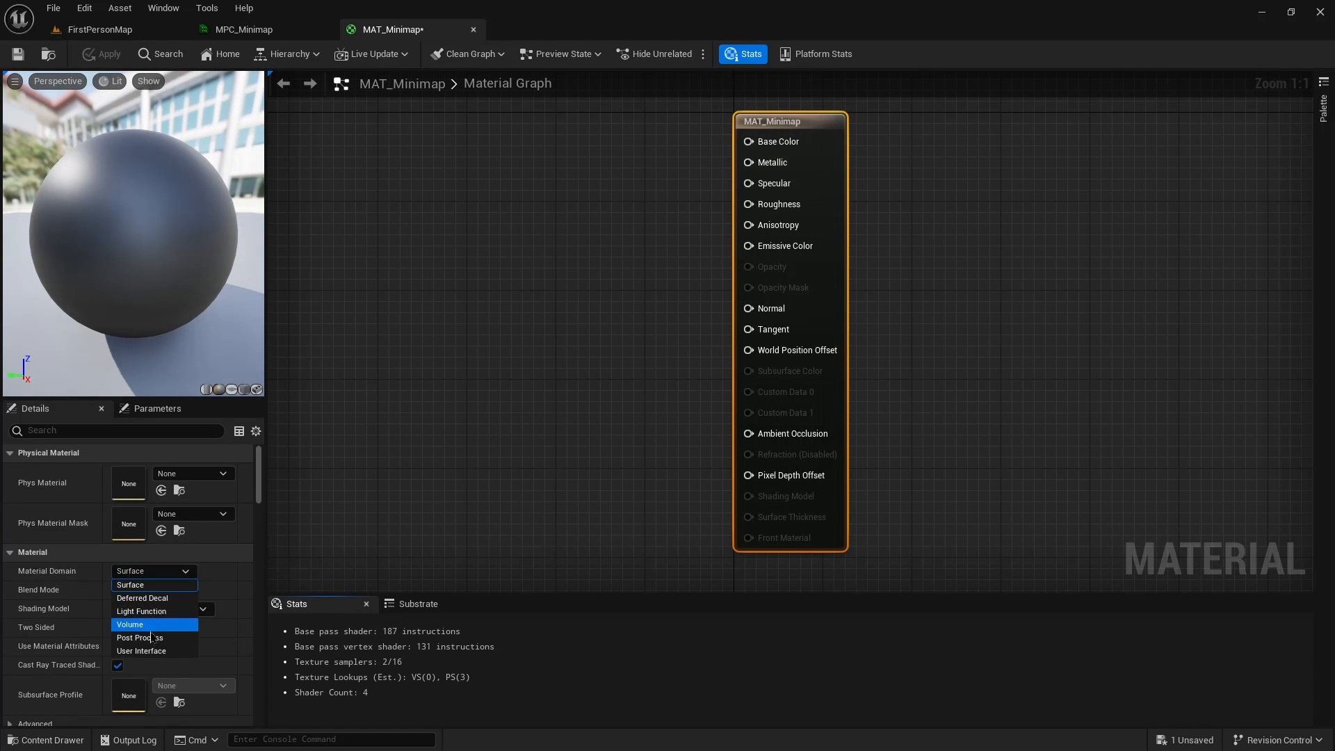
left_click(142, 651)
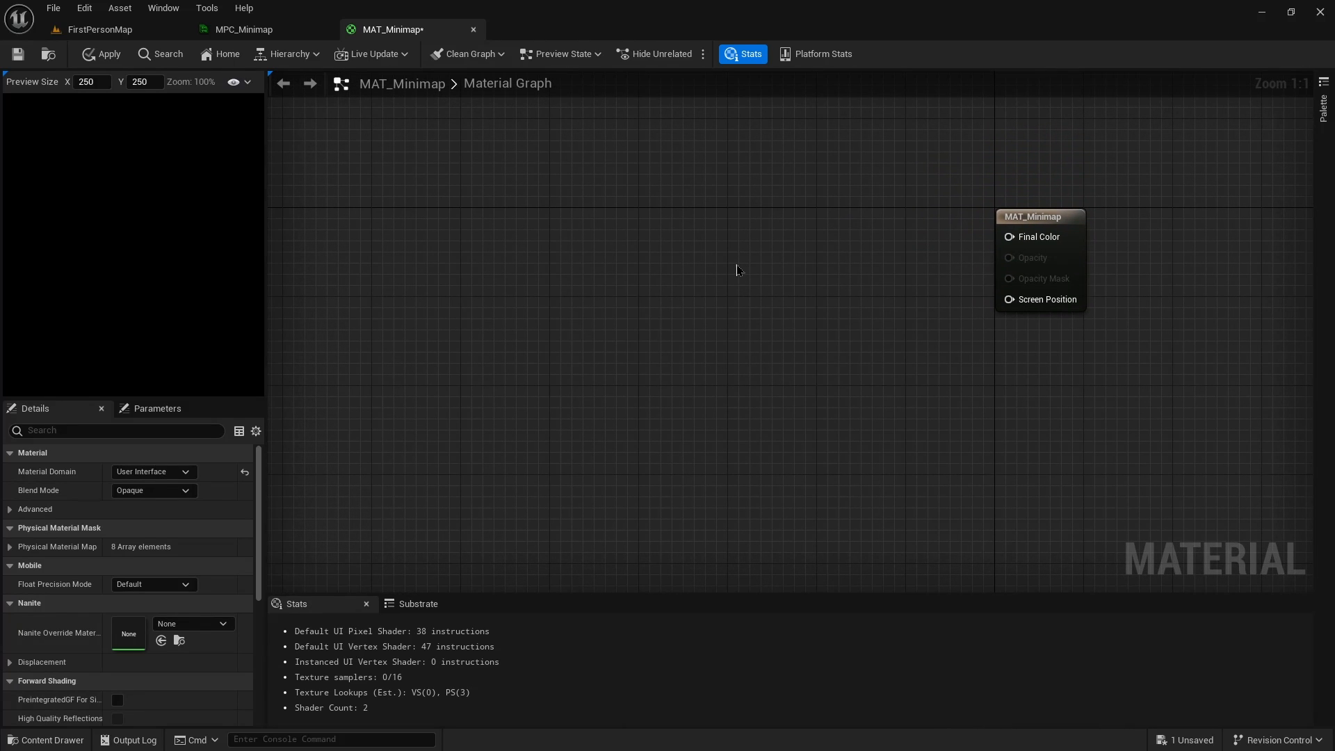
Sample the MinimapBackground texture into Final Color and save the material
type("texture")
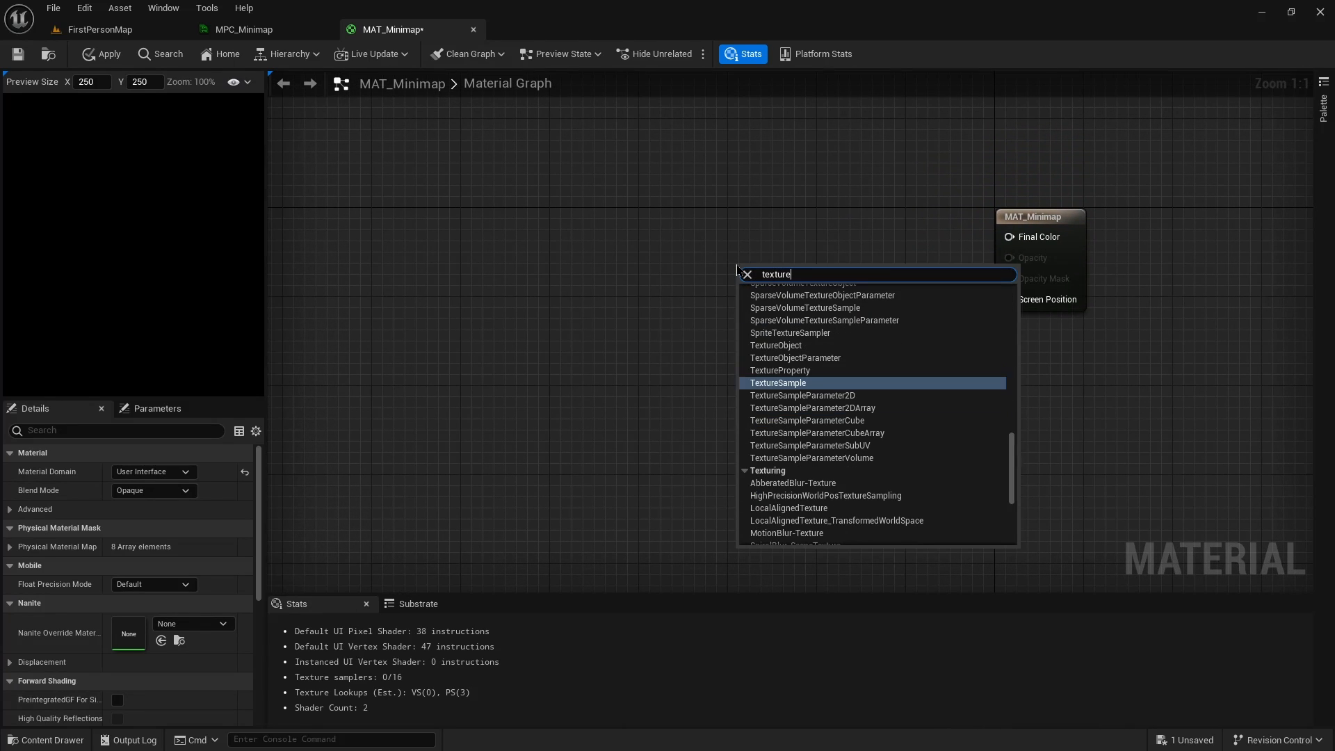
left_click(777, 383)
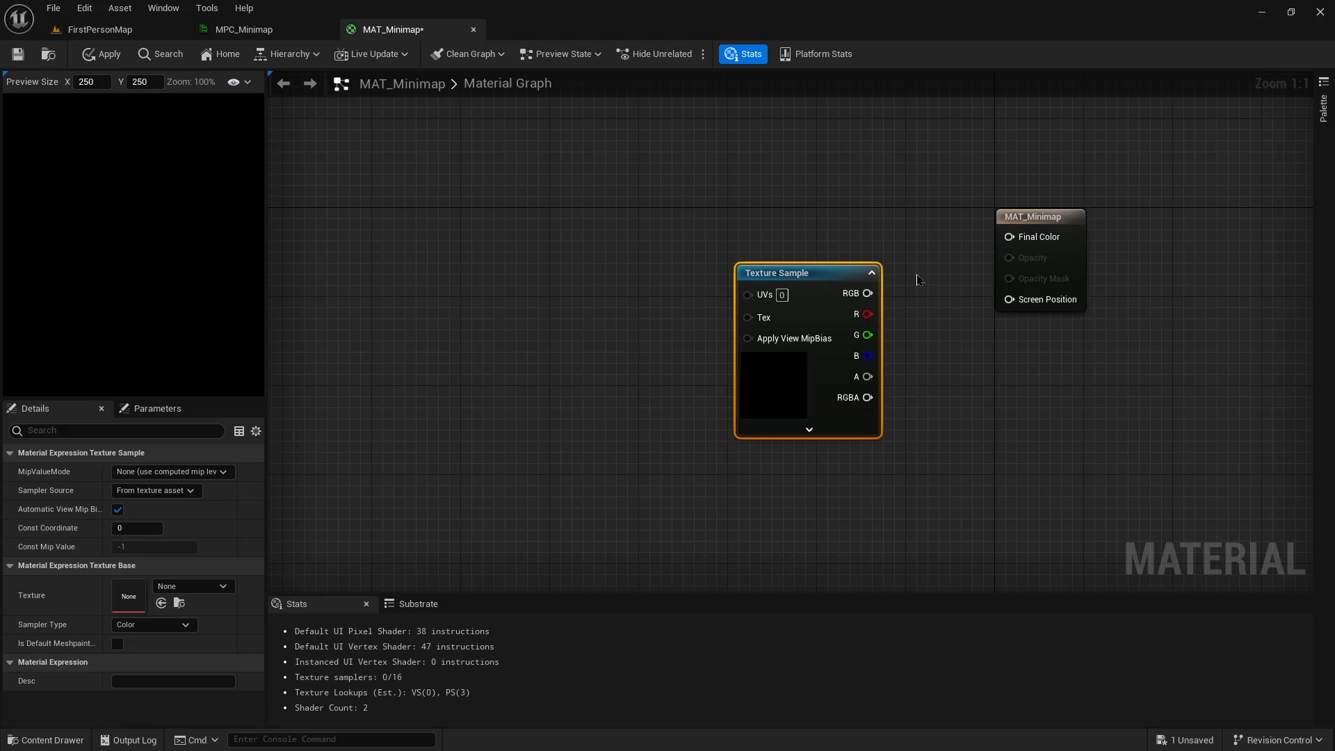
left_click_drag(867, 293, 1004, 236)
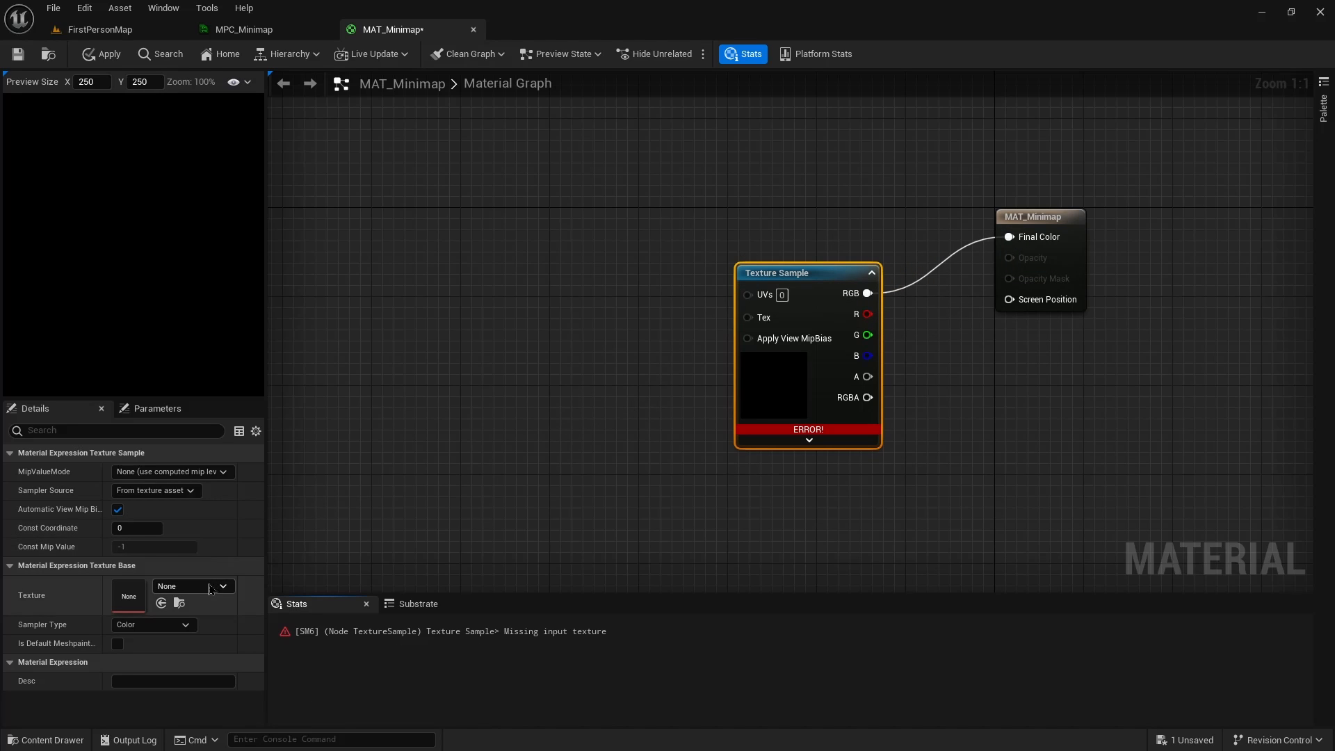
left_click(222, 585)
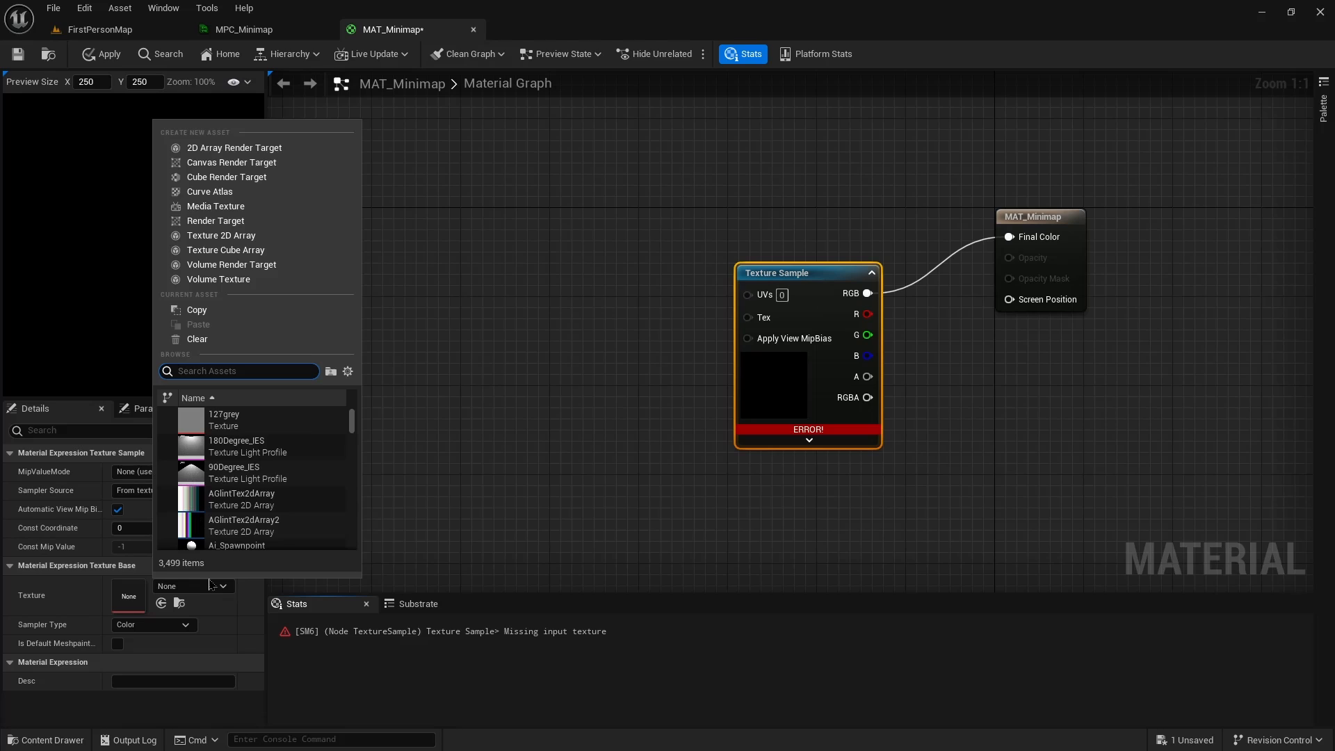
type("minmap")
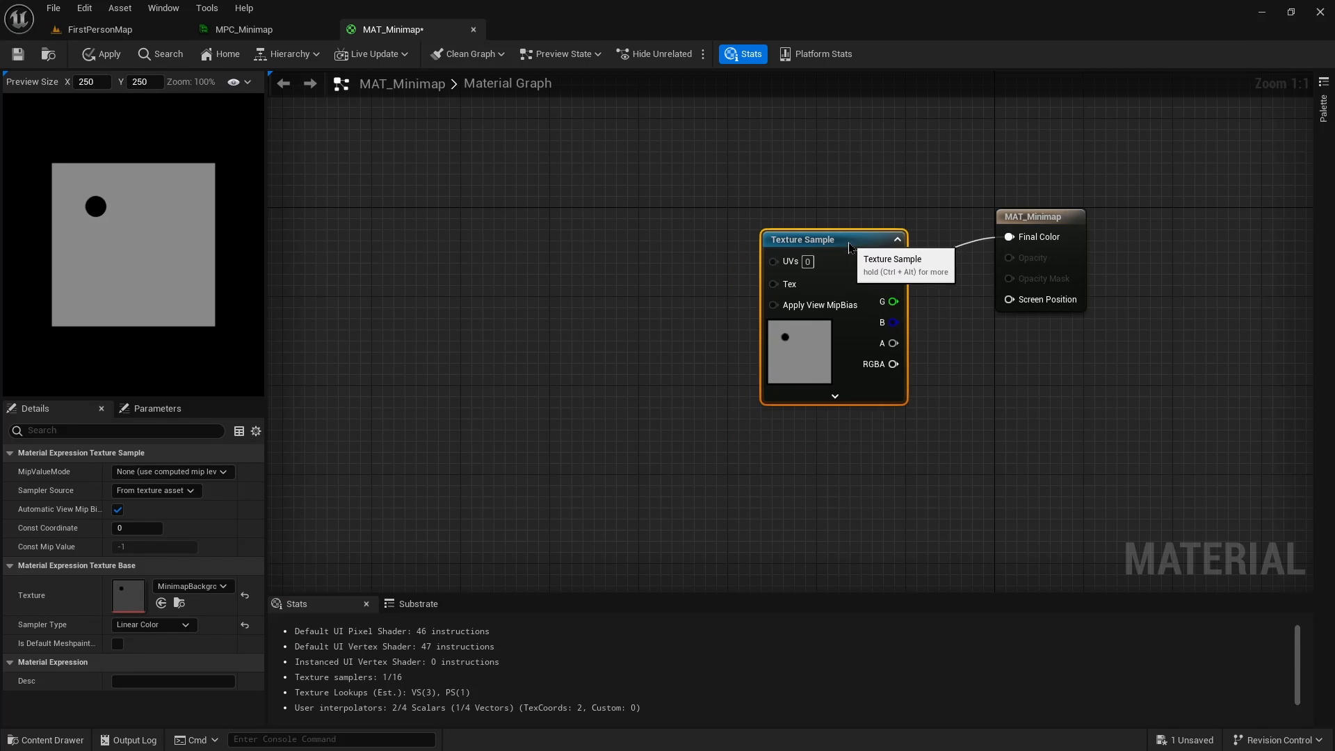
left_click_drag(801, 239, 844, 205)
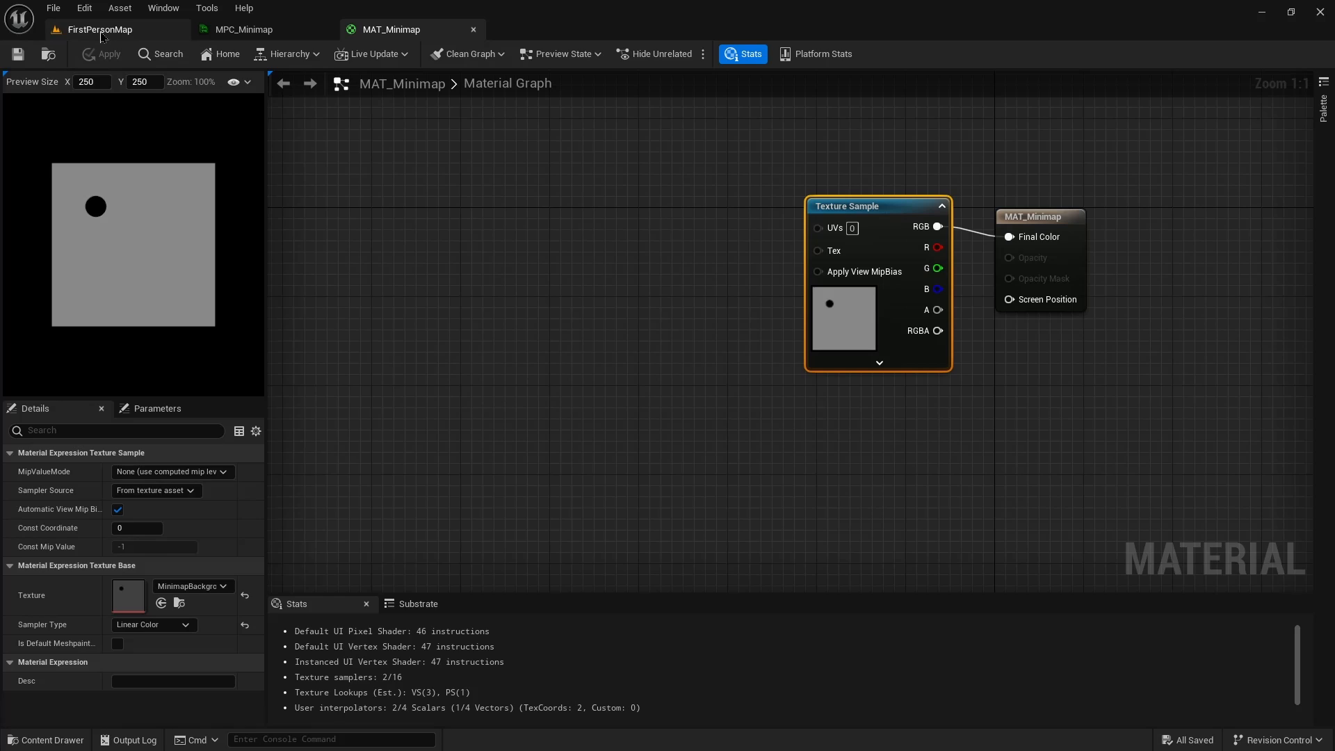
left_click(100, 30)
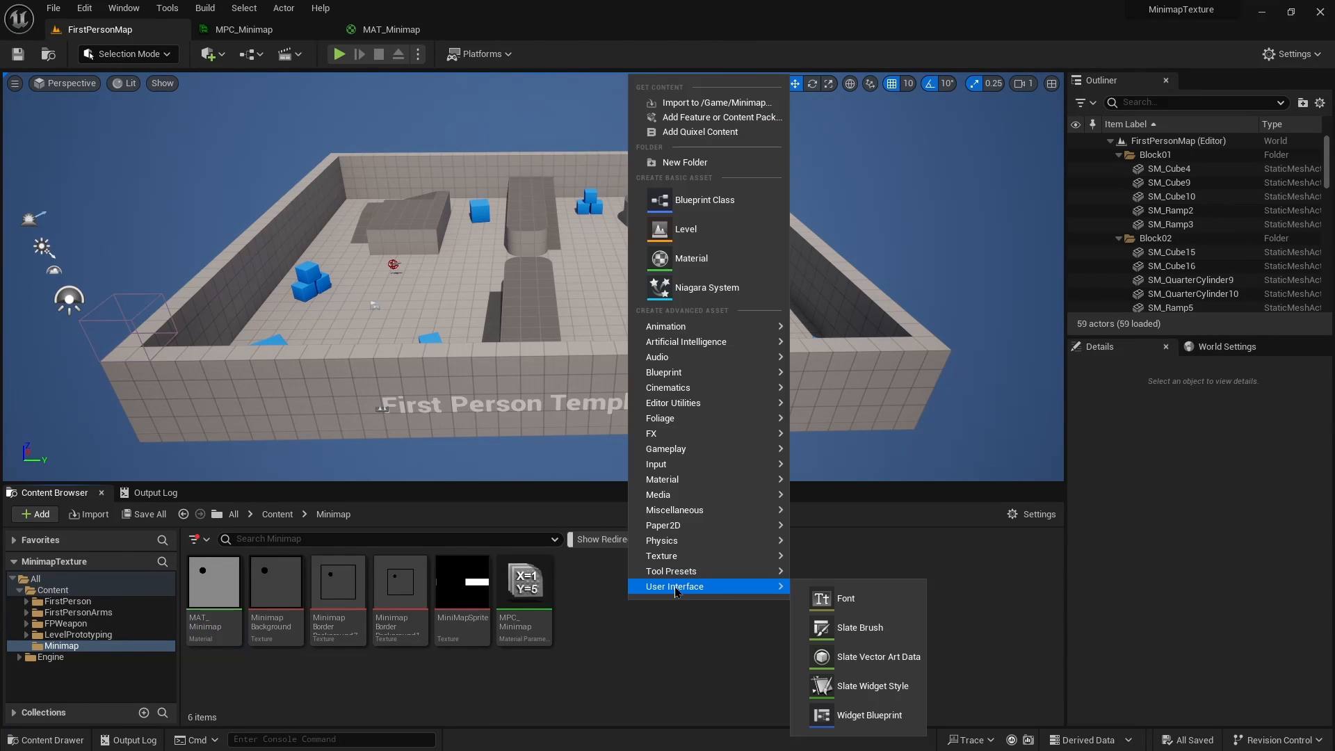
Create a User Widget blueprint named WBP_Minimap
left_click(876, 715)
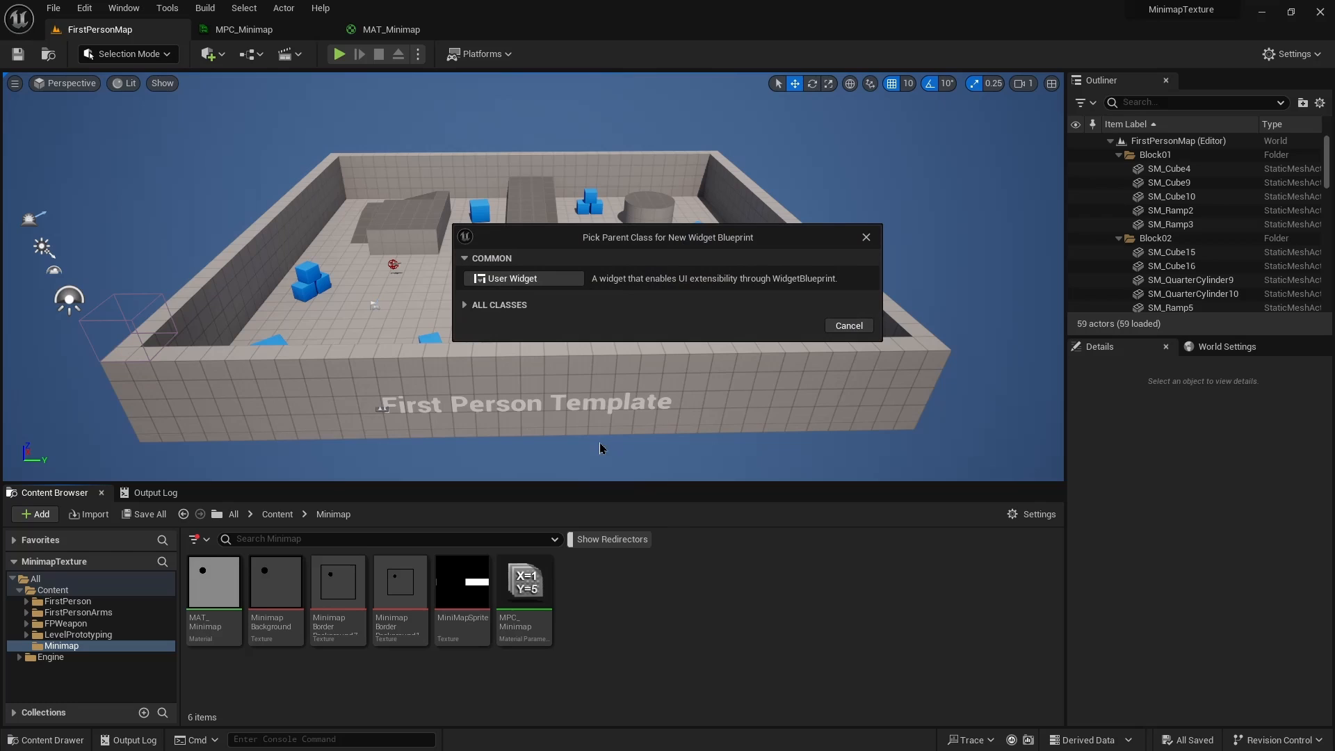
left_click(512, 278)
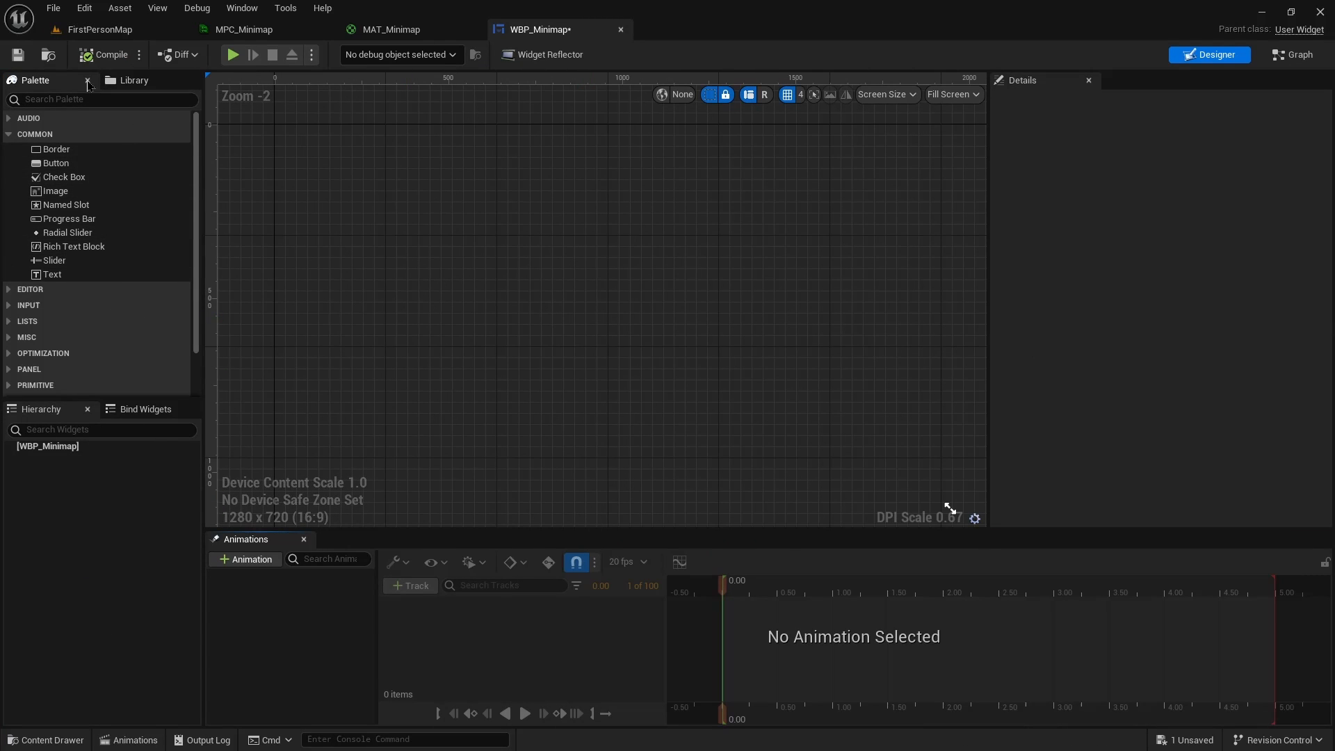
Add a Canvas Panel with an image named ImageMinimap
type("canv")
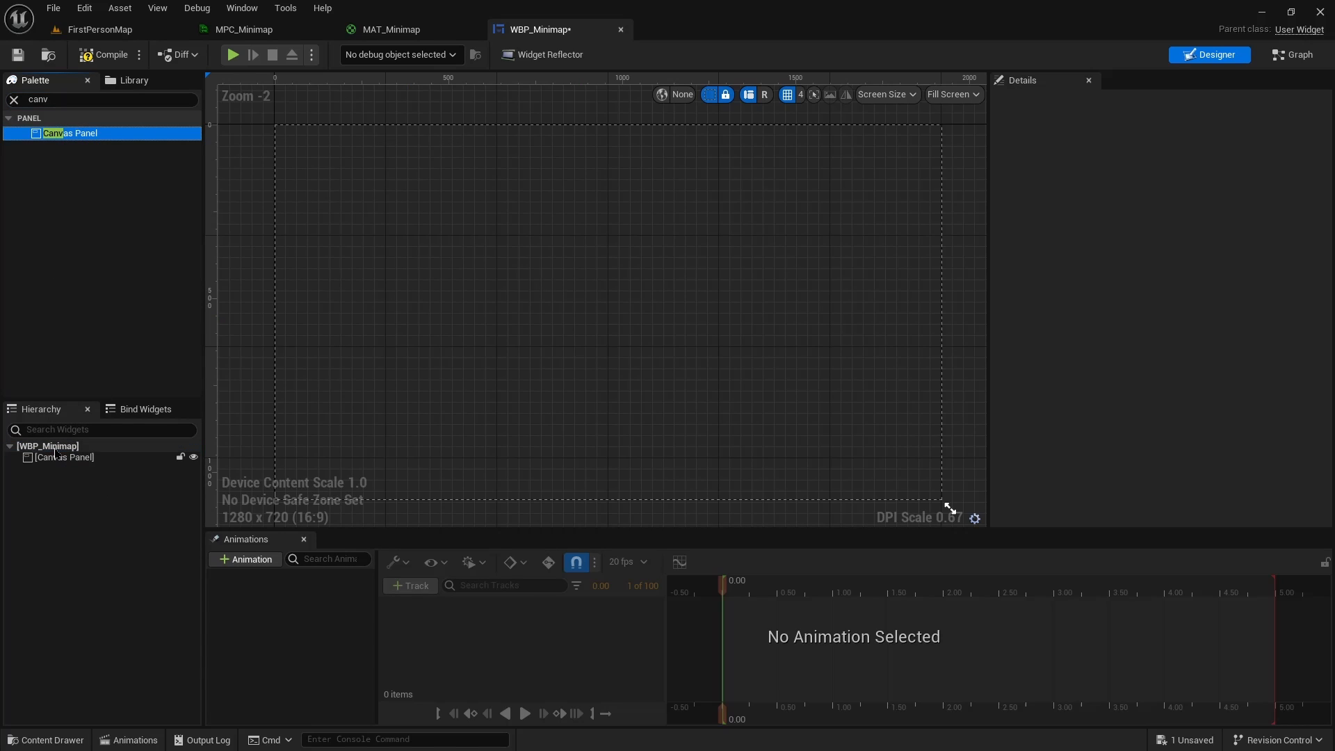
left_click(97, 100)
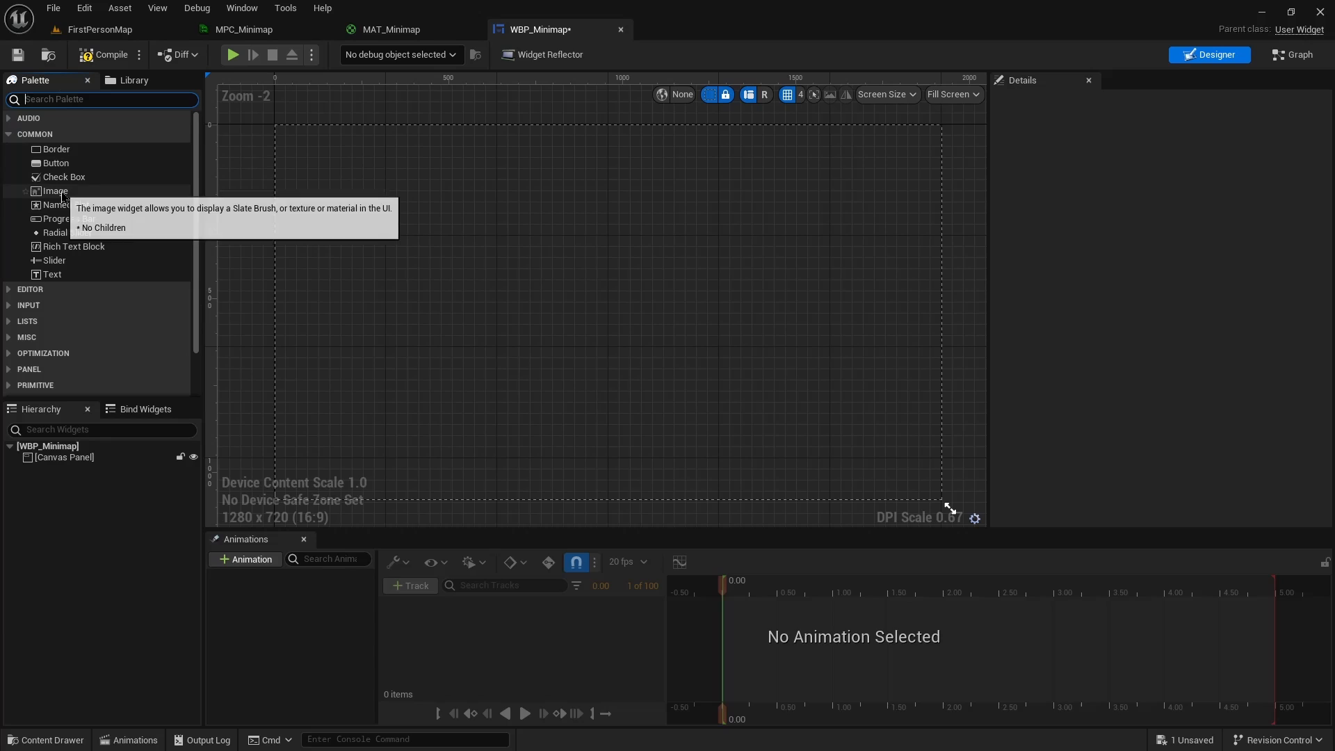
left_click_drag(54, 190, 289, 128)
type("ImageMinimpa")
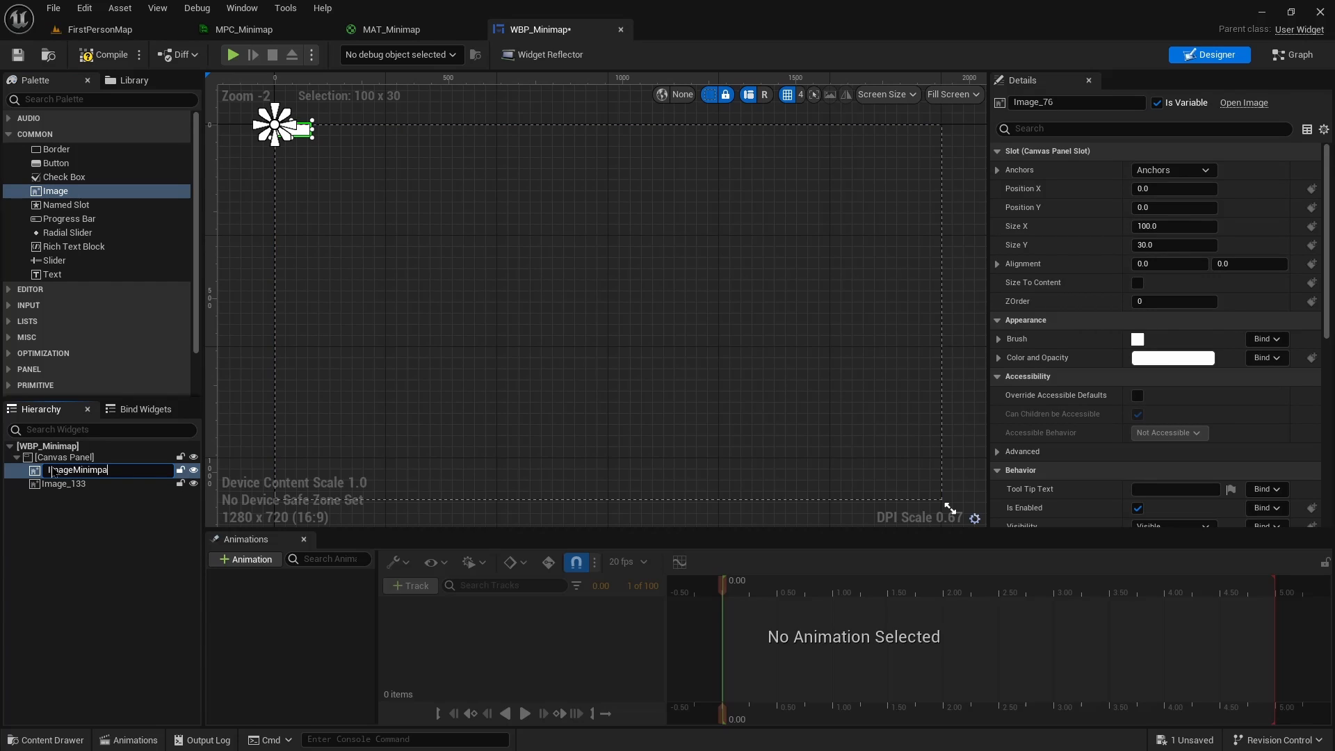
key("Enter")
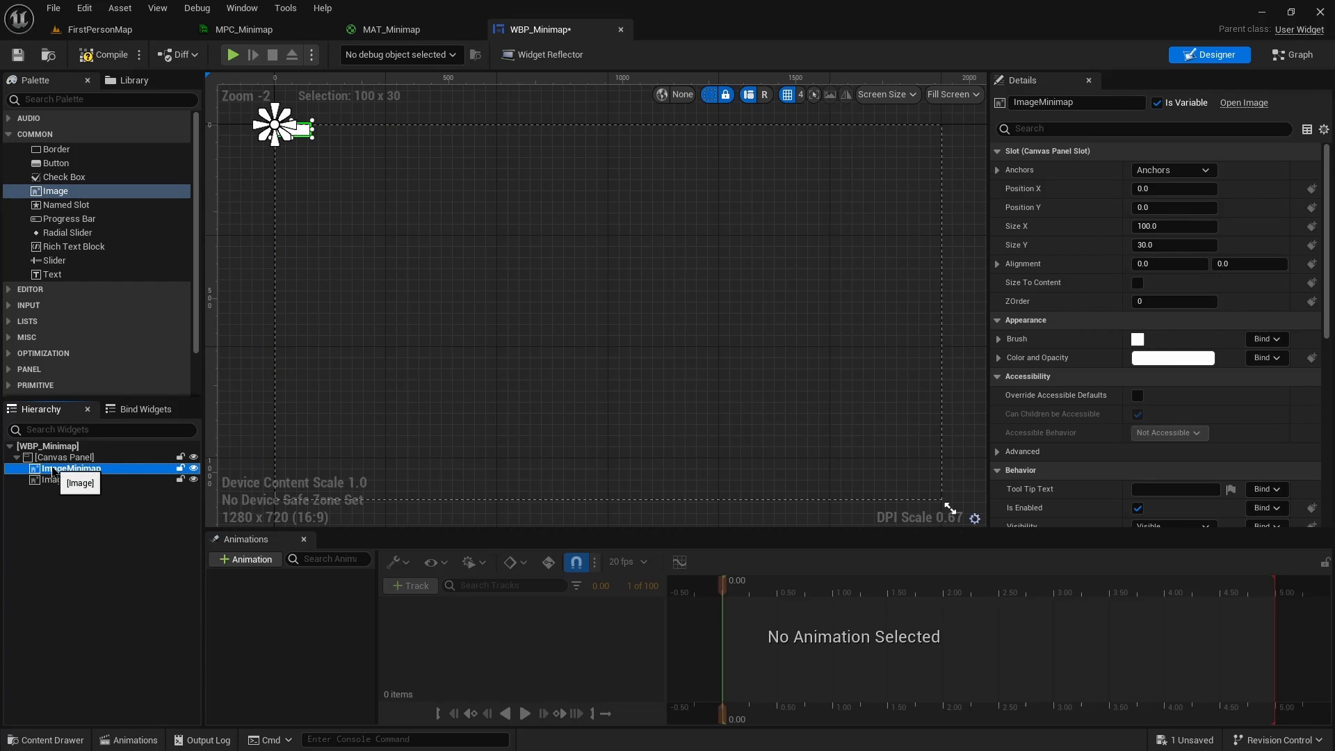
left_click(53, 479)
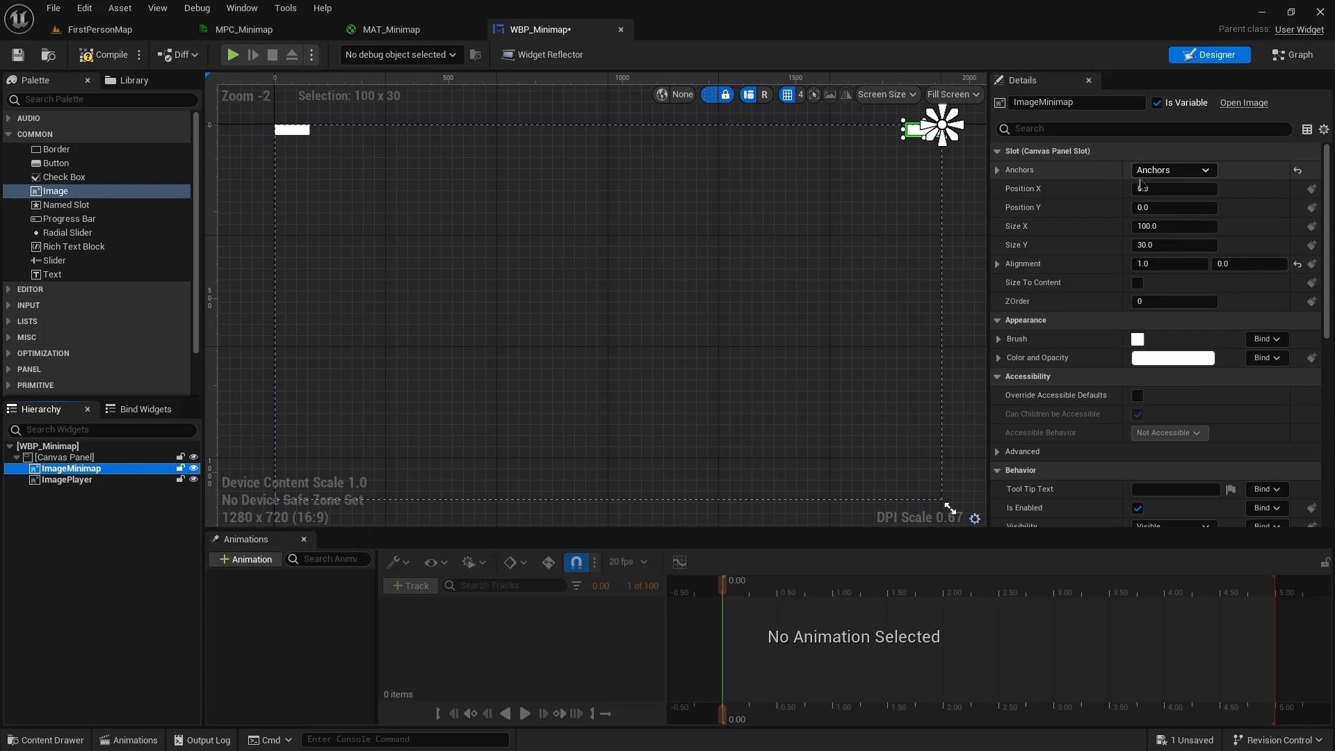
Place ImageMinimap top-right at -50,50 size 300 and ImagePlayer at -200,200 size 20, alignment 0.5
left_click(1173, 189)
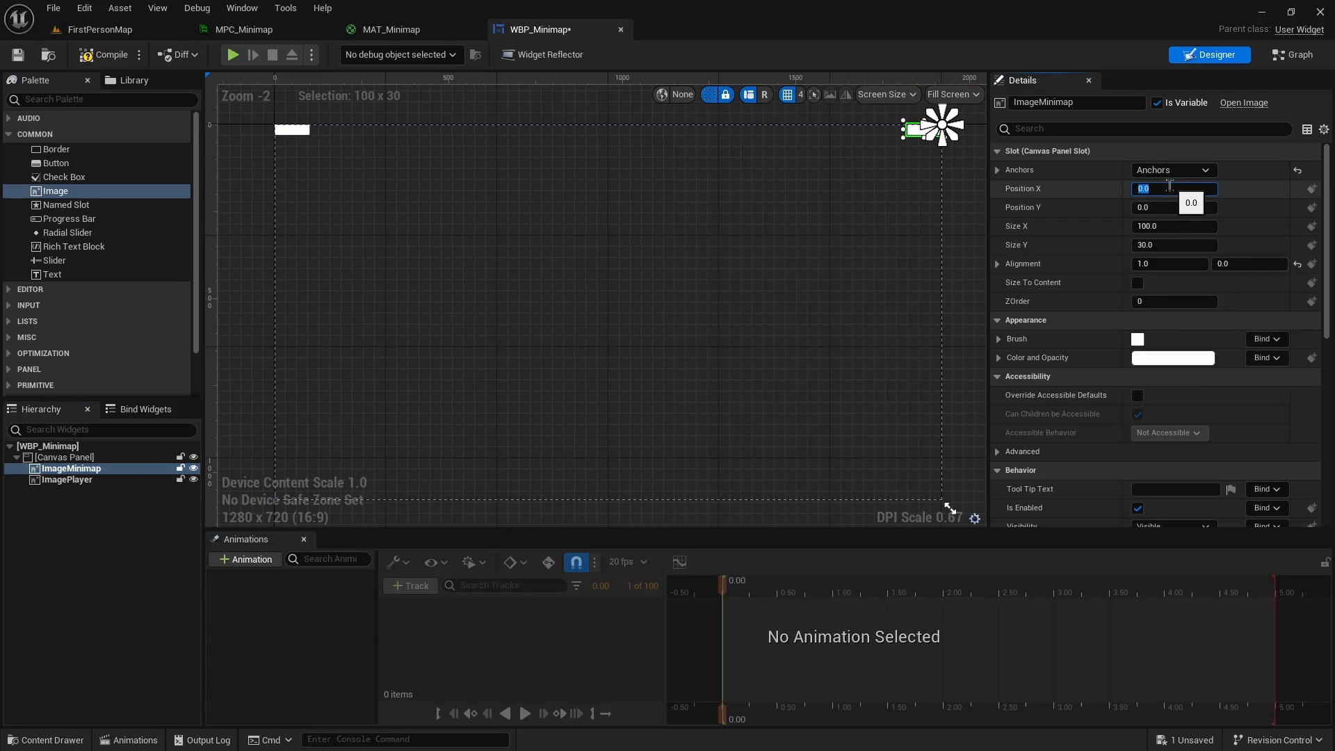
type("-5")
left_click(1173, 207)
type("50")
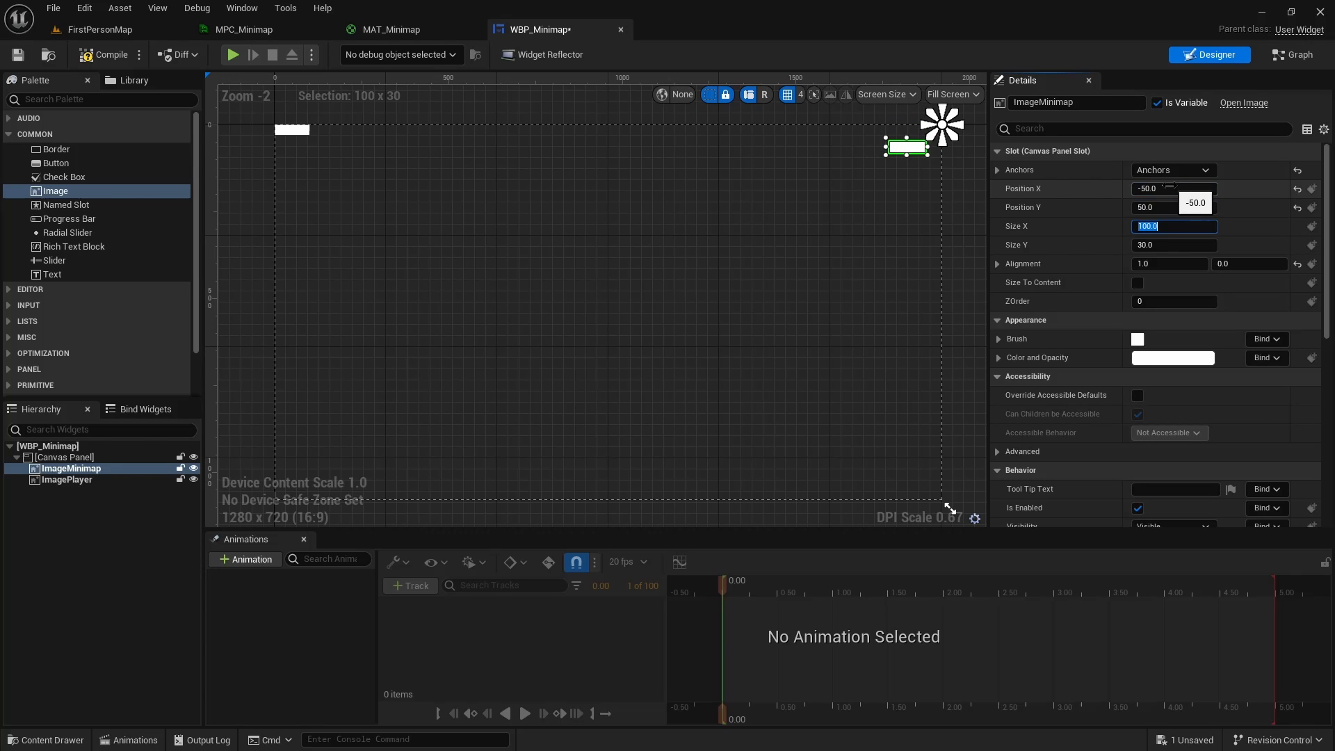
type("300")
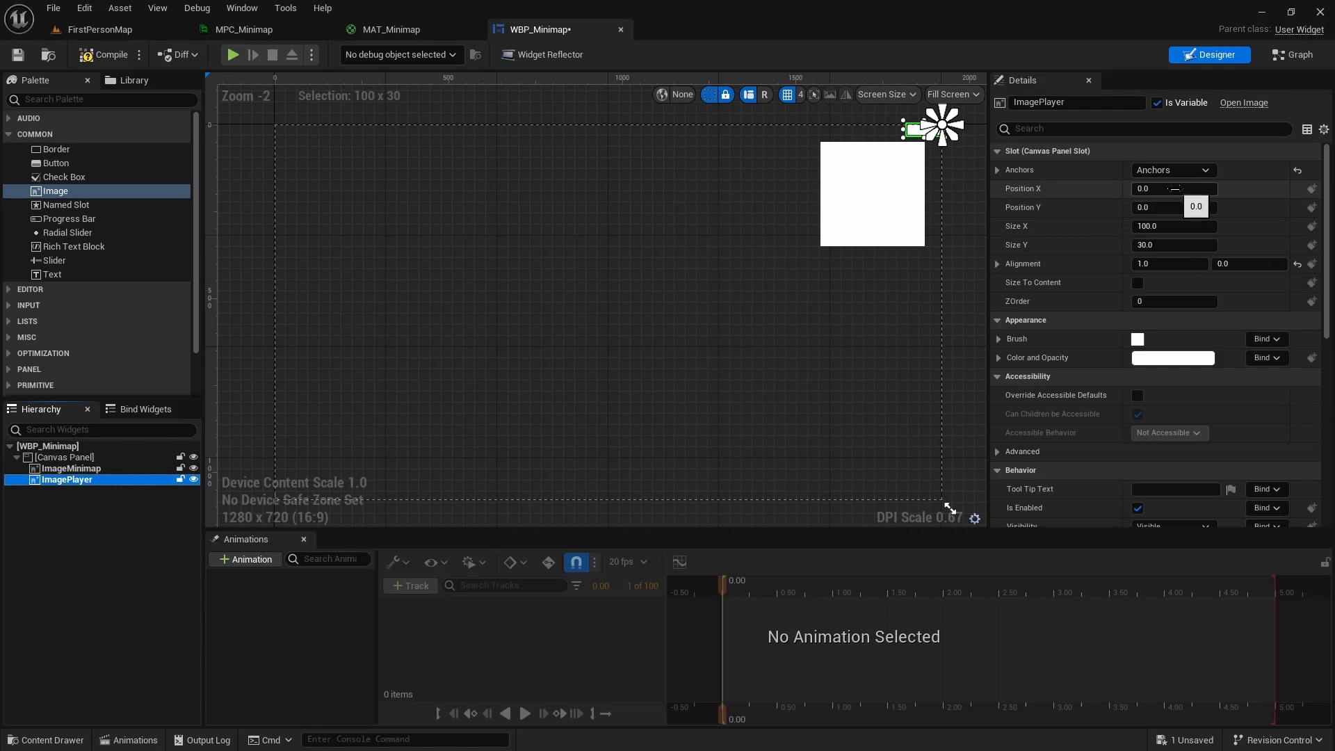
left_click(1173, 189)
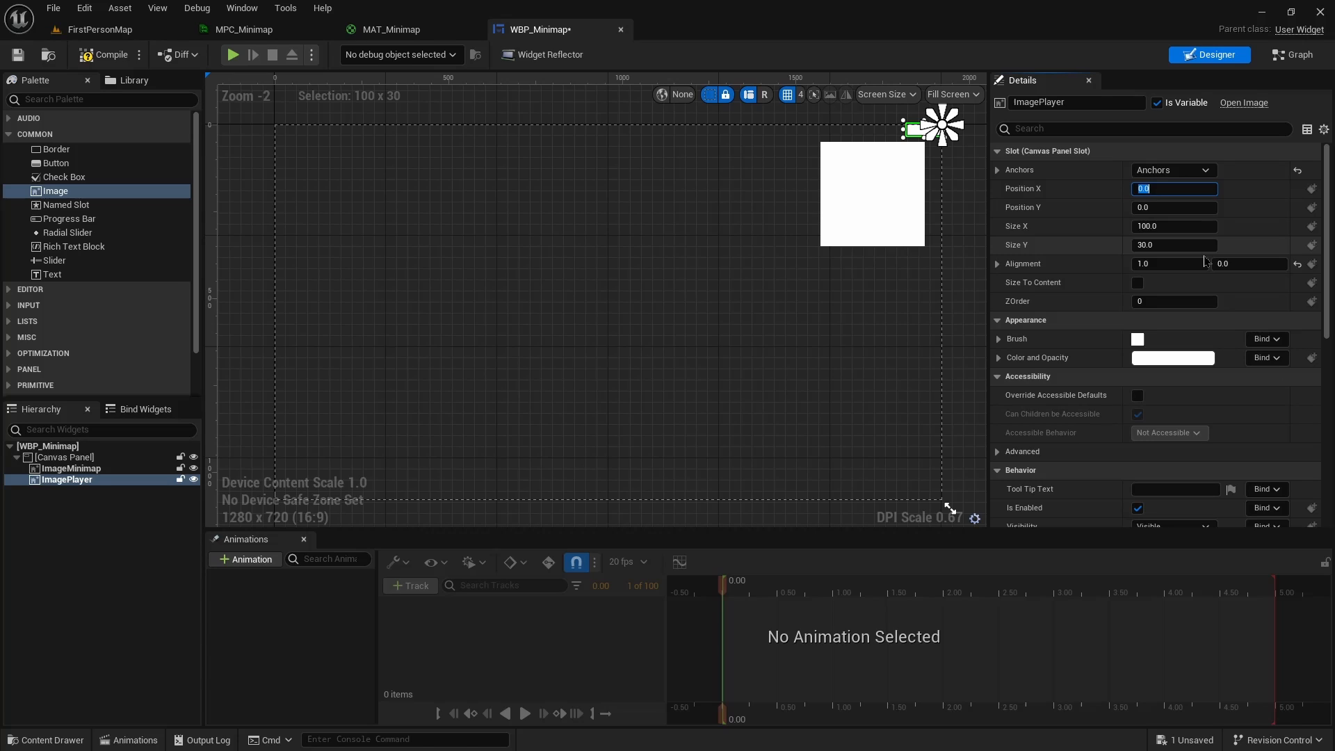
type("20")
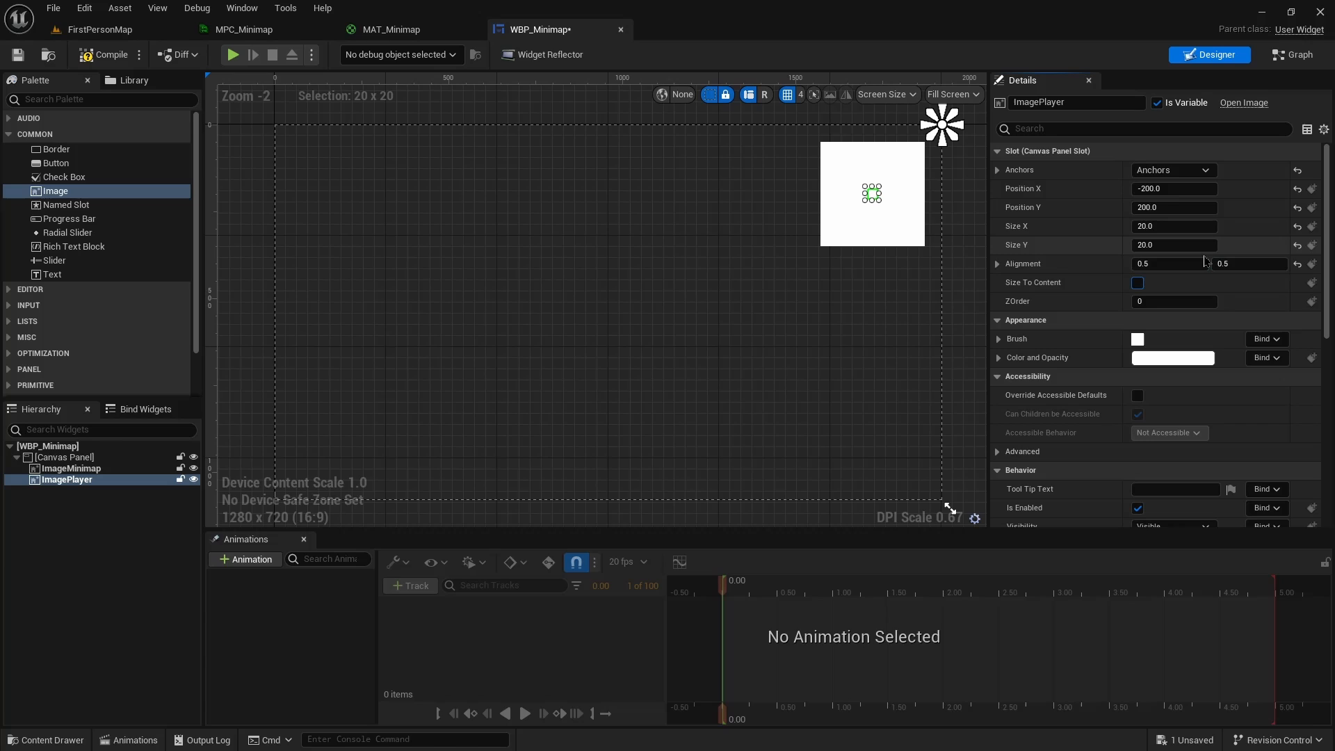
mouse_move(250, 392)
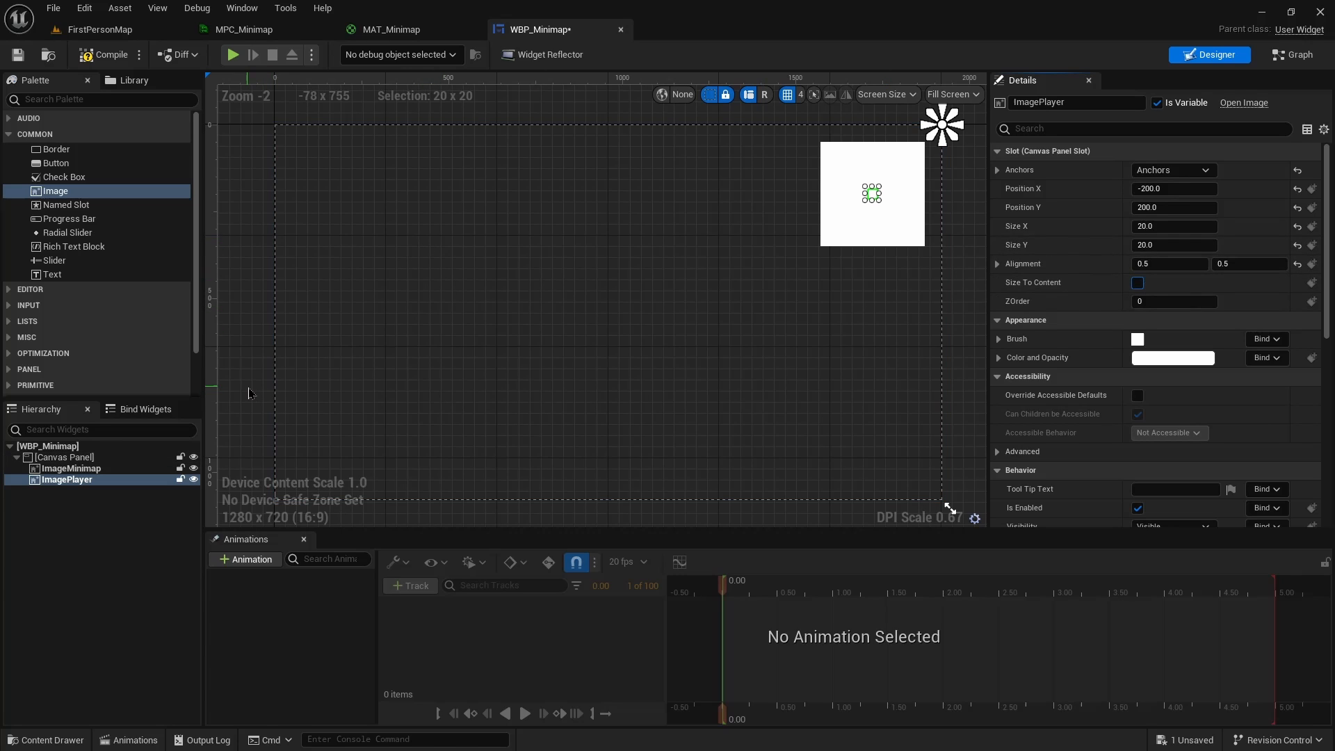
left_click(73, 467)
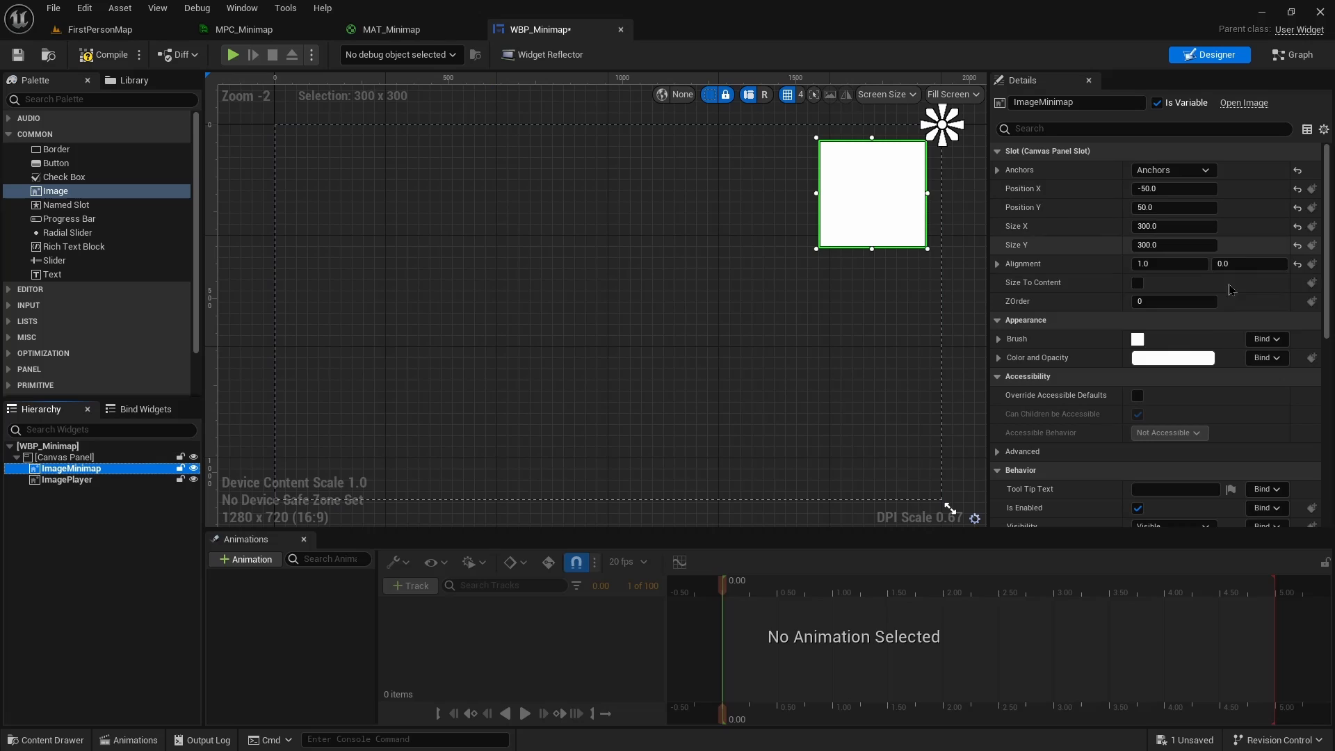
Assign MAT_Minimap to ImageMinimap and MiniMapSprite to ImagePlayer, compile, and return to the level
left_click(998, 338)
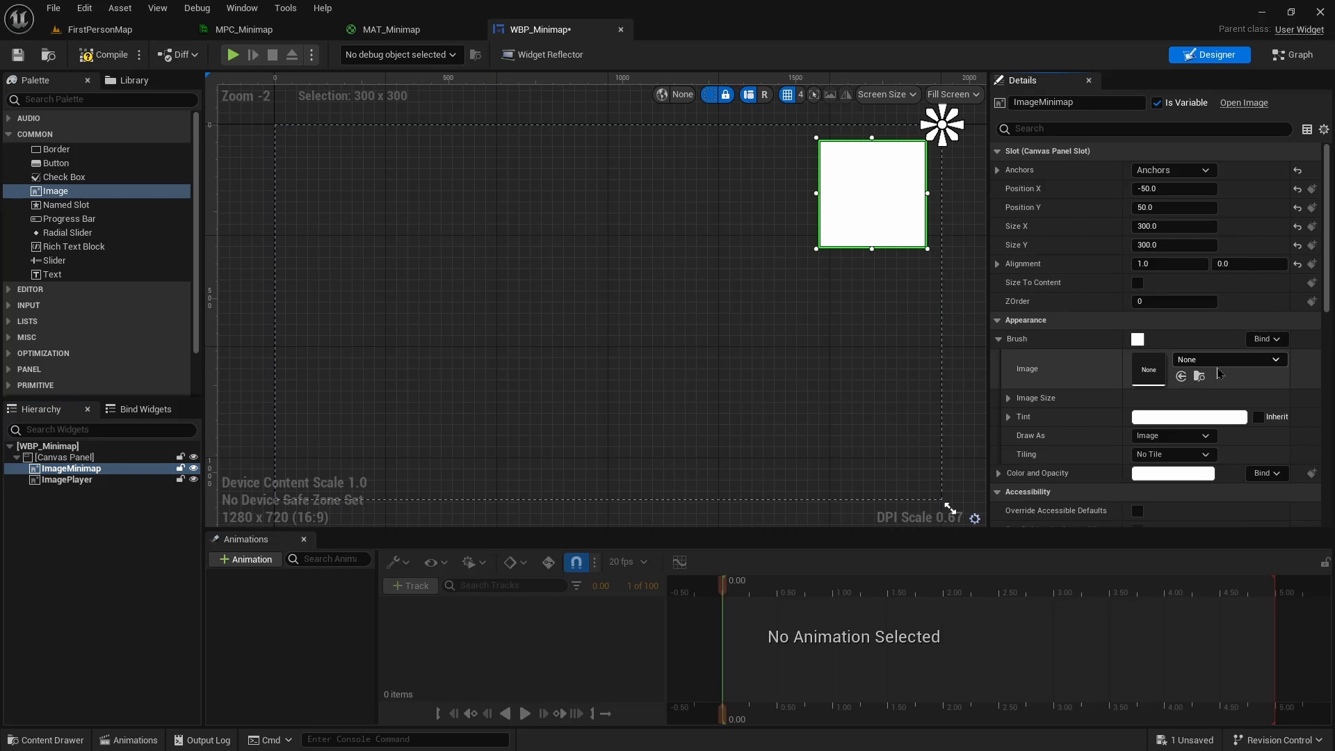
left_click(1228, 359)
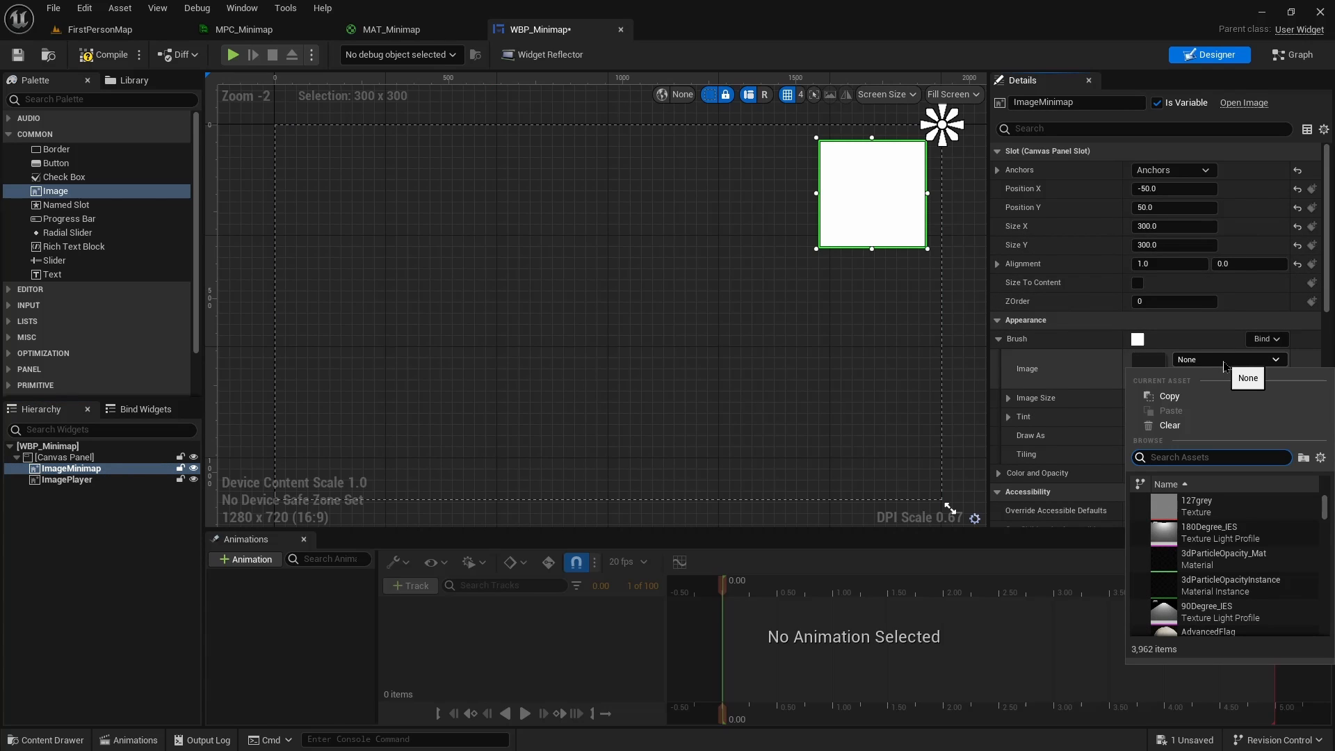
type("mat_min")
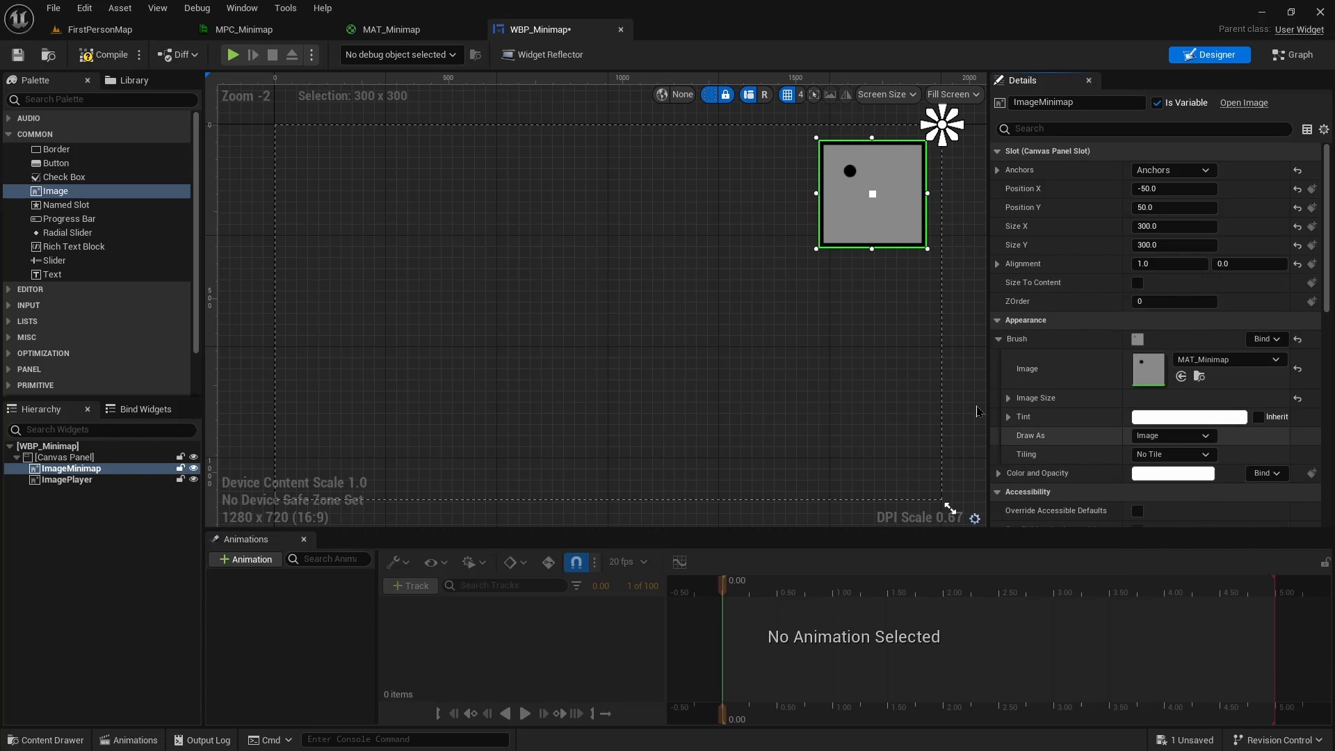
left_click(67, 478)
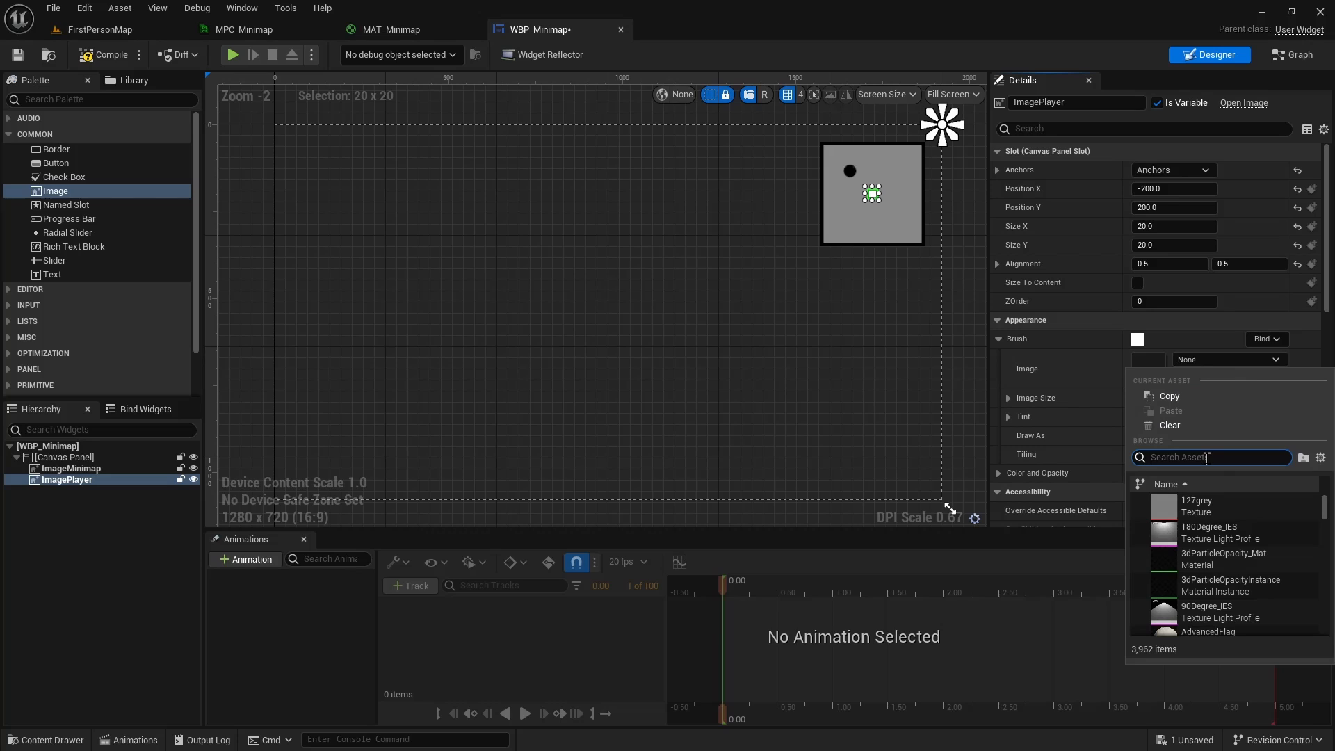
type("minimap")
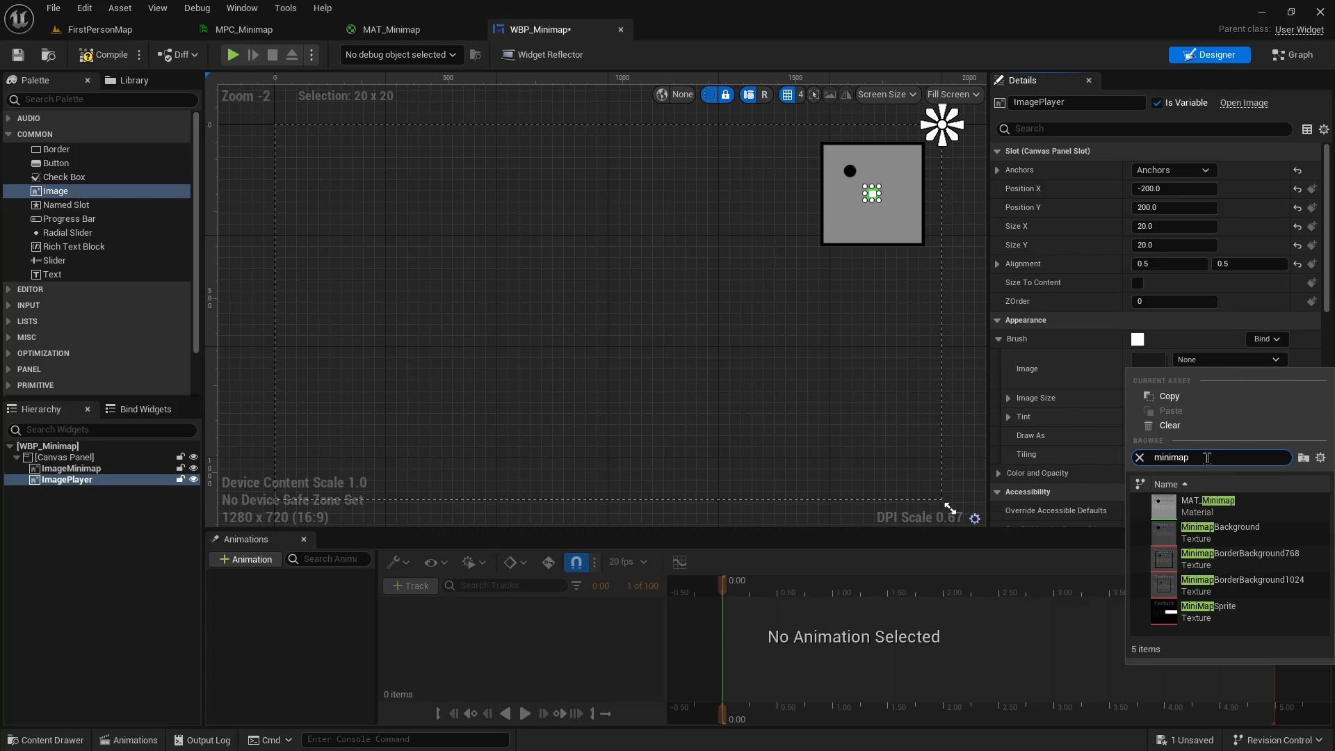
left_click(1198, 612)
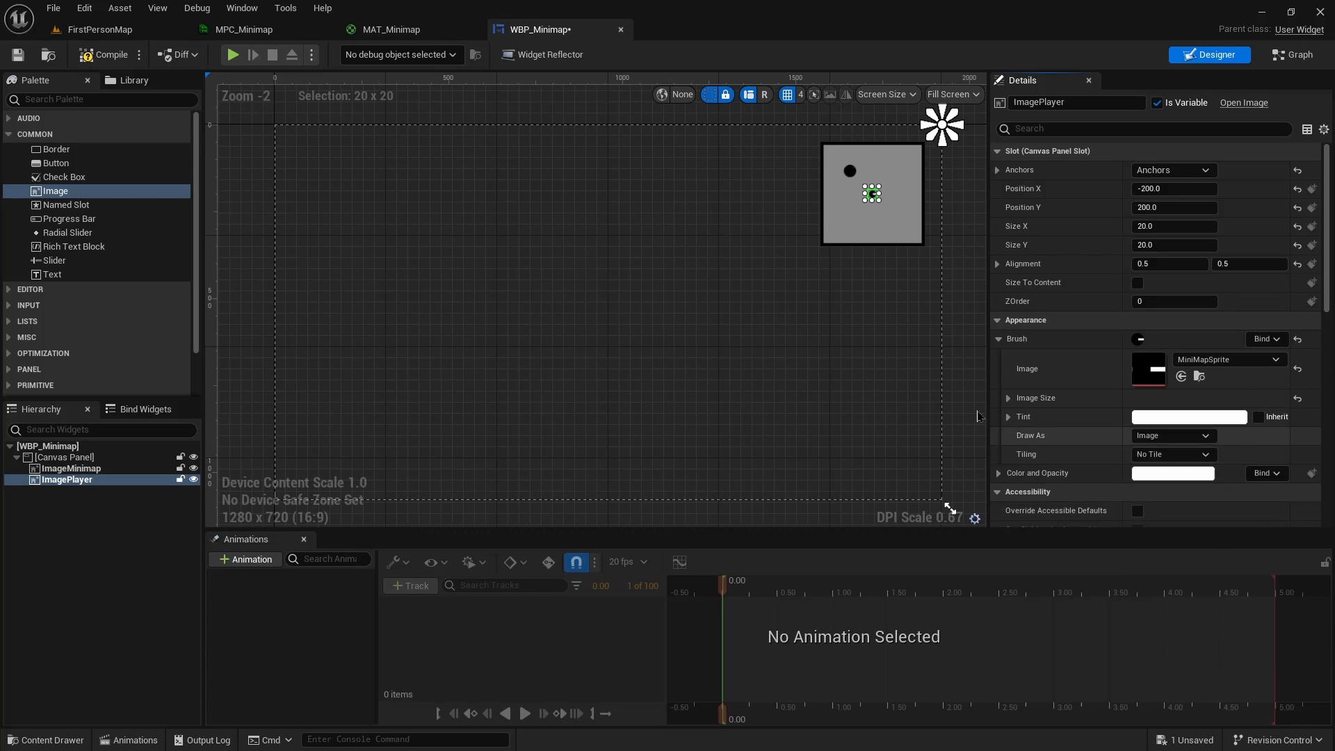
left_click(107, 55)
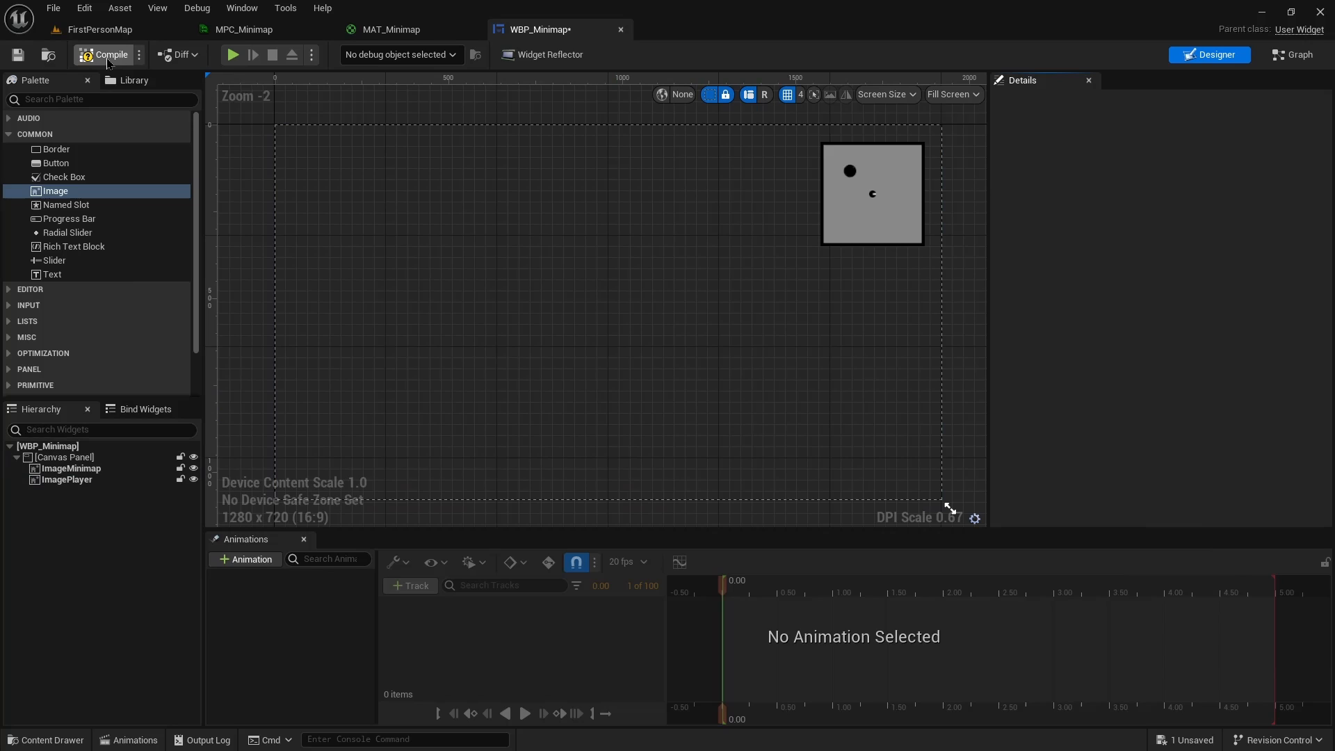
left_click(101, 29)
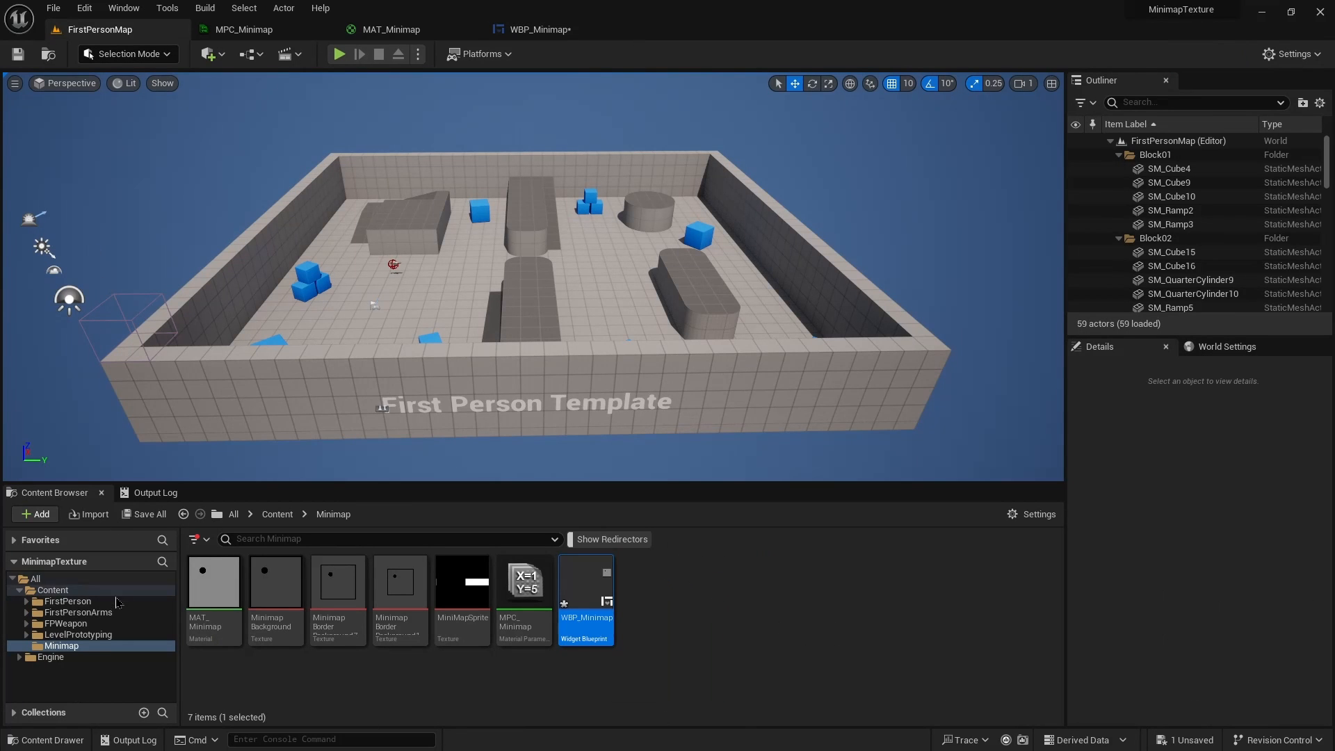
In BP_FirstPersonCharacter, have BeginPlay create a WBP_Minimap widget and add it to the viewport
left_click(69, 611)
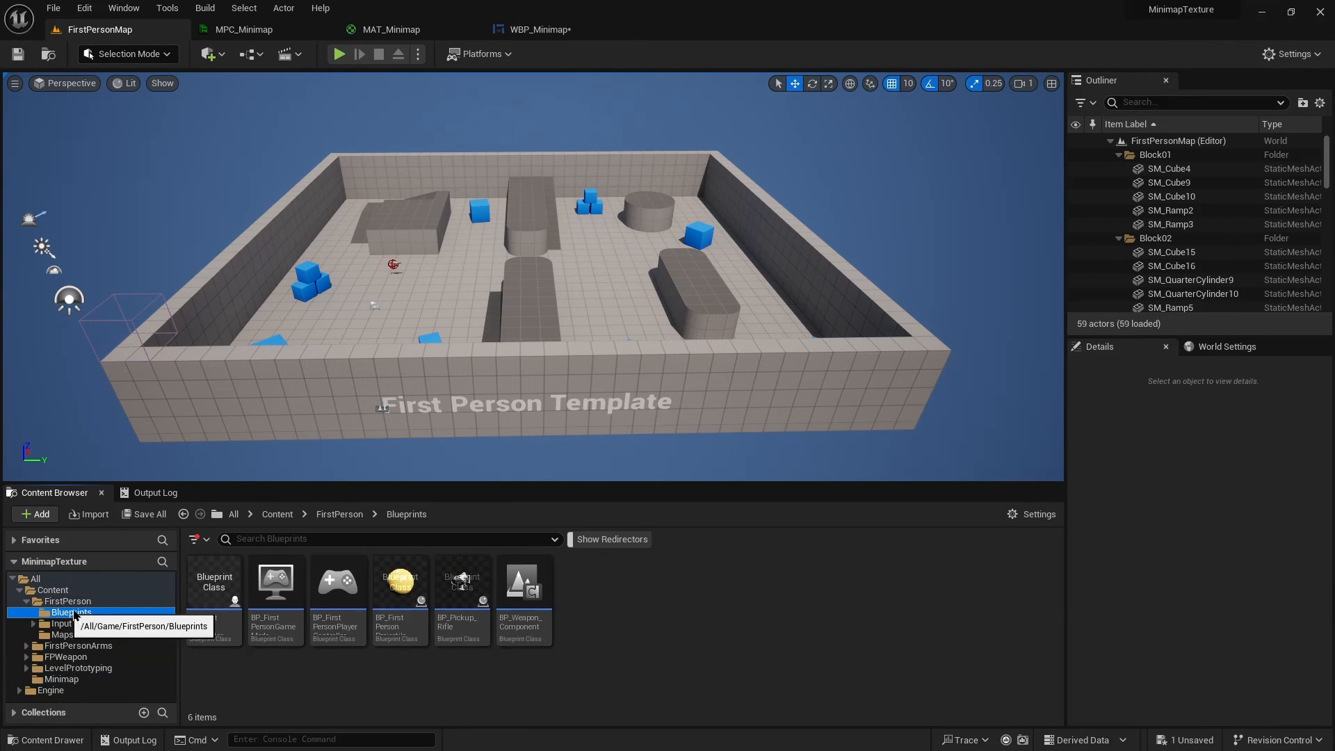
double_click(399, 581)
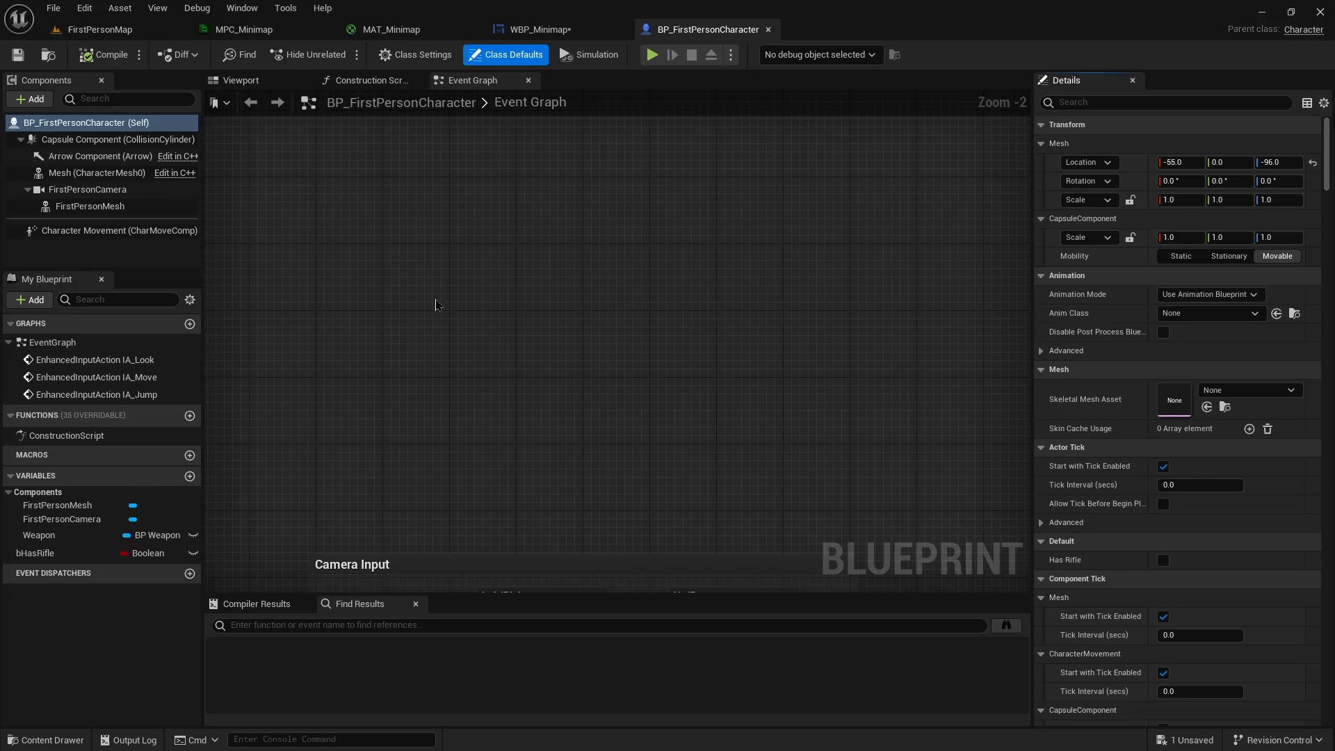
right_click(436, 304)
type("create w")
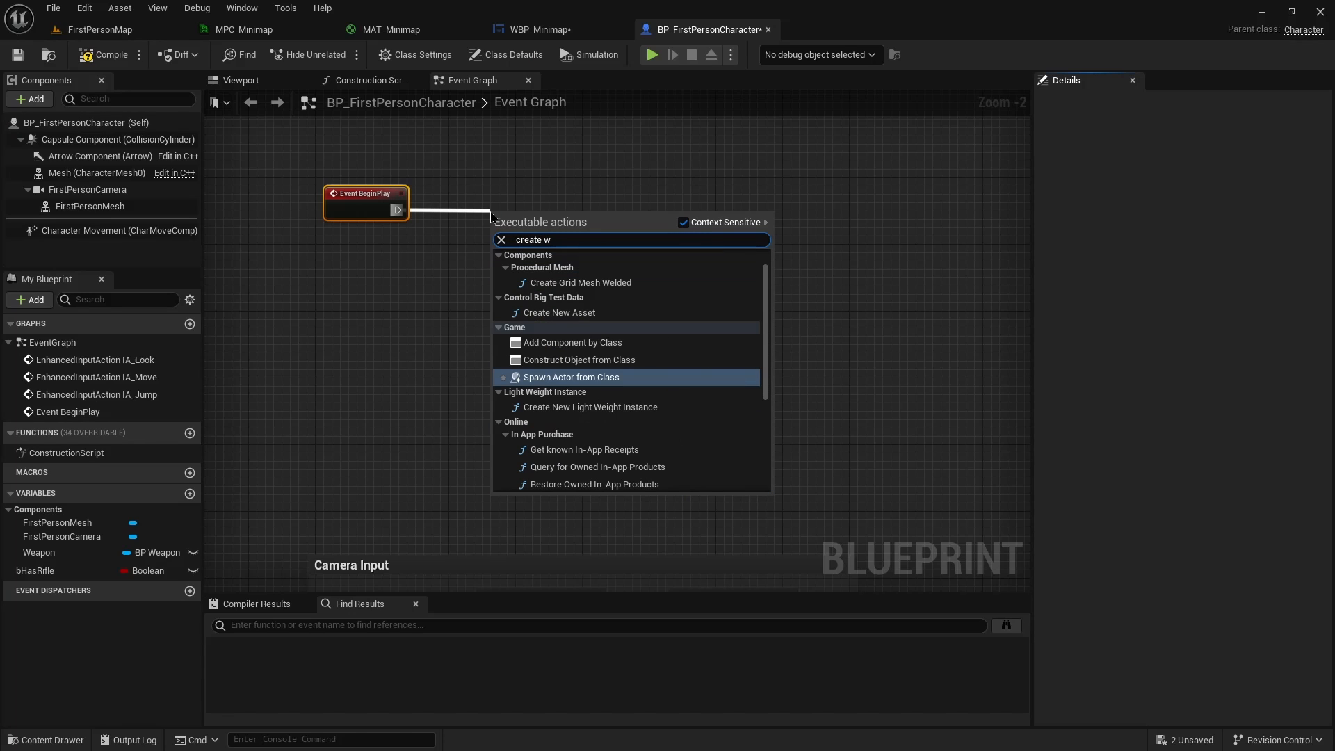
type("i")
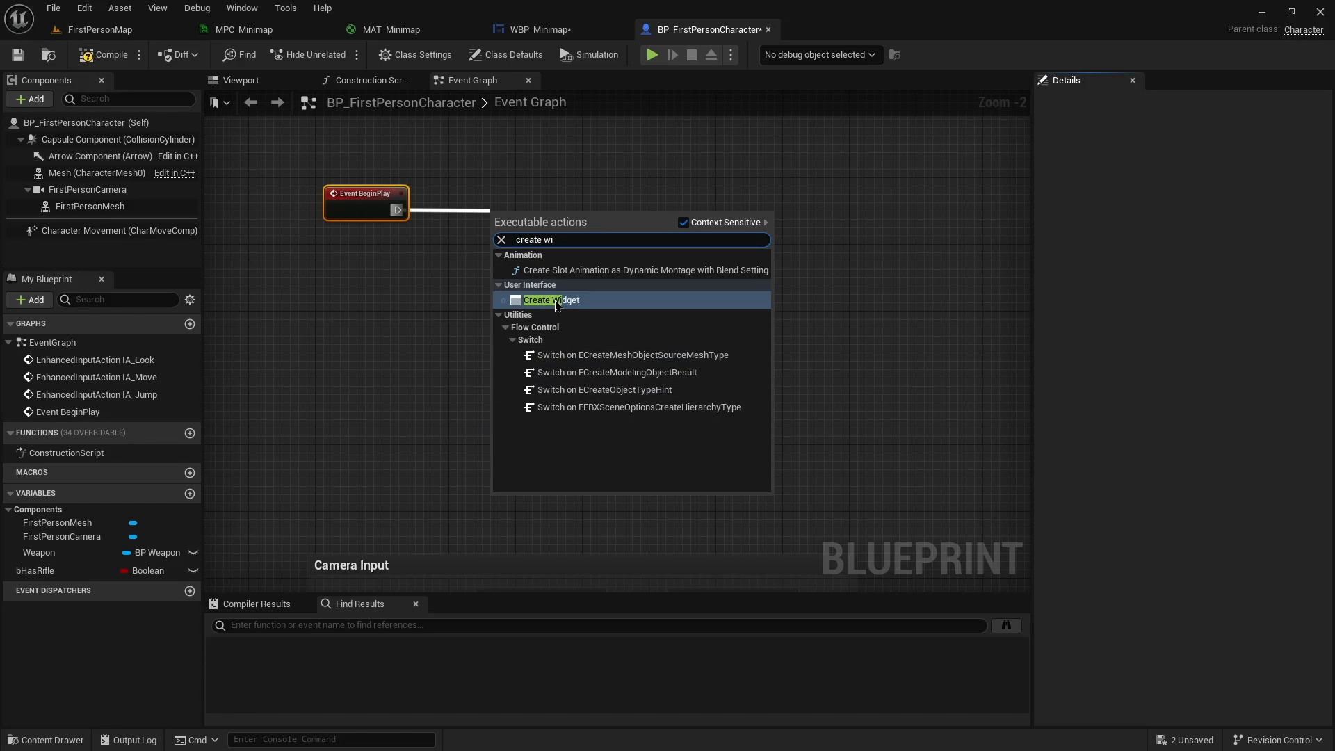
left_click(550, 301)
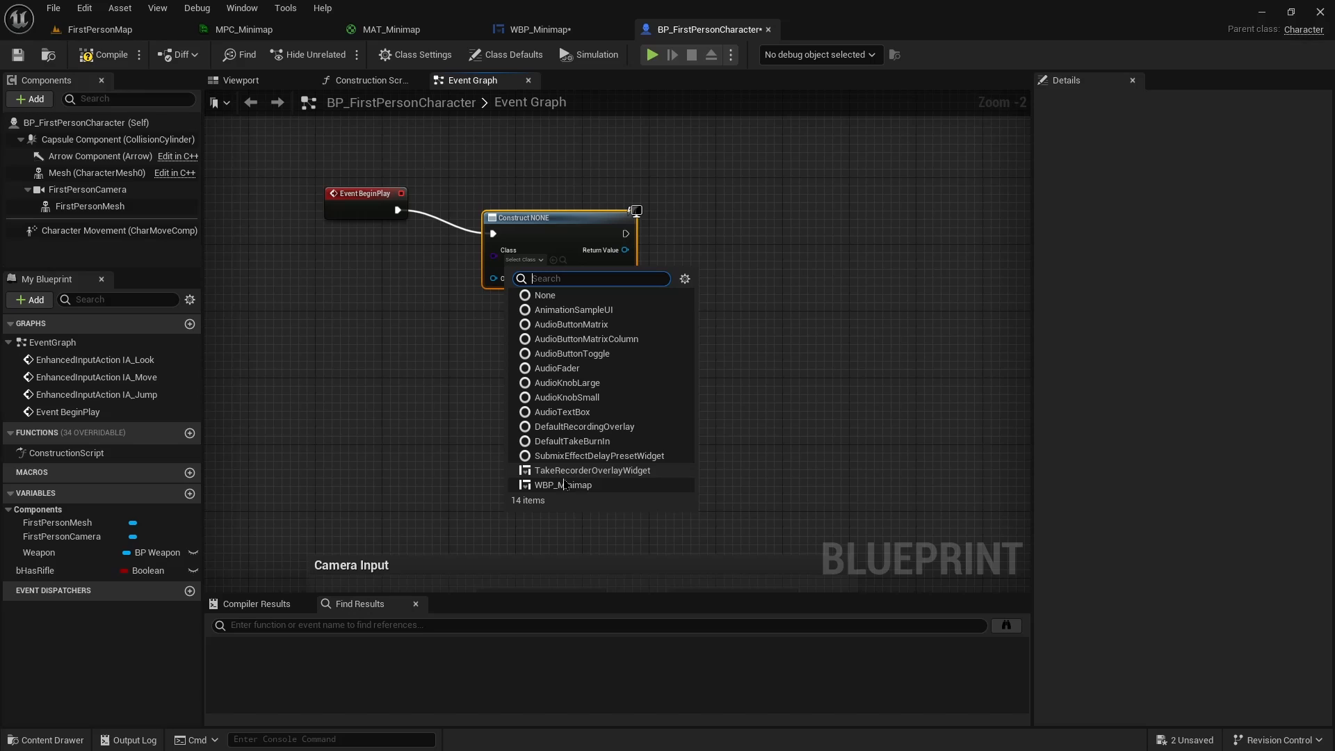
left_click(562, 484)
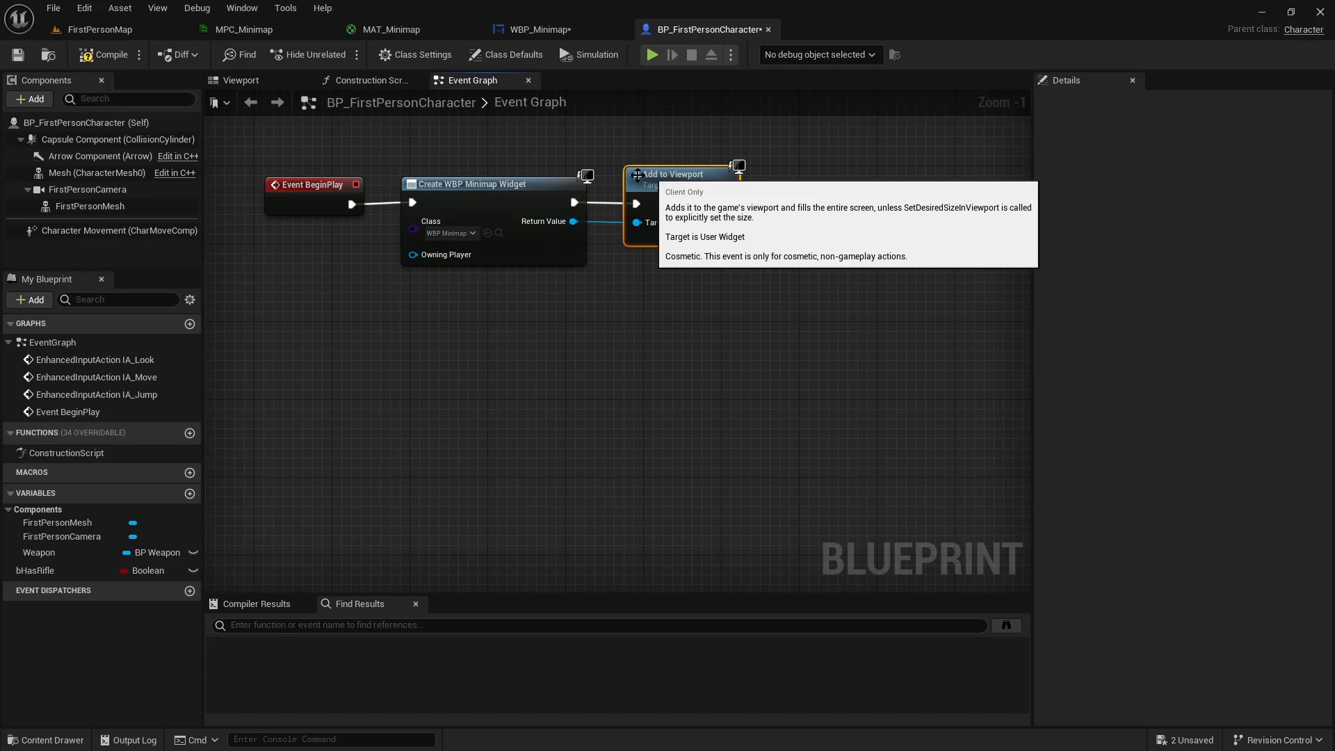
left_click(100, 29)
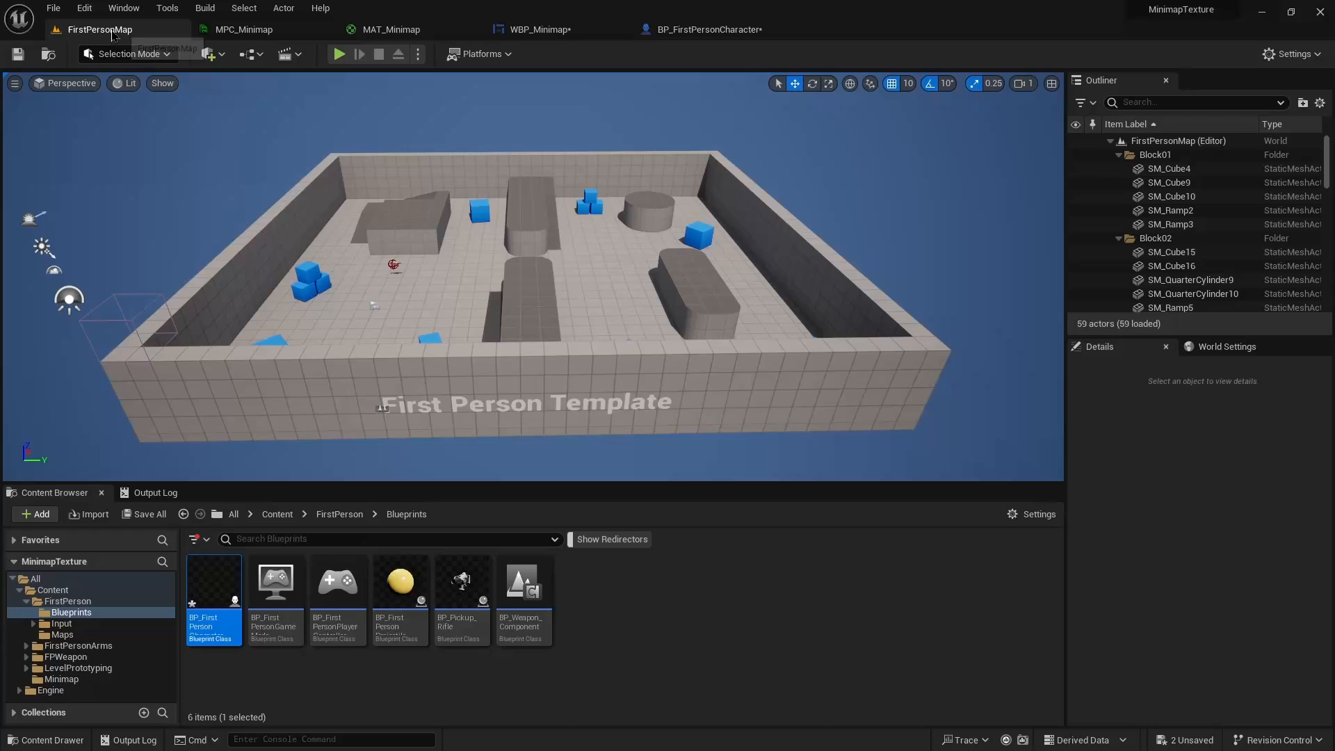
Play the level to confirm the minimap shows, stop, and return to WBP_Minimap
left_click(339, 54)
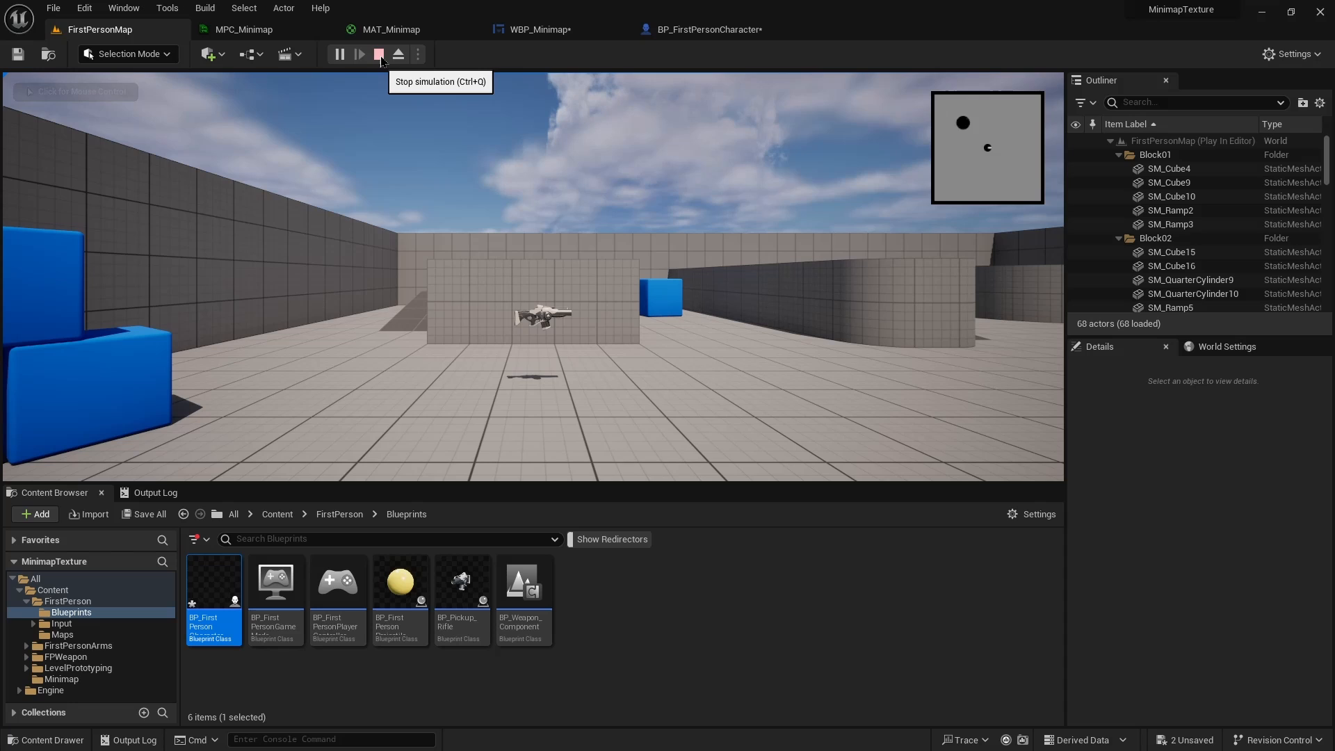
left_click(381, 54)
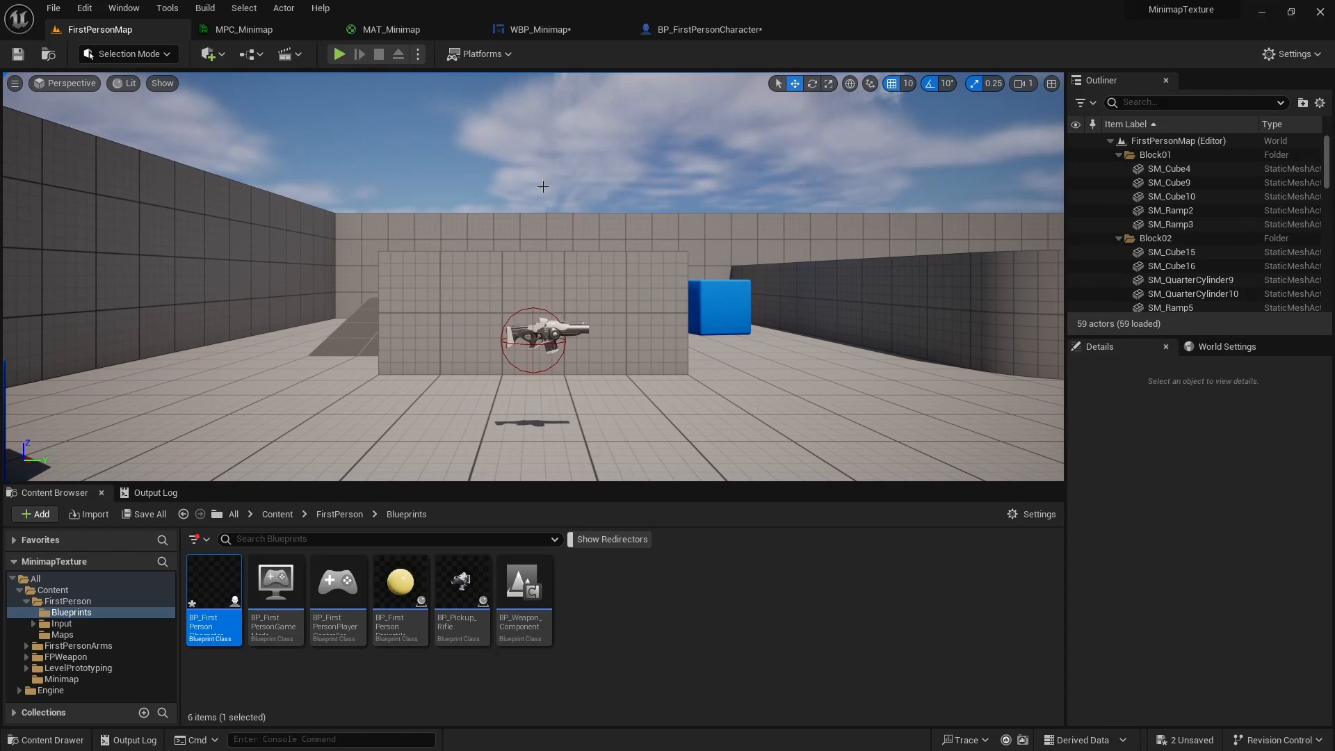
left_click(530, 29)
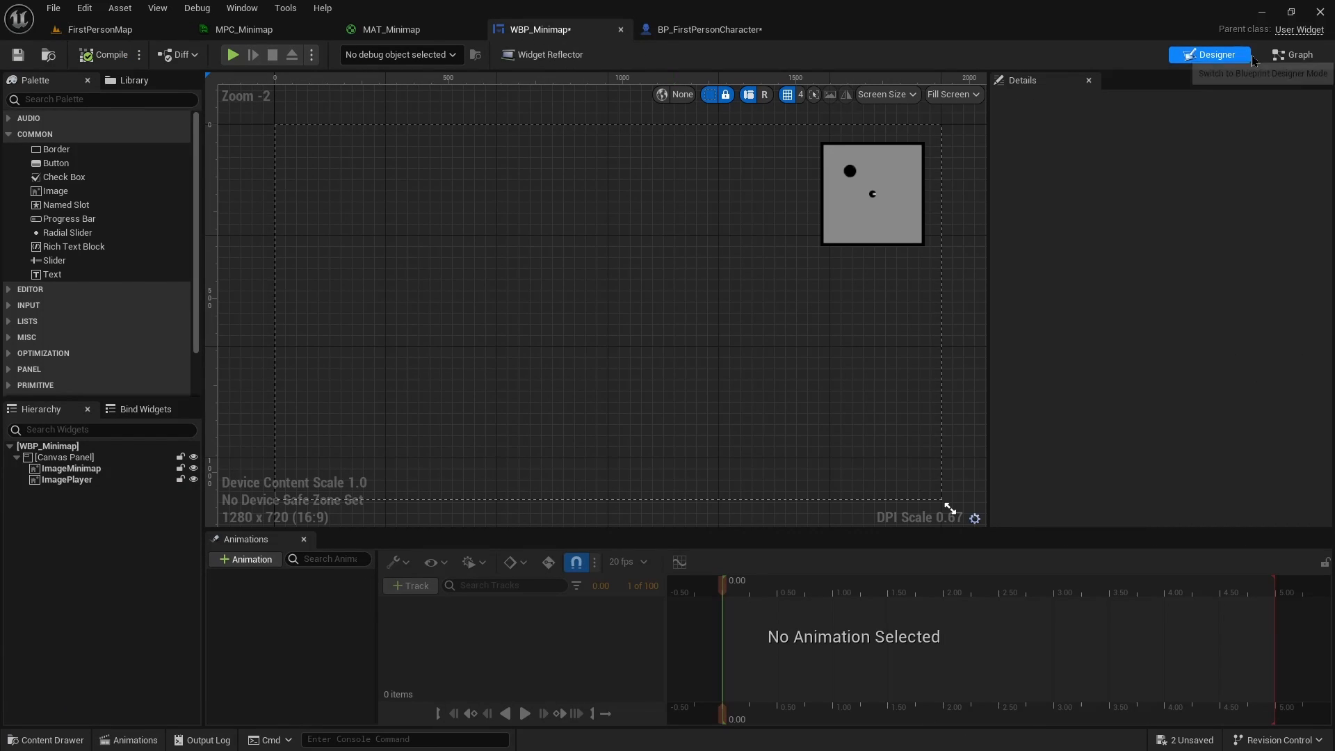
Off Event Tick in the widget graph, add a Set Scalar Parameter Value node targeting MPC_Minimap's PlayerX
left_click(1293, 55)
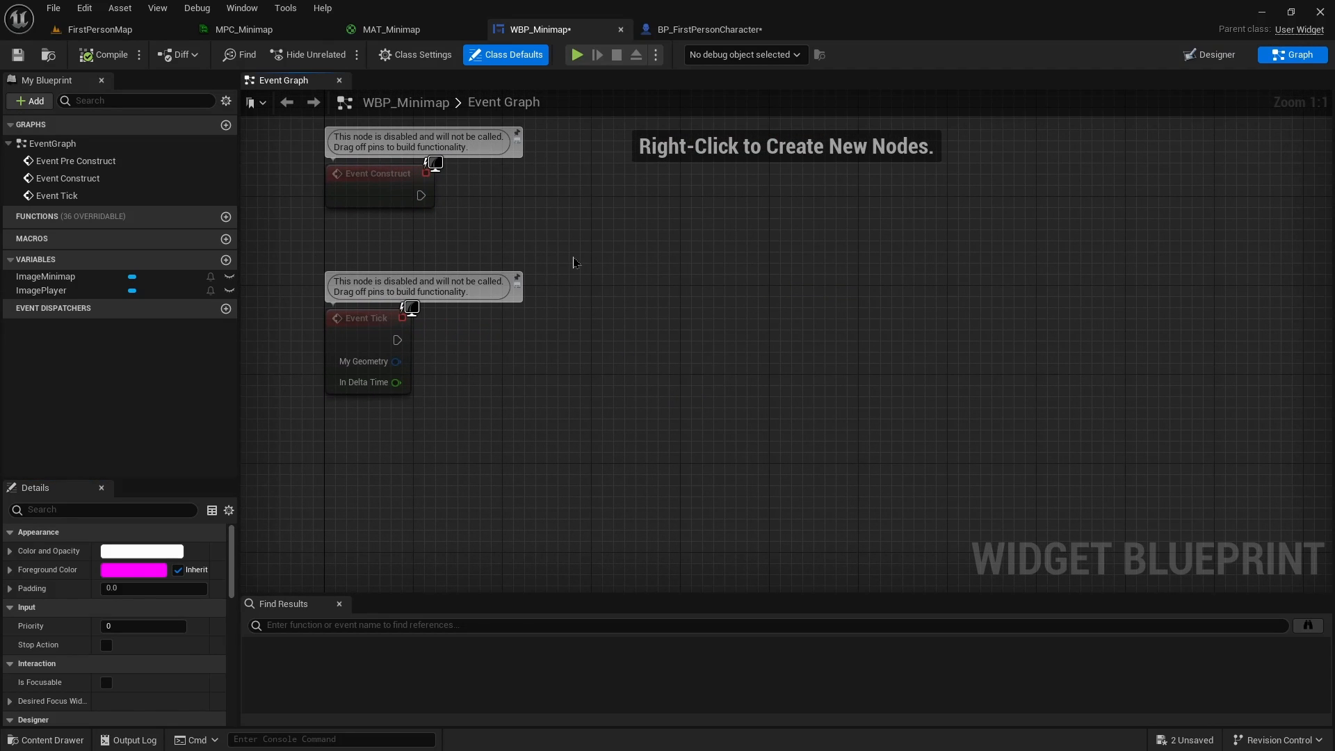
mouse_move(467, 353)
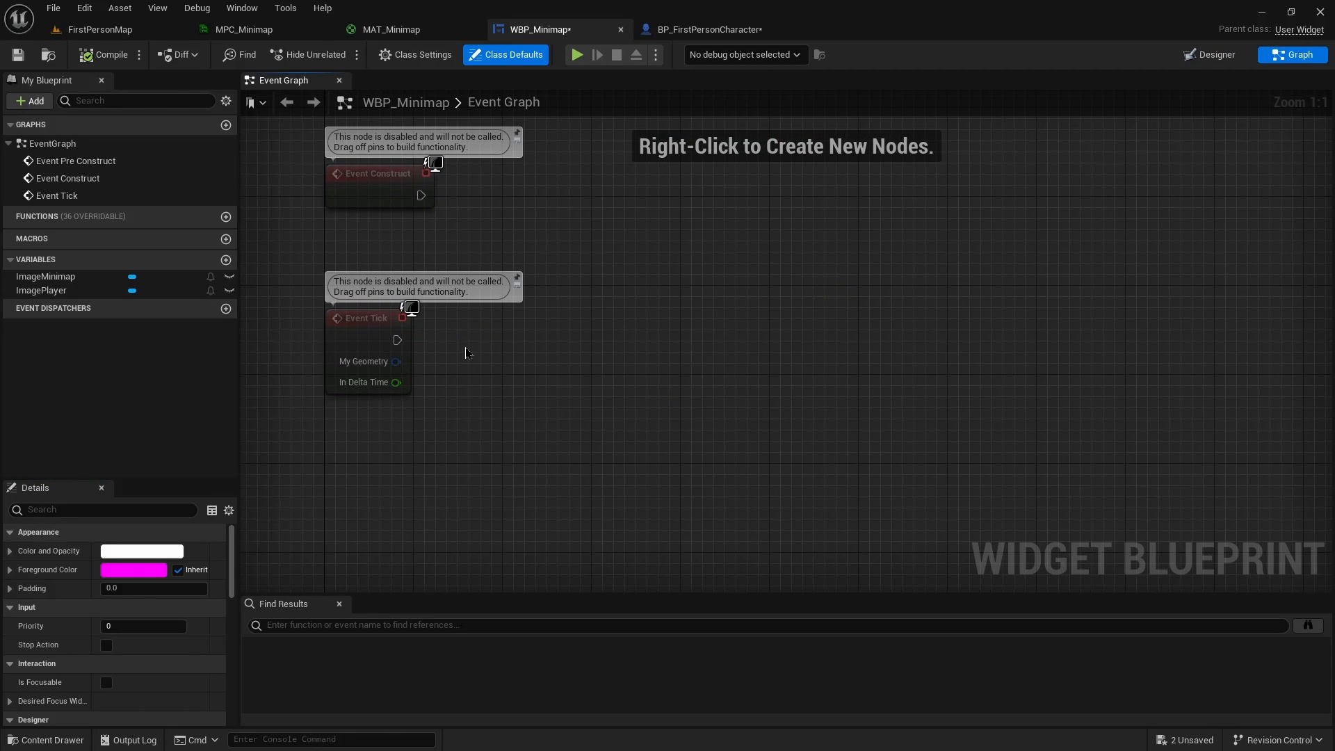
left_click_drag(396, 339, 654, 331)
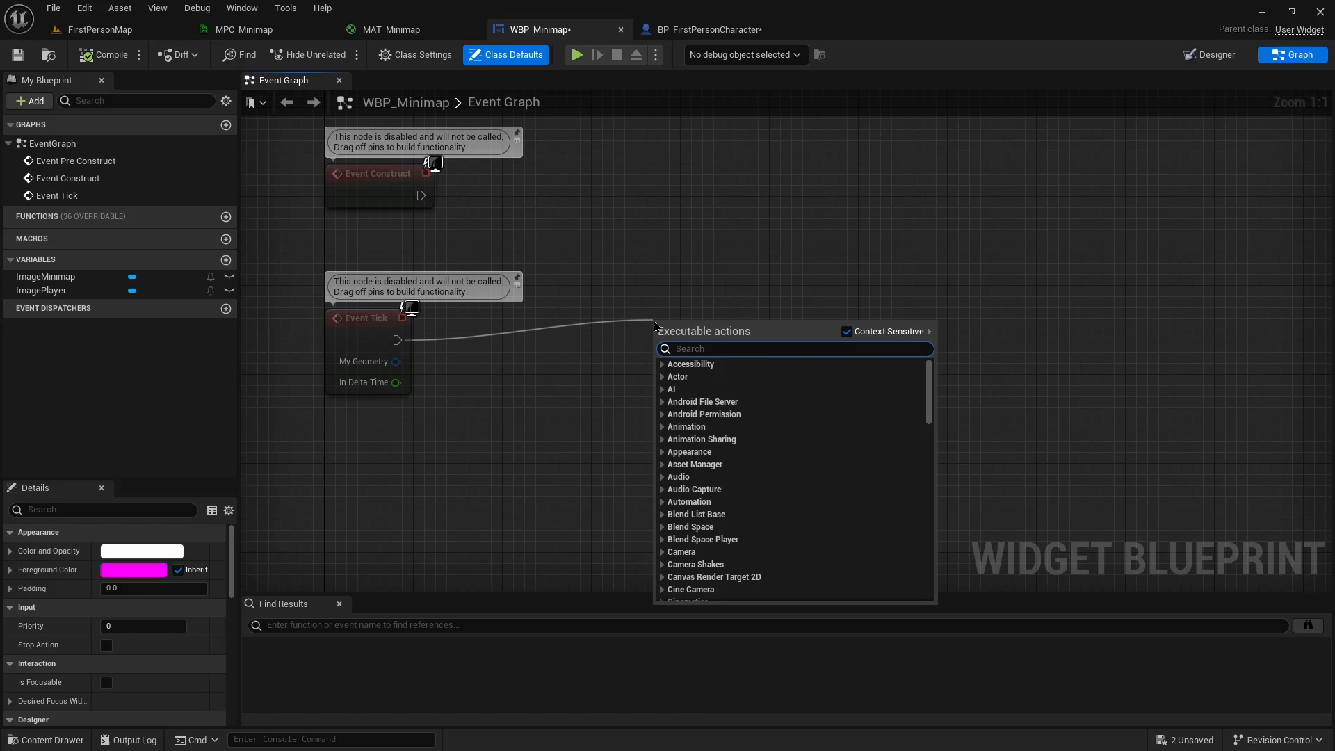
type("set scalar")
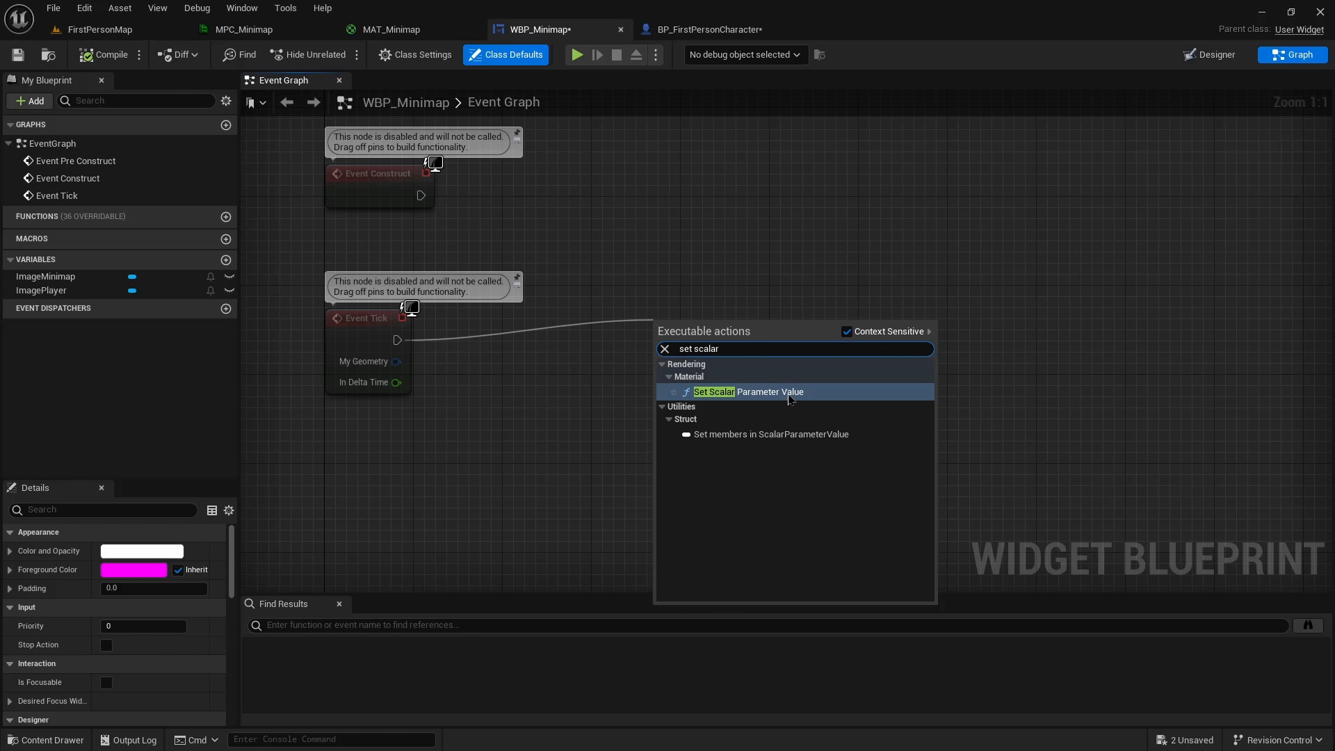
left_click(748, 392)
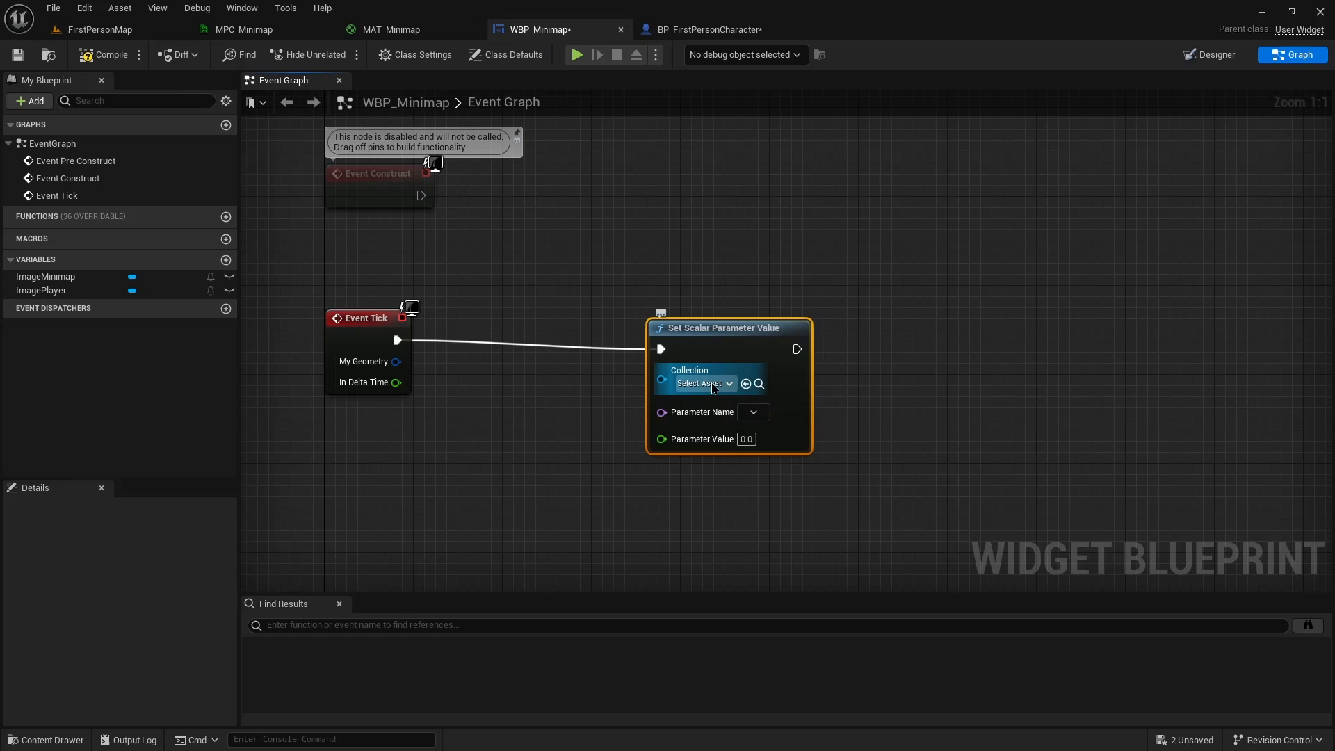
left_click(702, 384)
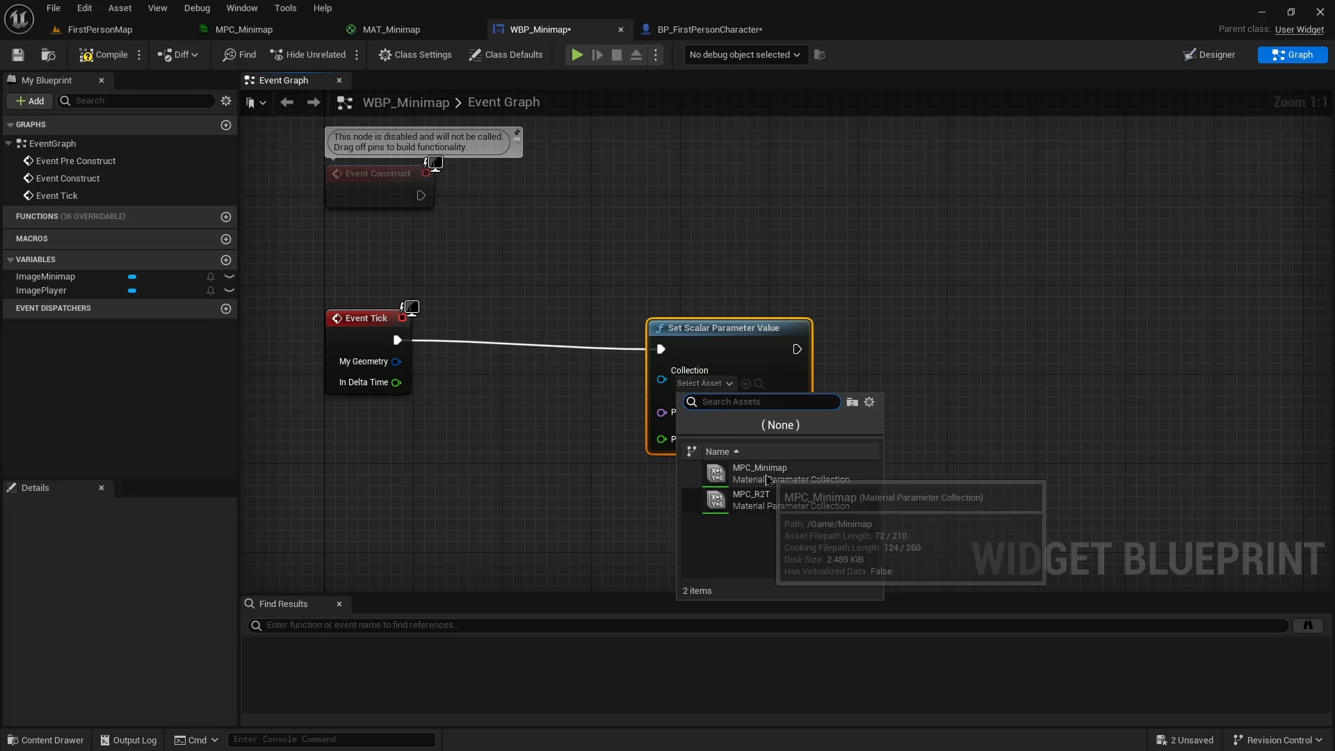
mouse_move(755, 480)
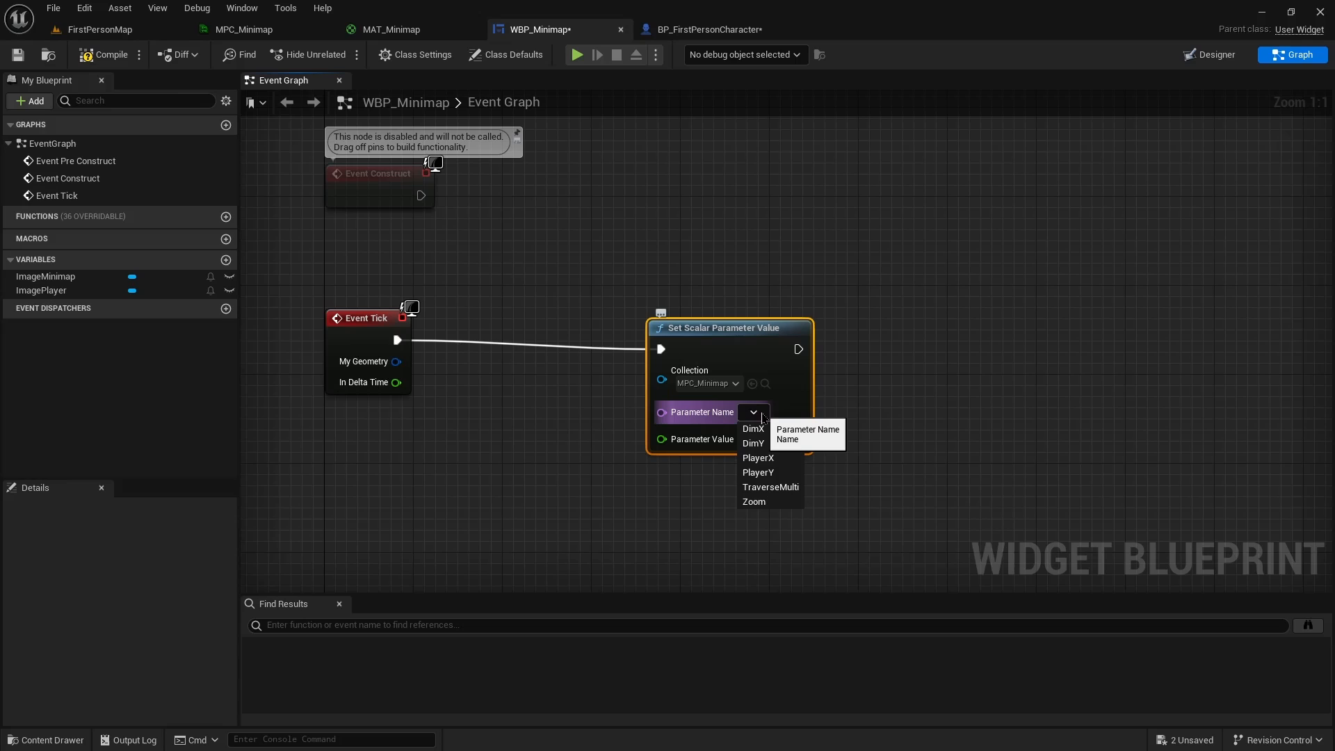
left_click(758, 457)
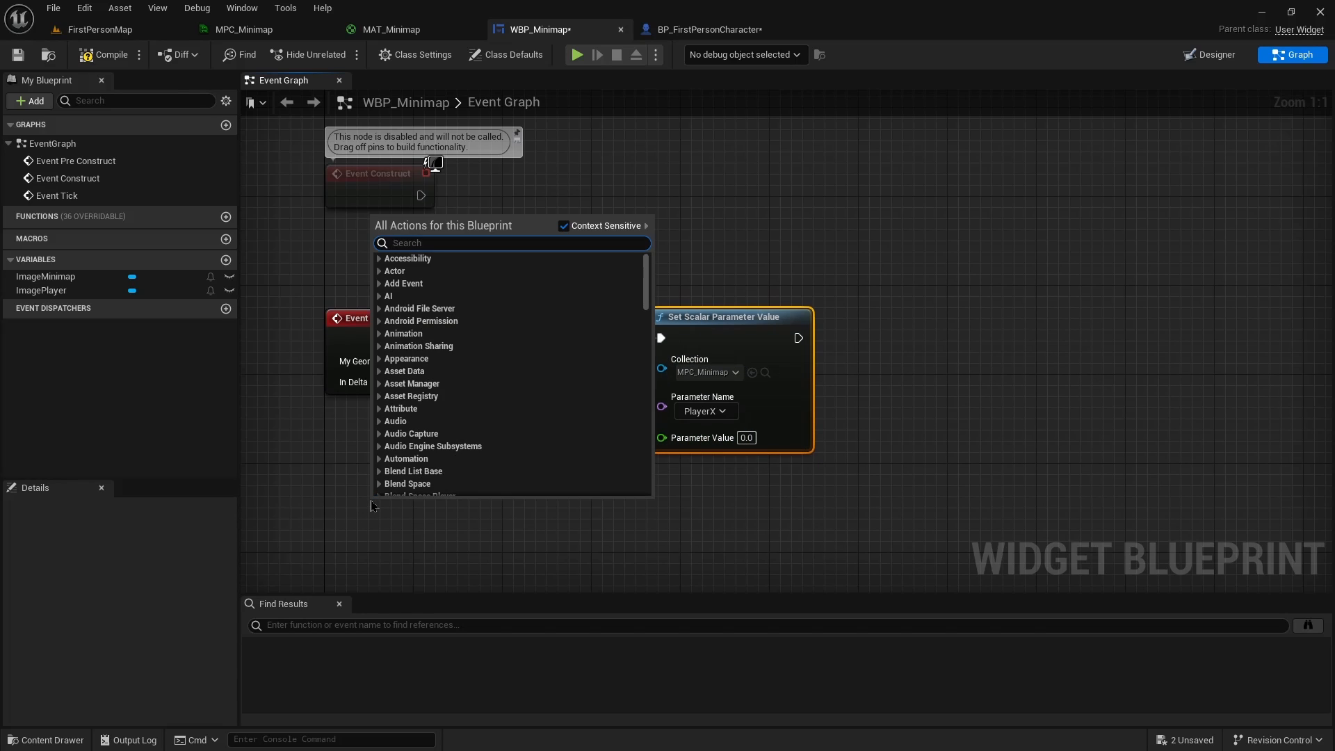
Get the player character's actor location and split it into X, Y and Z
type("get player")
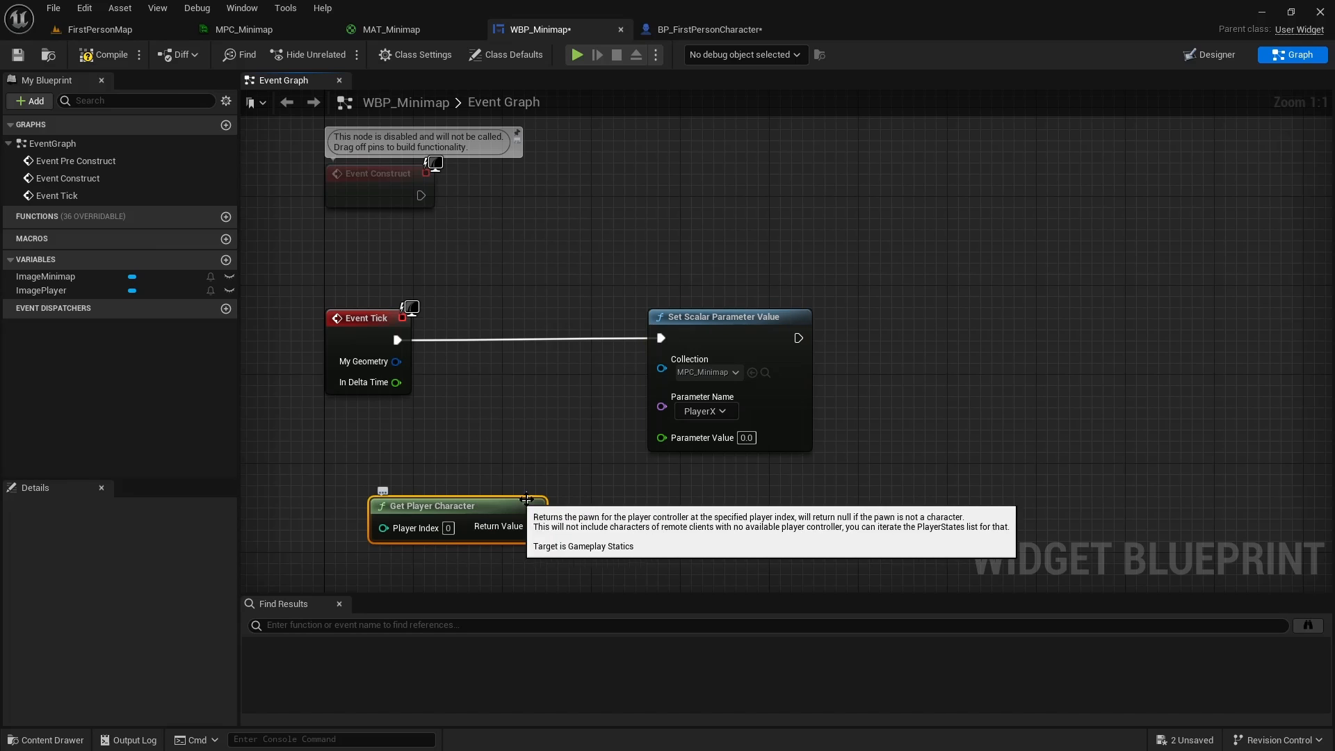
left_click_drag(525, 526, 417, 469)
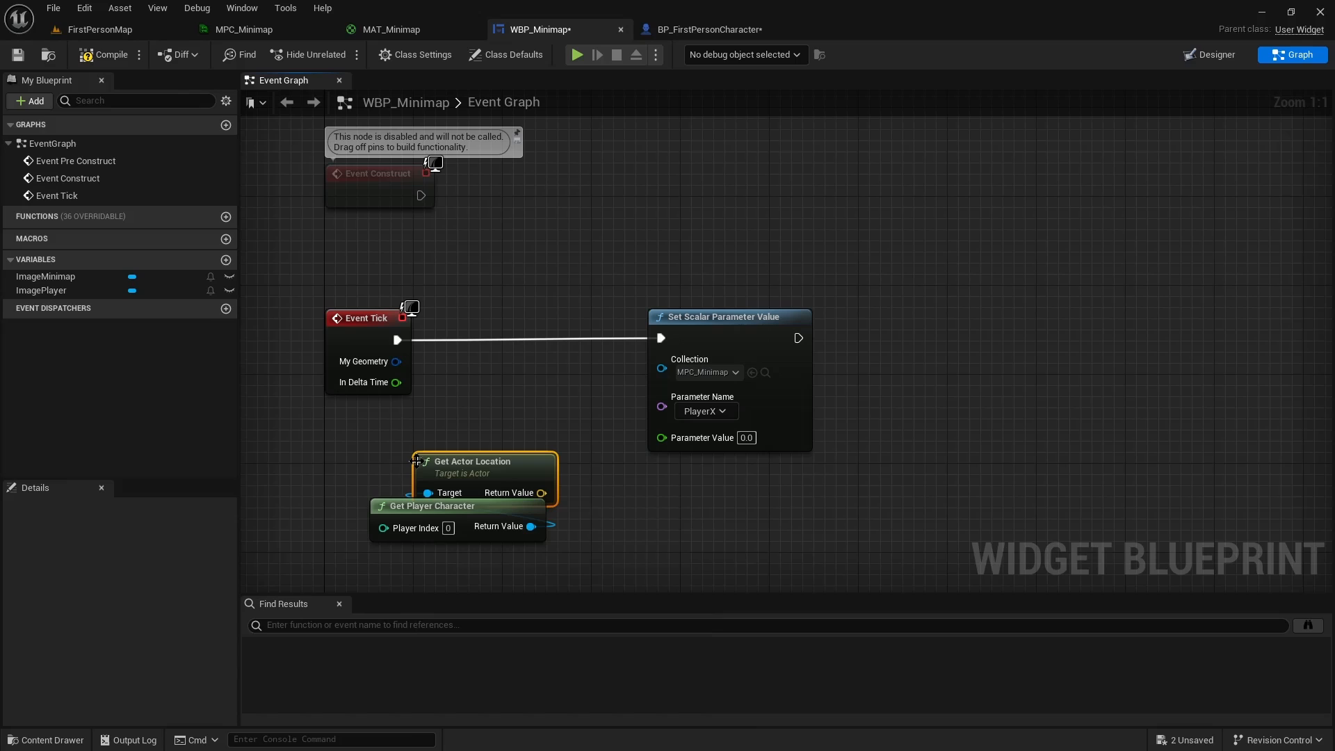
left_click_drag(483, 460, 483, 439)
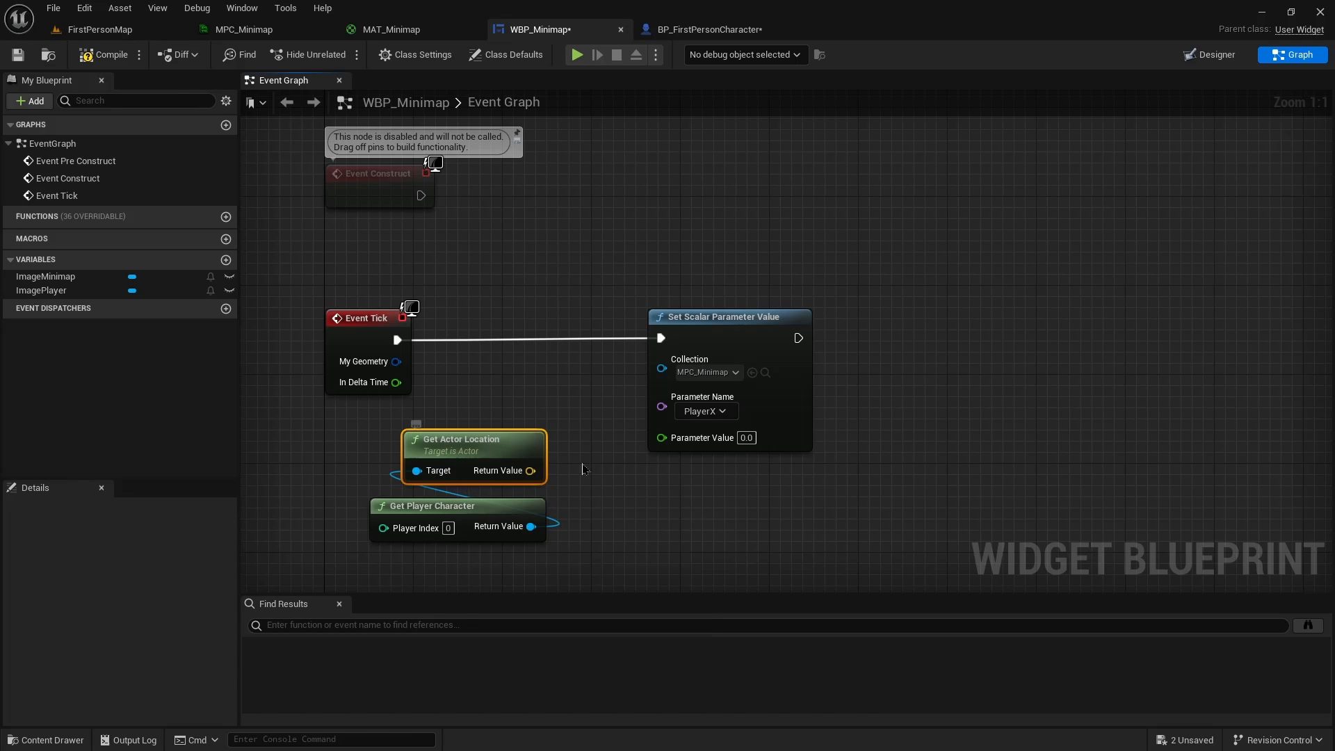
right_click(528, 470)
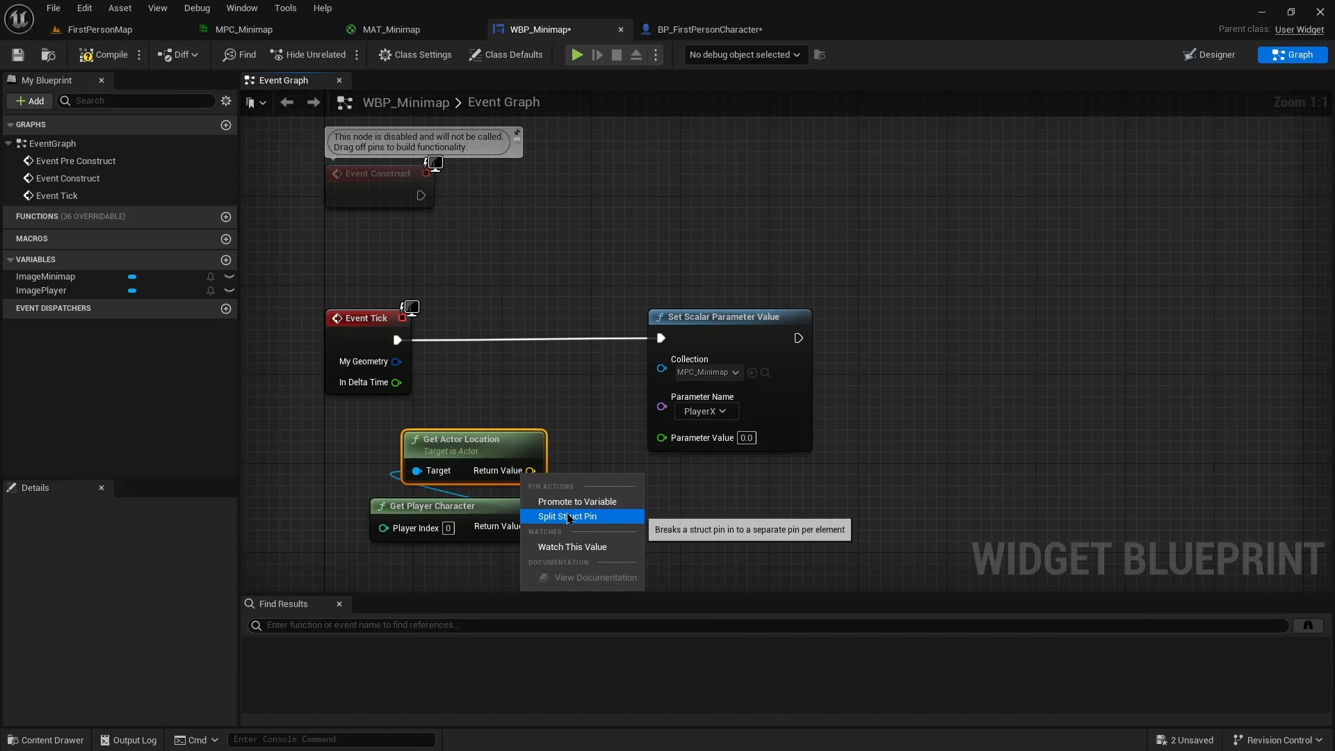
left_click(567, 516)
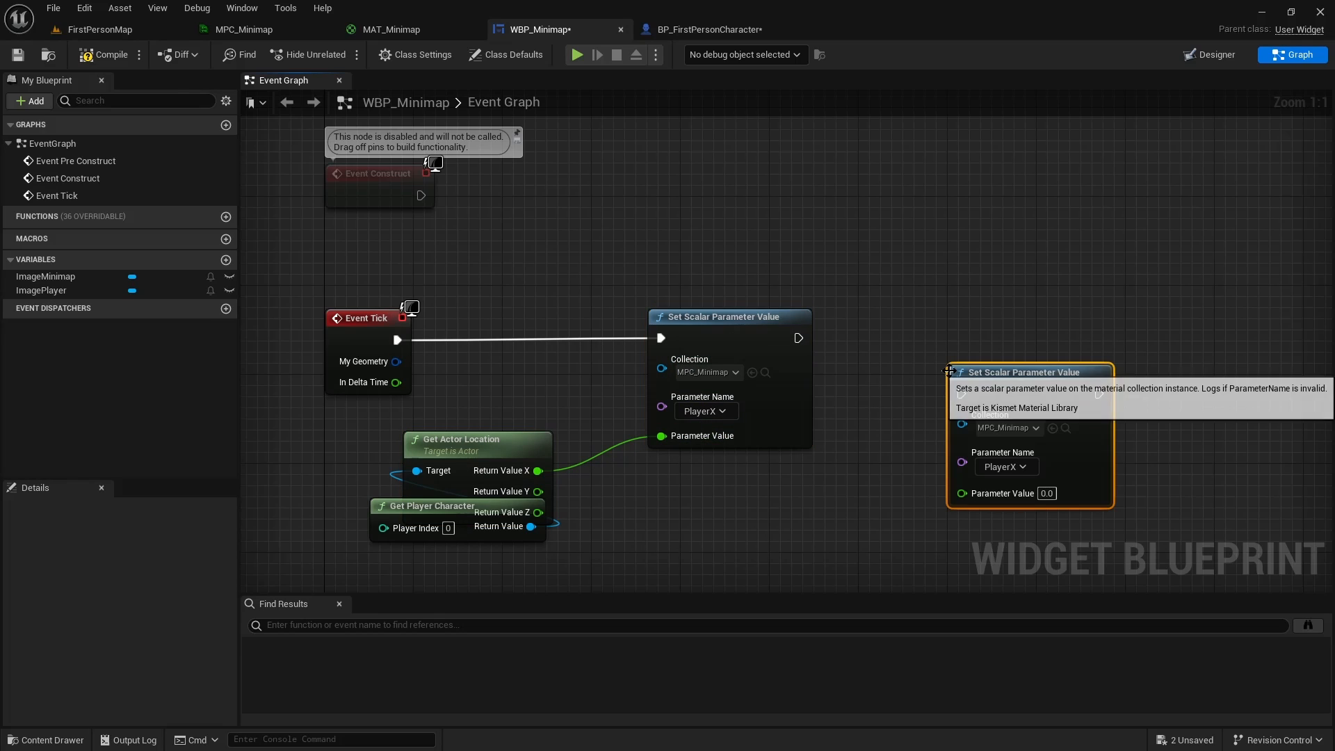
Make a copied setter write PlayerY, chain it after the PlayerX setter, and return to MAT_Minimap
left_click(1006, 467)
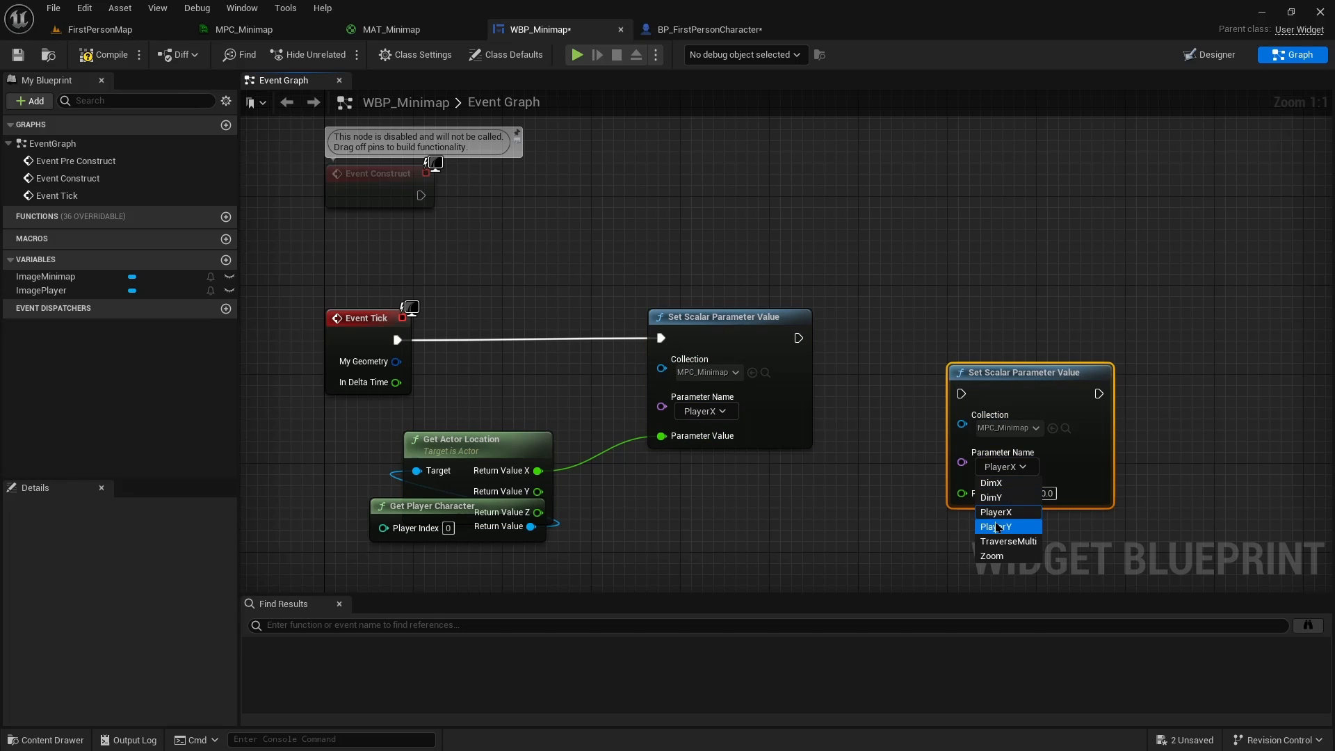
left_click(995, 525)
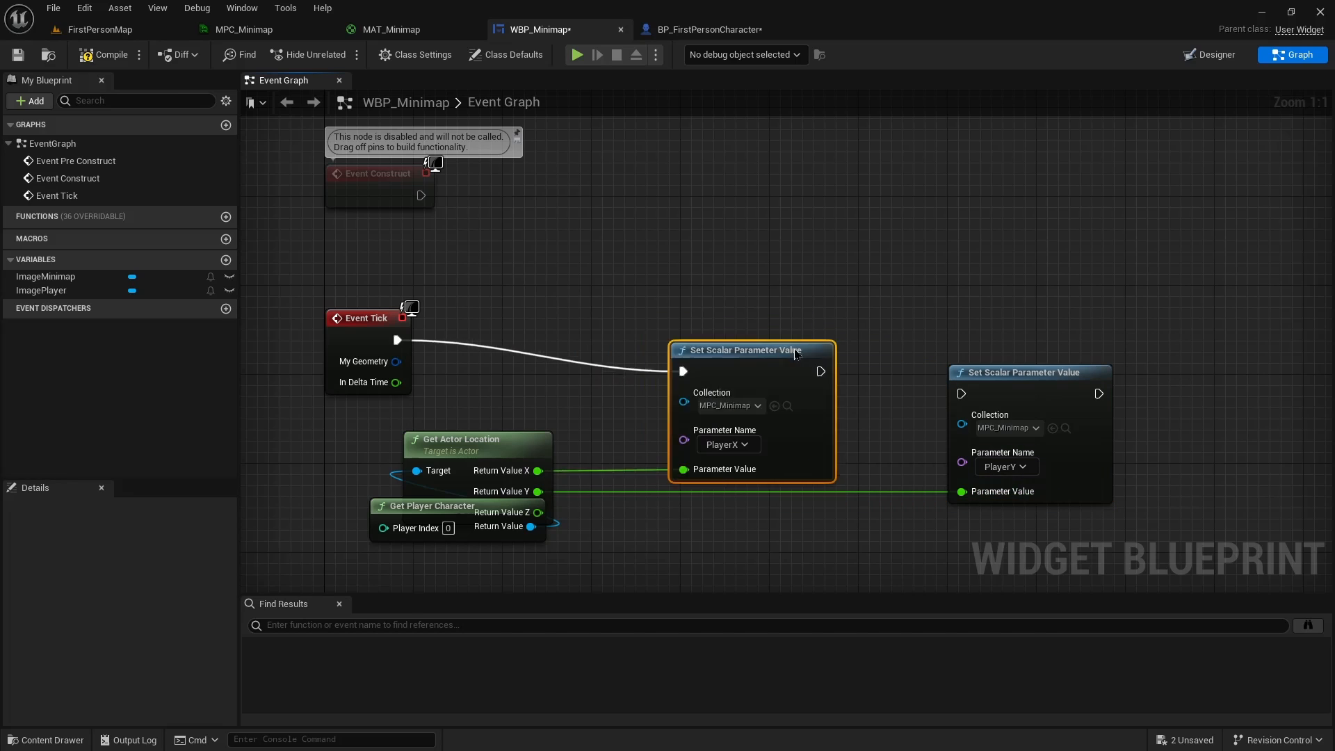
left_click_drag(743, 350, 651, 315)
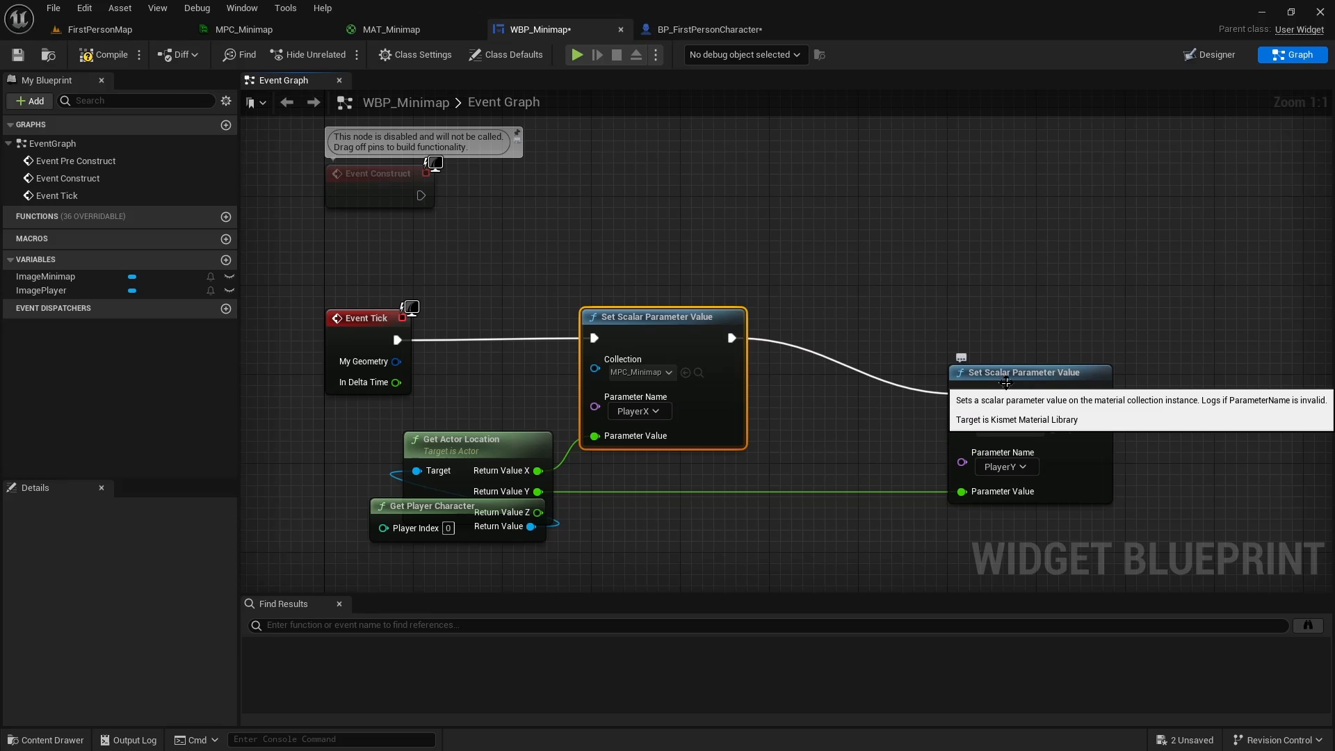
left_click_drag(1022, 373, 868, 315)
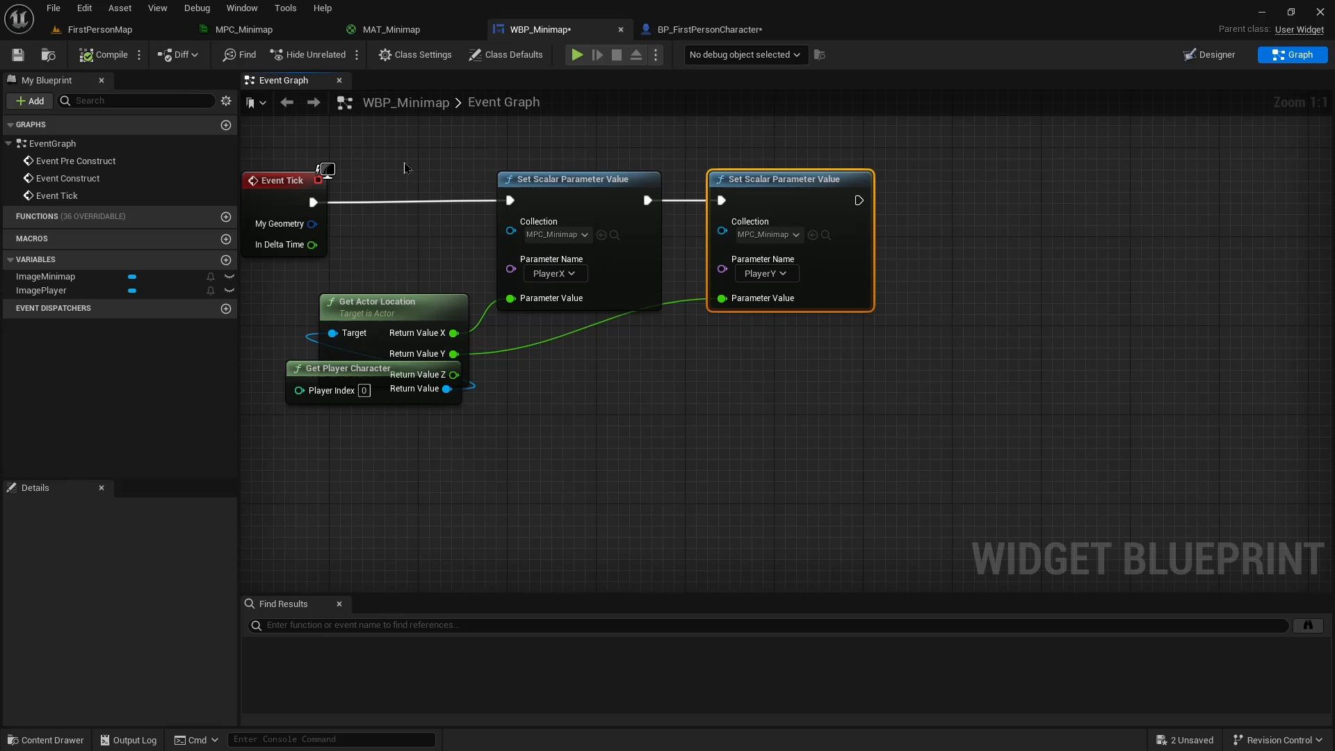
left_click(389, 29)
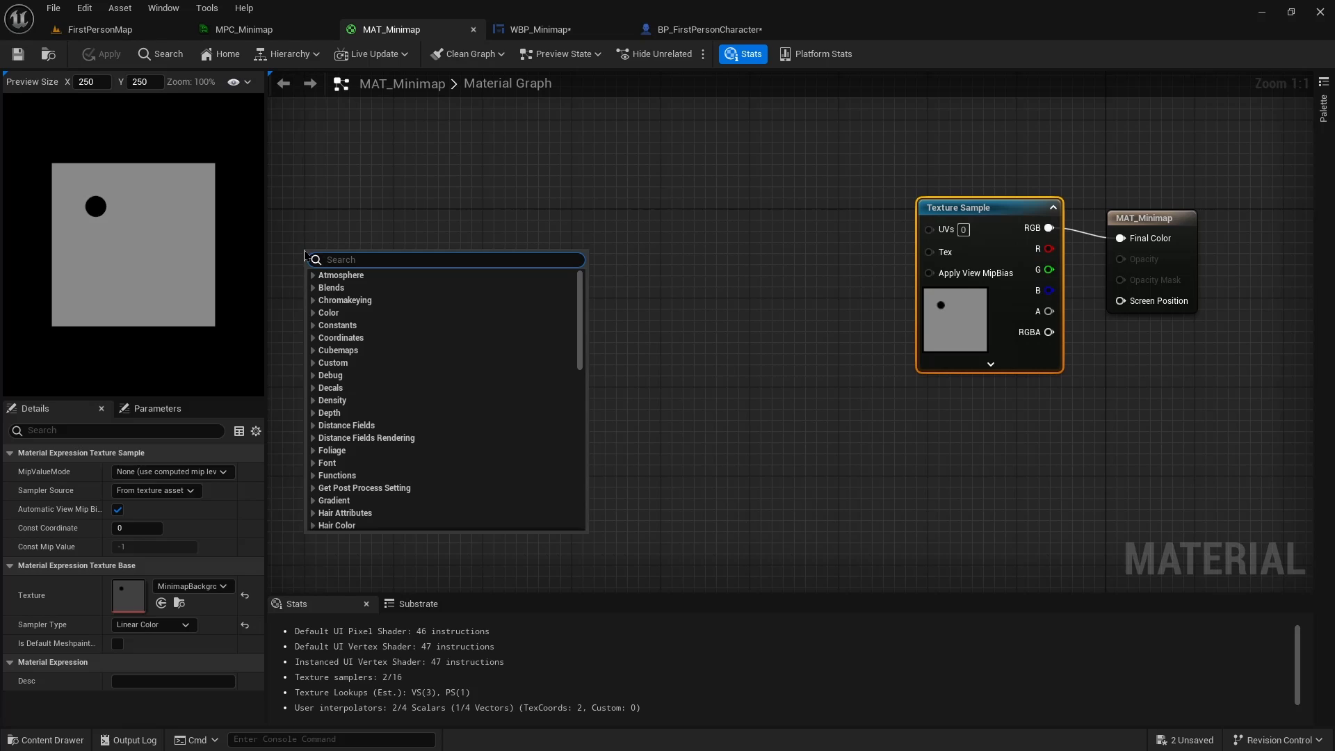
Add a TexCoord node and an MPC_Minimap collection parameter node reading Zoom
type("texture coo")
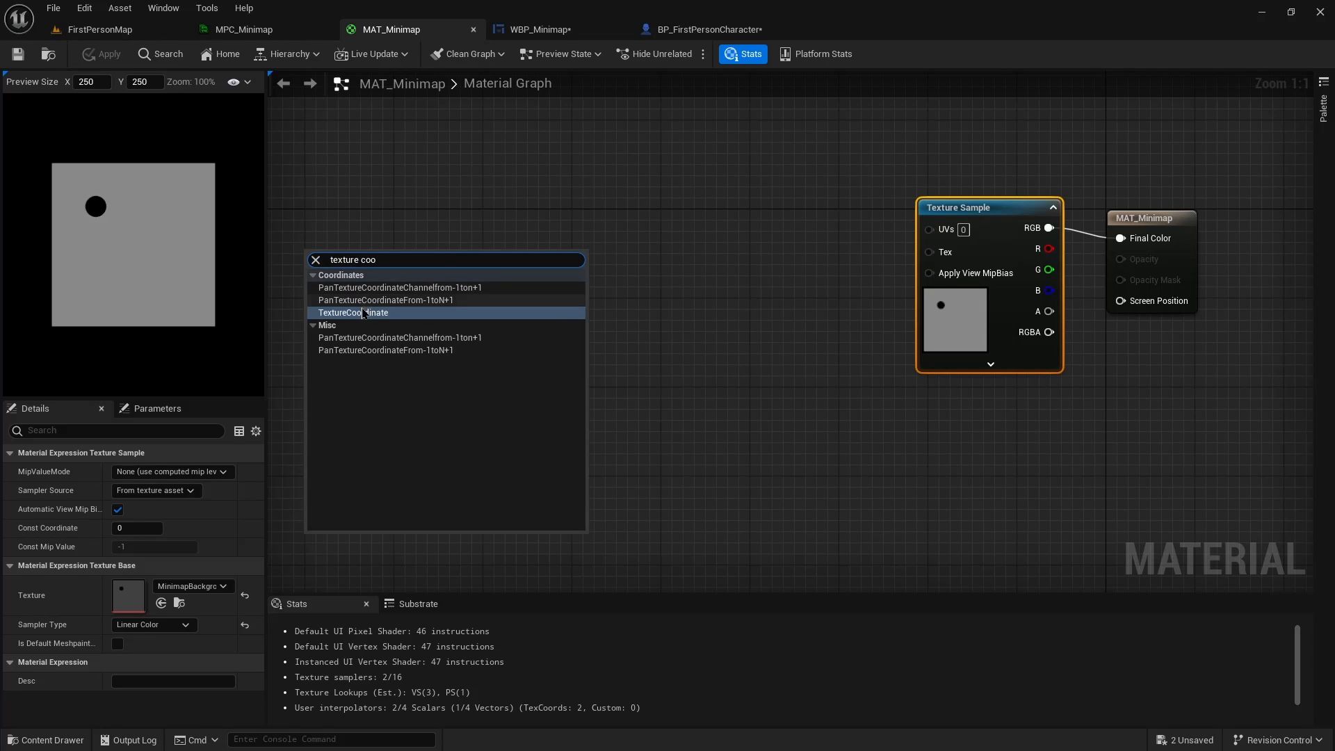
left_click(353, 312)
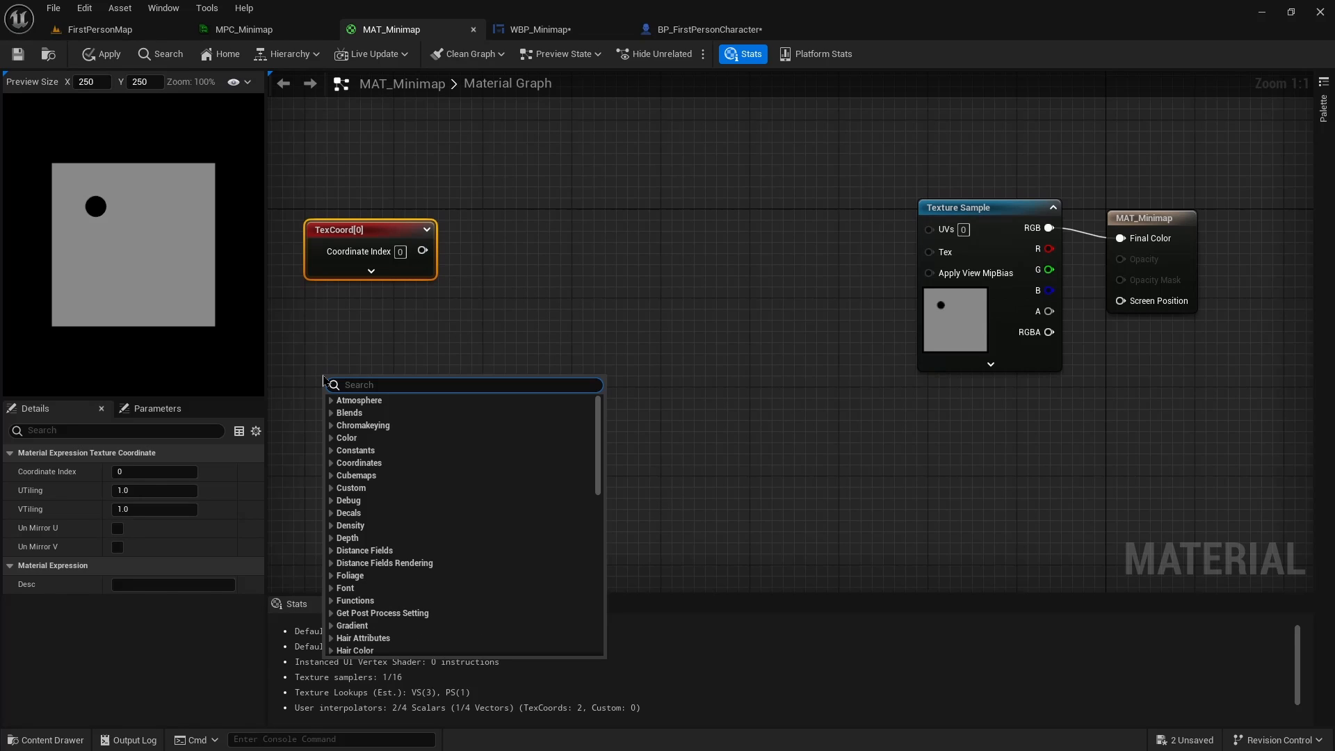
type("coll")
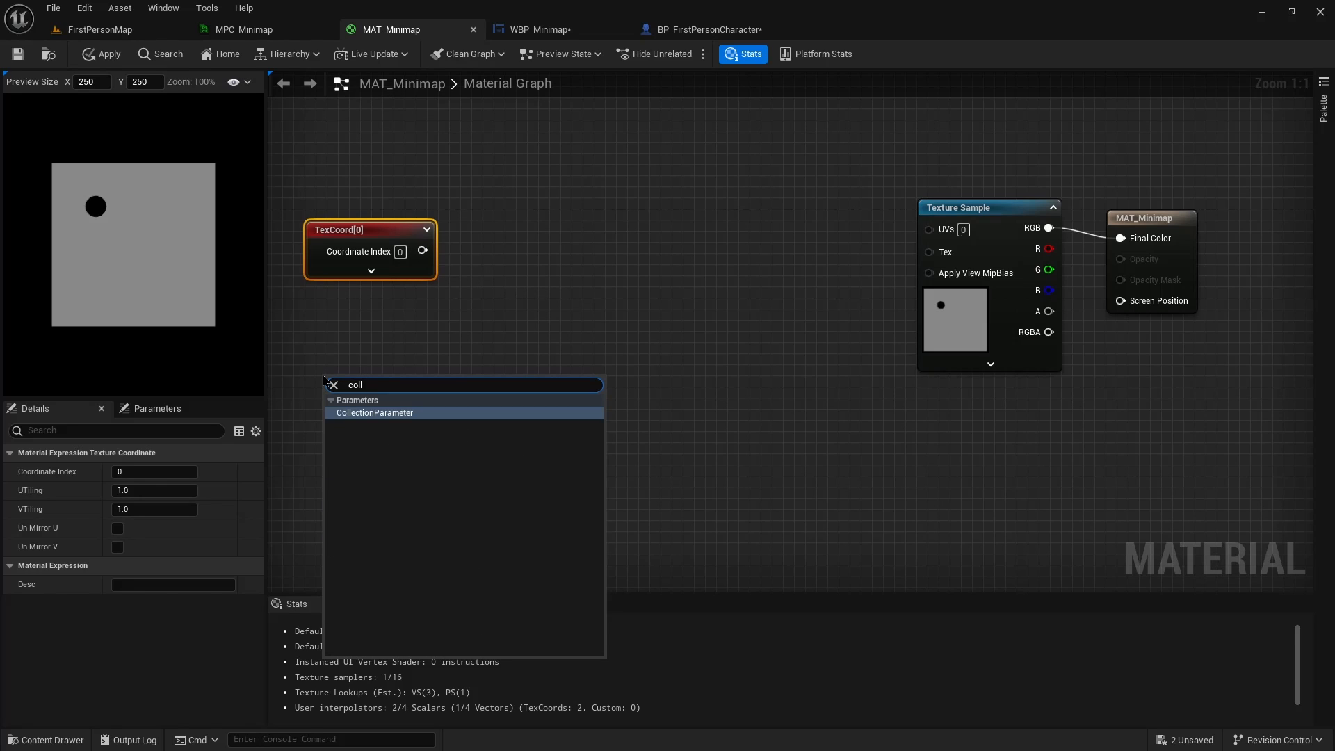
left_click(374, 411)
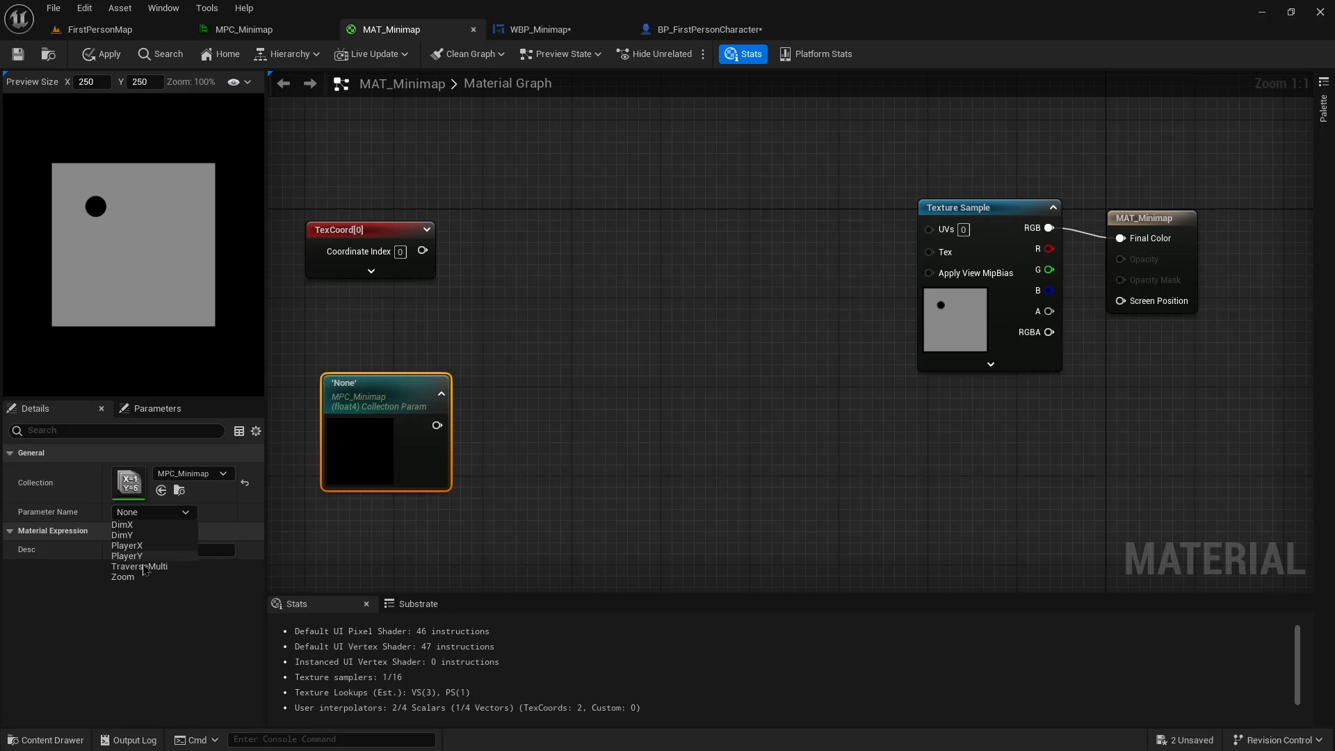
left_click(122, 576)
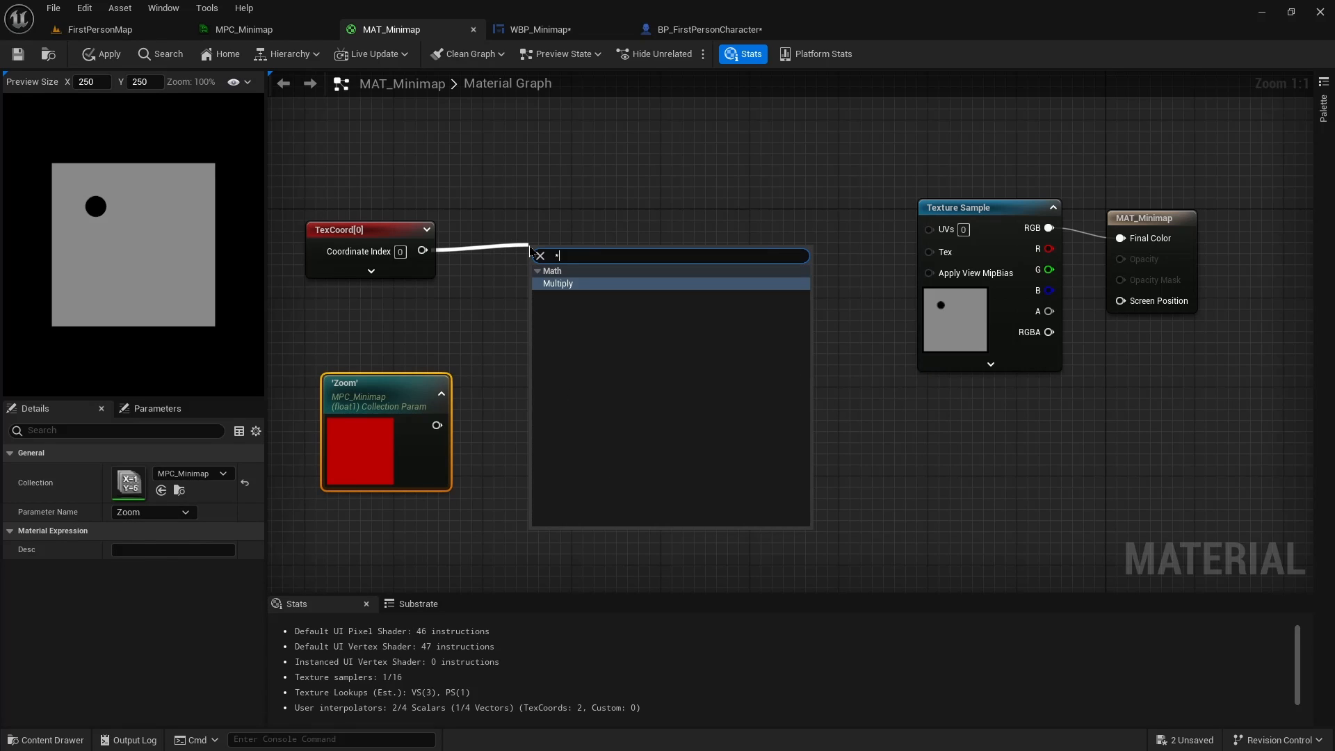
Multiply TexCoord by Zoom, feed the result into the Texture Sample UVs, and save the material
left_click(557, 284)
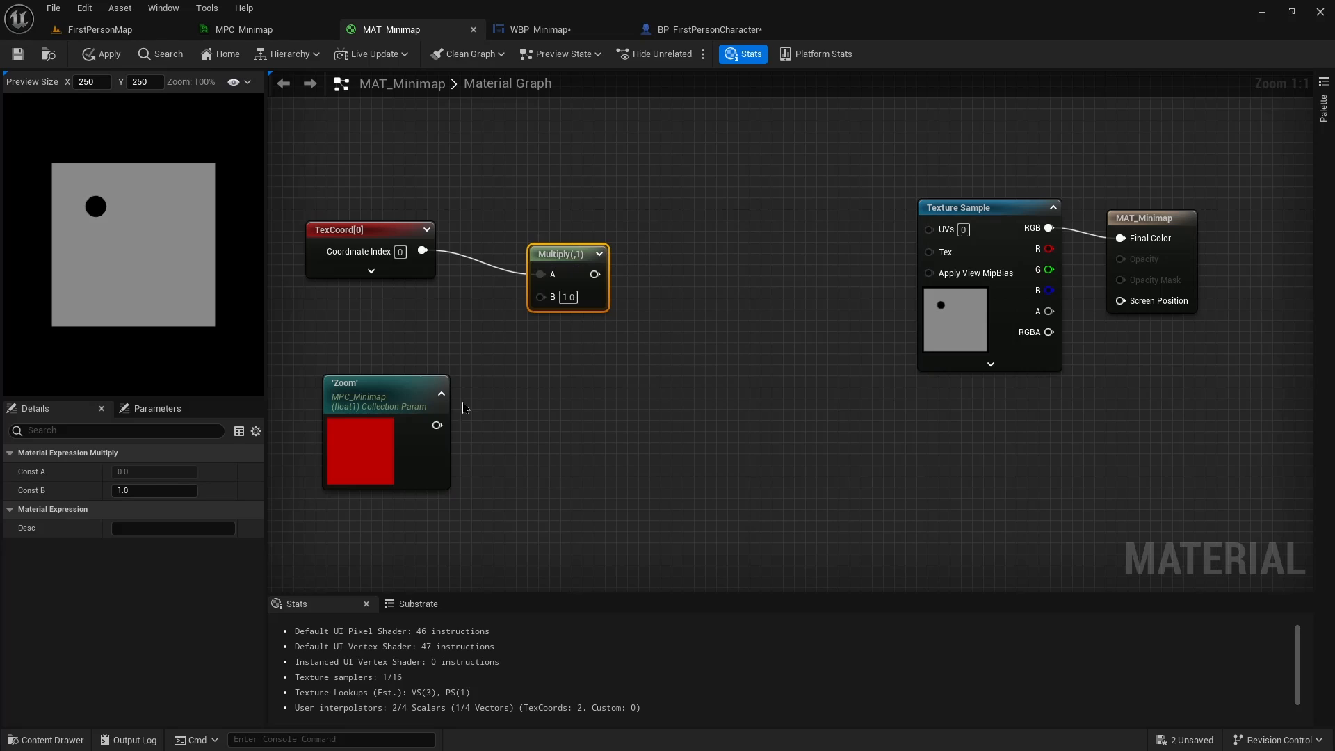
left_click_drag(435, 425, 539, 295)
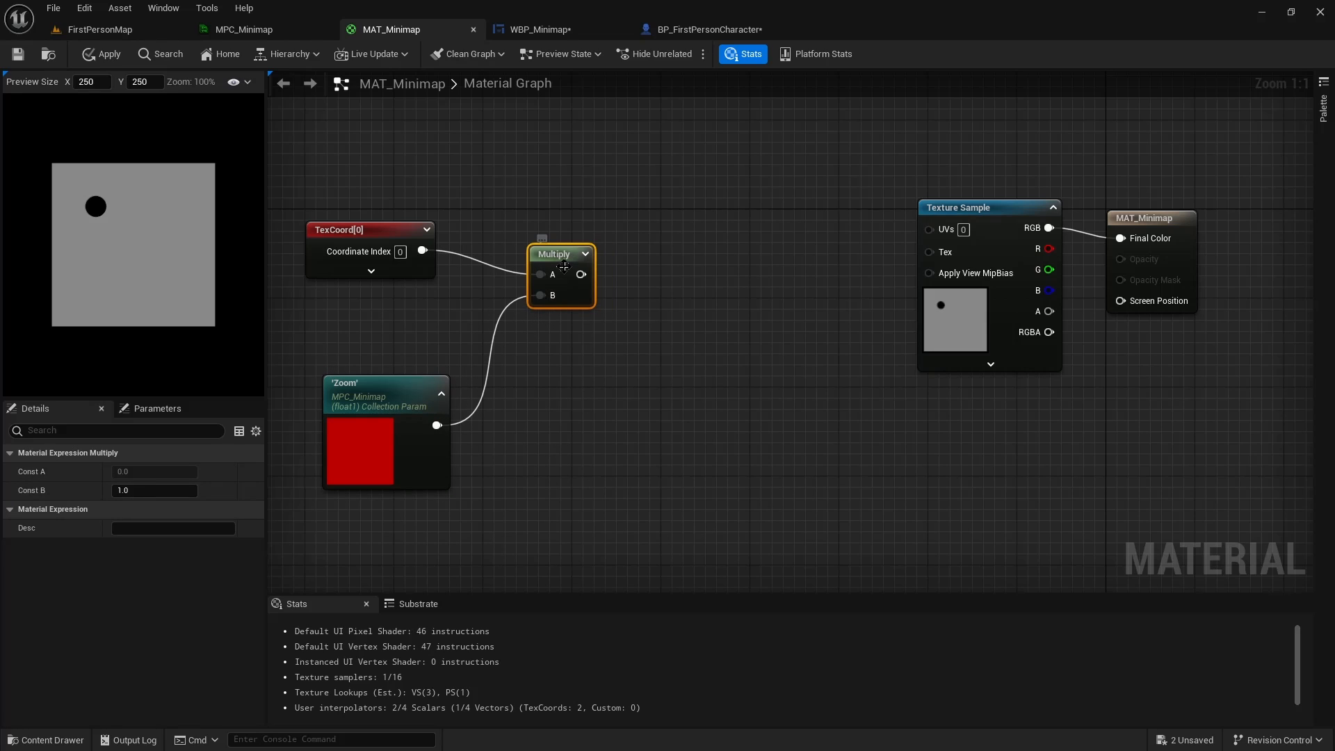
left_click_drag(561, 253, 516, 229)
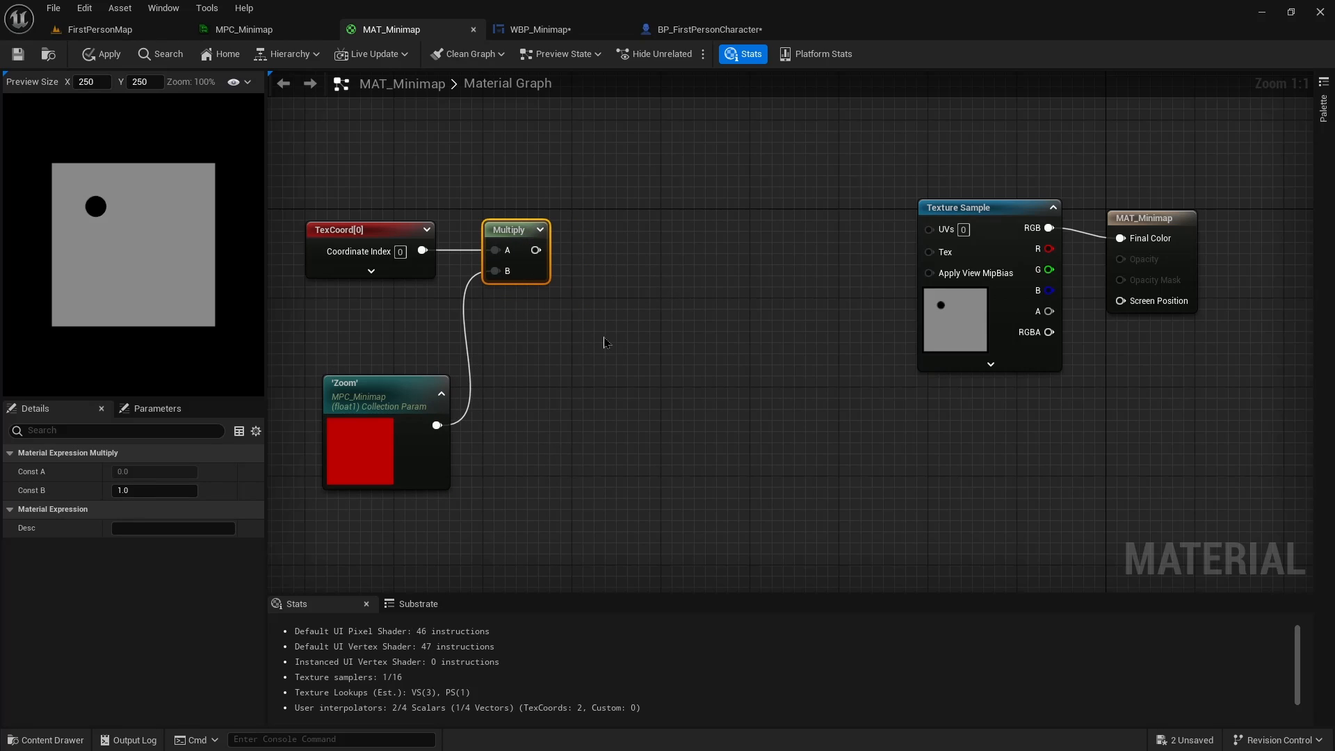
mouse_move(398, 375)
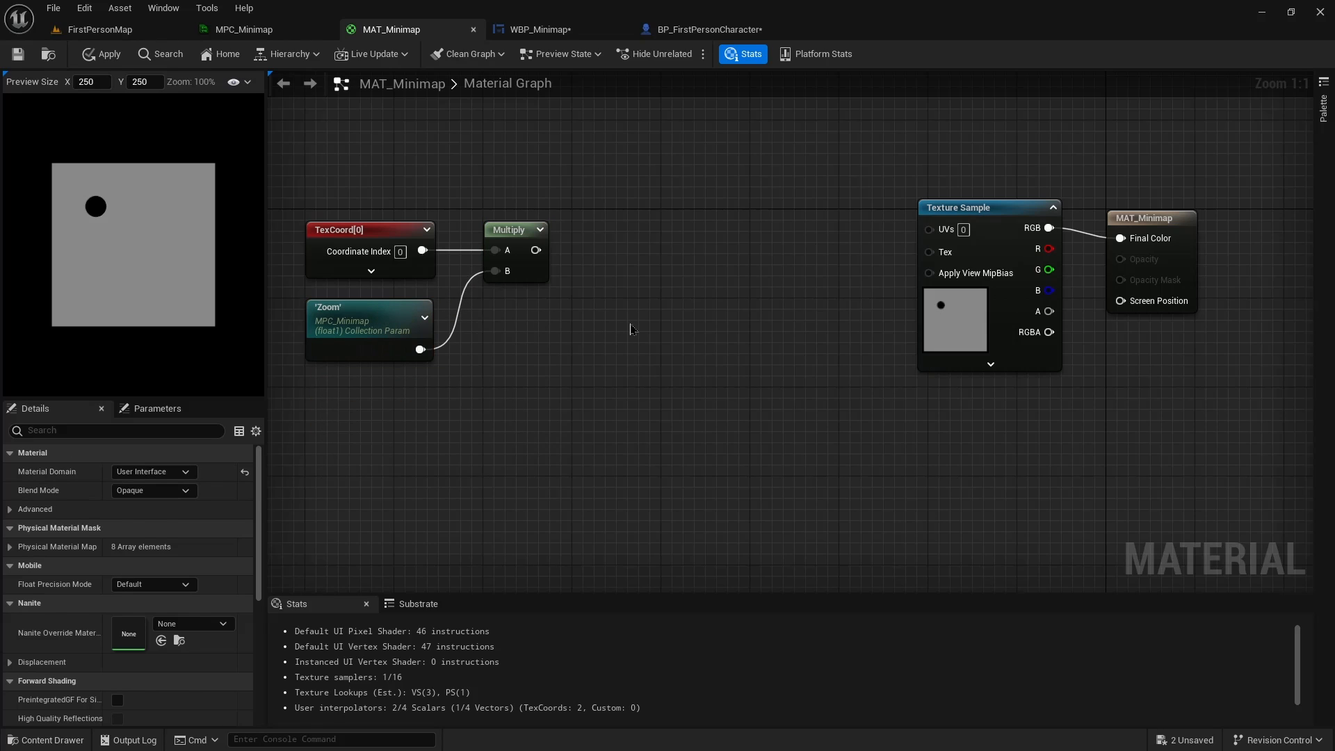
mouse_move(534, 251)
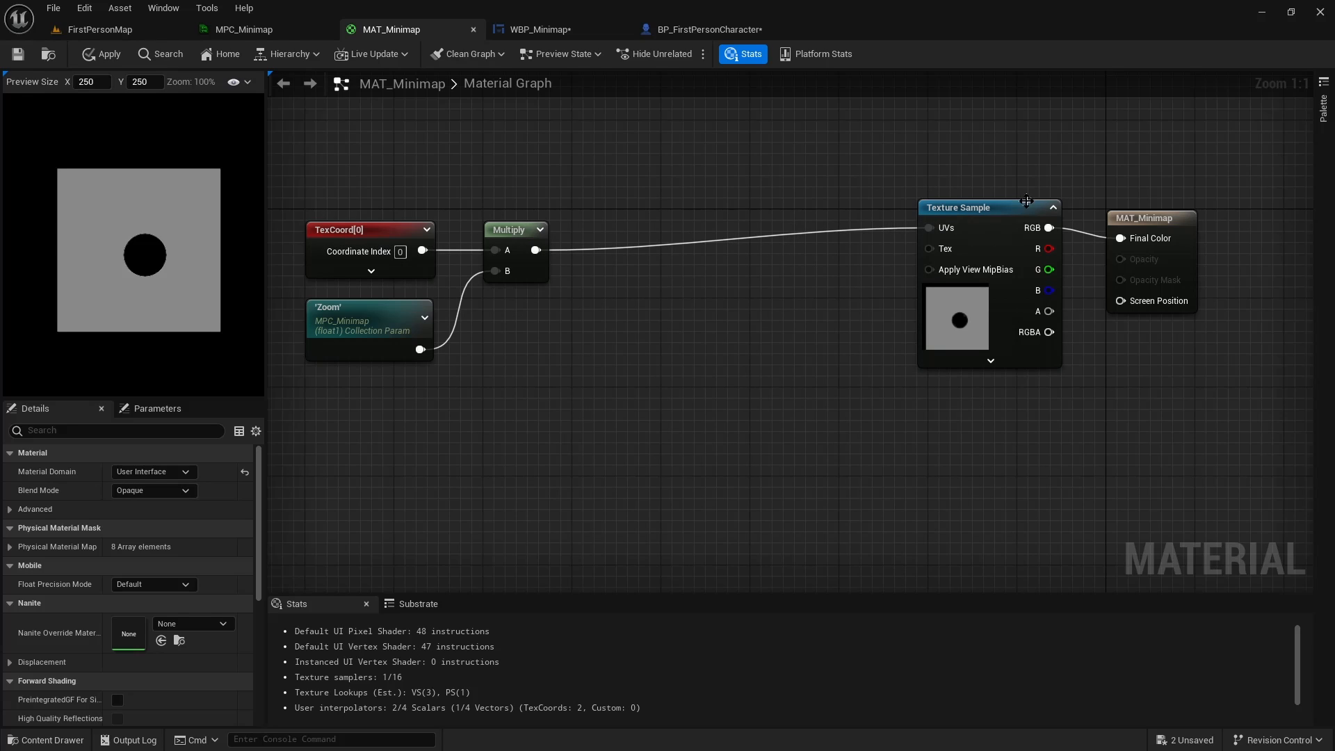
left_click(984, 207)
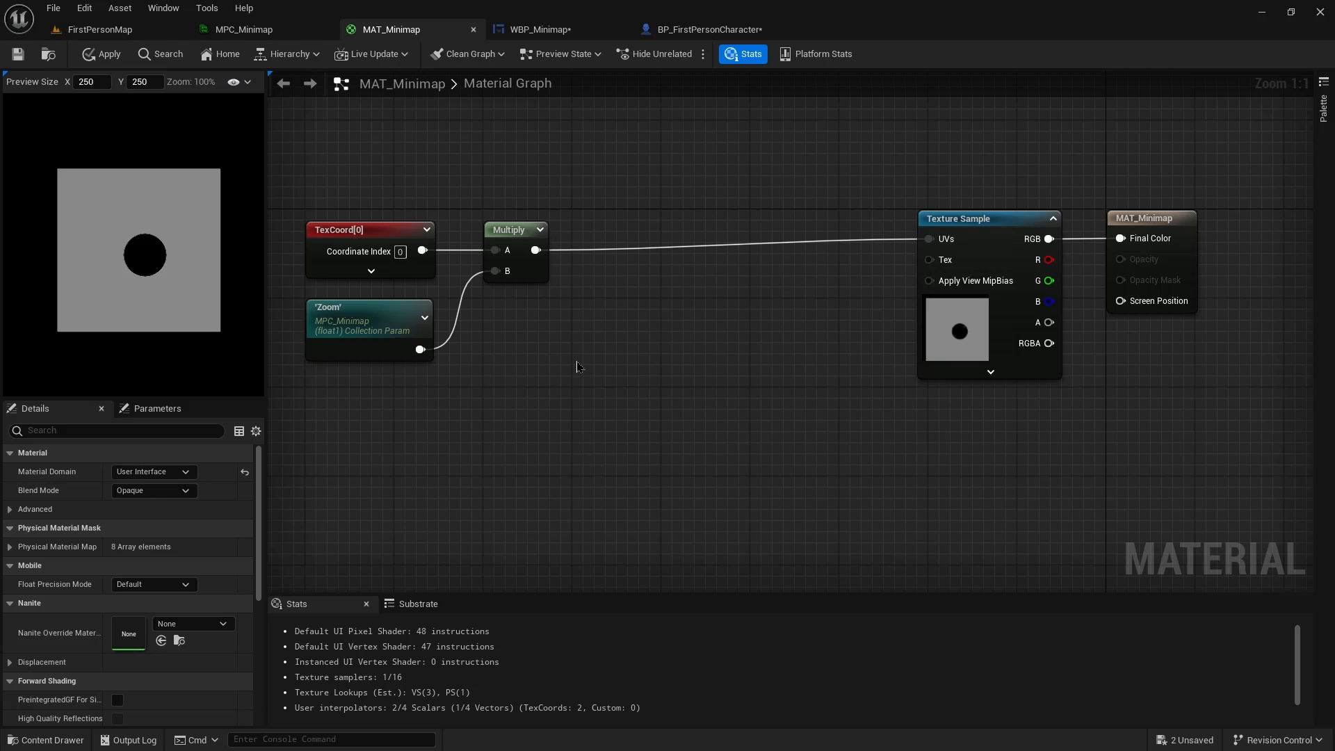
left_click(20, 54)
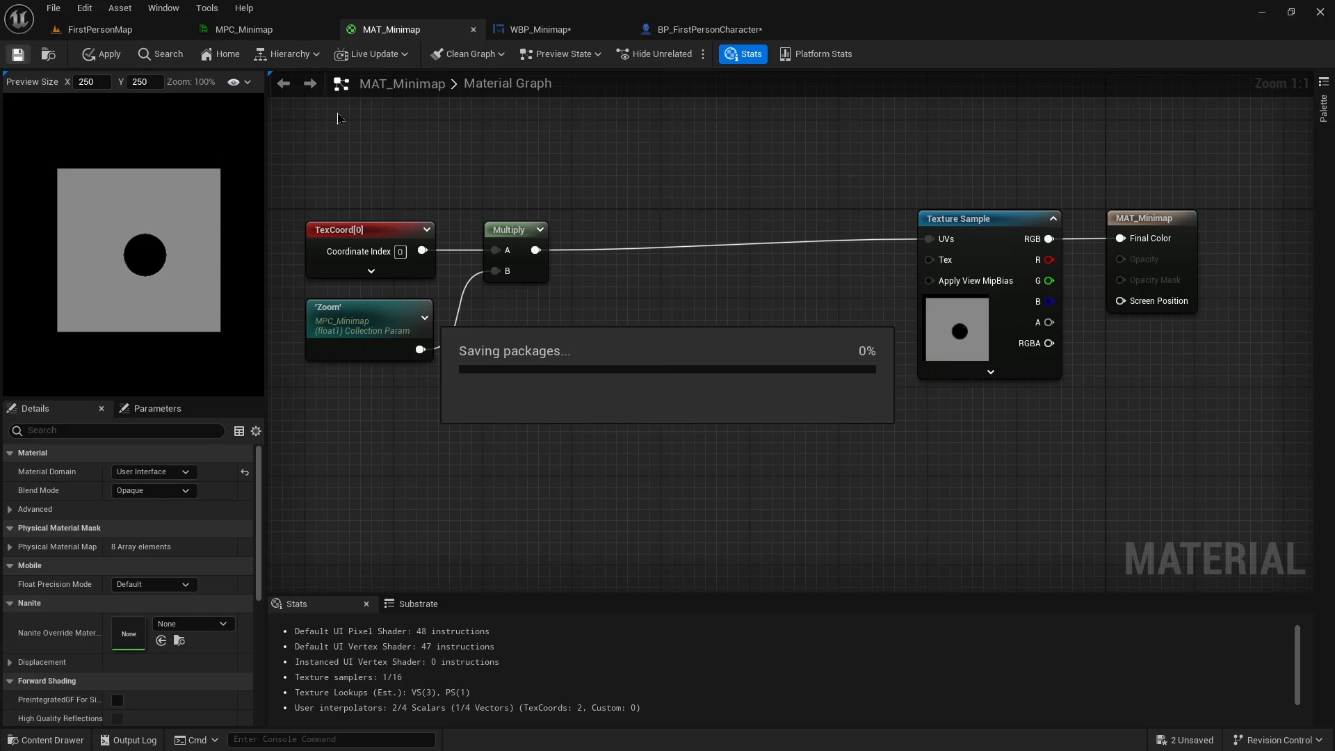
left_click(100, 29)
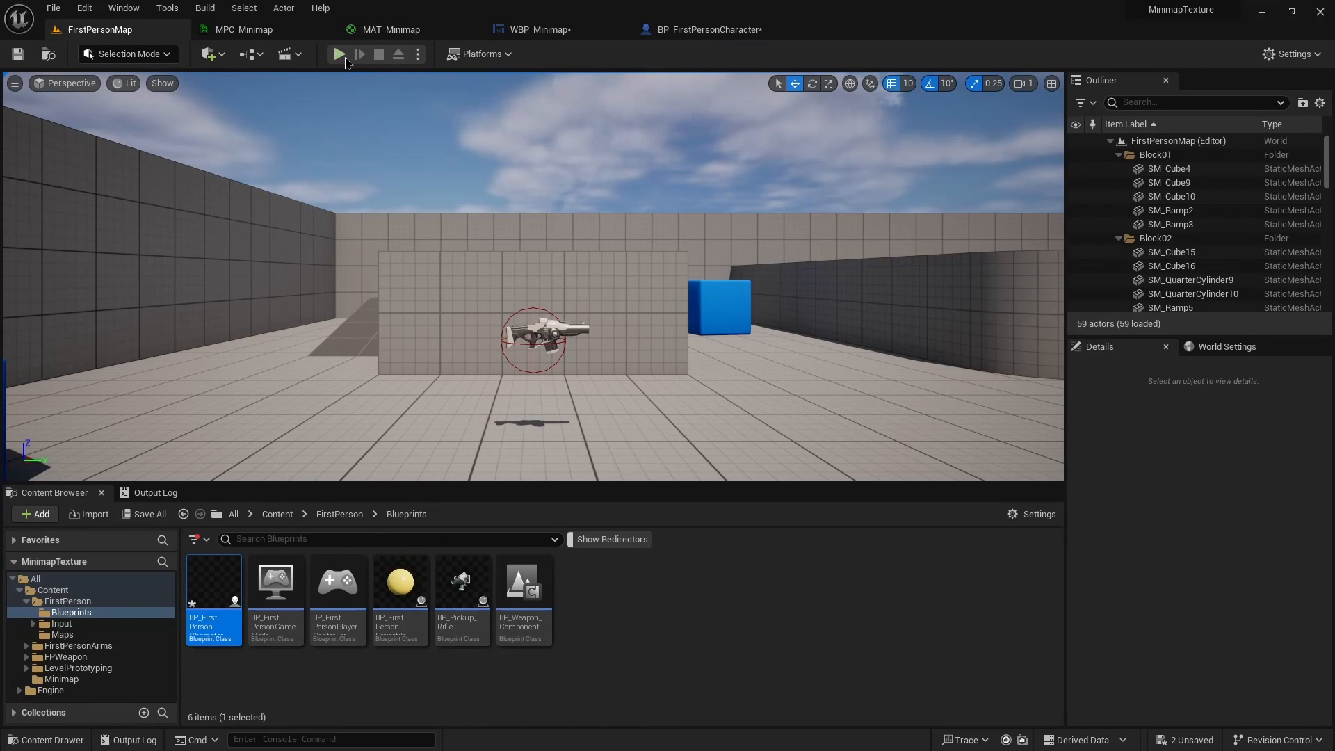
left_click(339, 54)
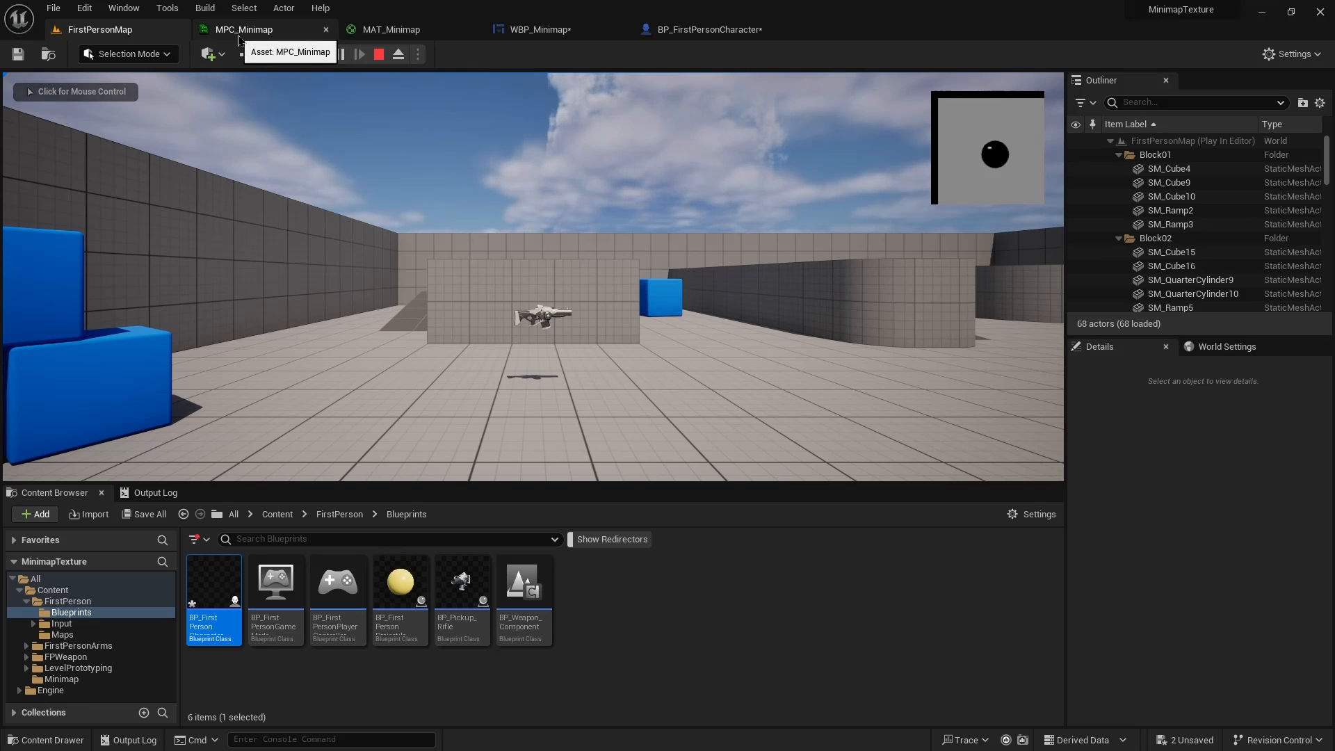
left_click(242, 30)
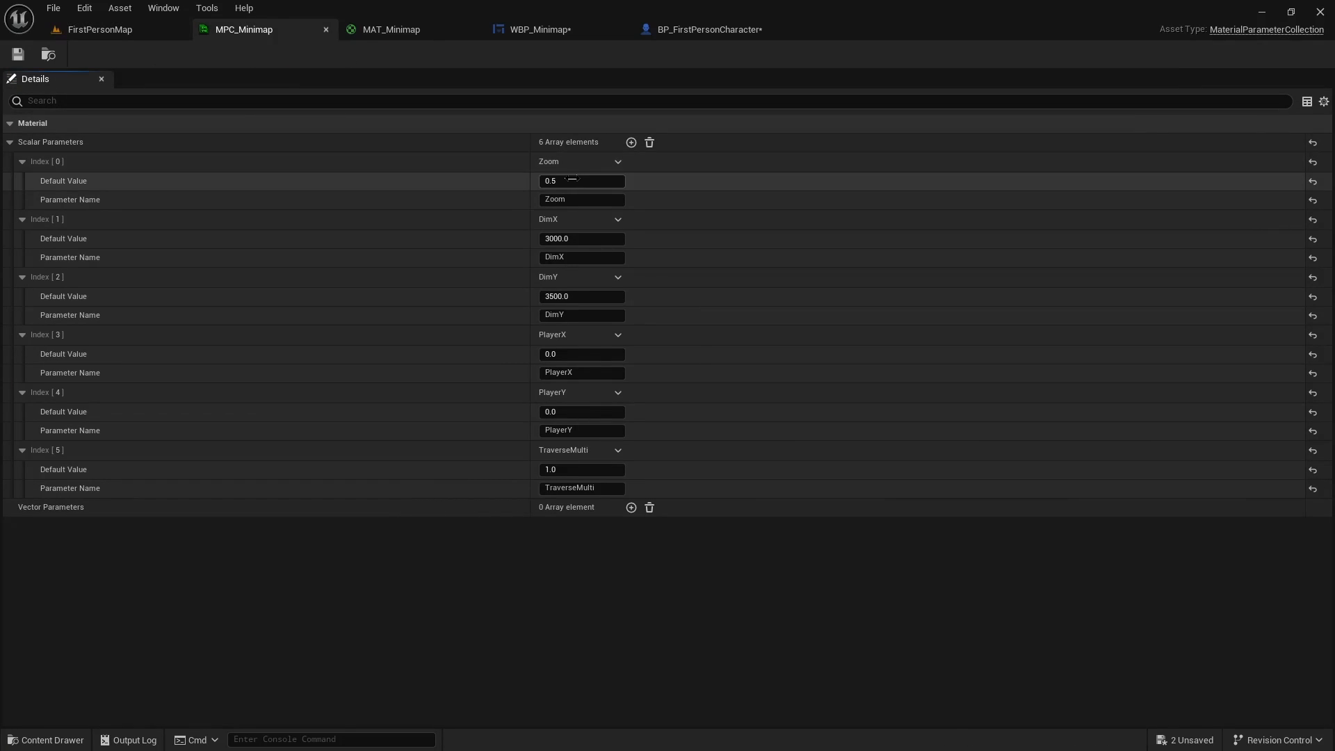
type("1.0")
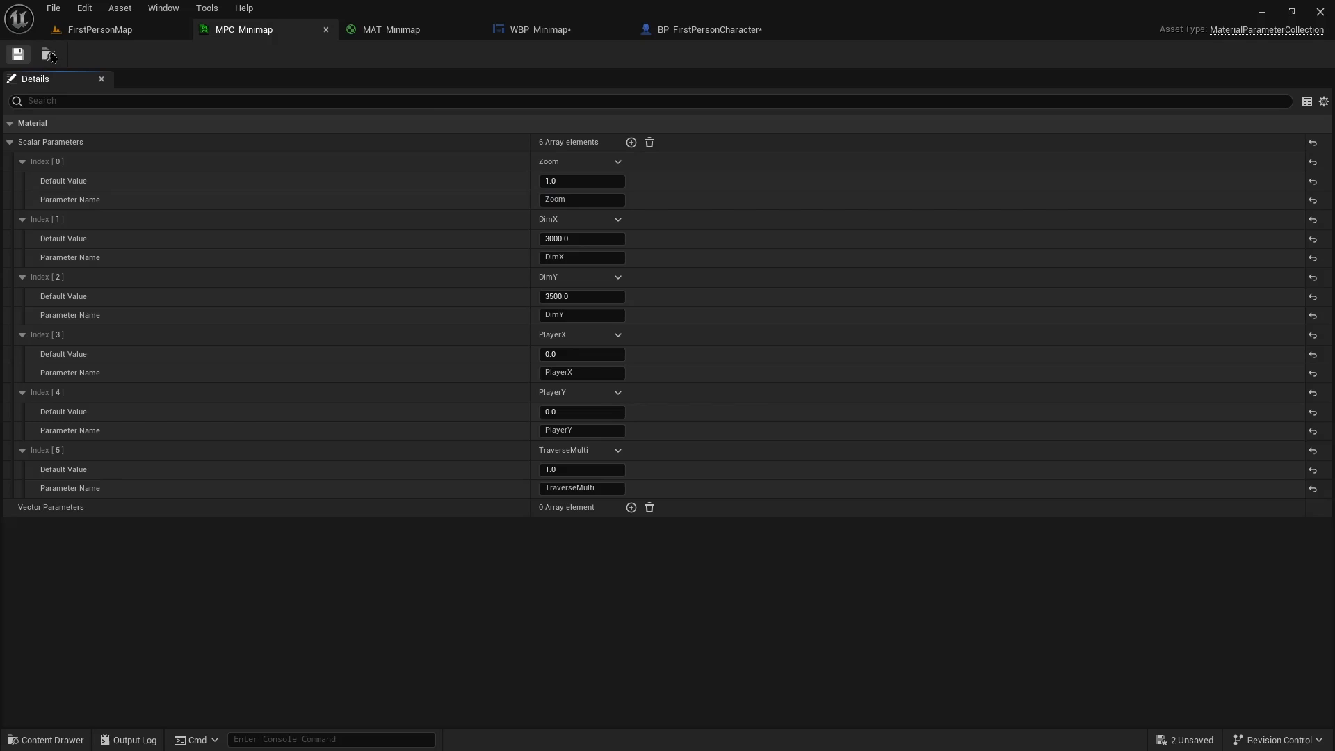
left_click(100, 30)
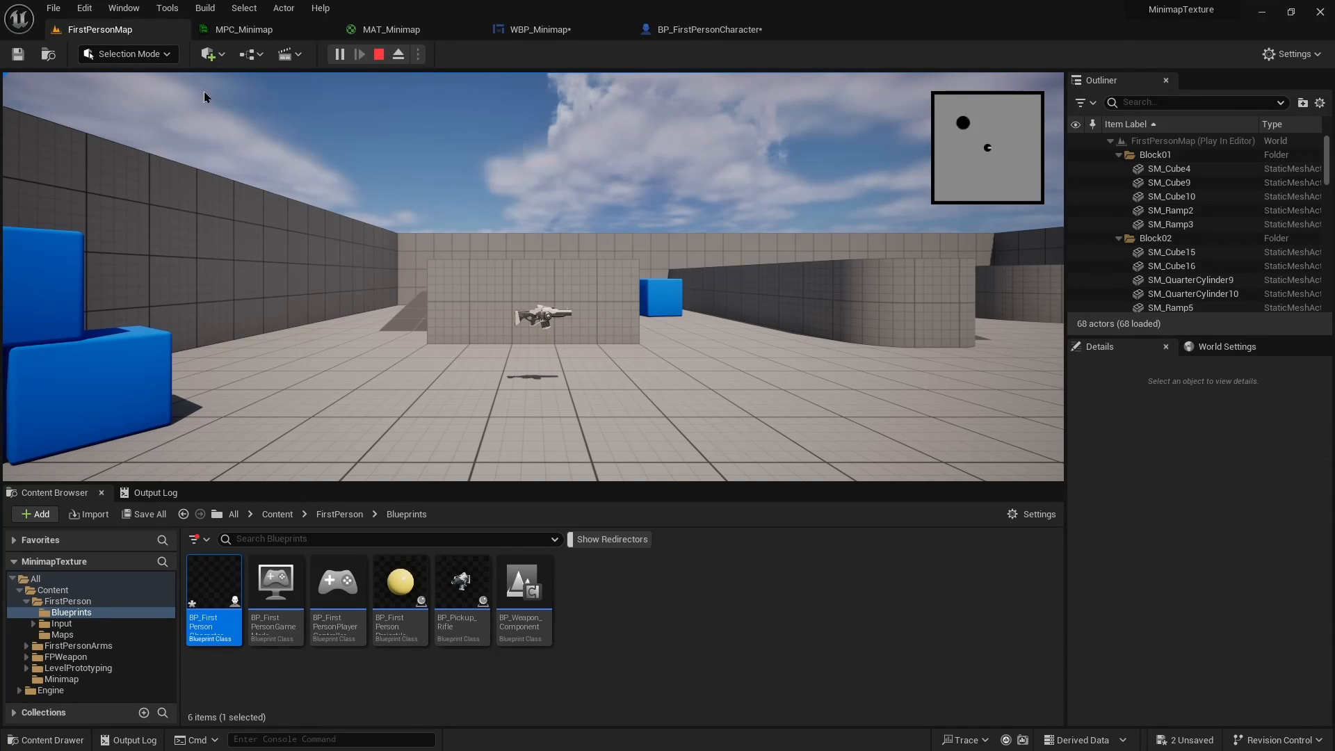
left_click(244, 29)
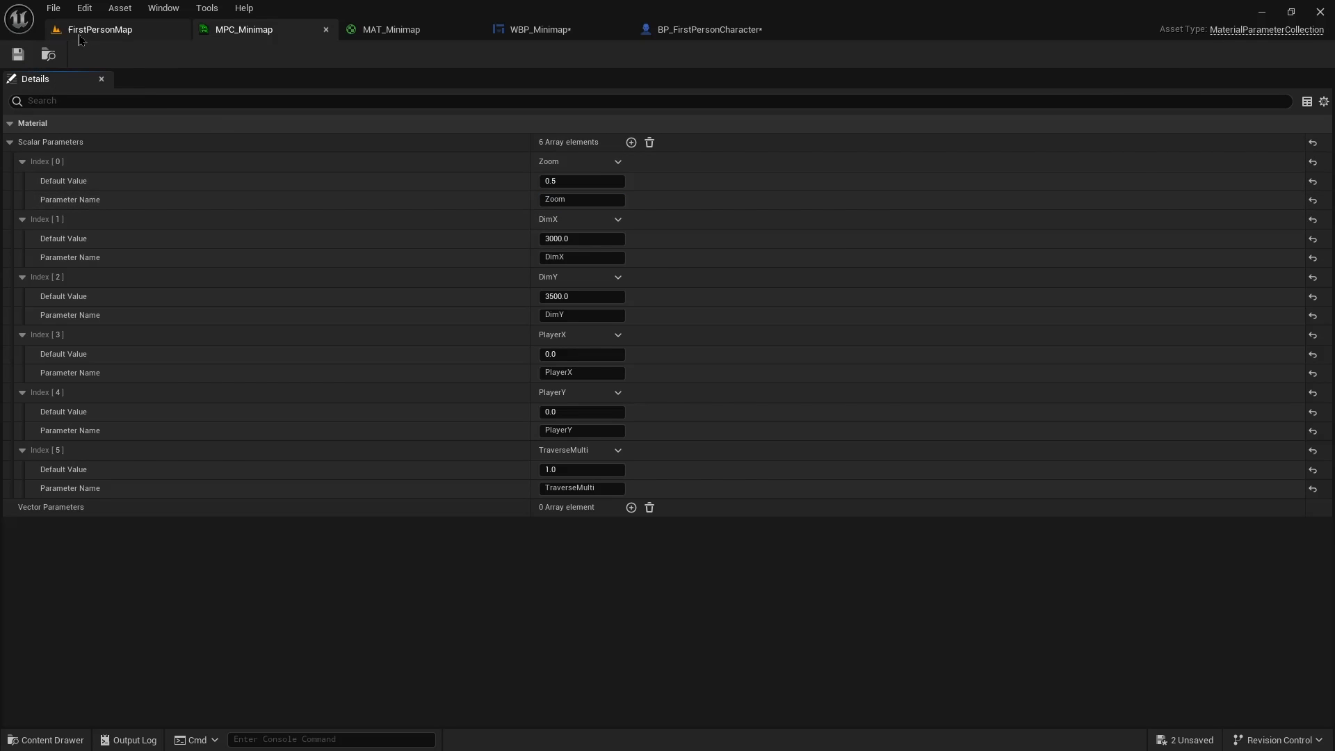
left_click(390, 29)
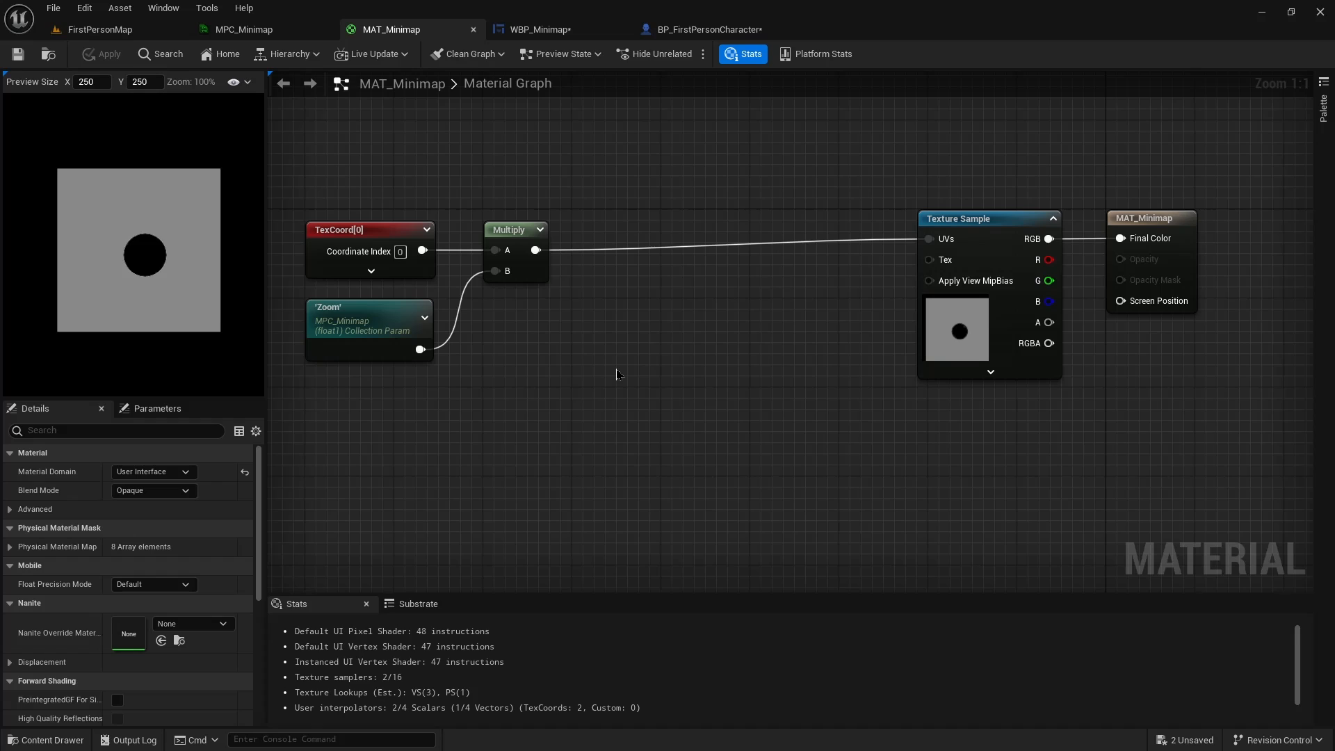
mouse_move(419, 351)
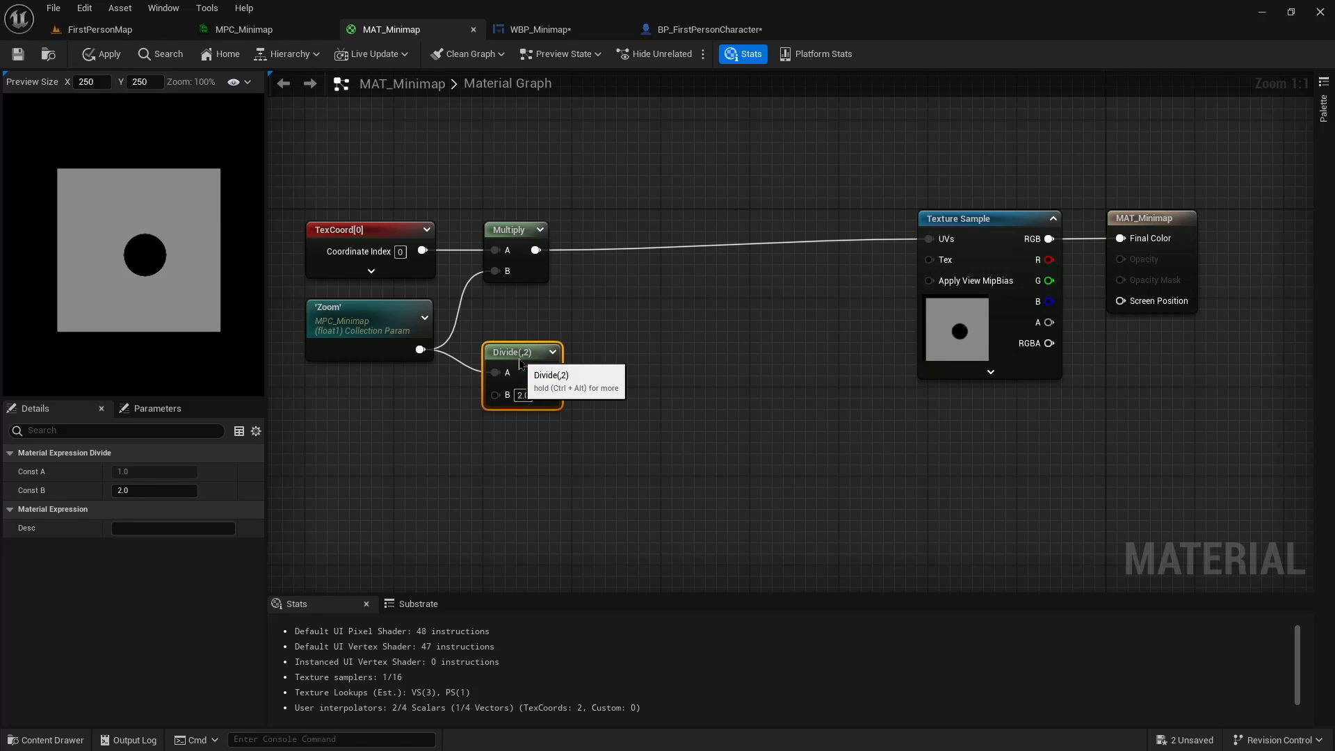
mouse_move(728, 356)
type("subtr")
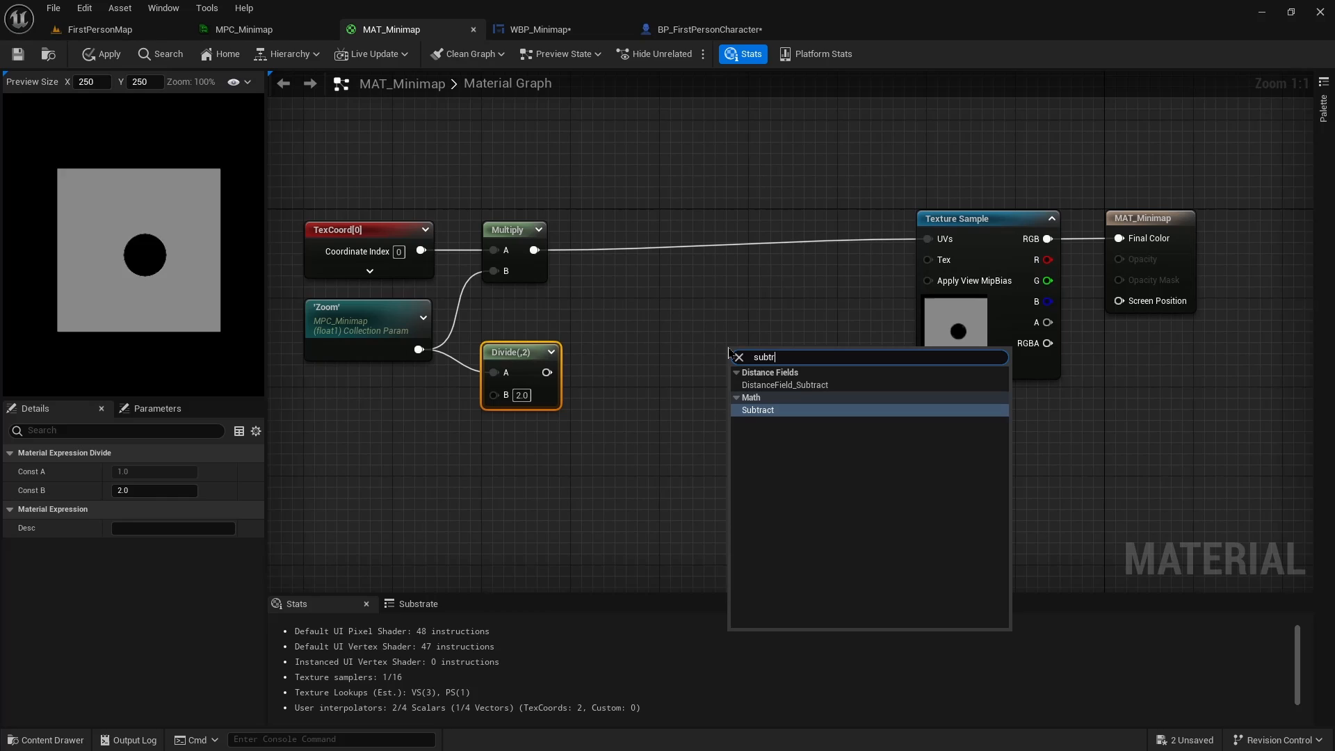
Add a Subtract node taking half of Zoom as B and 0.5 as A
left_click(758, 409)
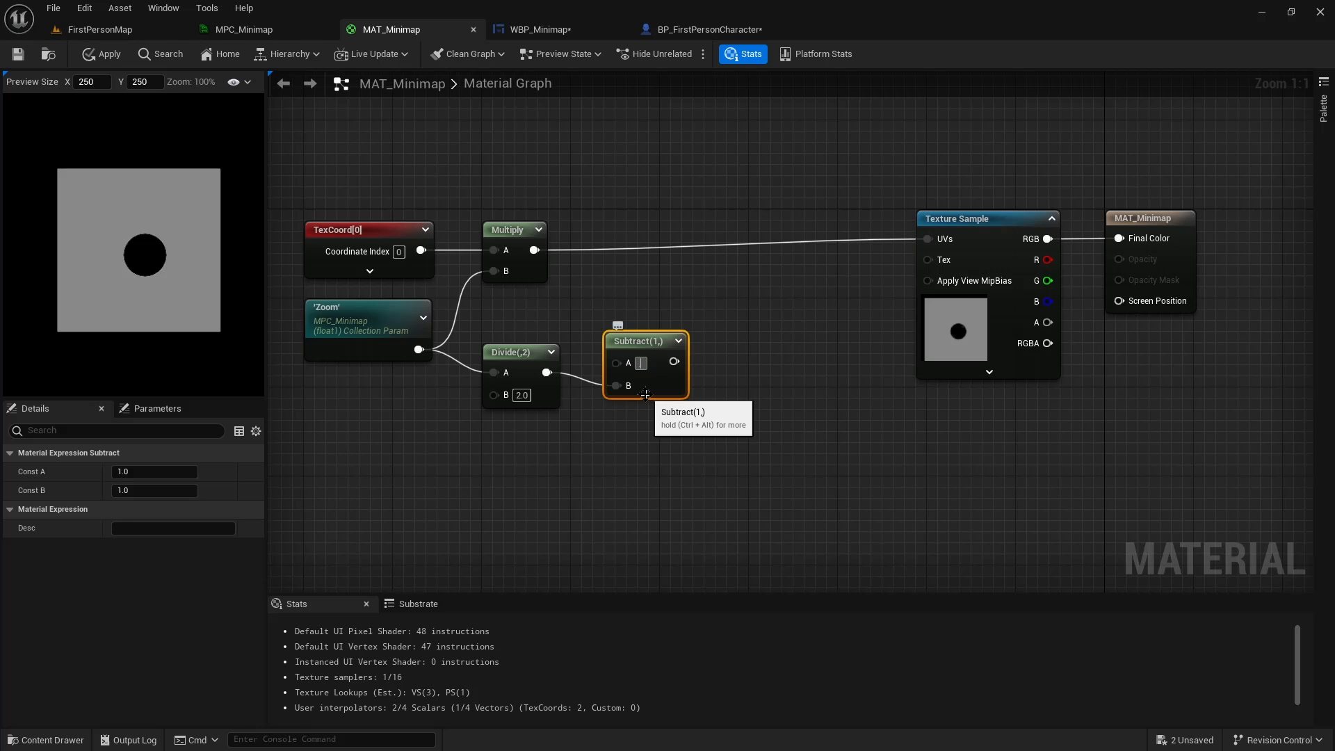
type("0.5")
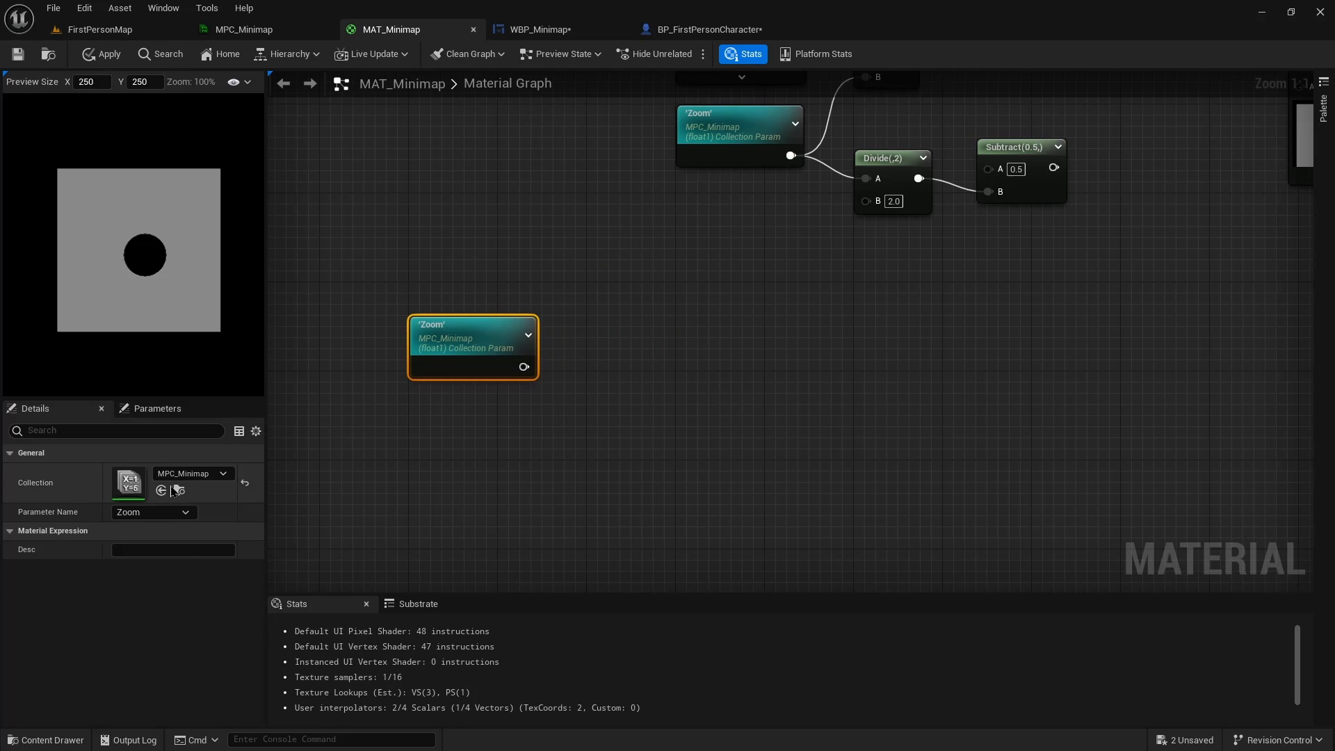
Set four copied collection parameter nodes to read PlayerY, DimY, PlayerX and DimX
left_click(153, 512)
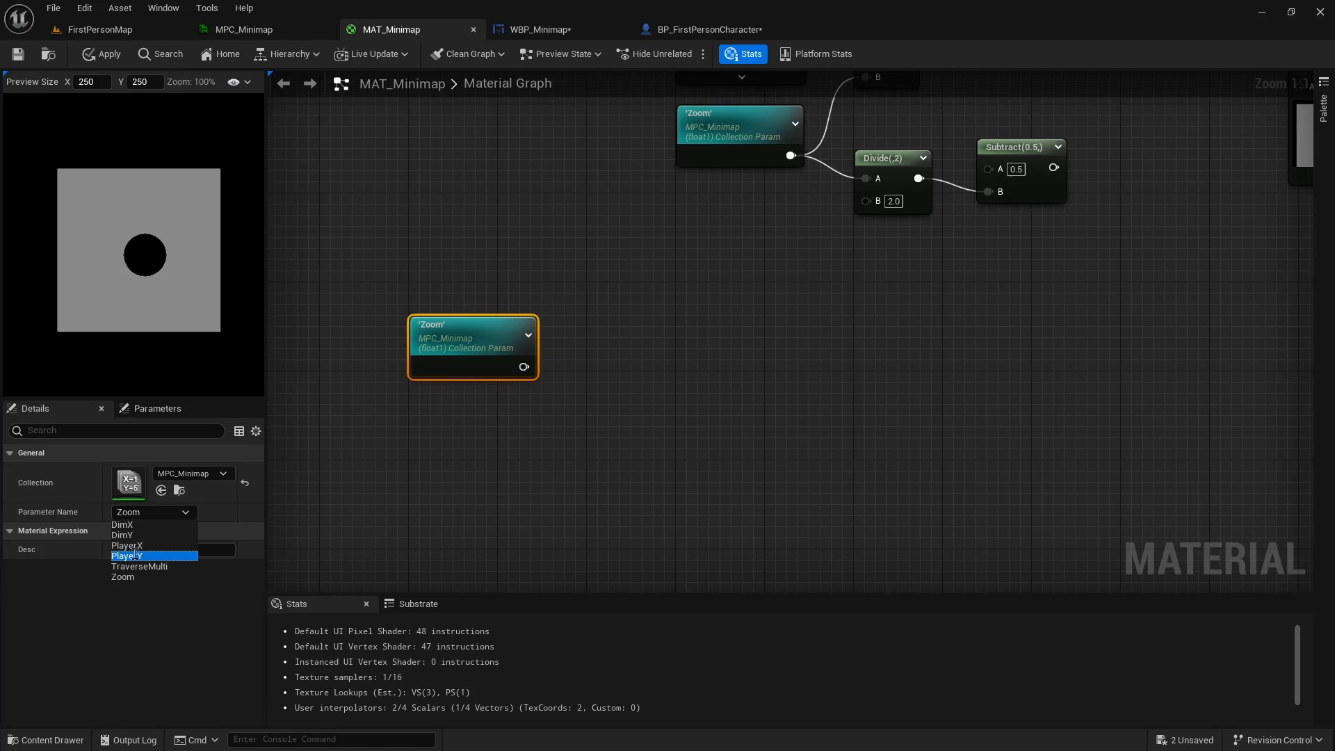
left_click(132, 556)
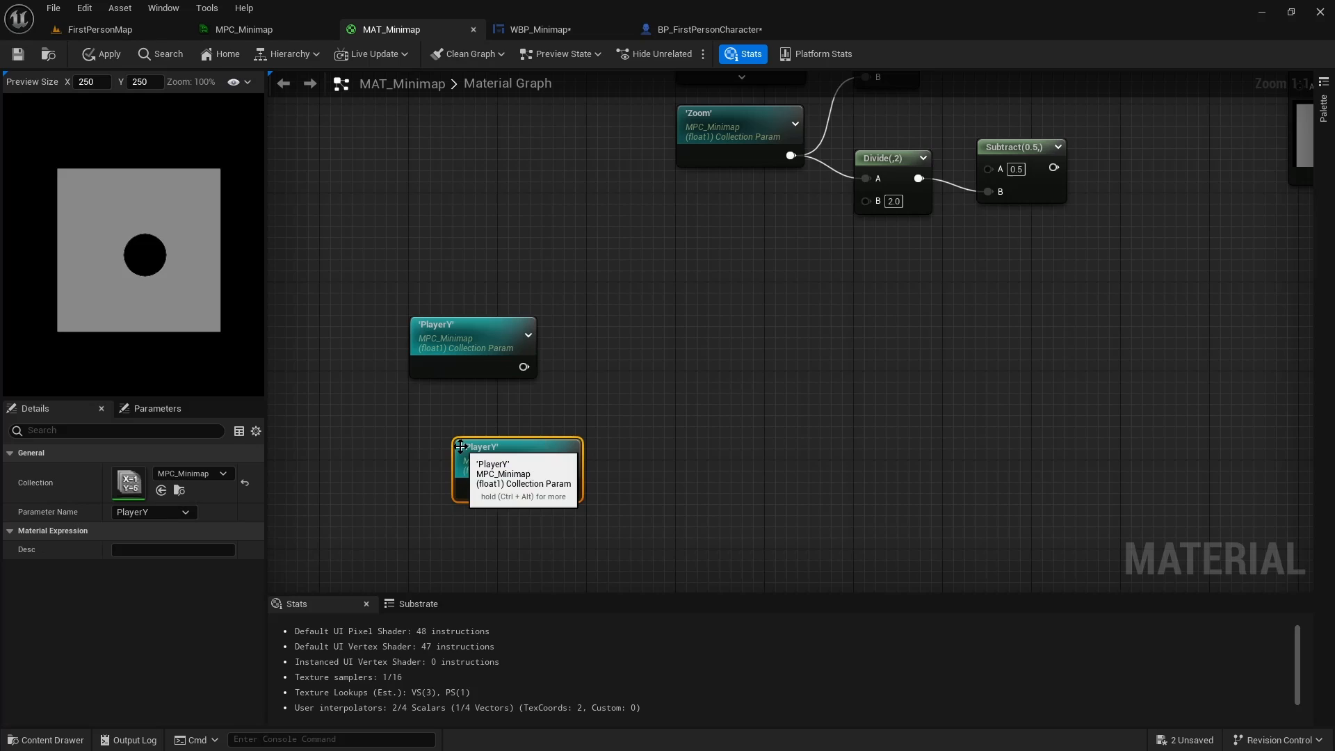
left_click(152, 512)
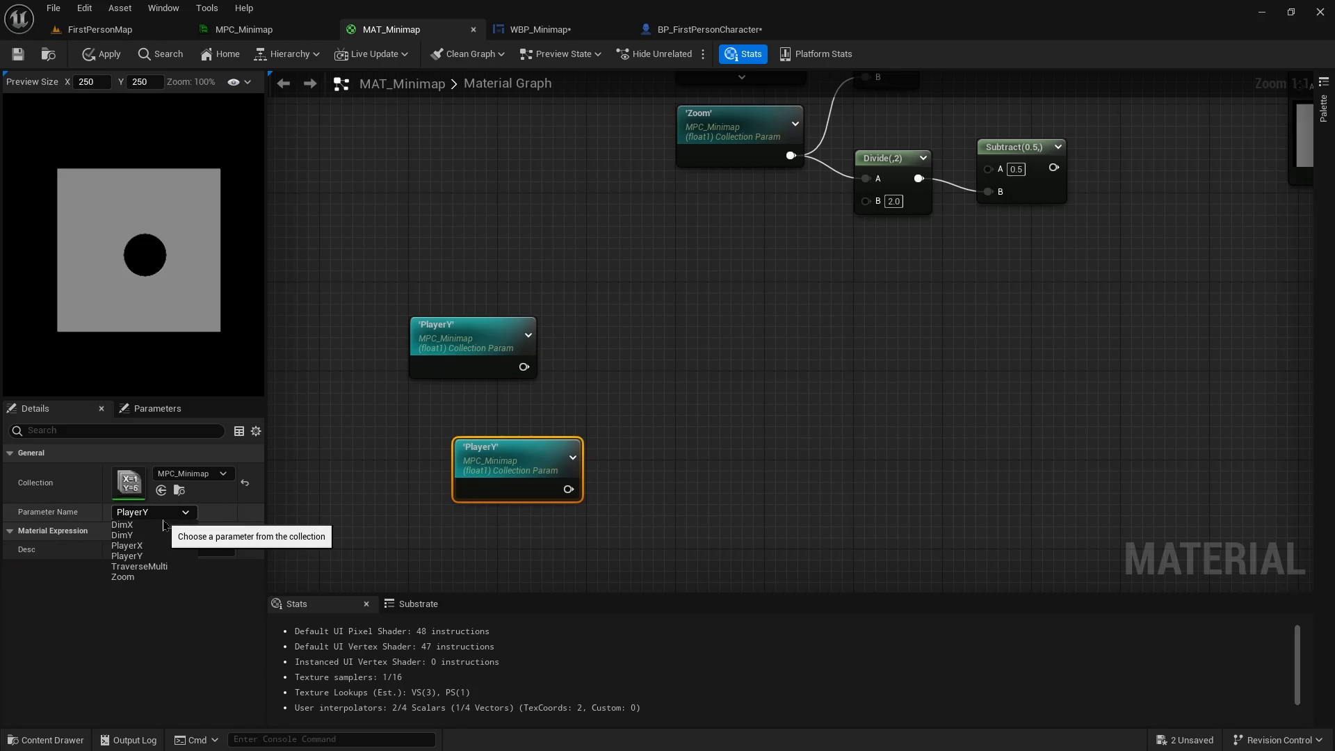
left_click(123, 534)
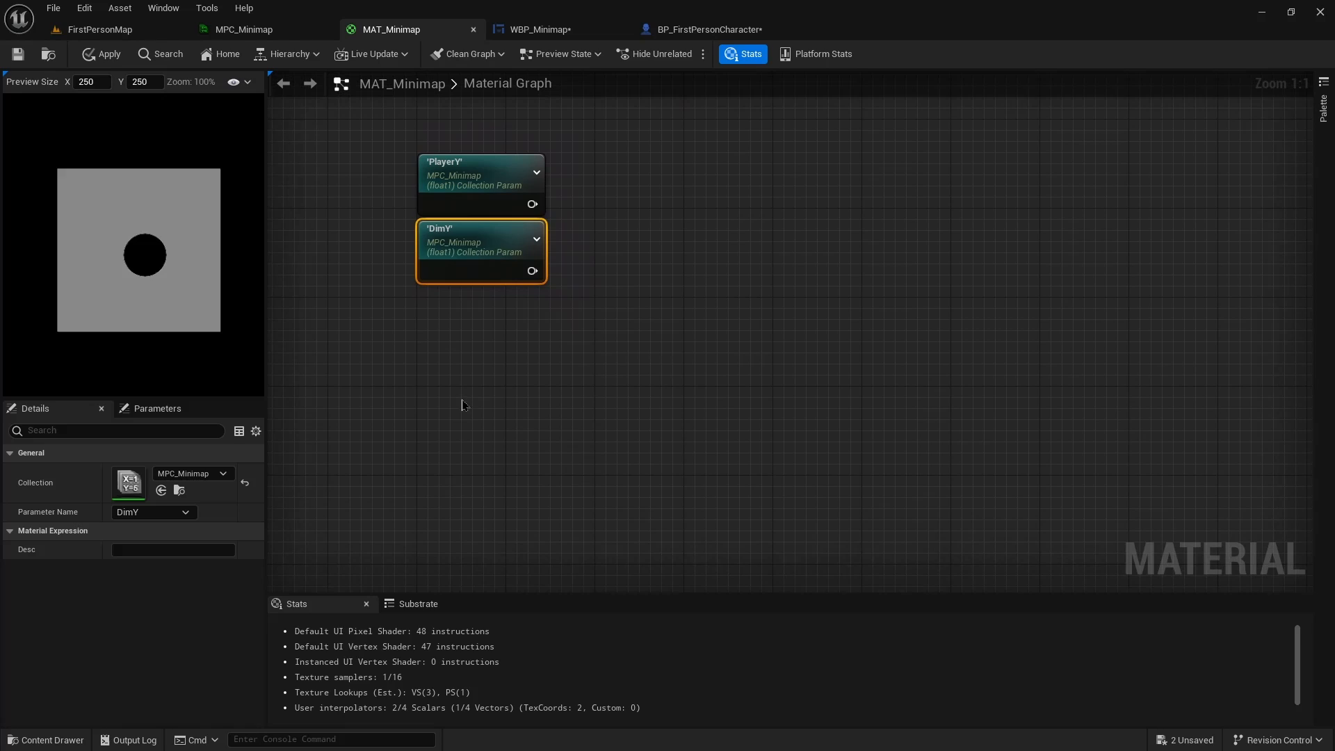
left_click(153, 511)
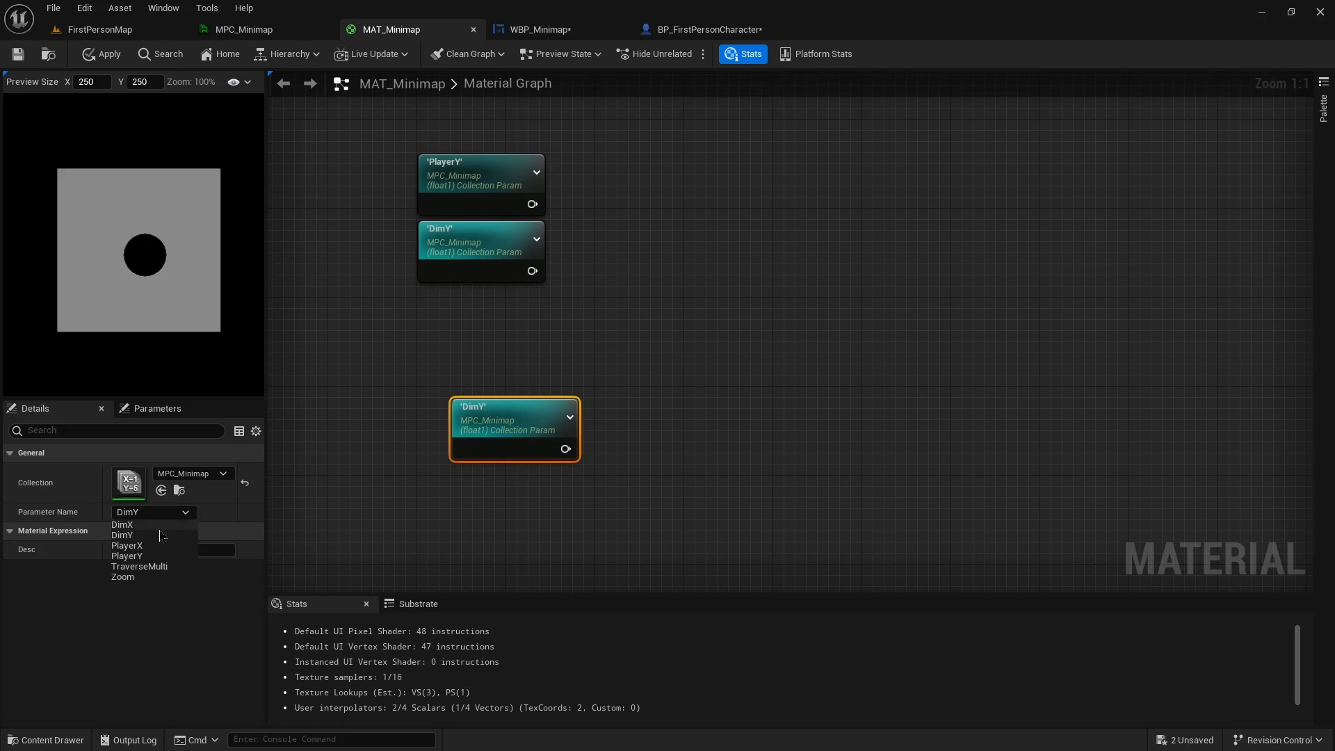
left_click(128, 545)
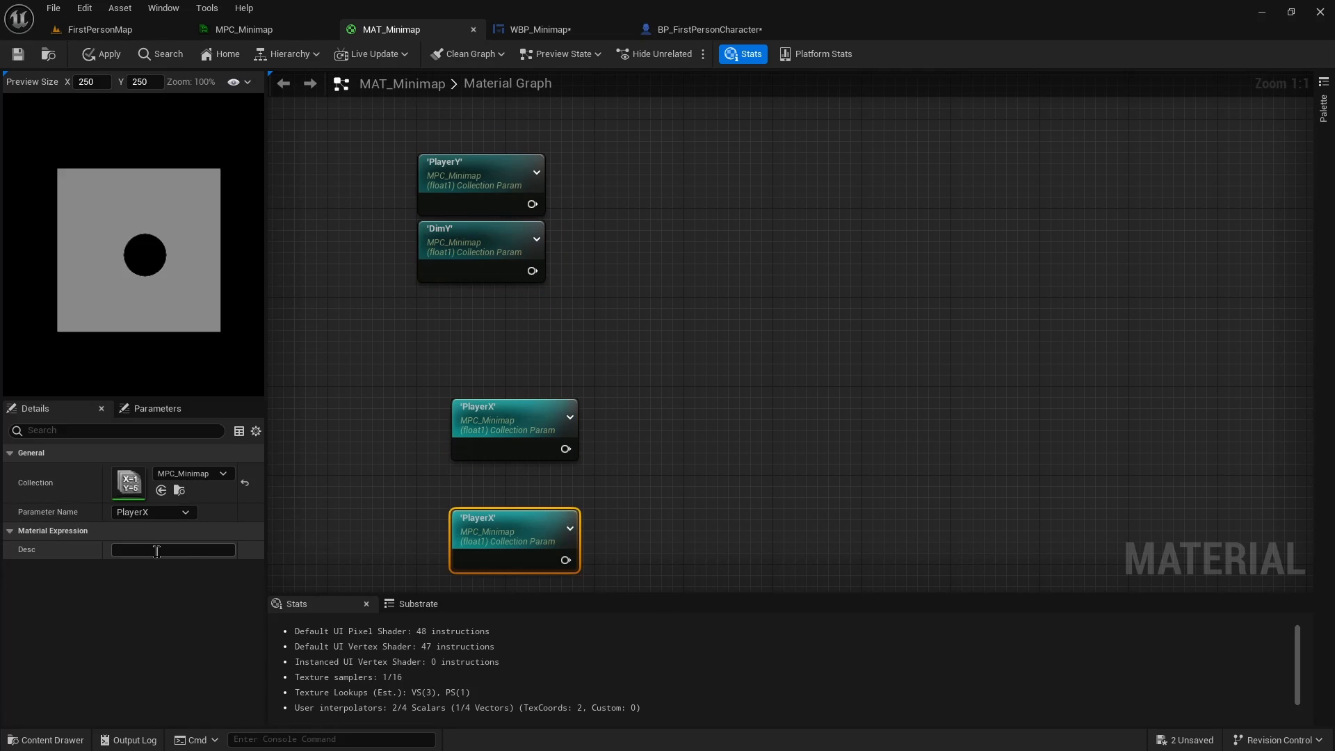
left_click(185, 511)
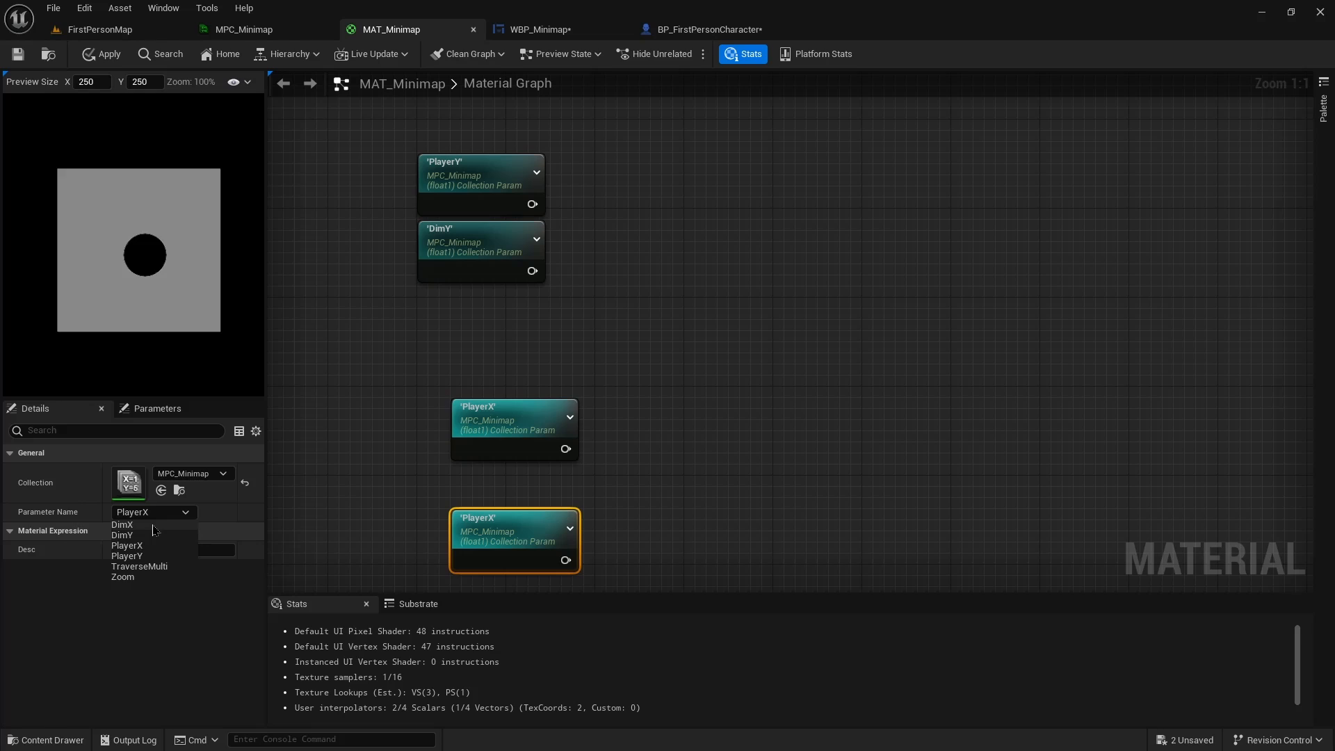
left_click(122, 524)
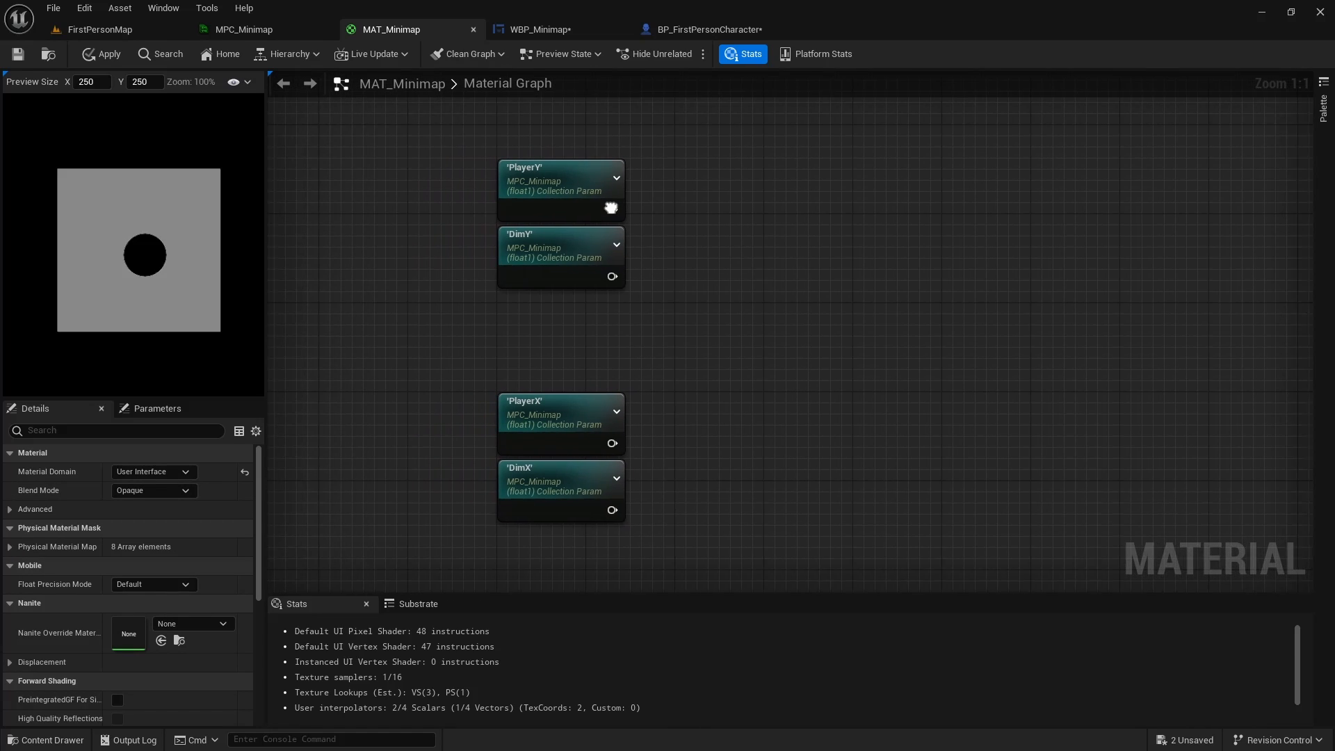
Build the Y chain: subtract half of DimY from PlayerY and divide the result by the dimension
left_click_drag(610, 208, 795, 228)
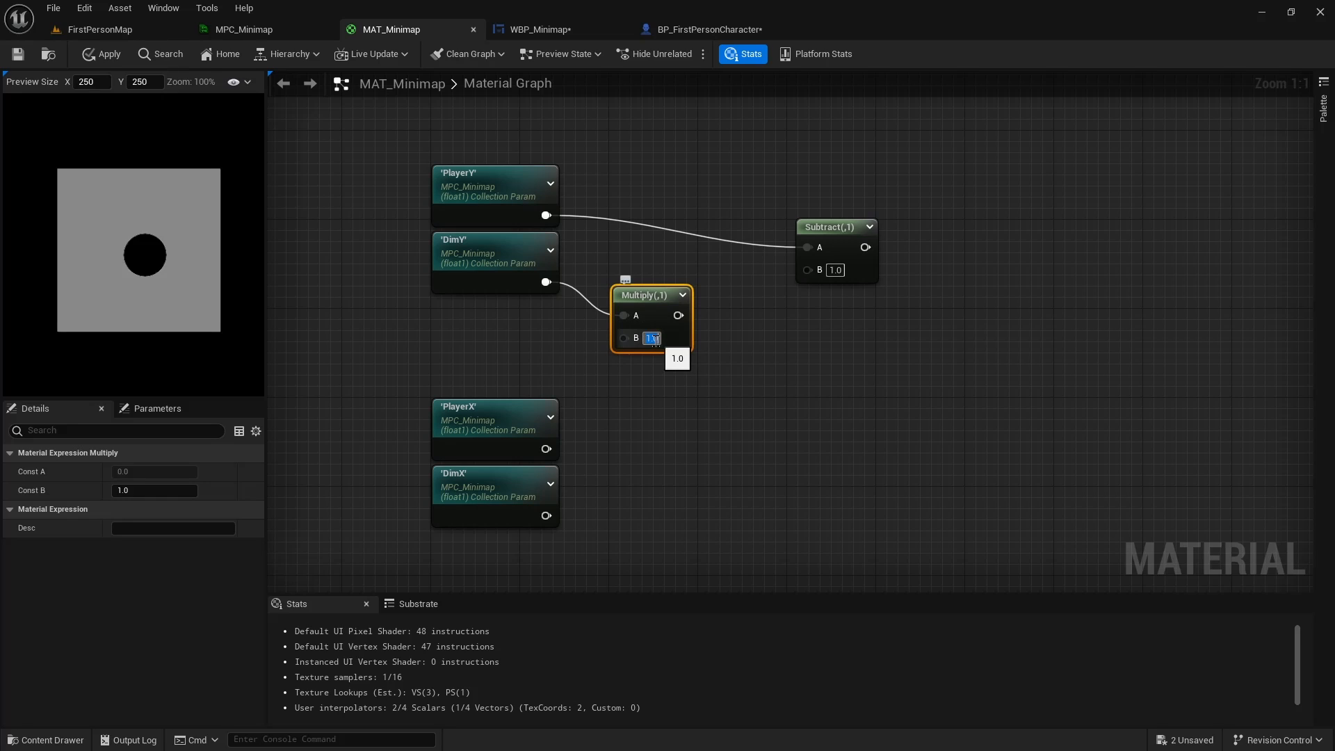
type("0.5")
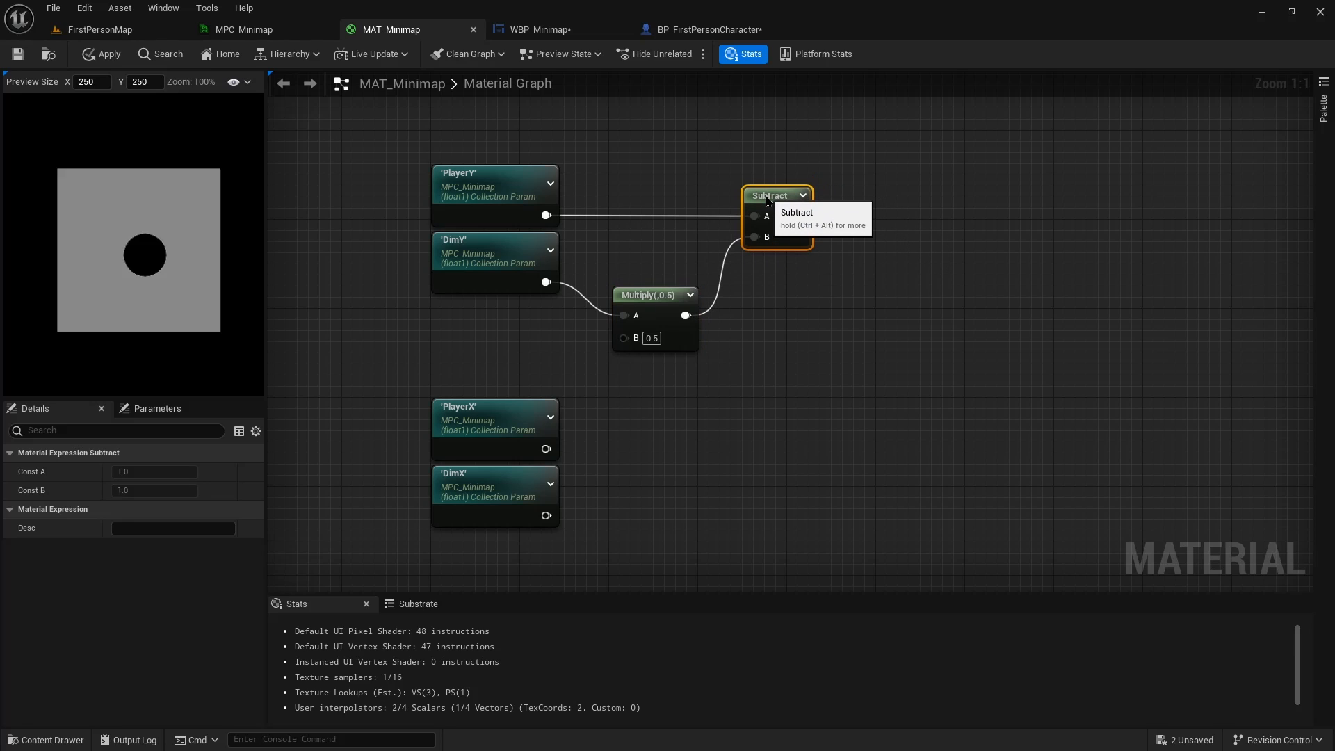
left_click(652, 262)
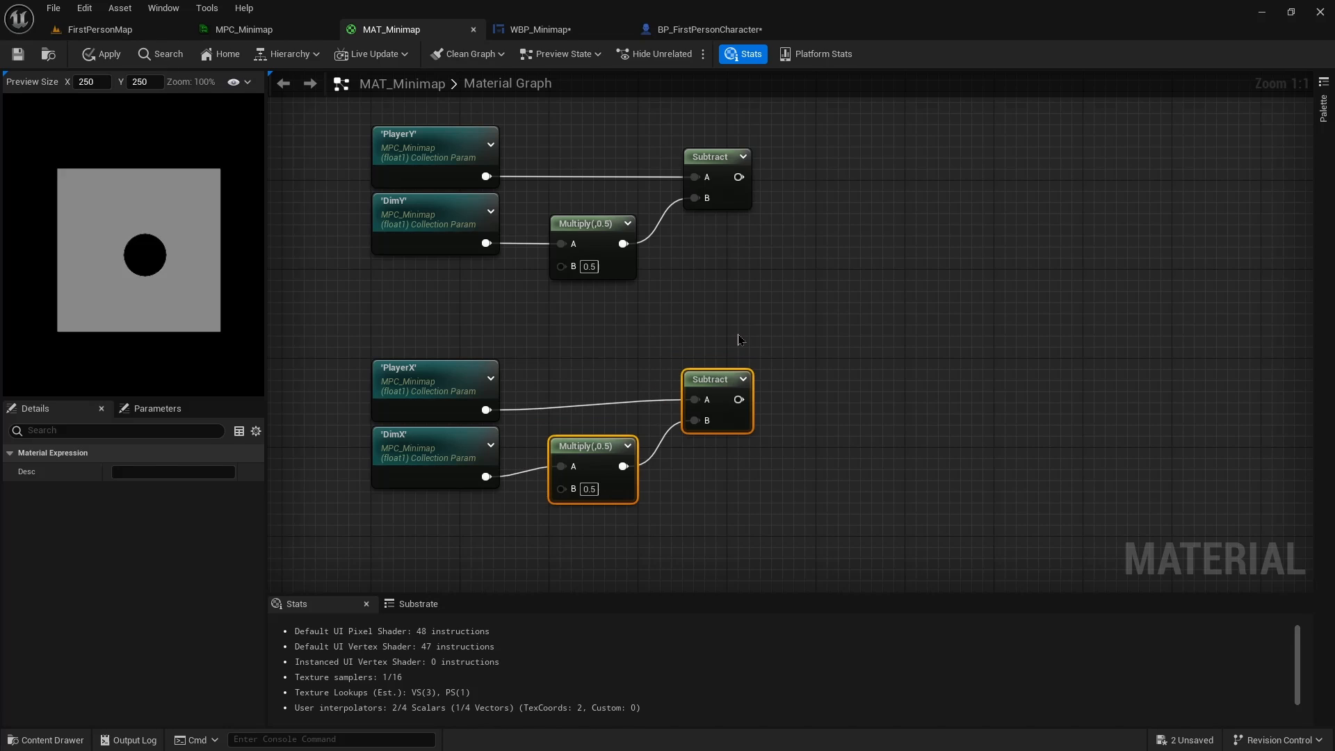
left_click(731, 331)
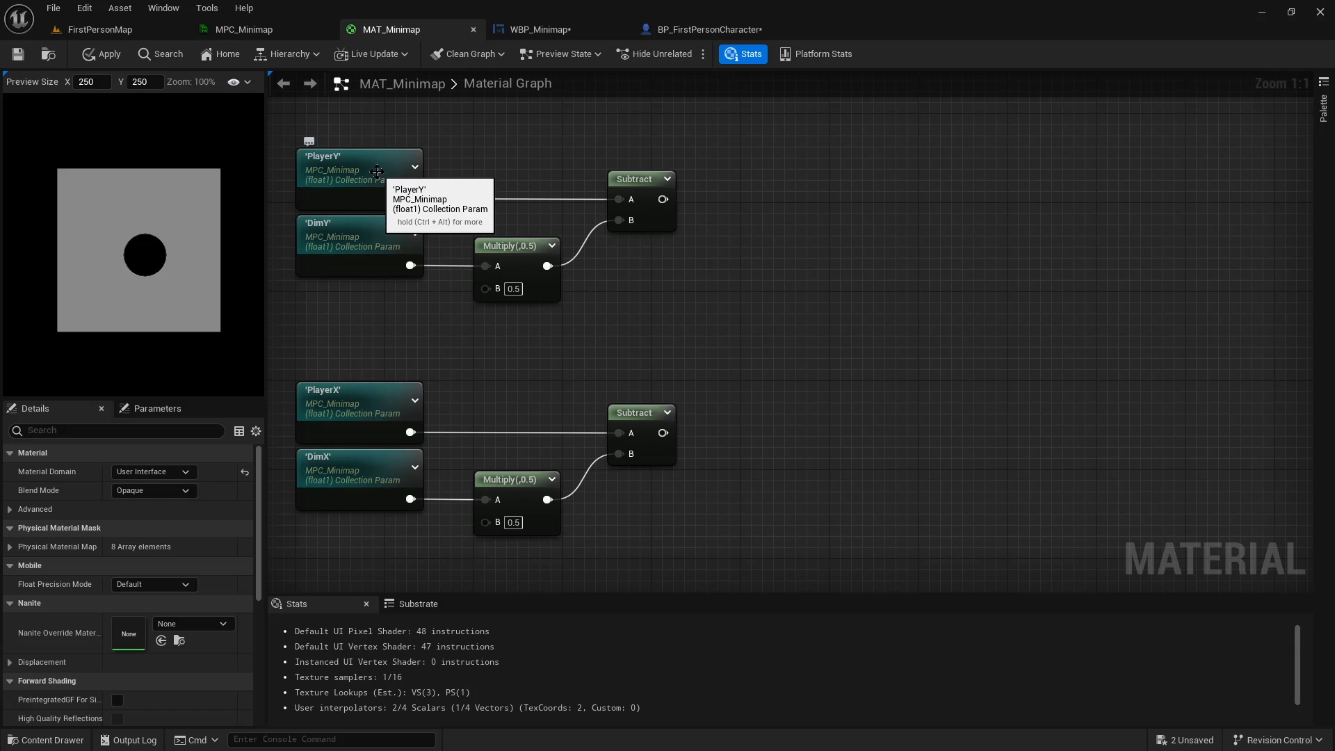
mouse_move(680, 185)
type("/")
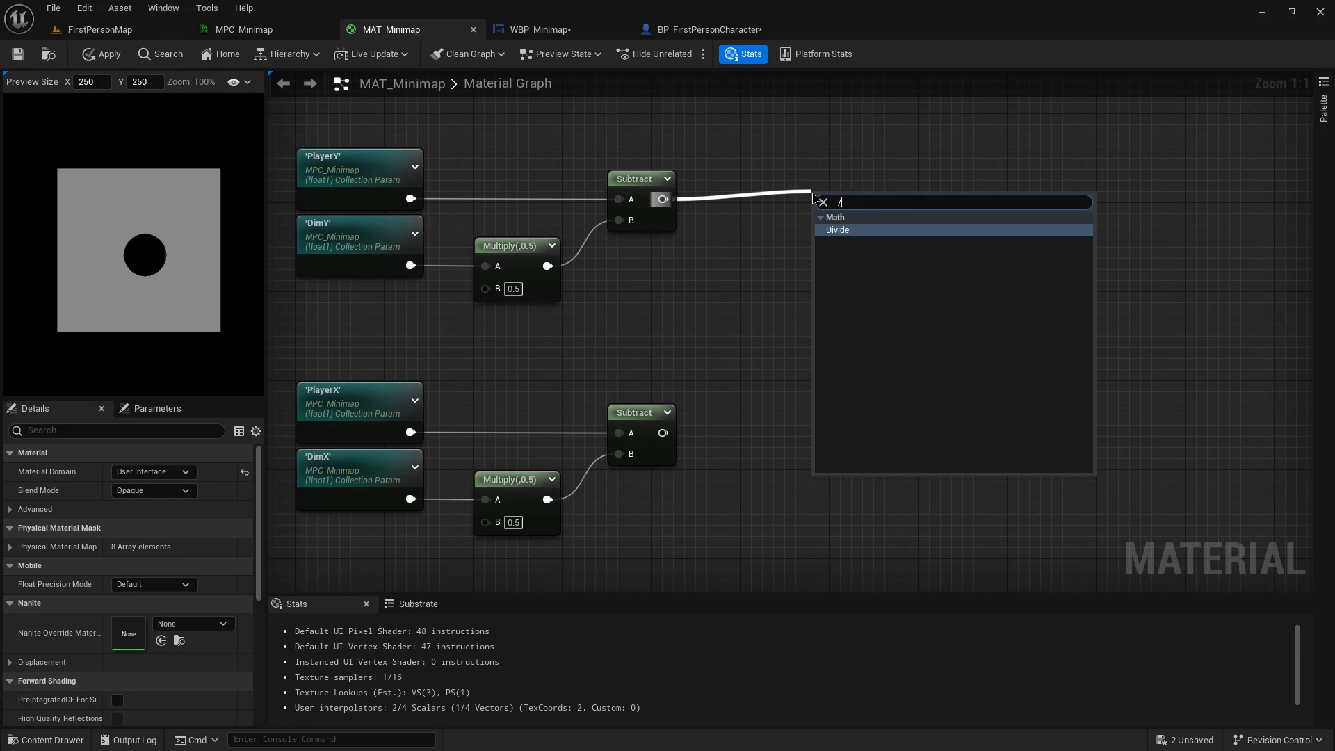
left_click(837, 229)
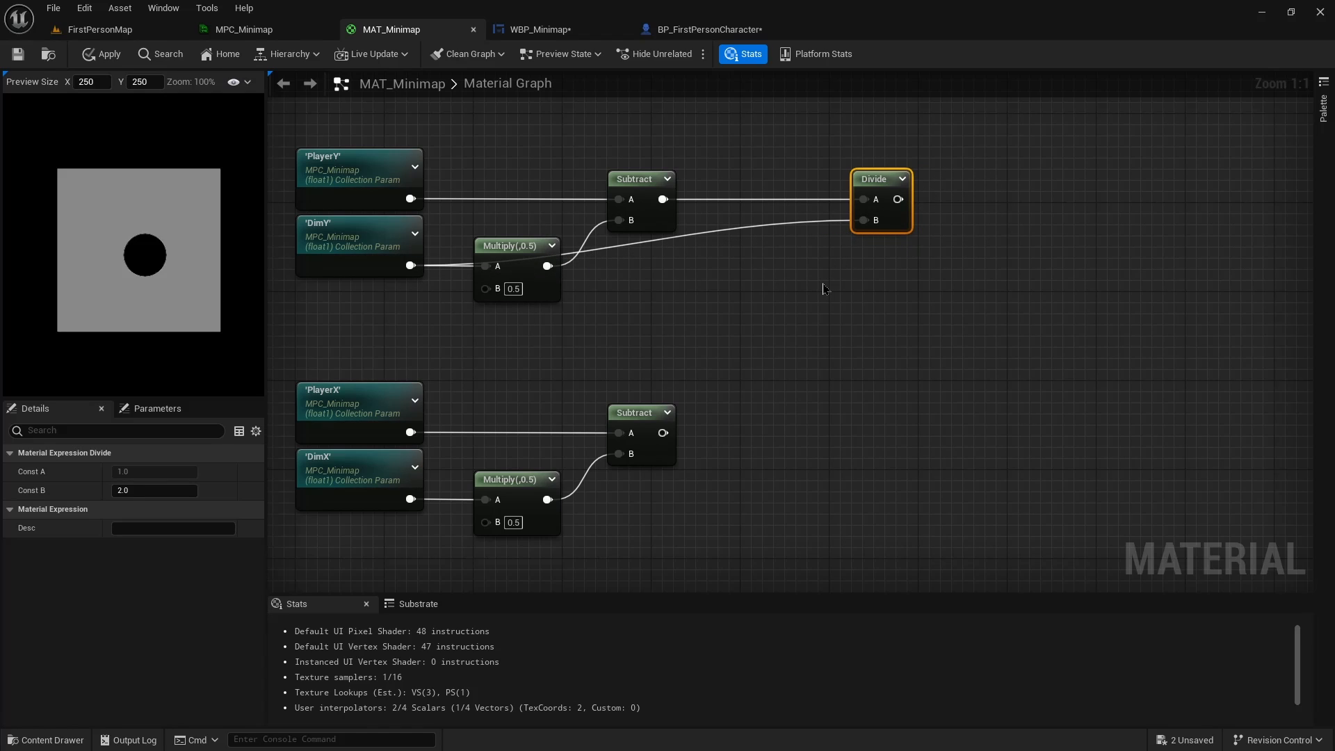
mouse_move(573, 387)
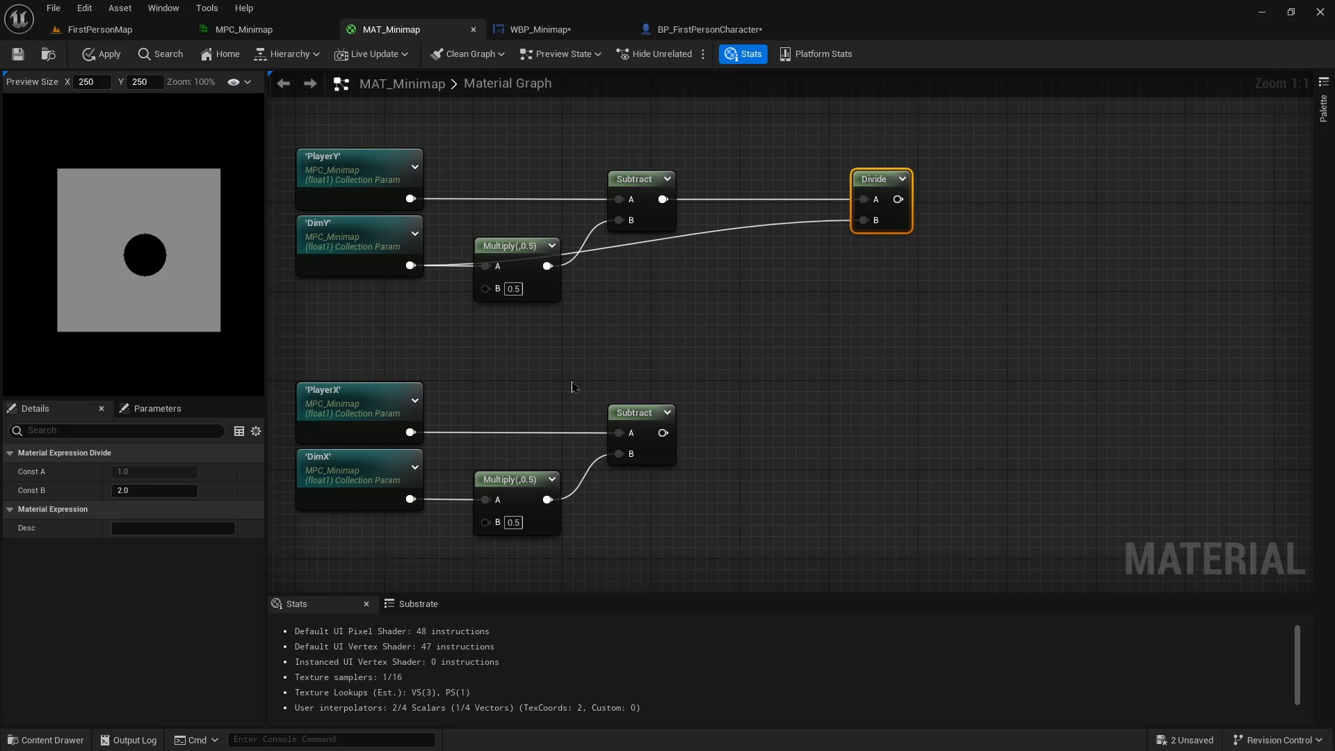
On the copied X chain, insert a Multiply by -1.0 after the X subtract
left_click_drag(663, 432, 749, 440)
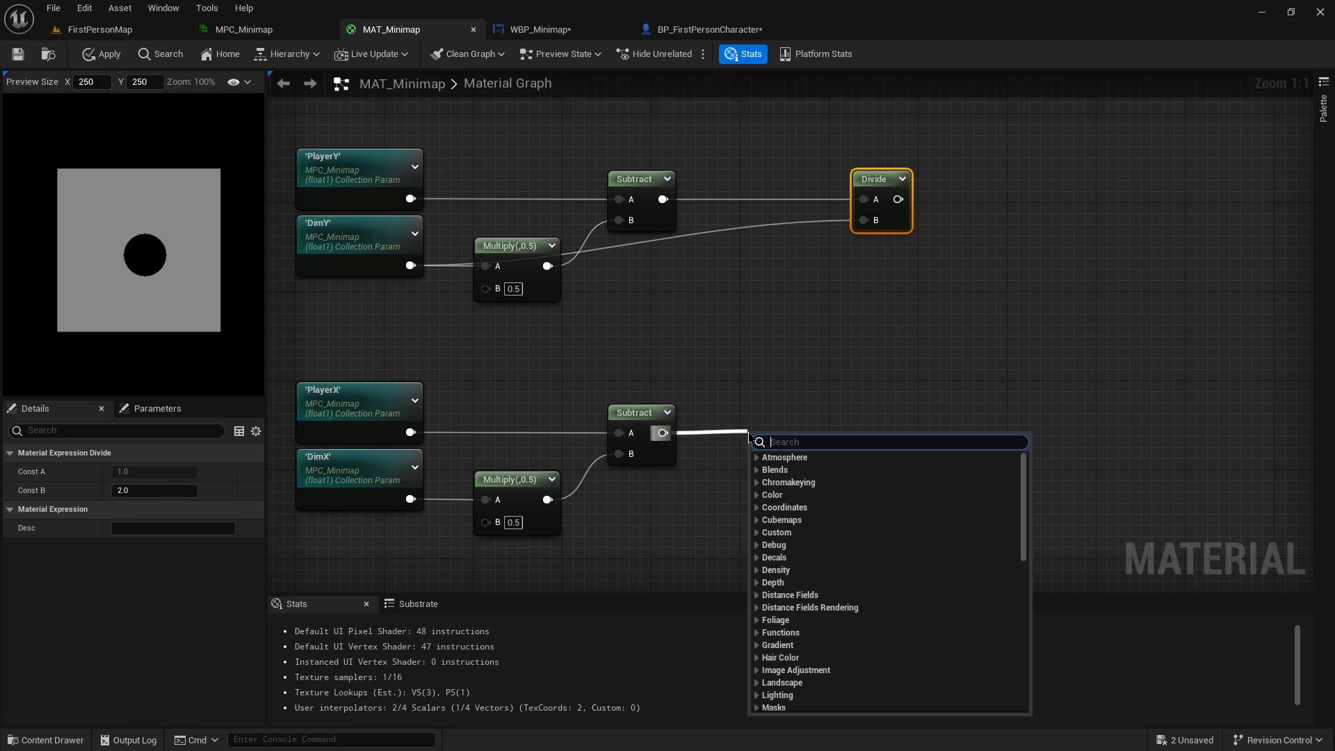
left_click(784, 456)
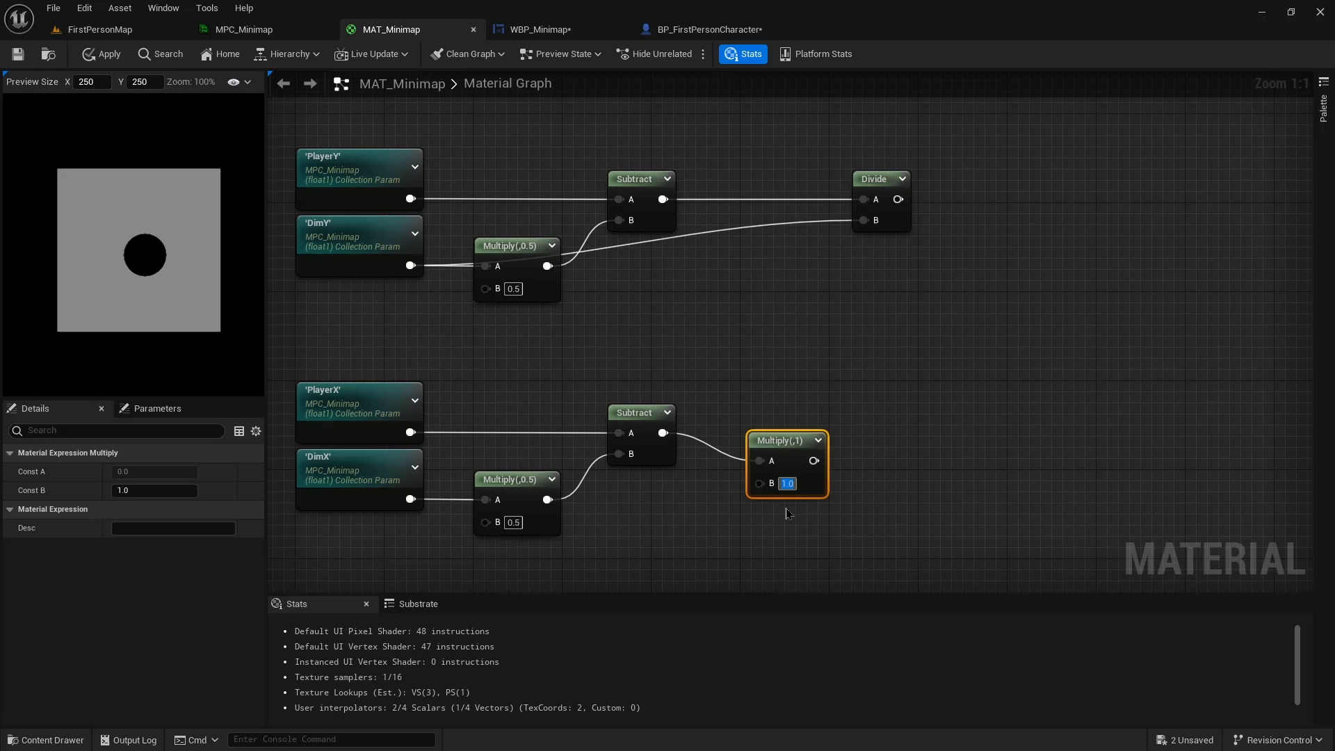
type("-1.0")
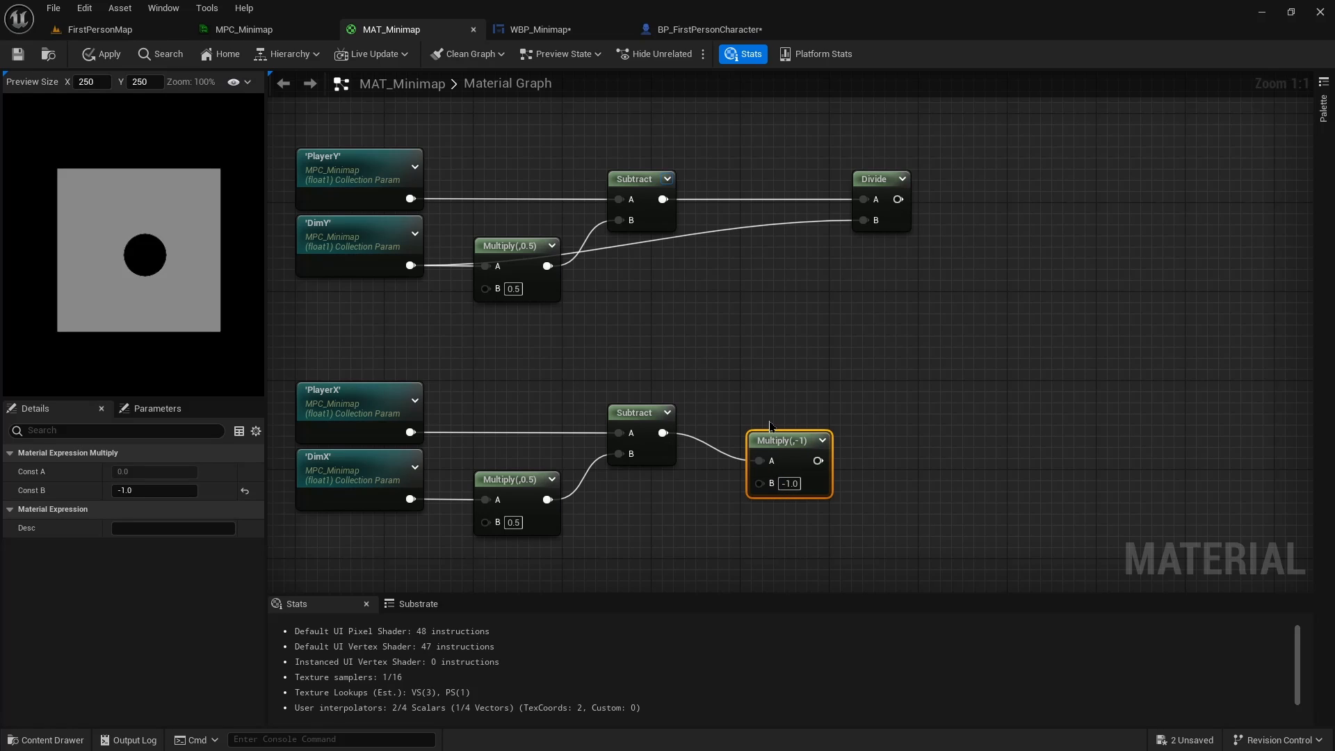
left_click(781, 368)
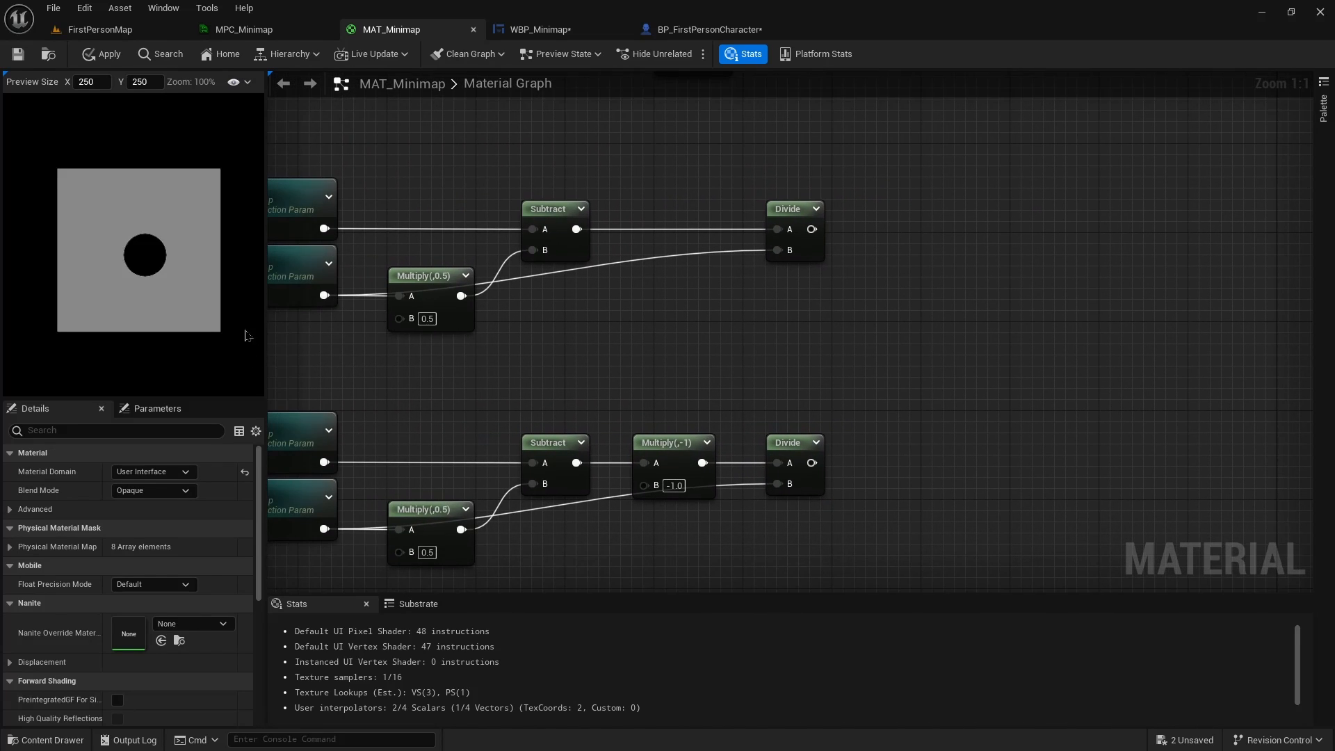
Add a TraverseMulti collection parameter and multiply both the Y and X divide results by it
left_click(298, 273)
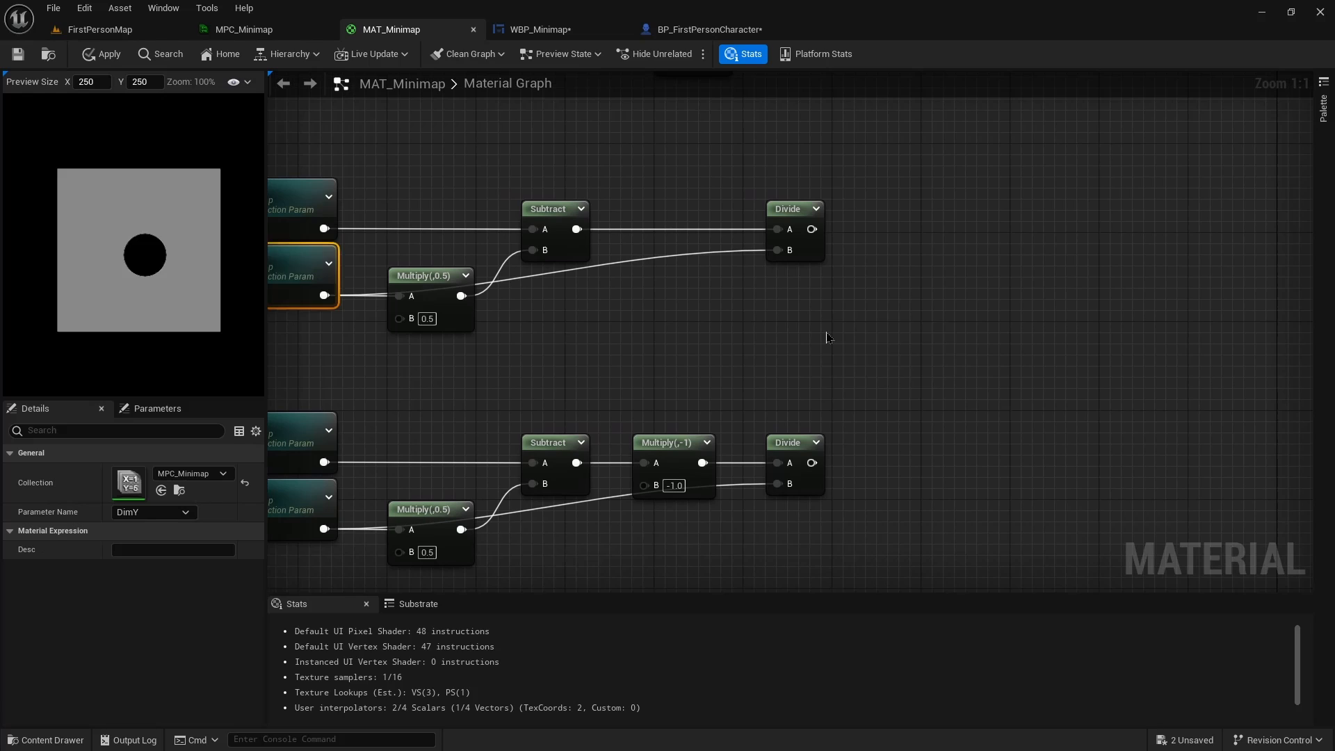
left_click(153, 512)
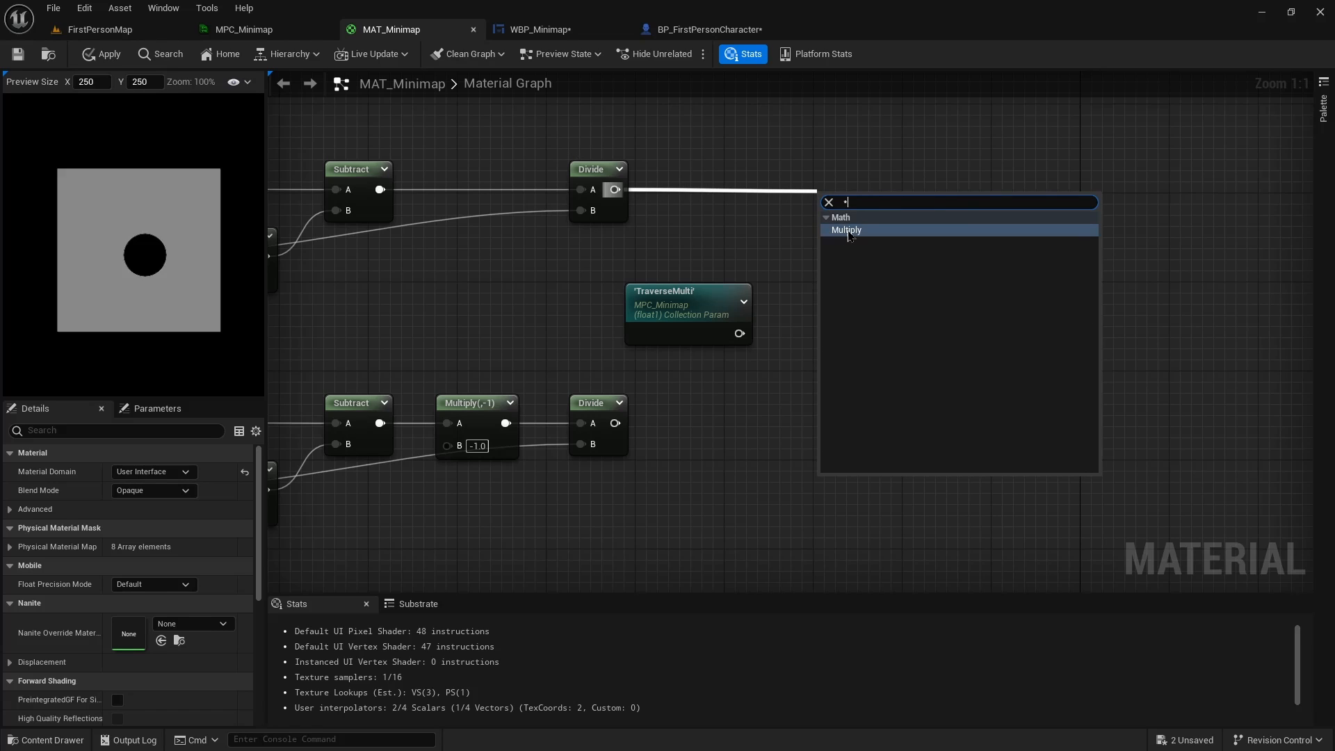
left_click(845, 231)
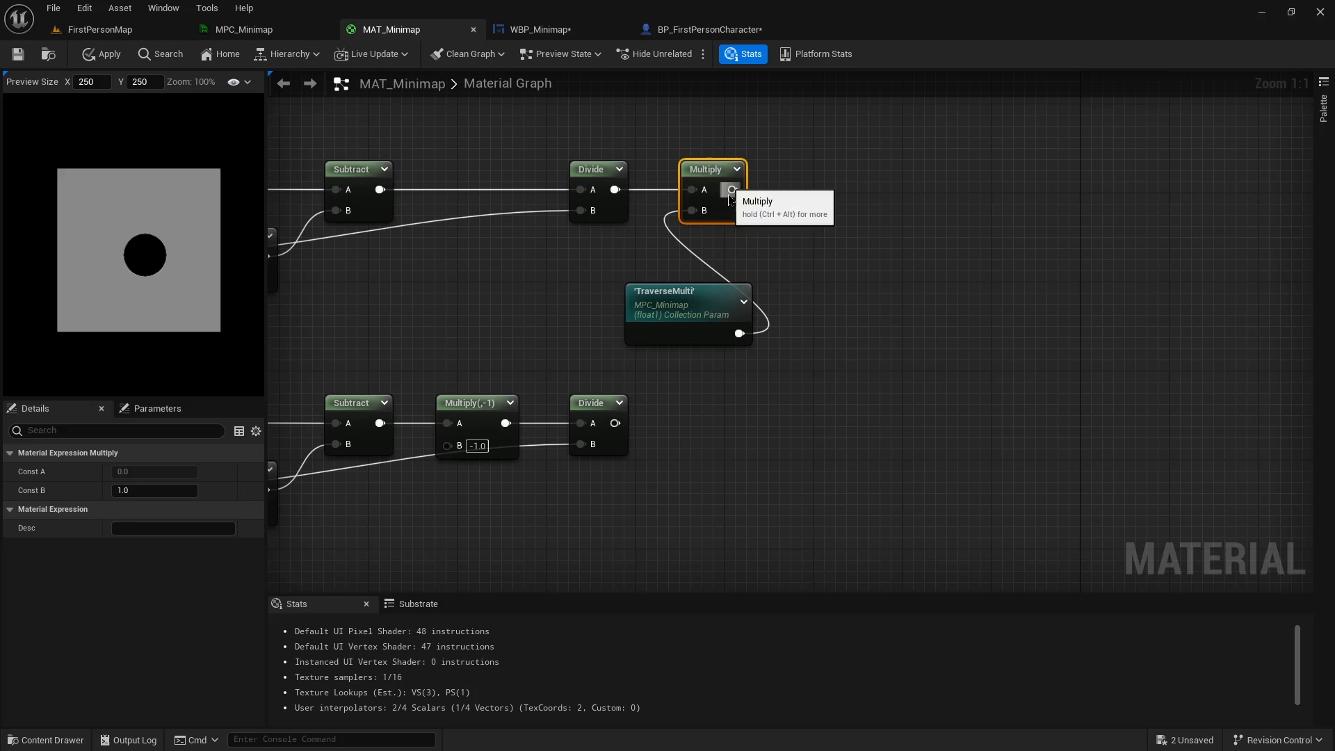
left_click_drag(687, 302, 544, 302)
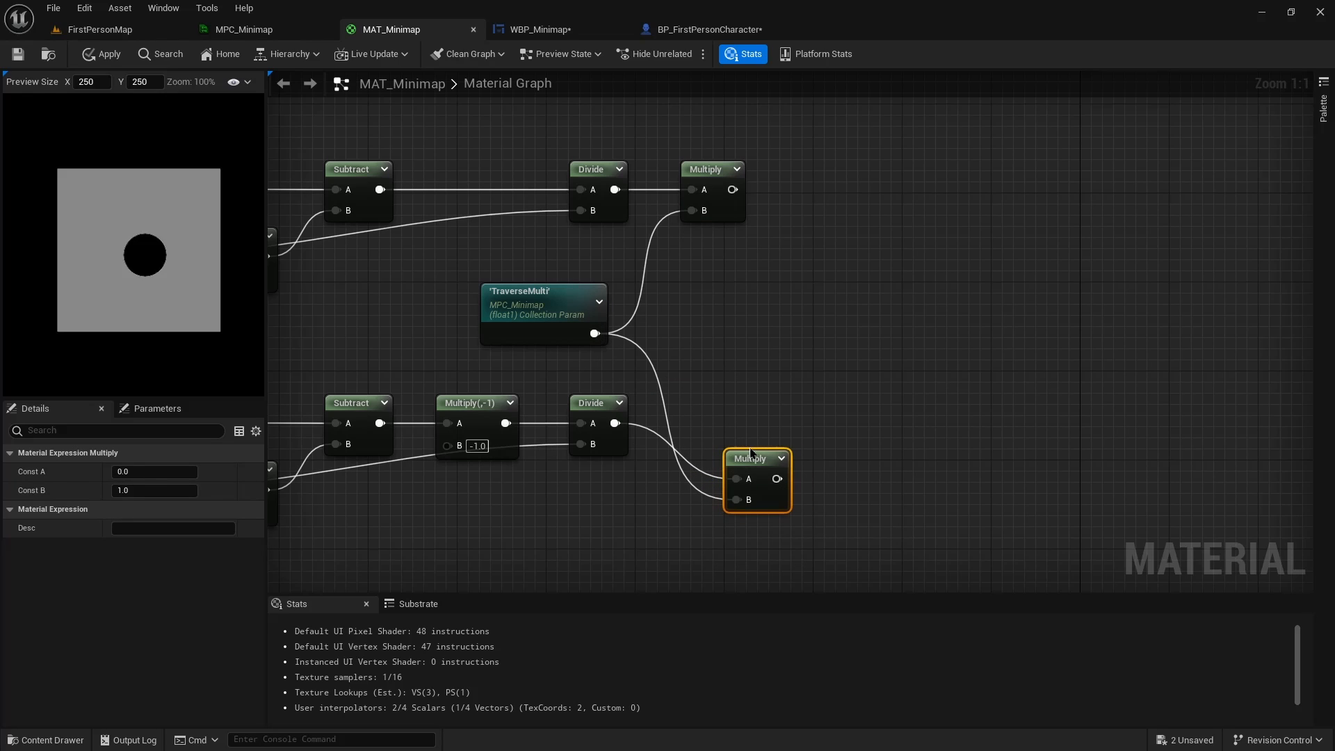
left_click_drag(754, 457, 710, 413)
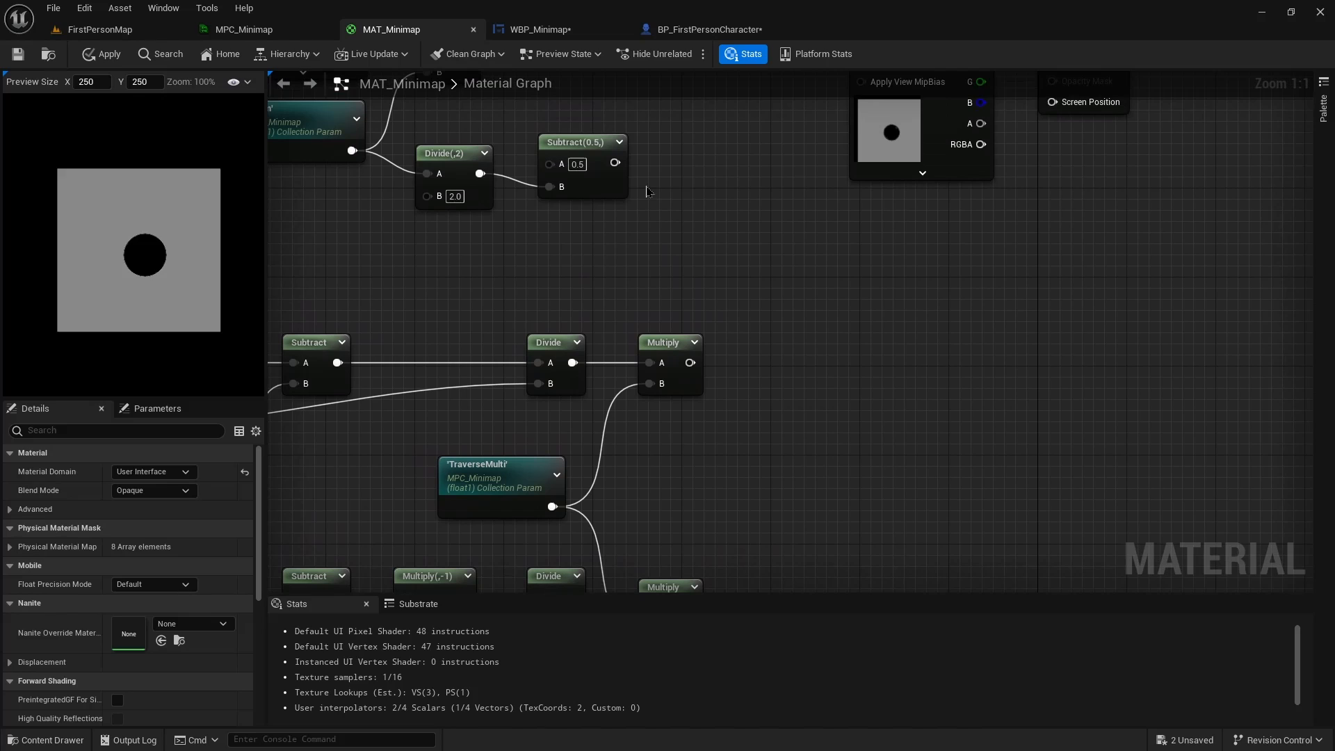
Add the Subtract(0.5) zoom offset to both scaled results with two Add nodes
left_click_drag(615, 163, 774, 407)
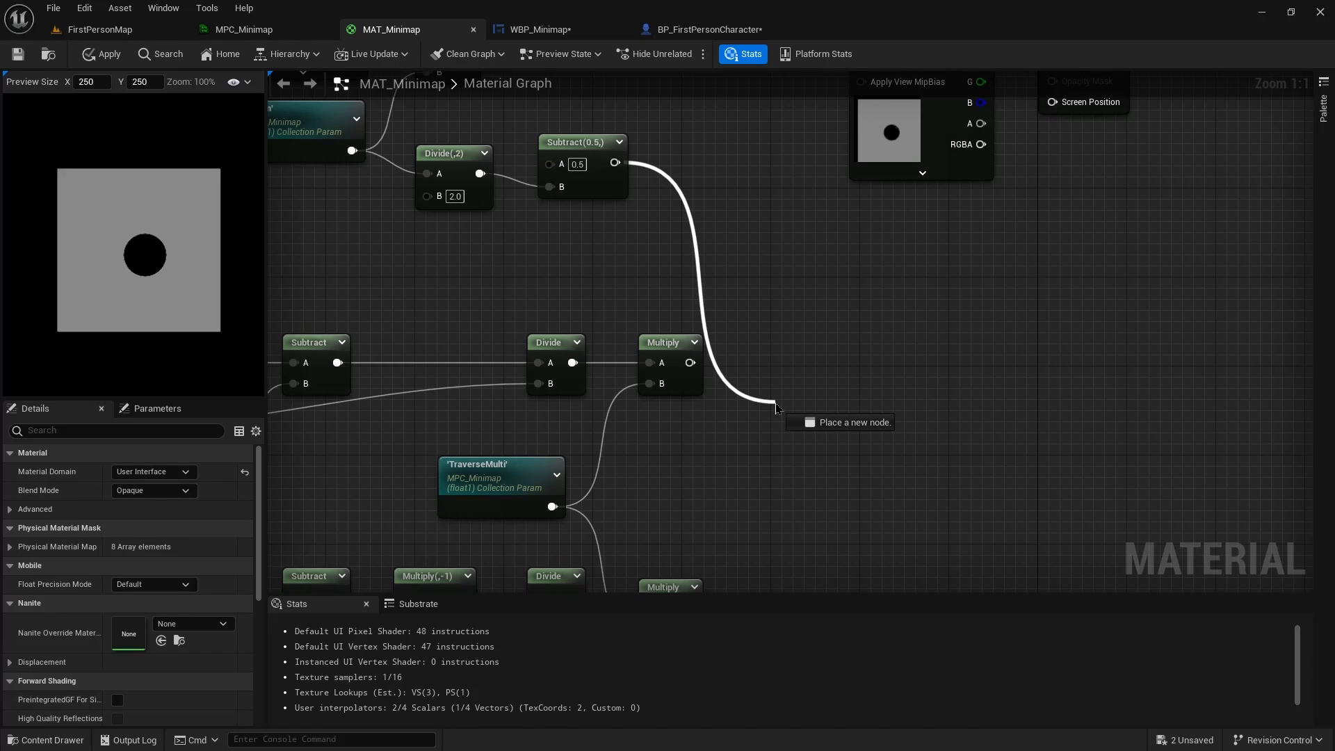
type("add")
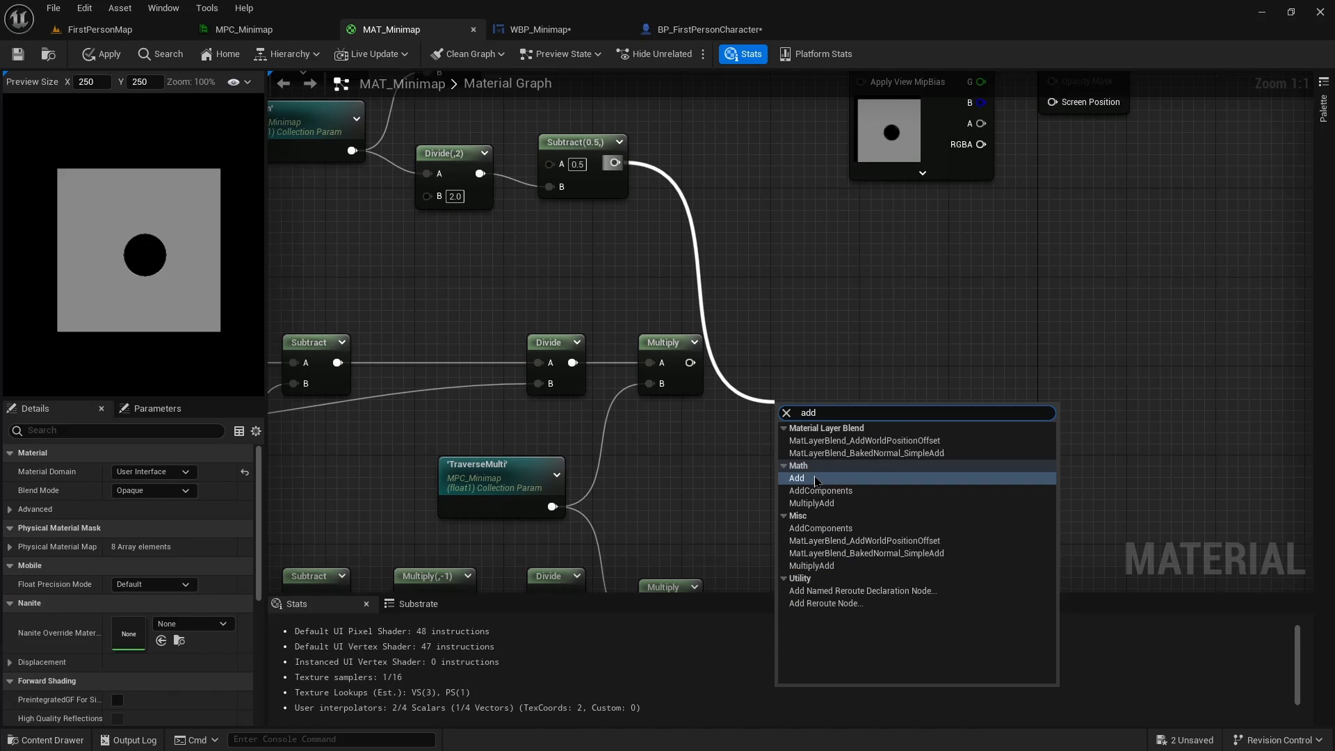
left_click(797, 478)
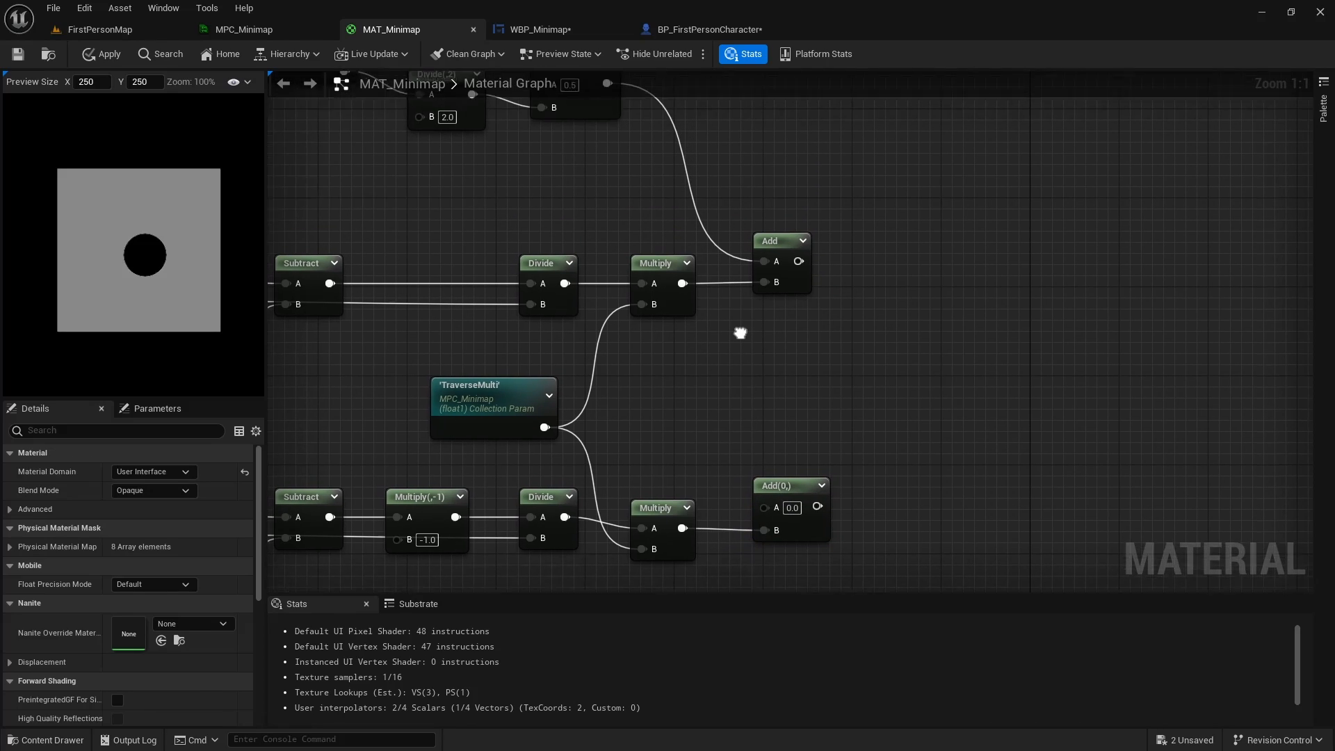
left_click_drag(740, 333, 673, 157)
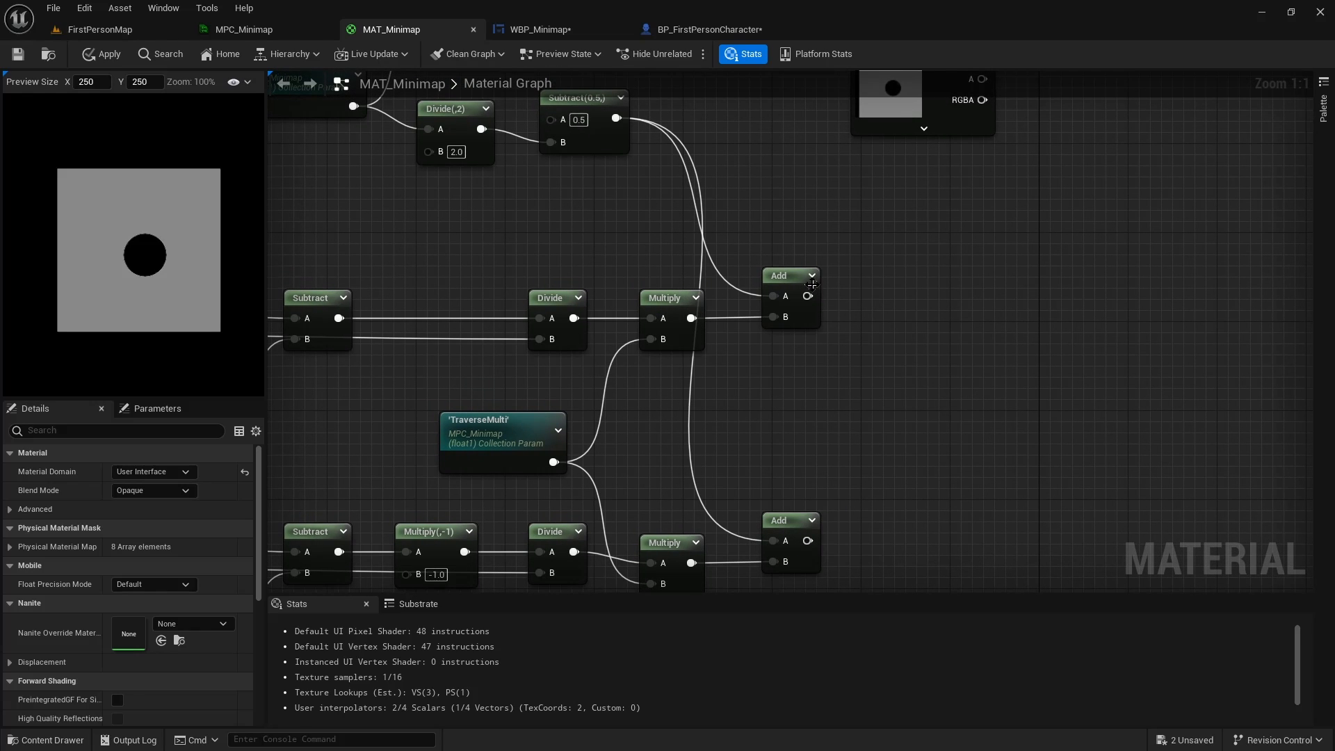
Combine the two Add outputs into one two-component value with an Append node
left_click_drag(808, 294, 901, 384)
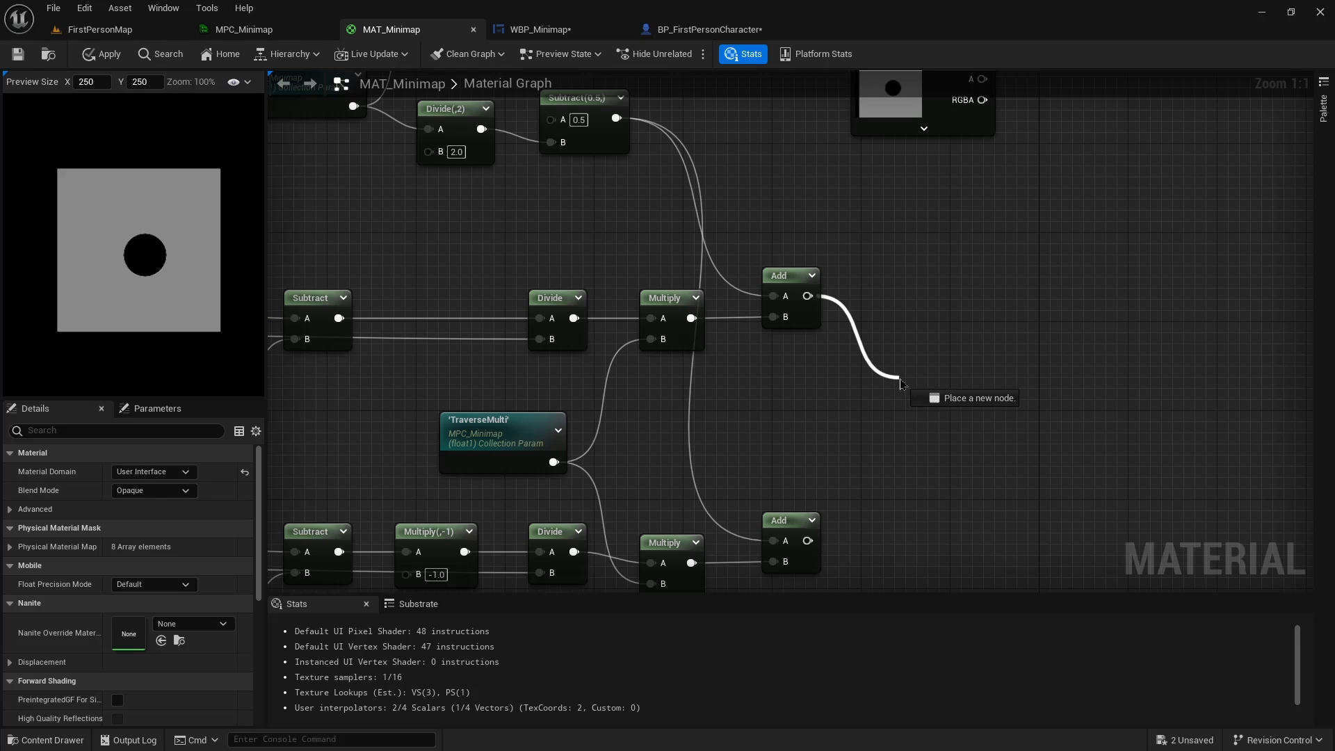
type("appen")
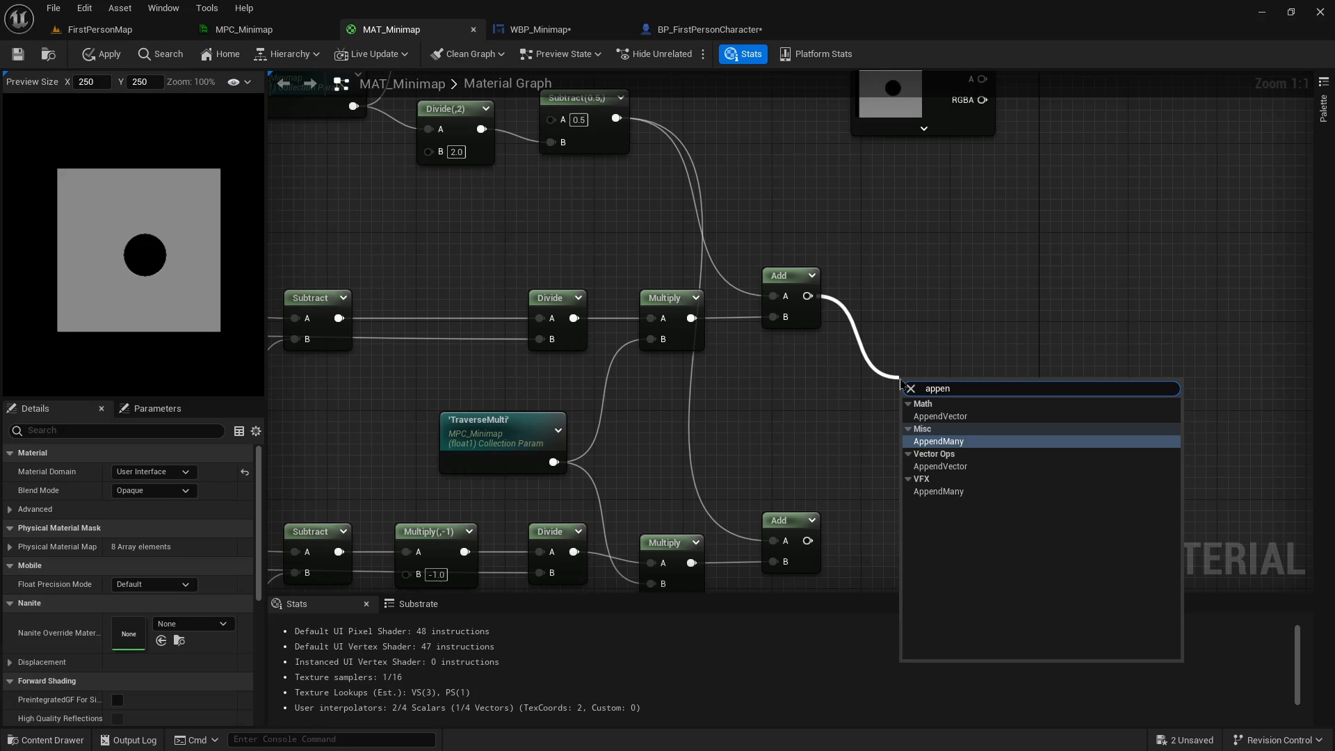
left_click(937, 441)
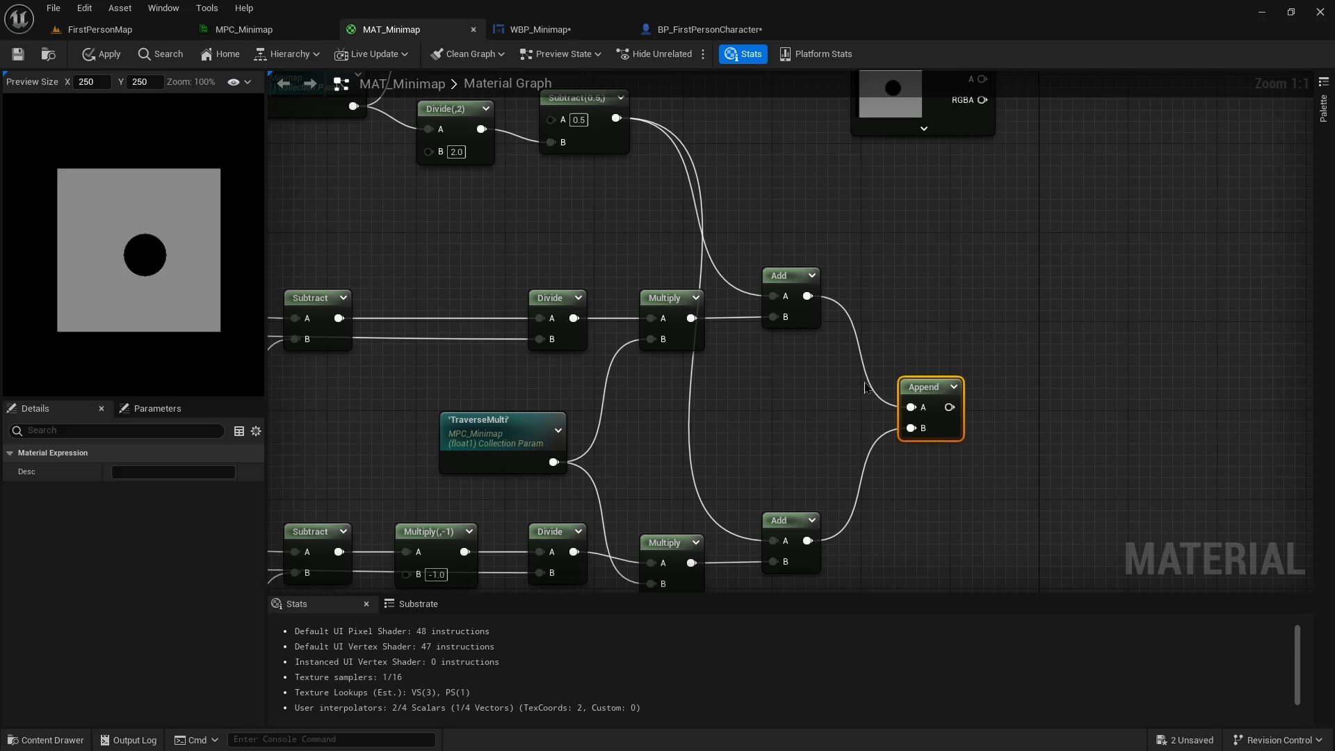
mouse_move(923, 386)
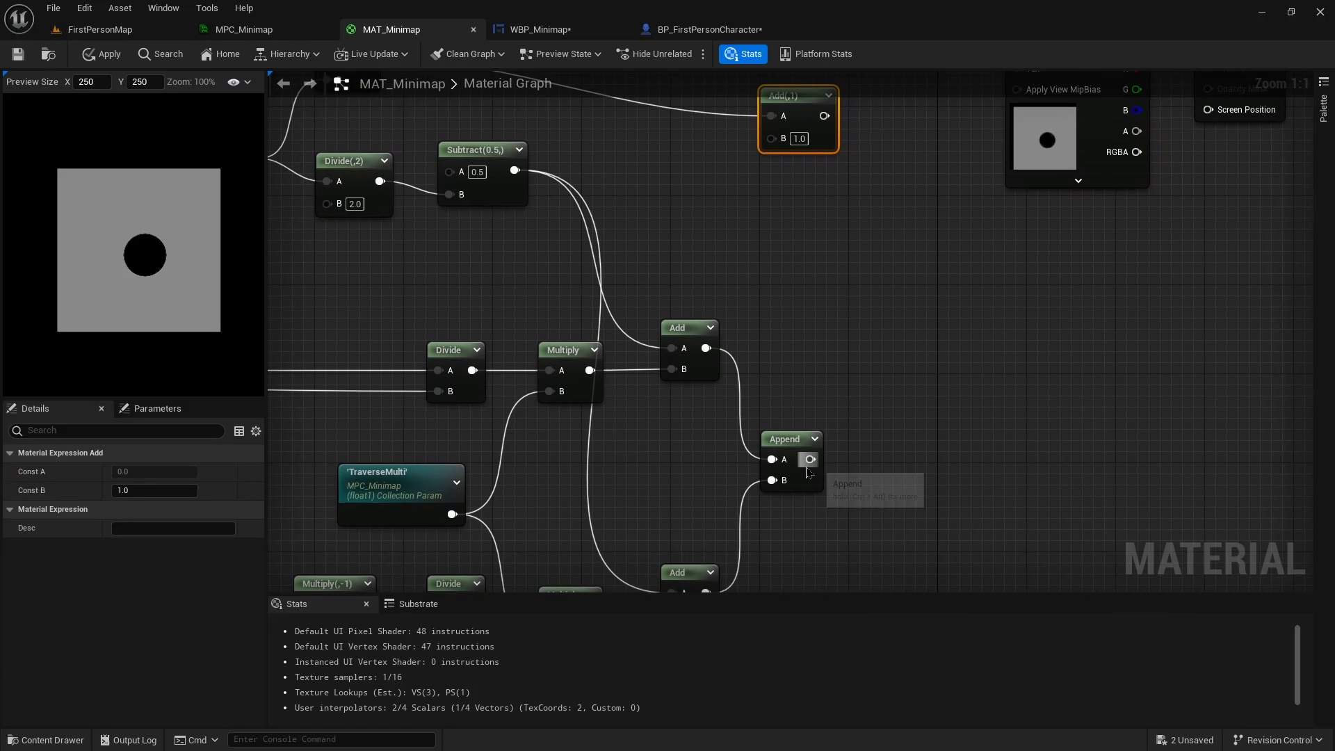
Insert a Clamp node between the Add(1) offset result and the Texture Sample UVs
left_click_drag(811, 459, 772, 138)
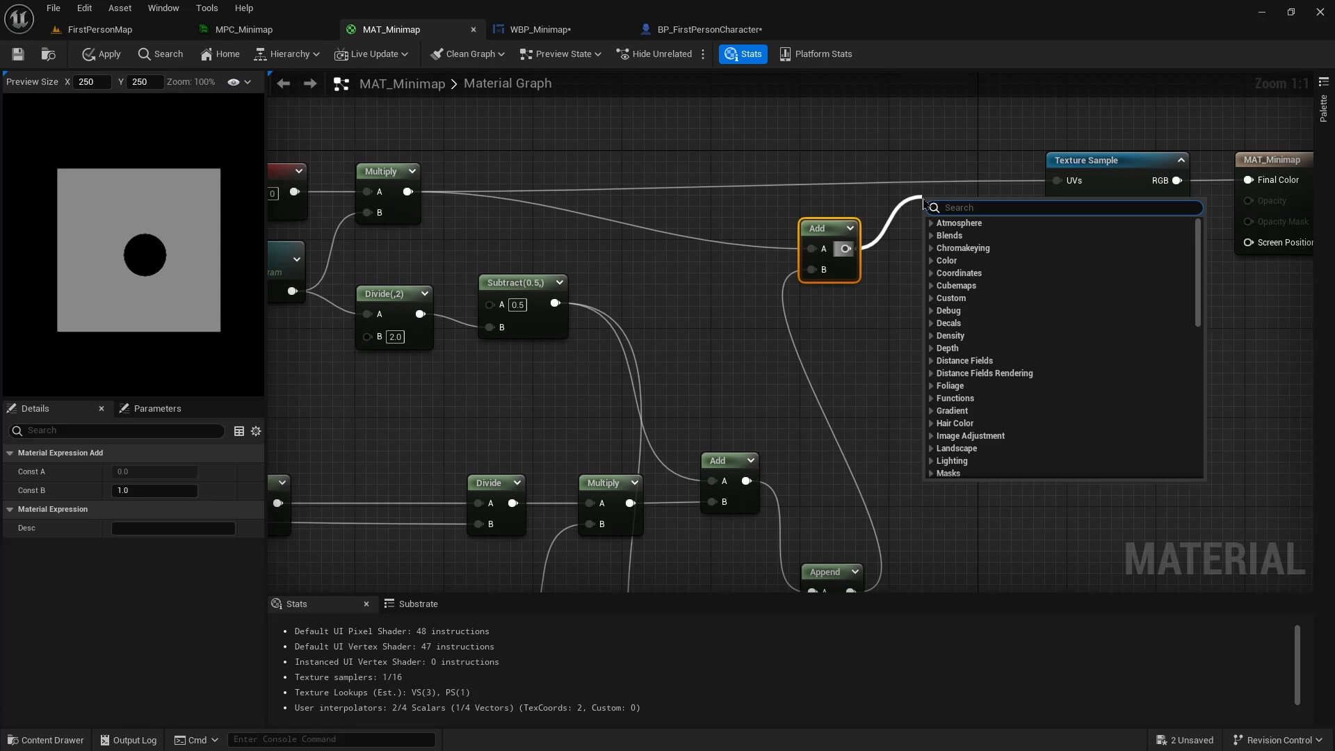
type("clam")
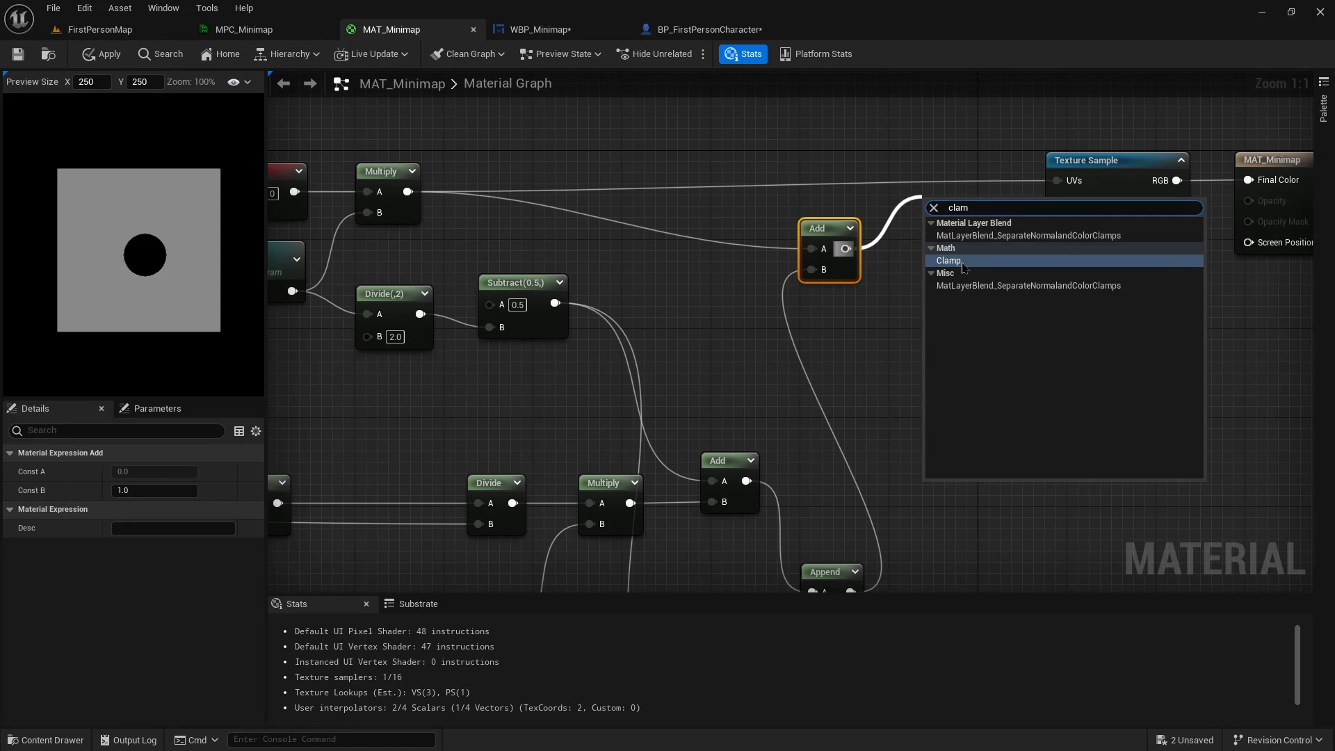
left_click(949, 260)
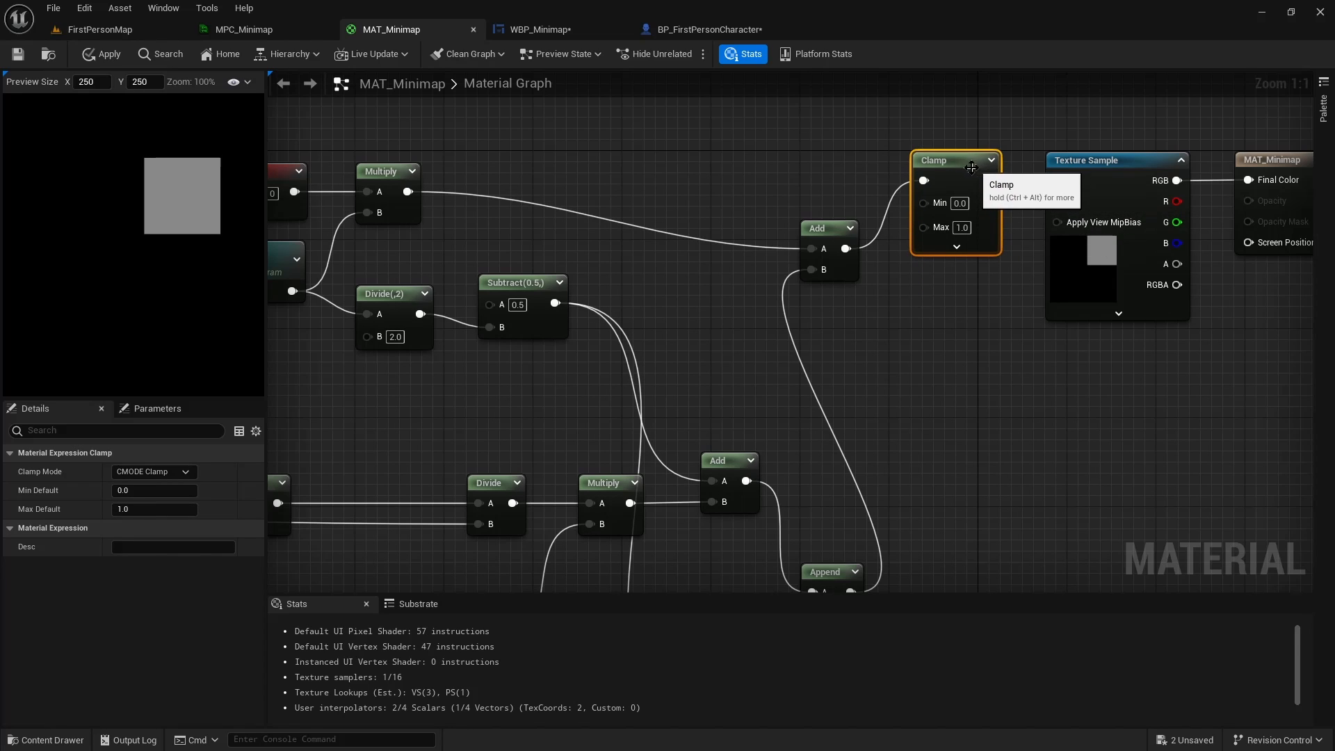
left_click(840, 161)
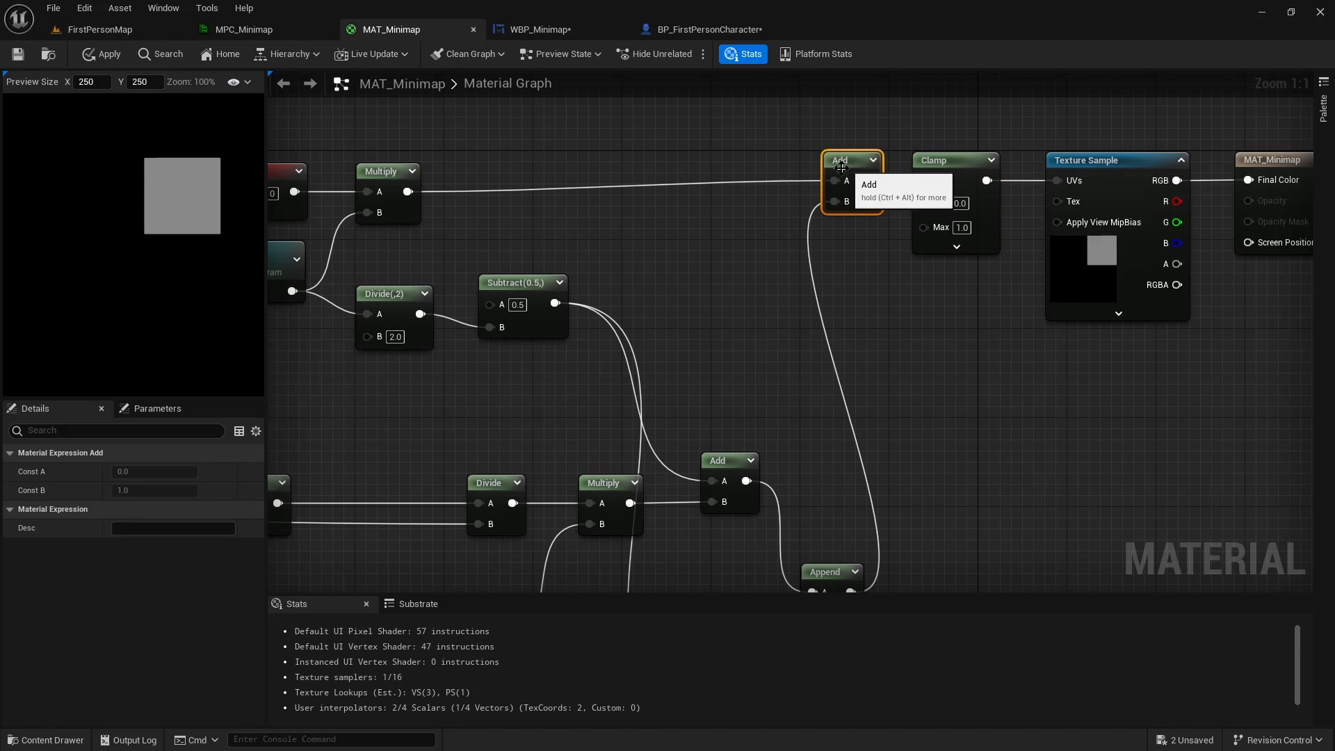
mouse_move(680, 261)
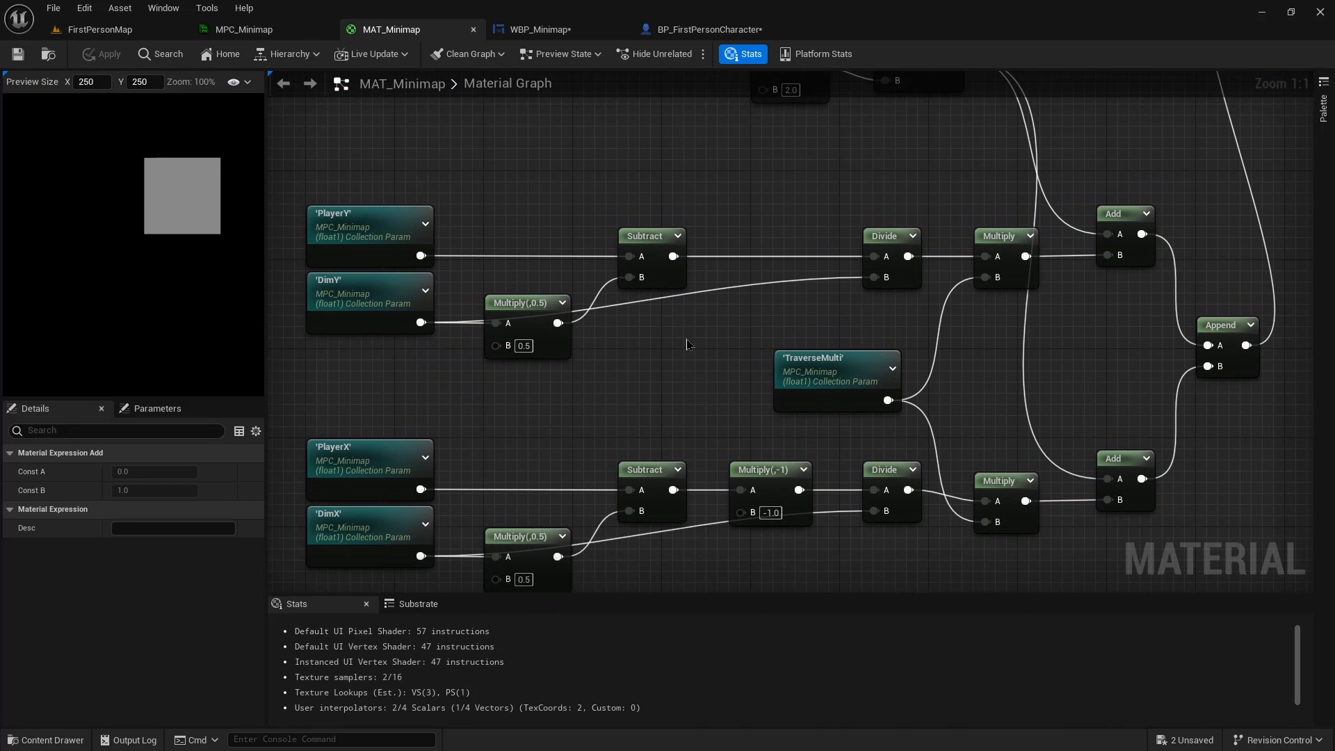
Play-test FirstPersonMap to check the offset minimap with its player dot, then stop
left_click(100, 29)
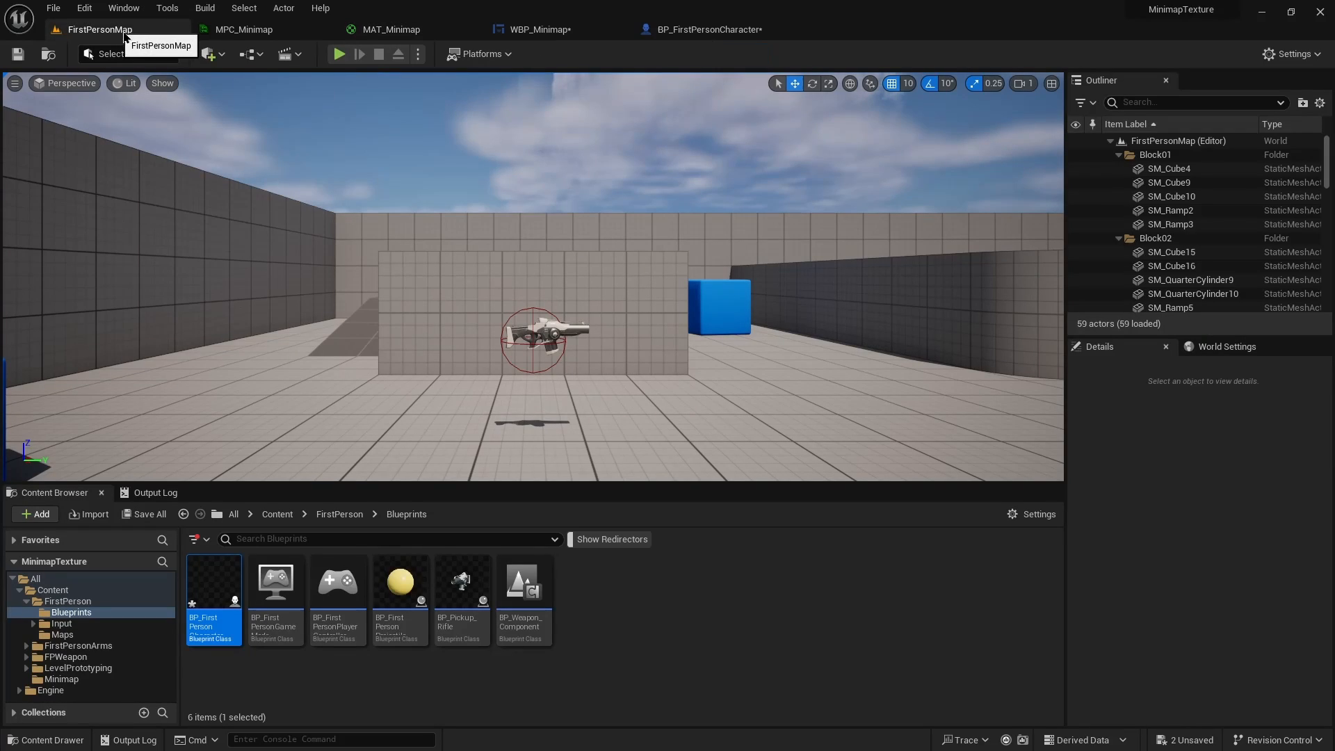
left_click(339, 53)
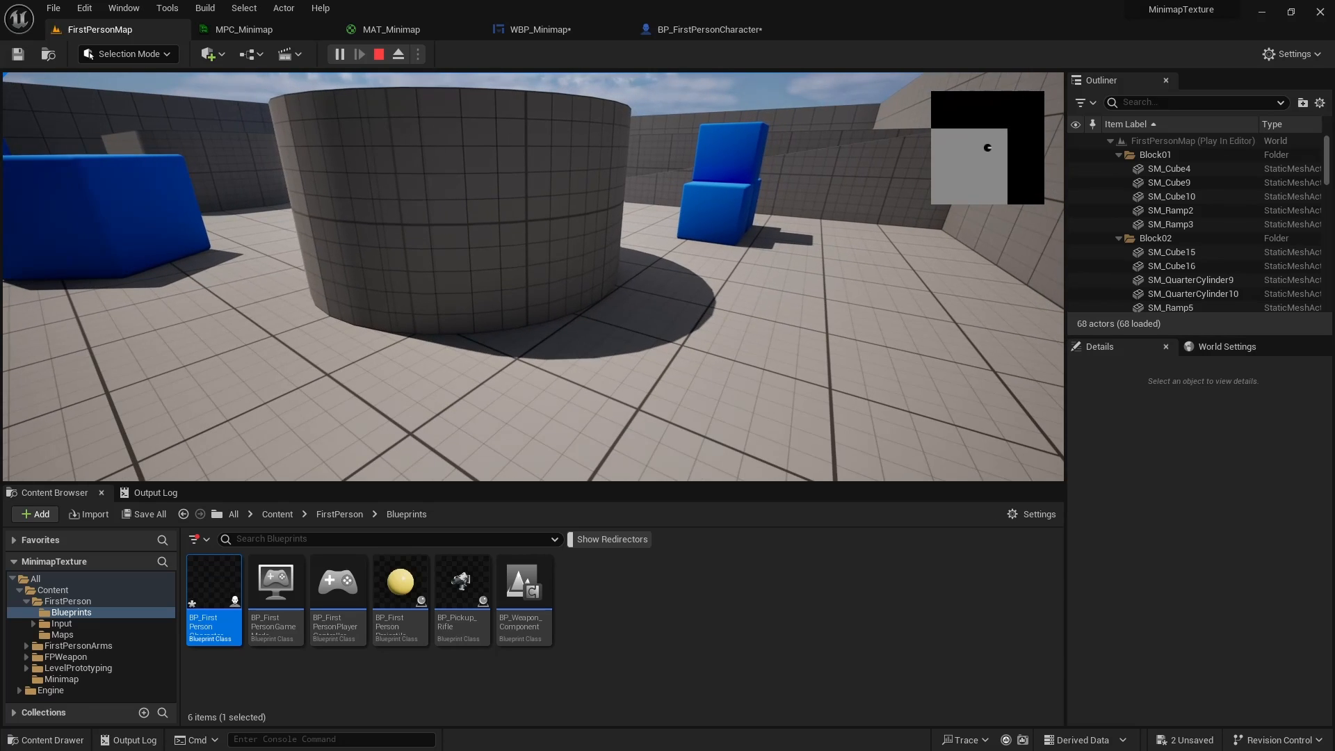
left_click(378, 54)
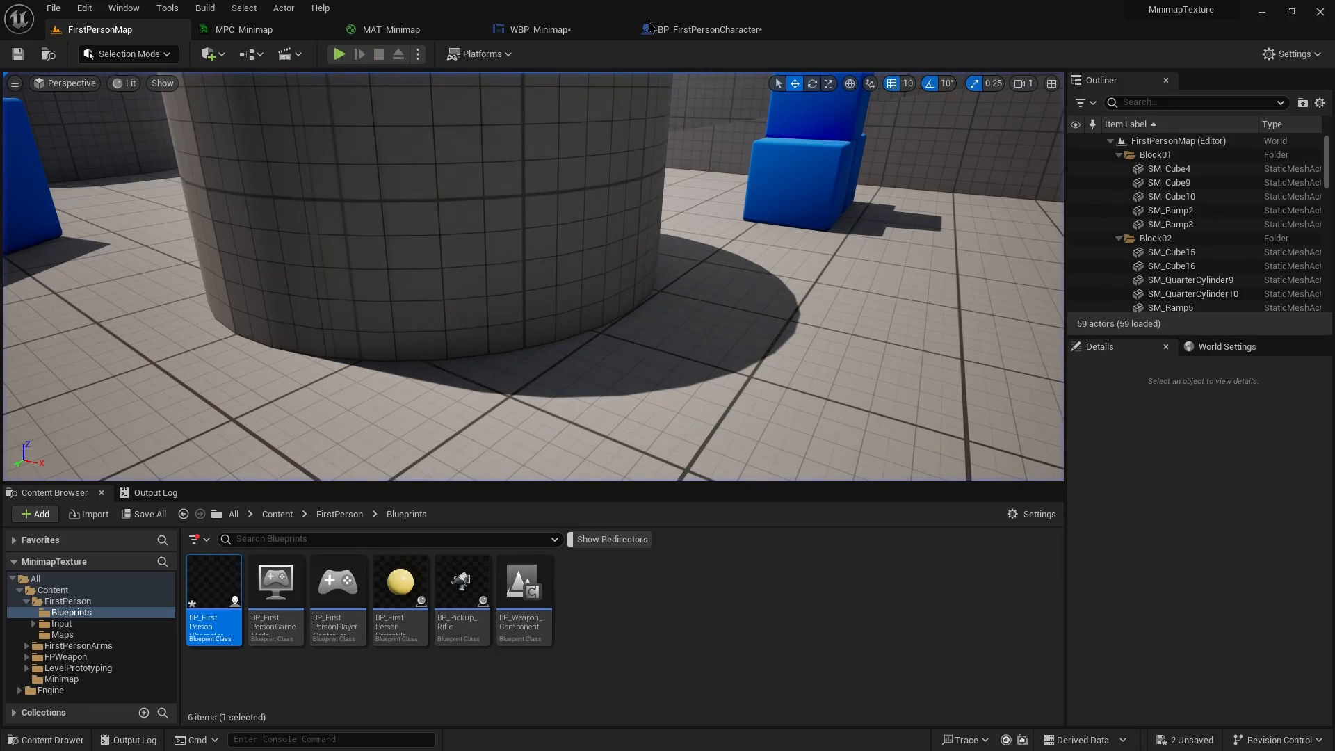
Compile, save and close BP_FirstPersonCharacter, then return to FirstPersonMap via MPC_Minimap
left_click(709, 28)
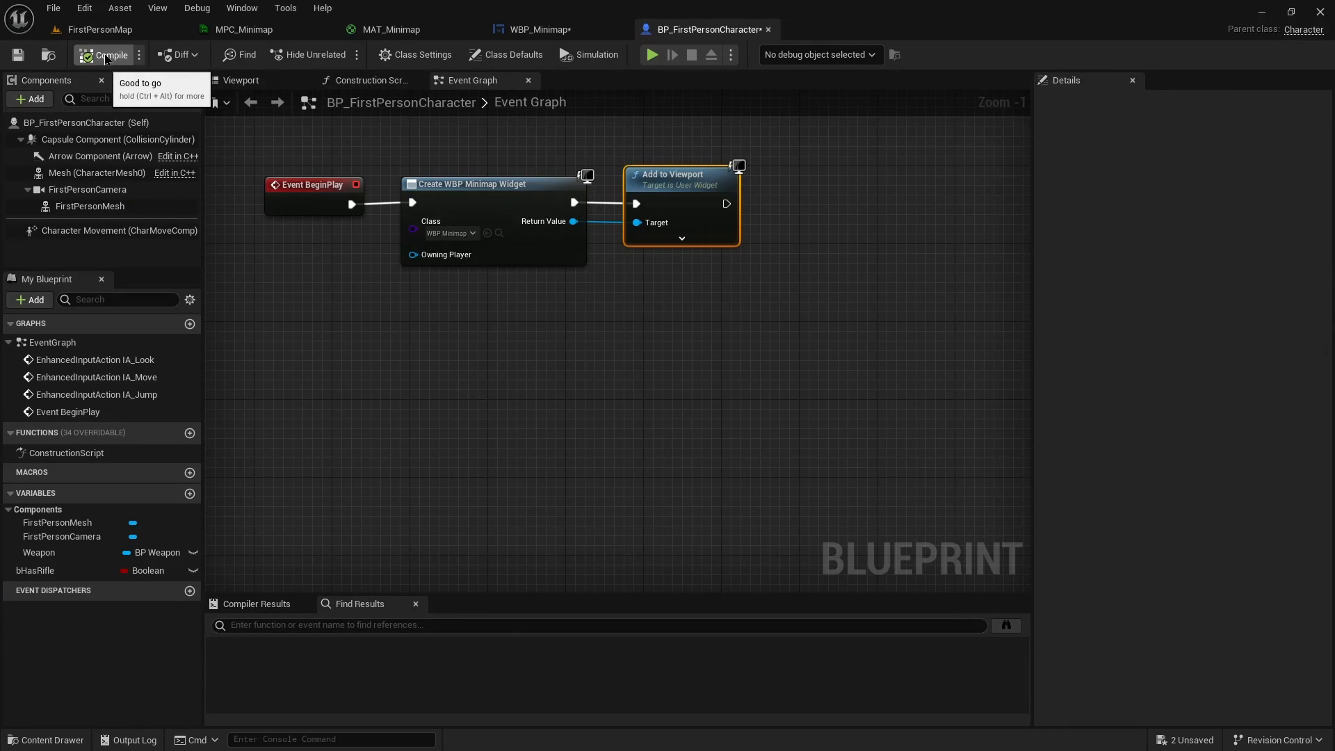
left_click(139, 55)
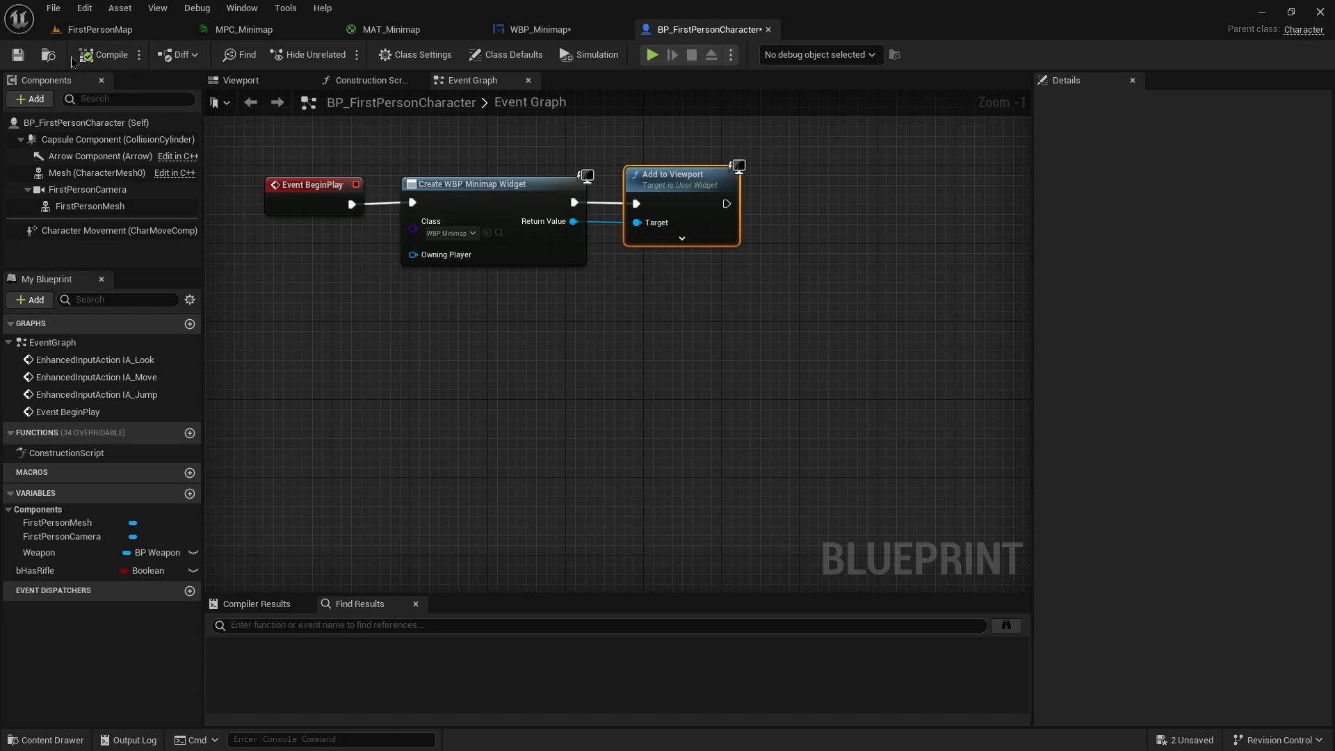
left_click(96, 54)
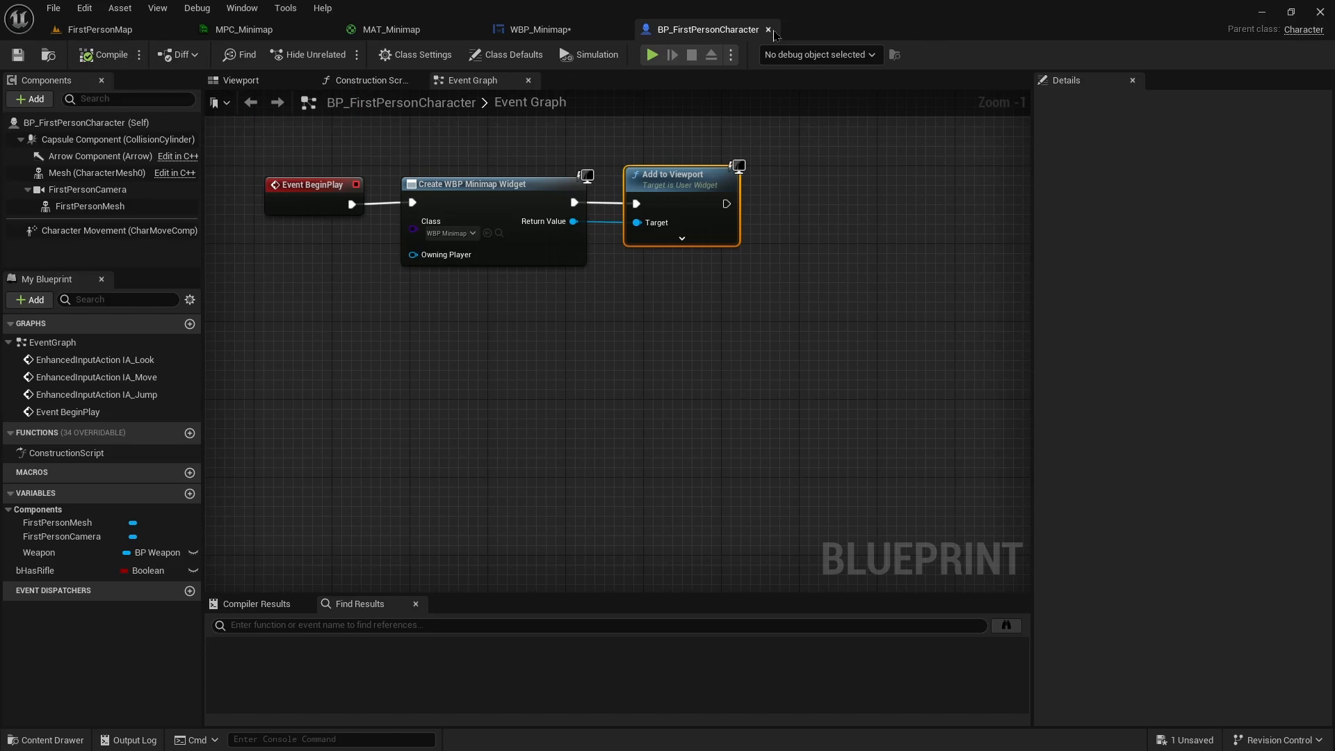
left_click(534, 29)
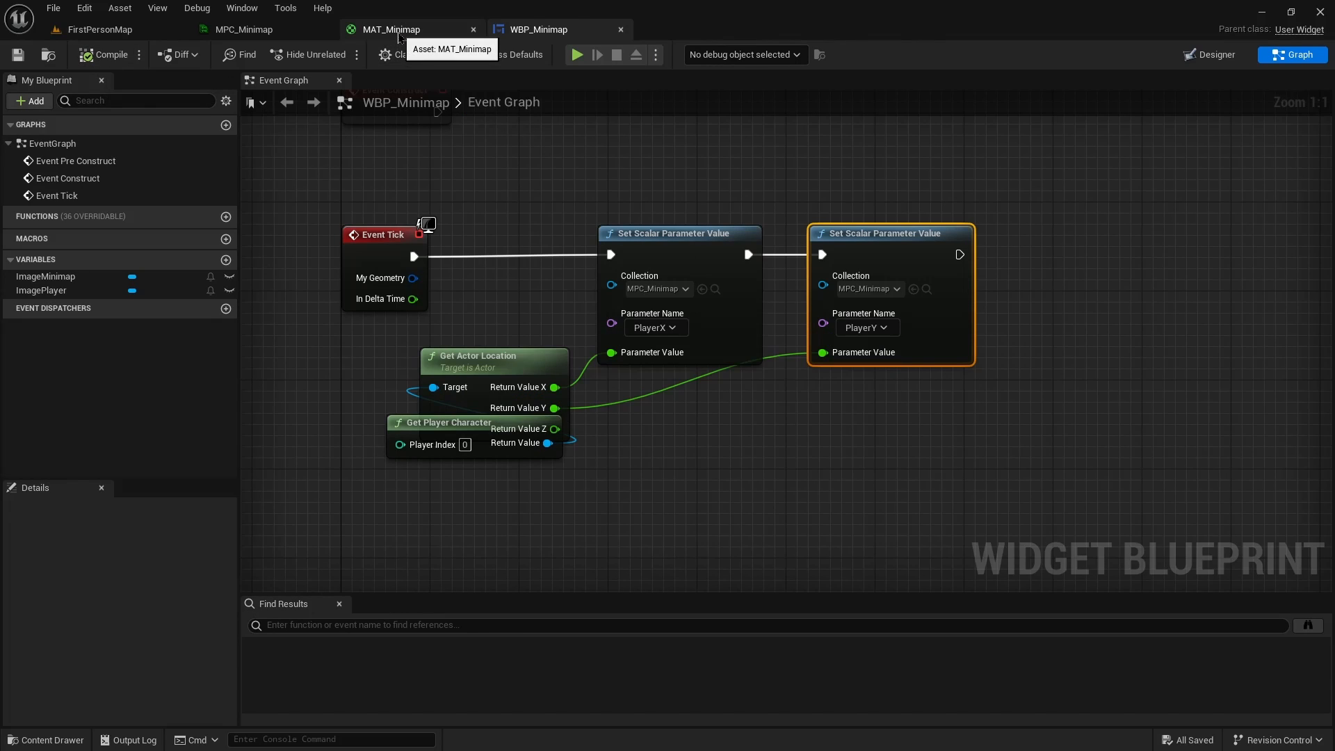
left_click(242, 29)
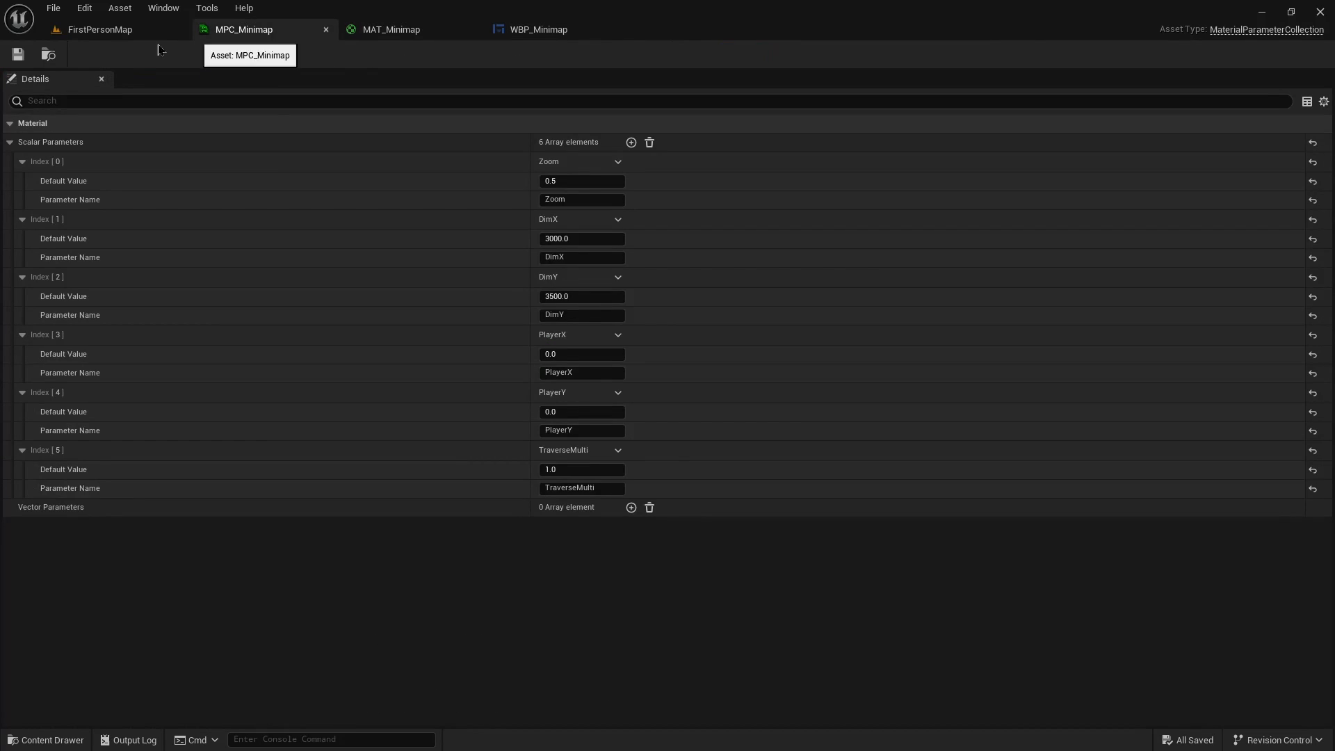
left_click(100, 29)
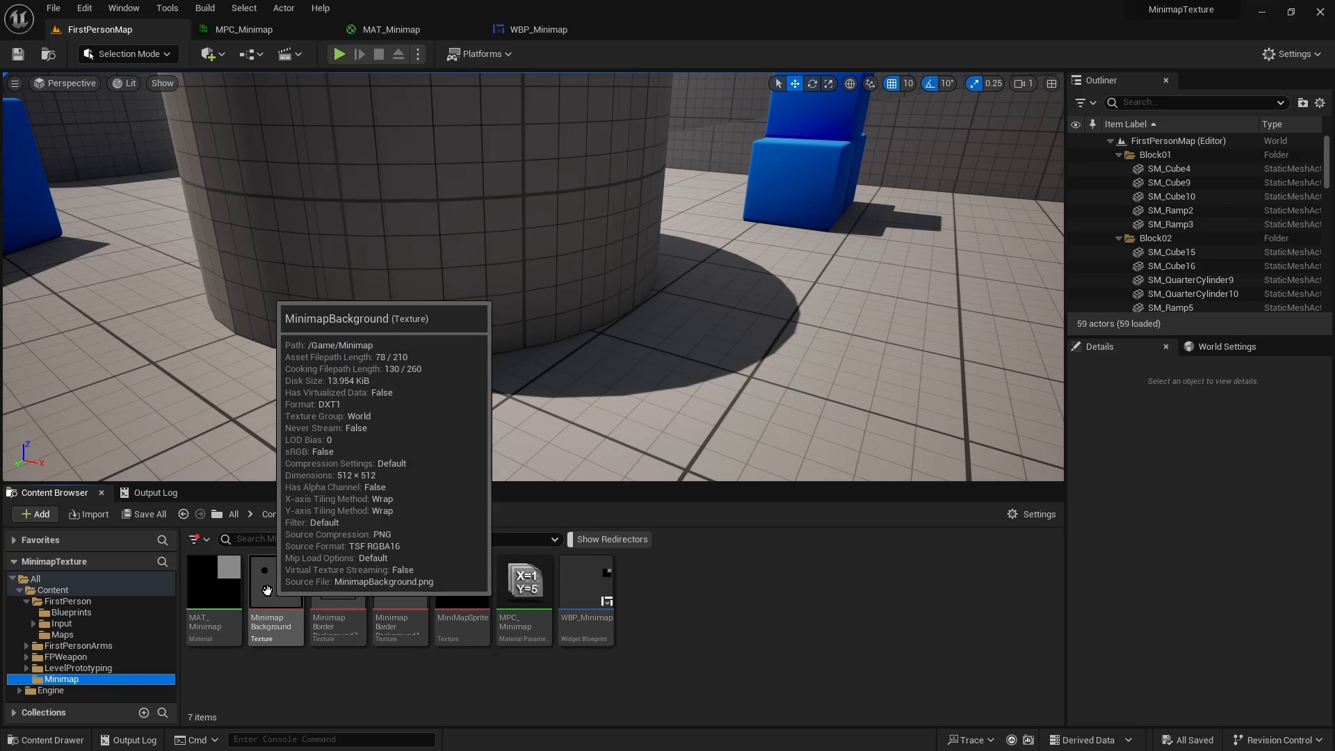
Review the MinimapBackground texture, then open MinimapBorderBackground1024 in the texture editor
double_click(267, 587)
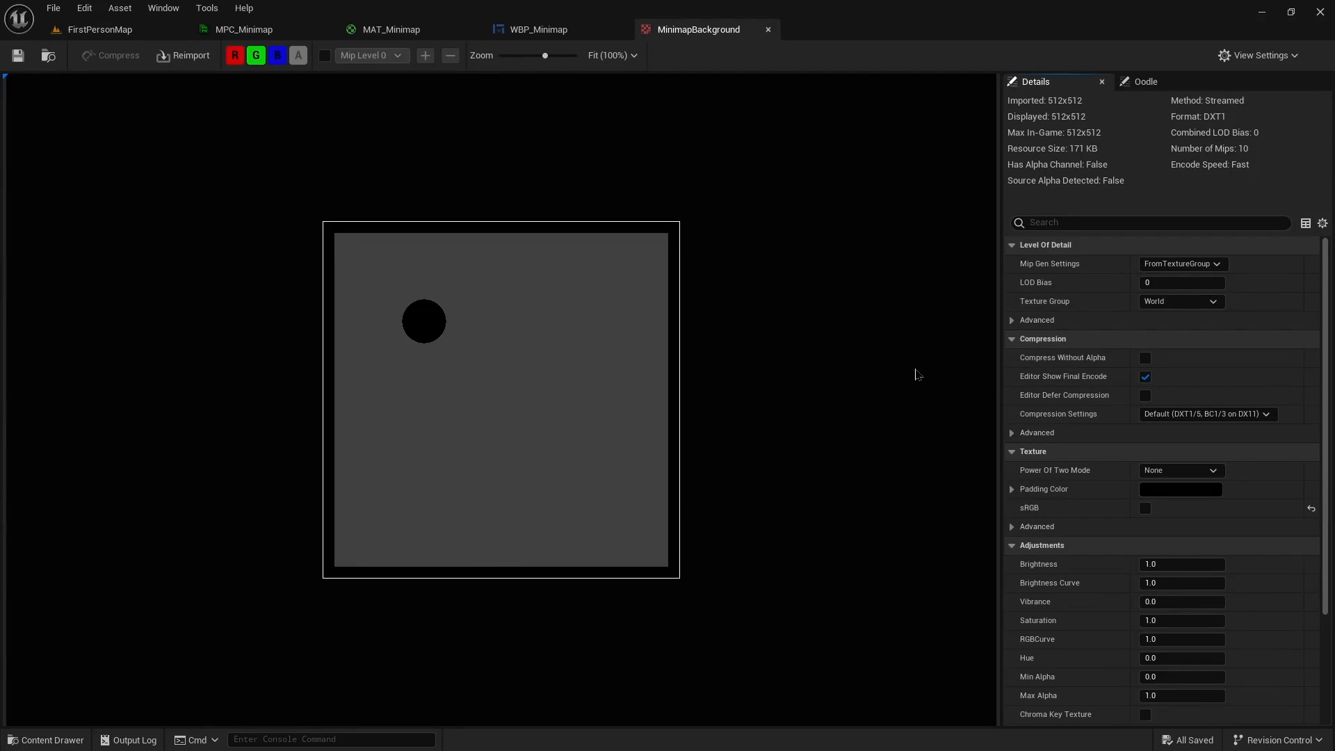
mouse_move(759, 275)
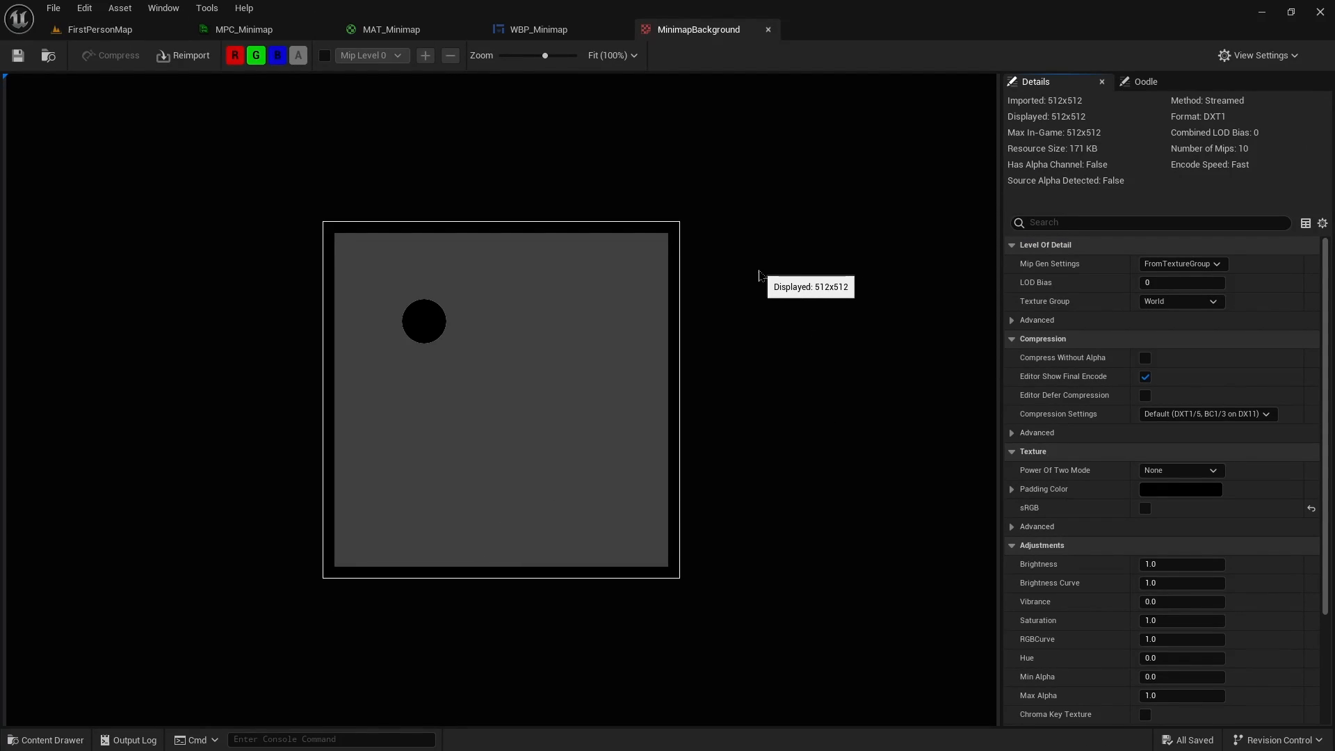
mouse_move(748, 209)
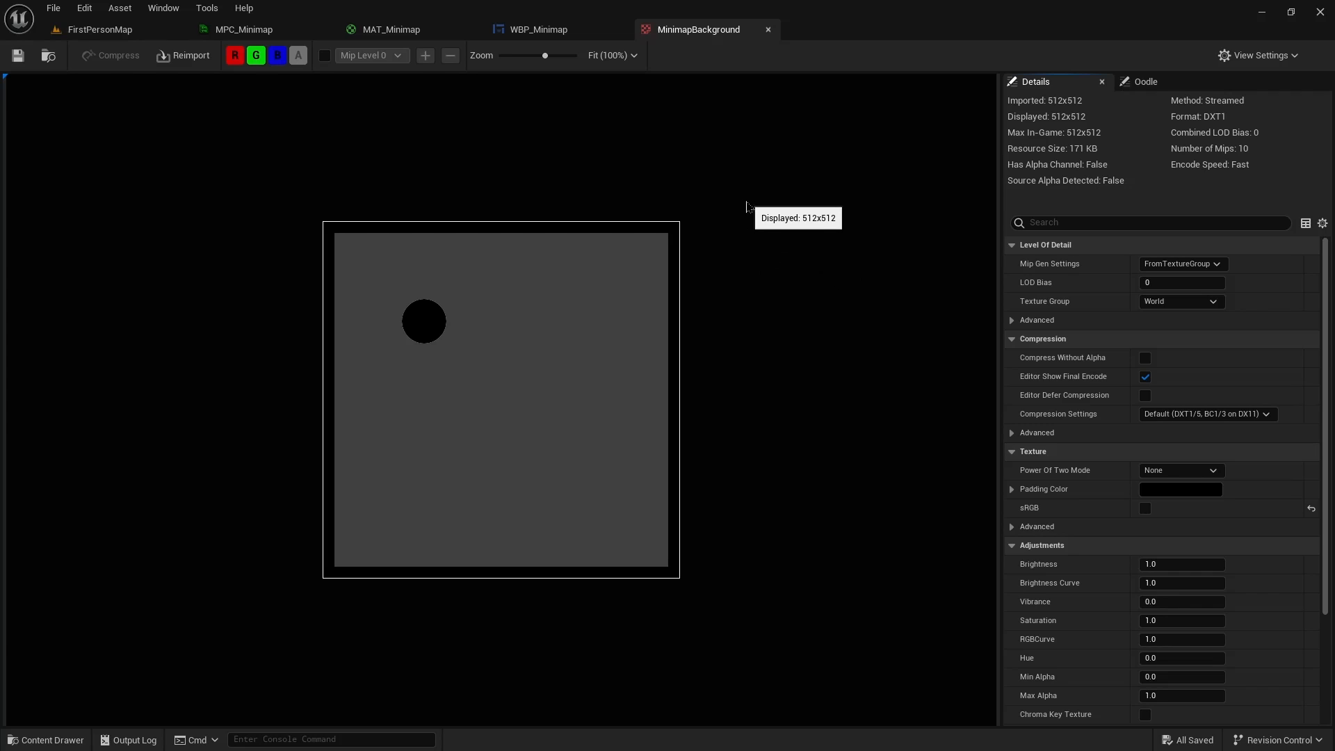
mouse_move(403, 325)
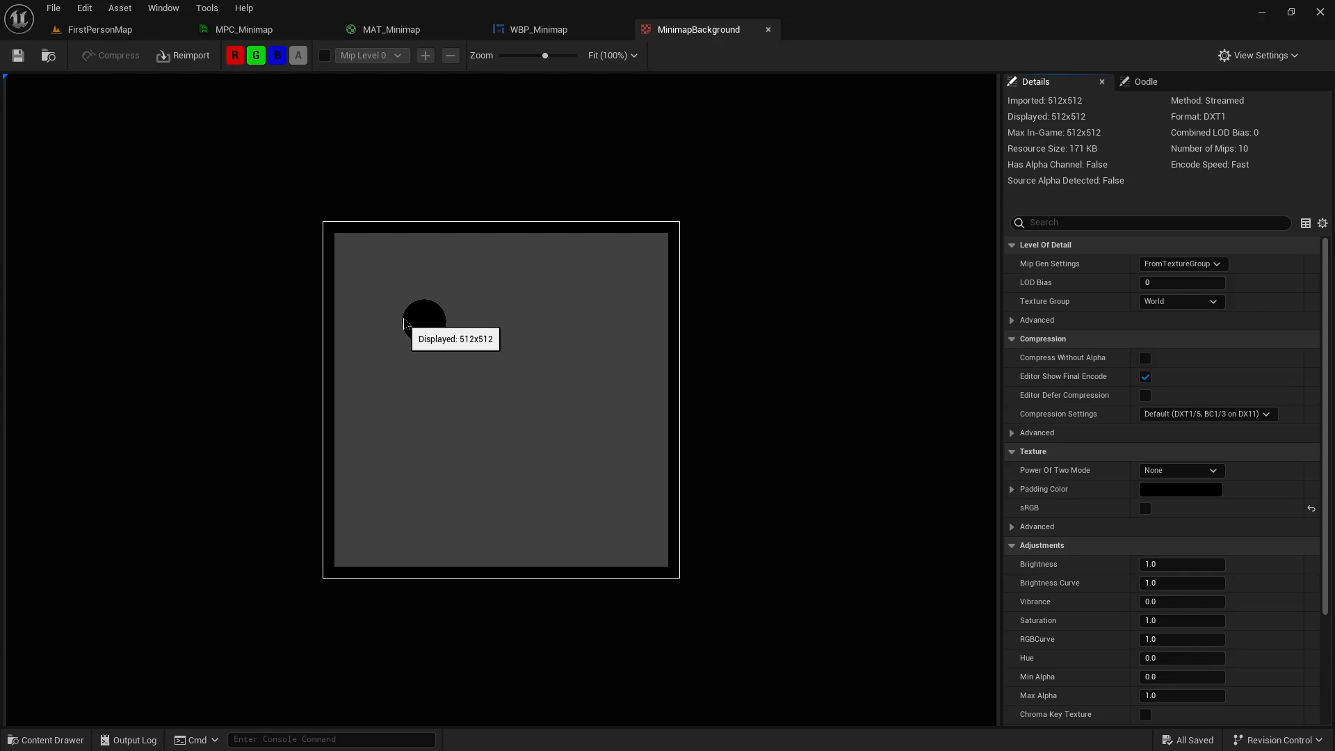
mouse_move(759, 37)
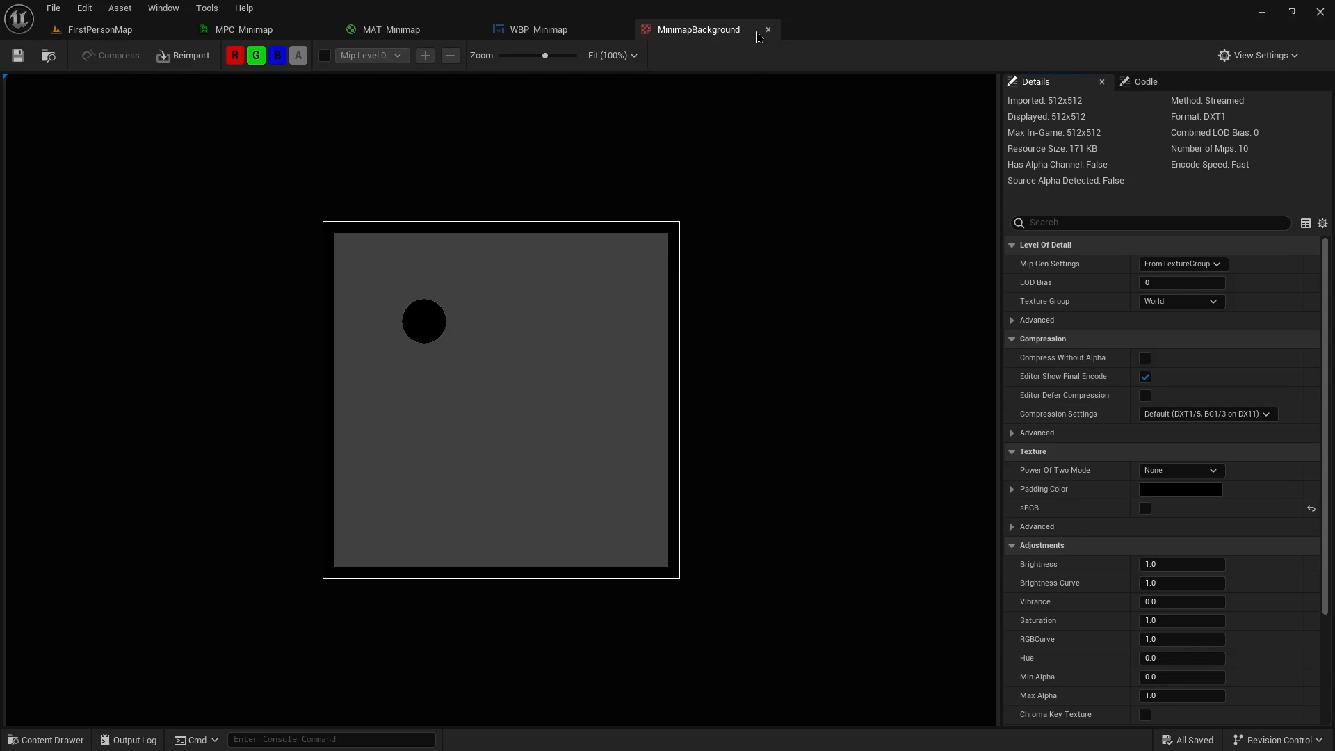
left_click(100, 29)
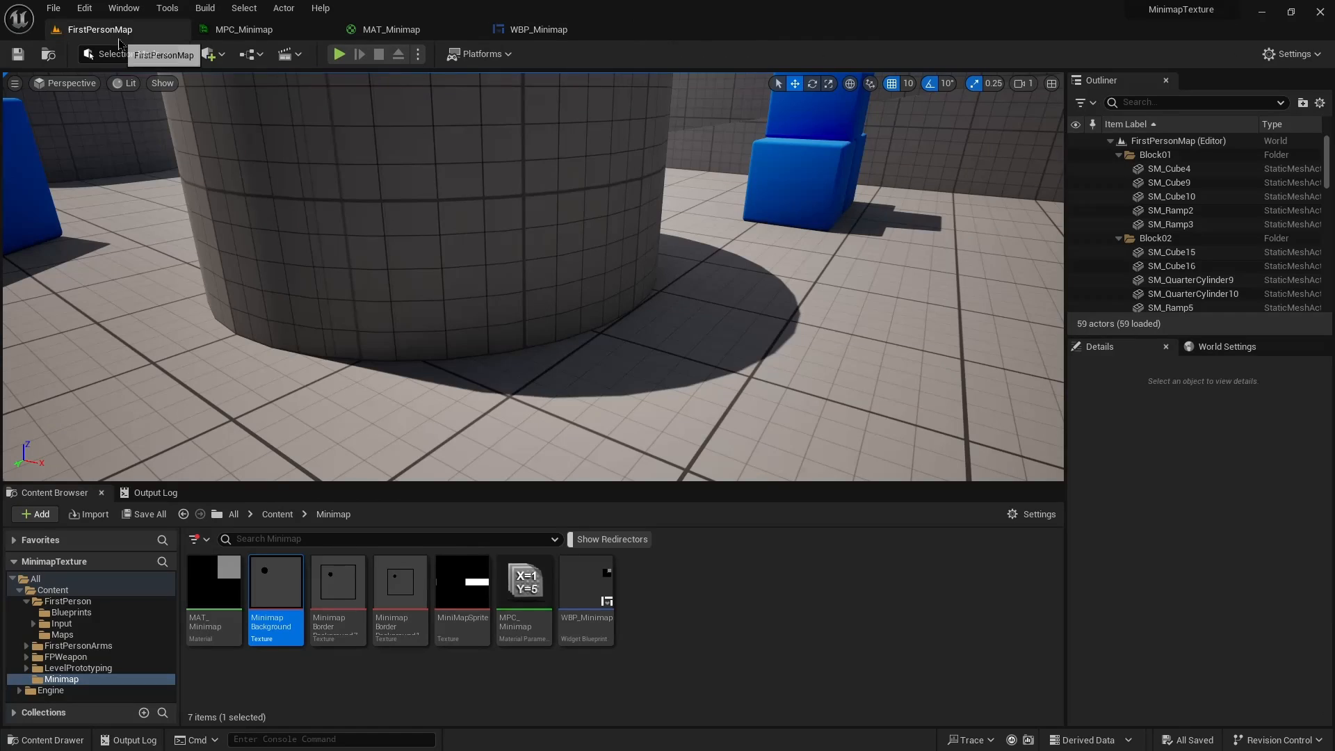
mouse_move(399, 590)
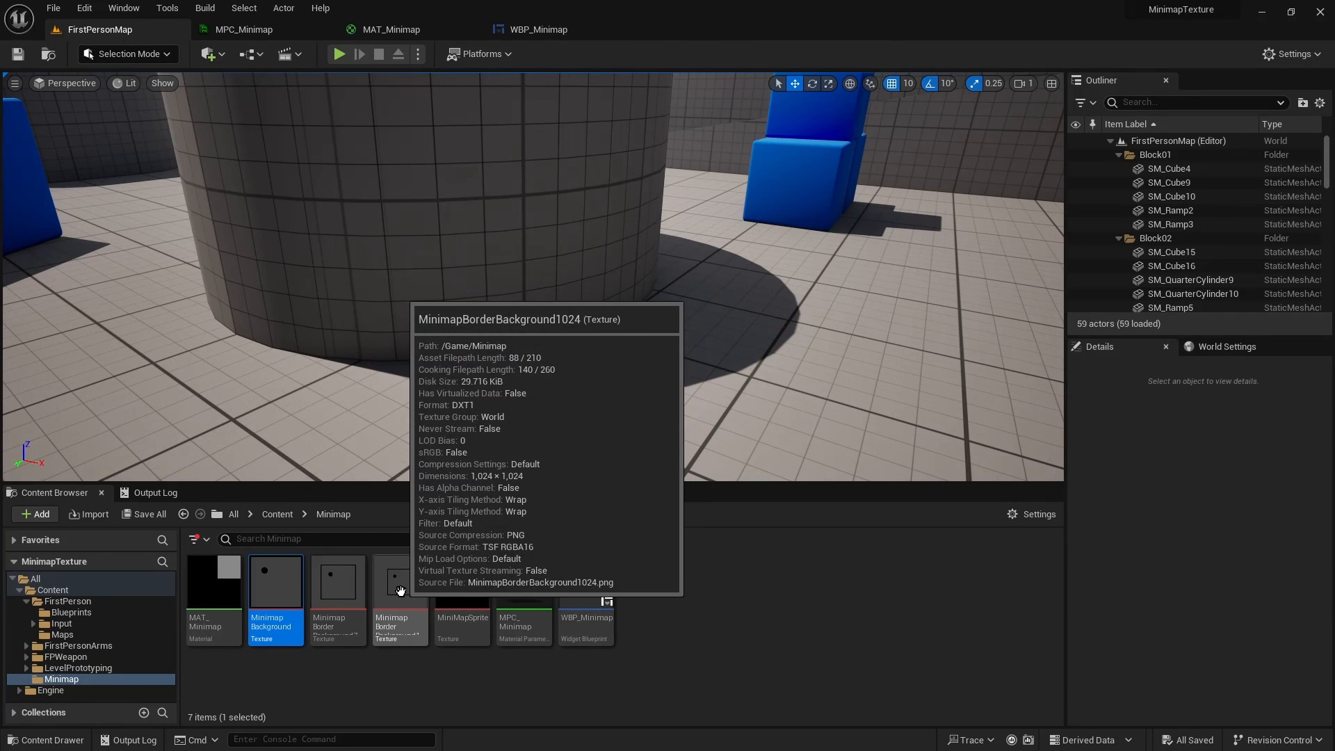
double_click(397, 582)
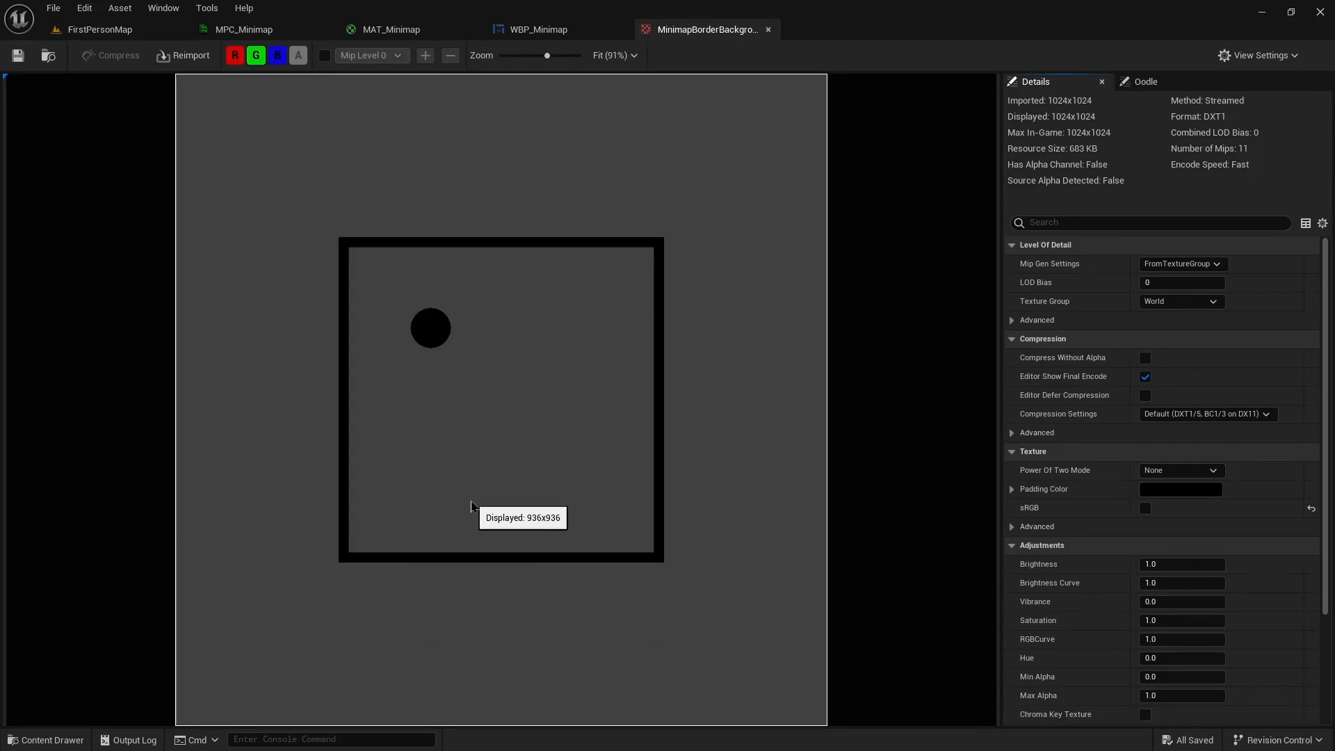
mouse_move(392, 394)
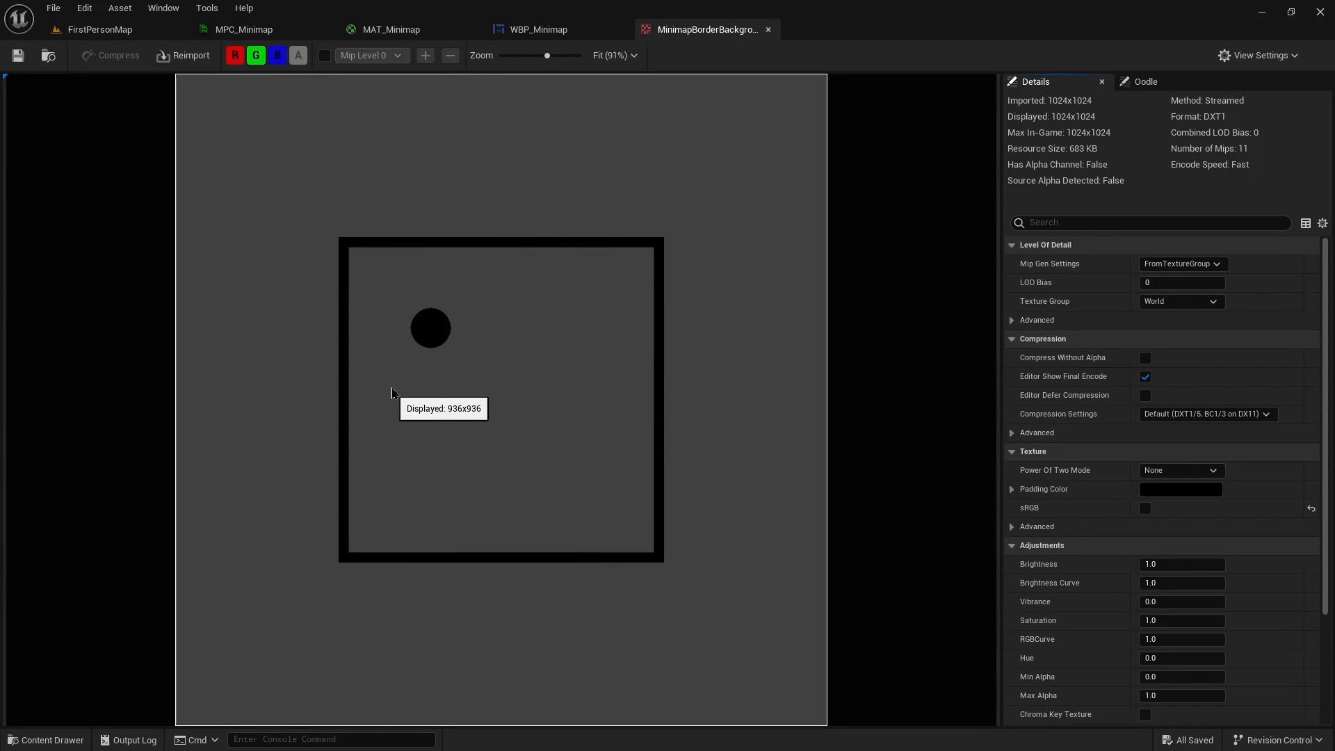
Close the border texture, check MAT_Minimap, and play the level to test the minimap
left_click(538, 29)
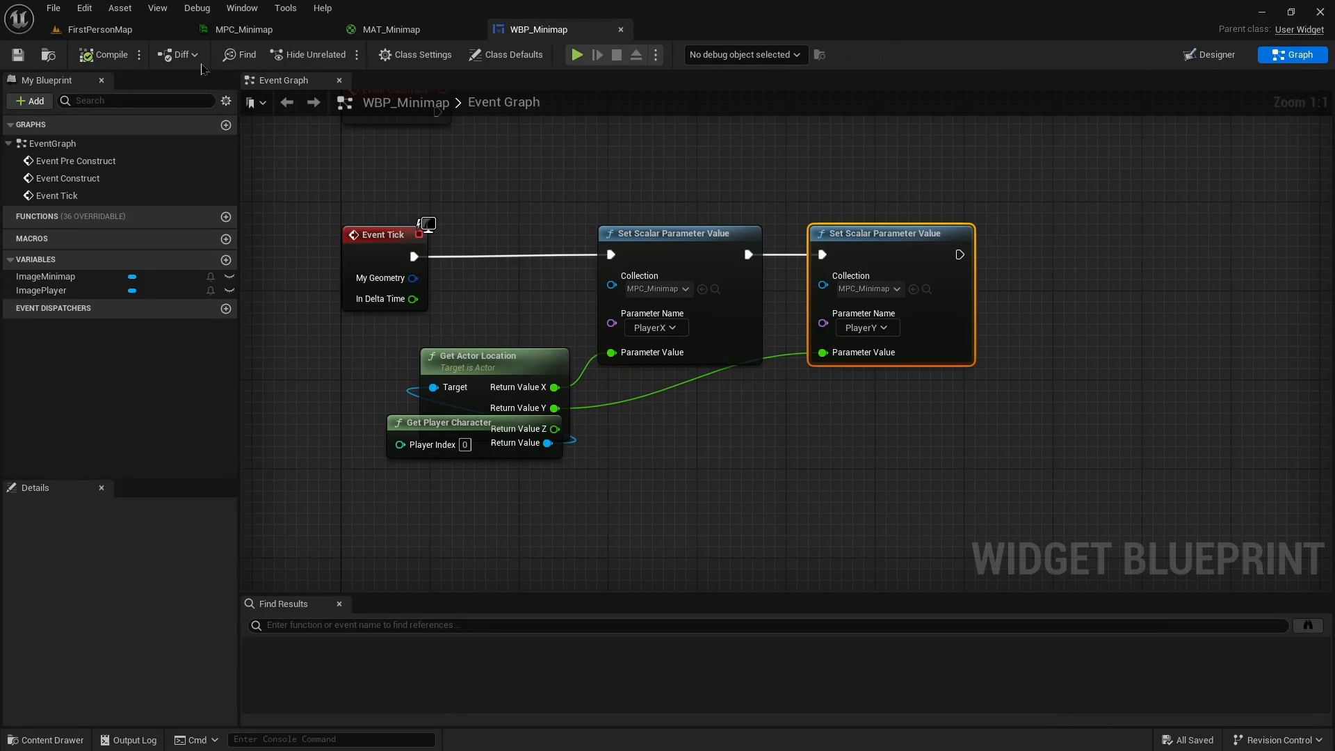
left_click(390, 29)
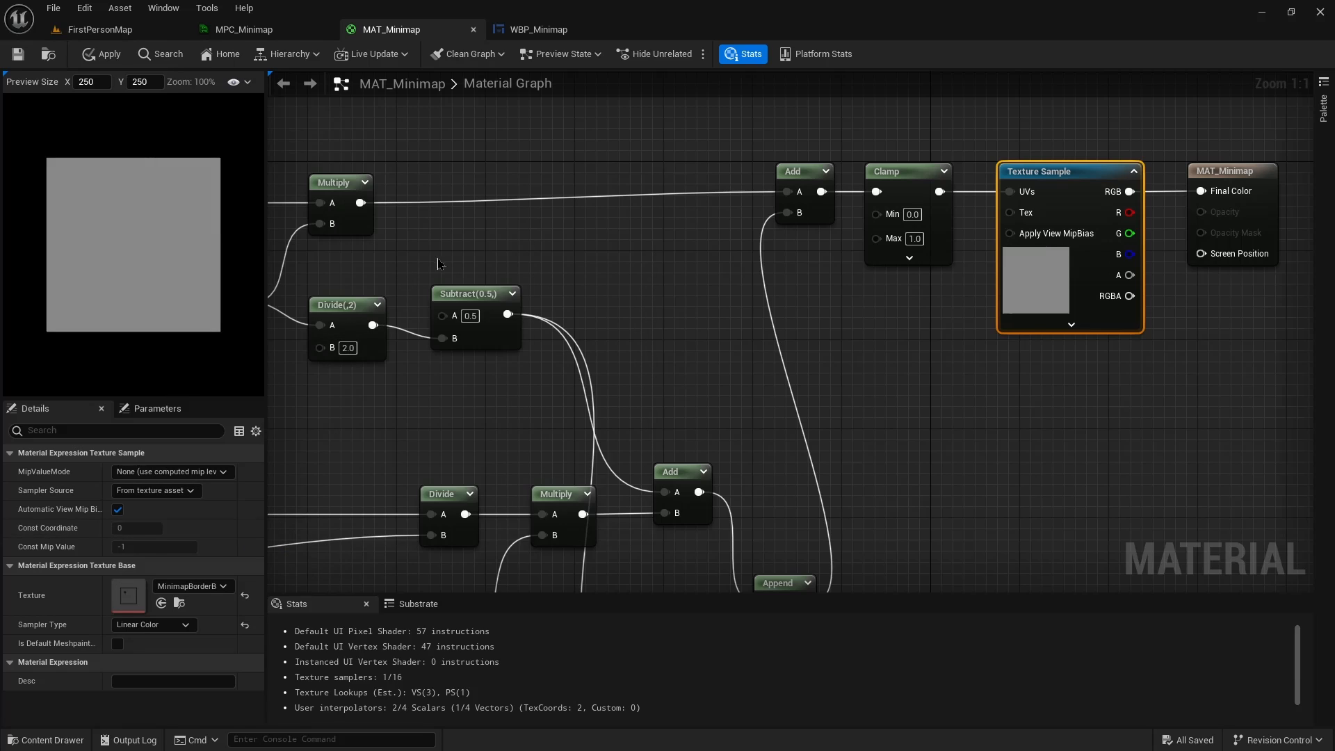
mouse_move(20, 56)
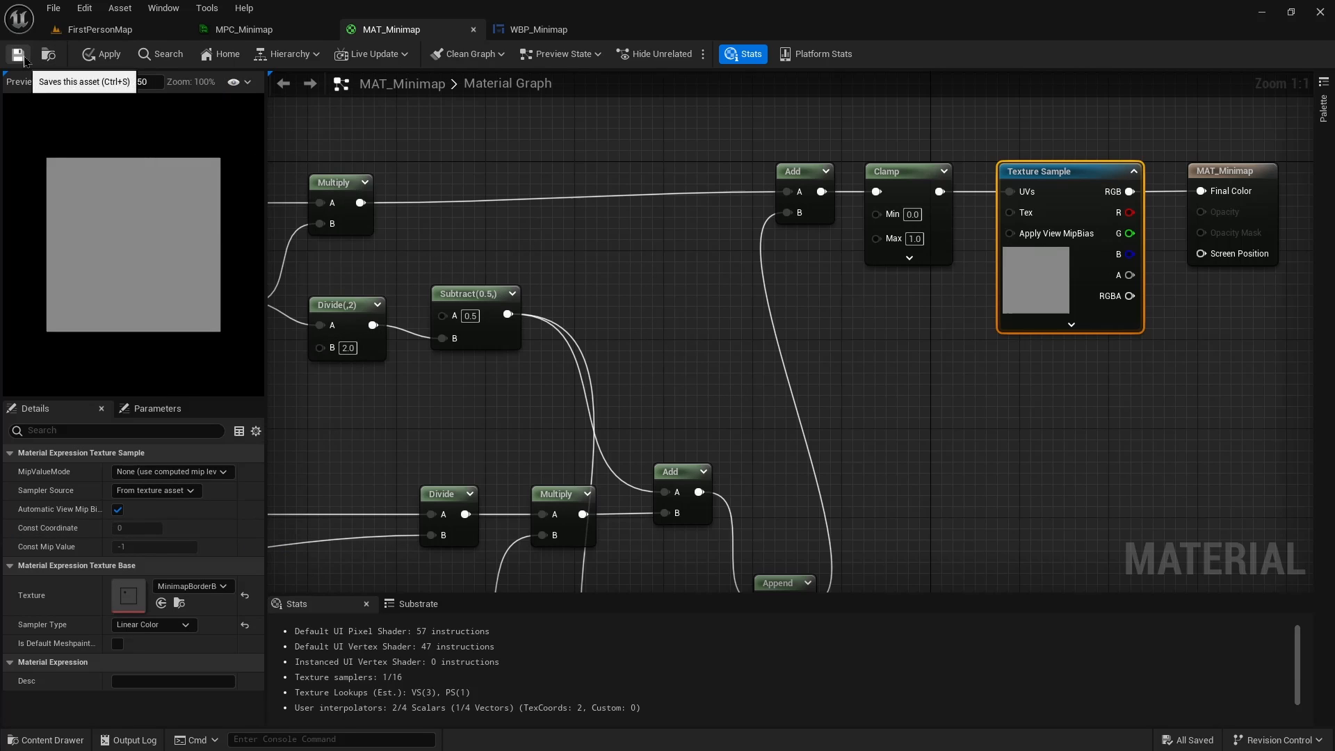
left_click(100, 29)
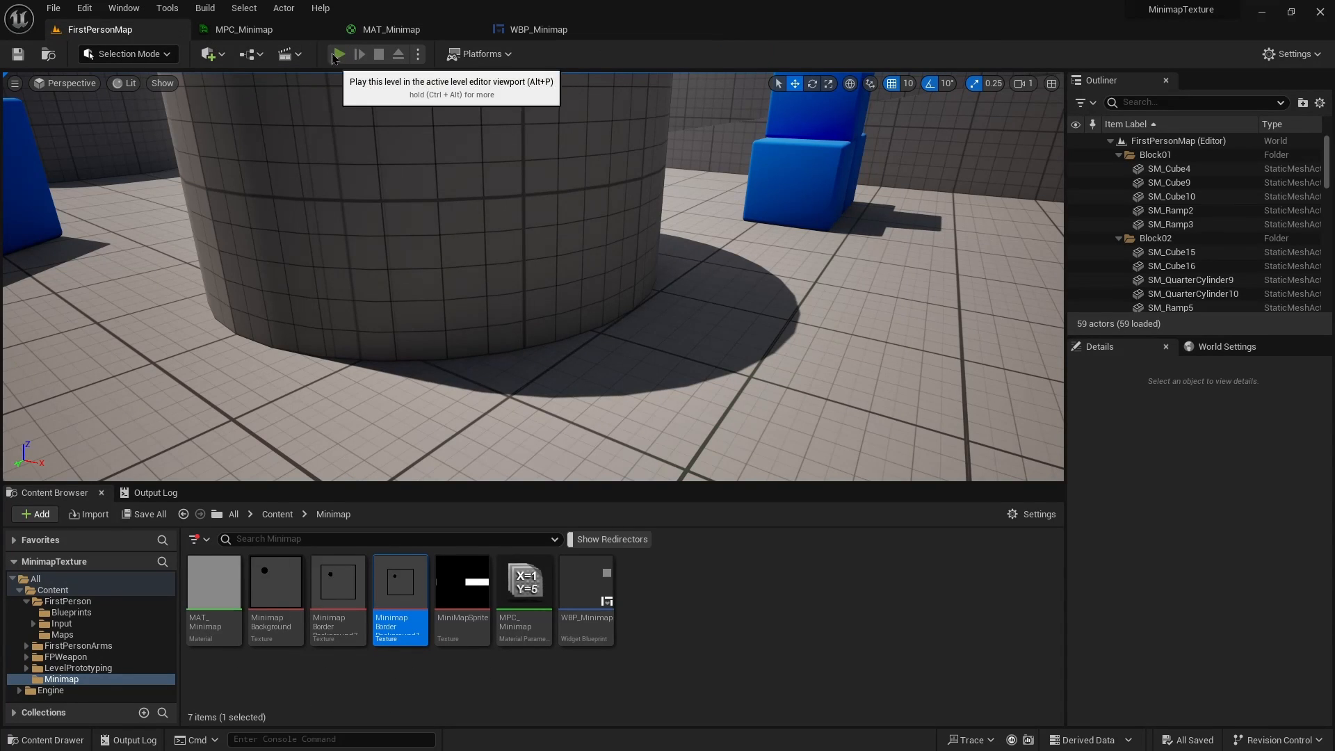
left_click(338, 54)
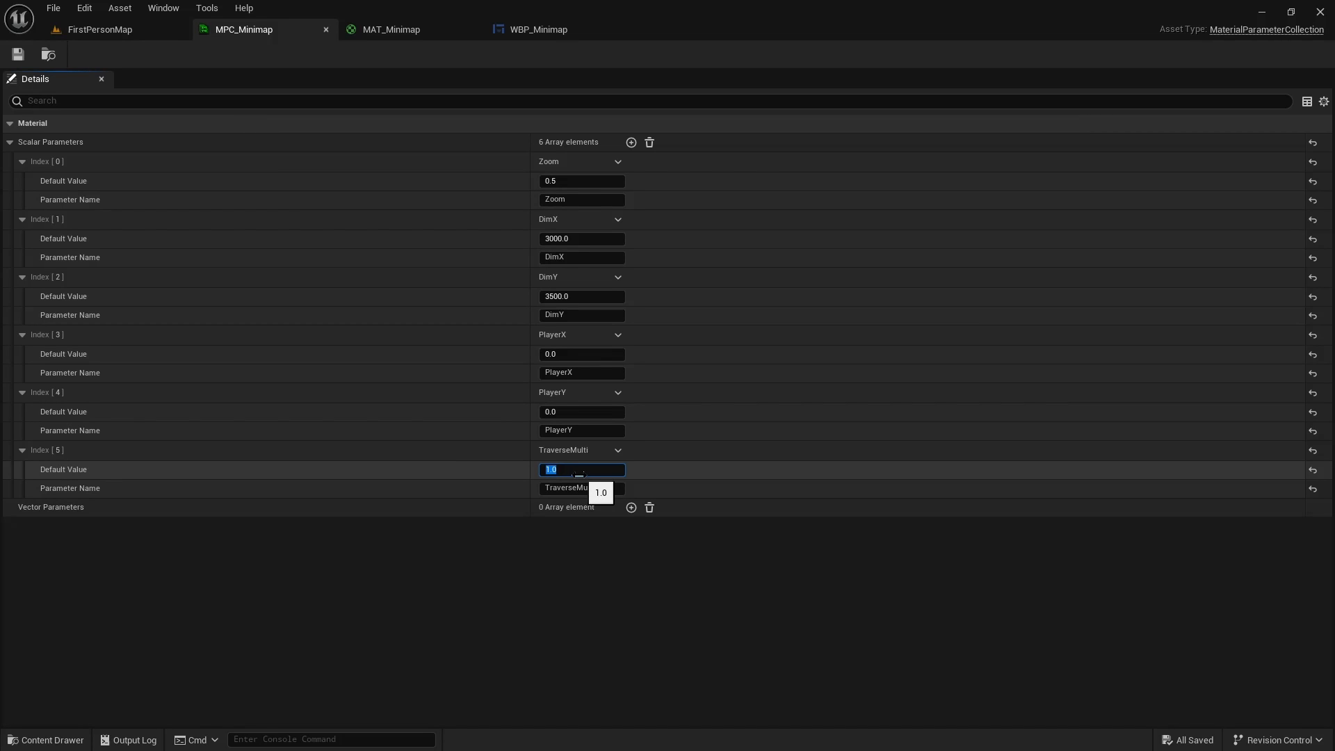
Inspect the 1024 bordered texture, set TraverseMulti to 0.5 in MPC_Minimap, and play the level
left_click(100, 29)
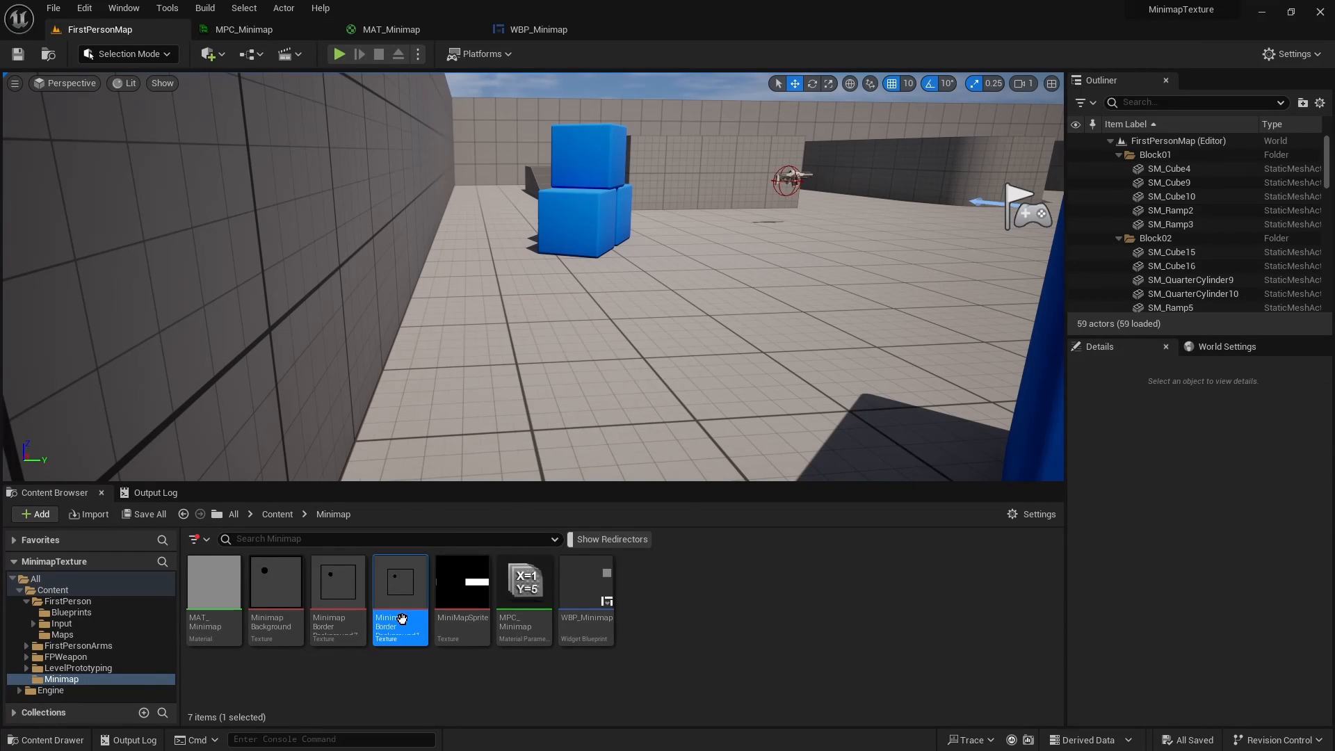
double_click(400, 581)
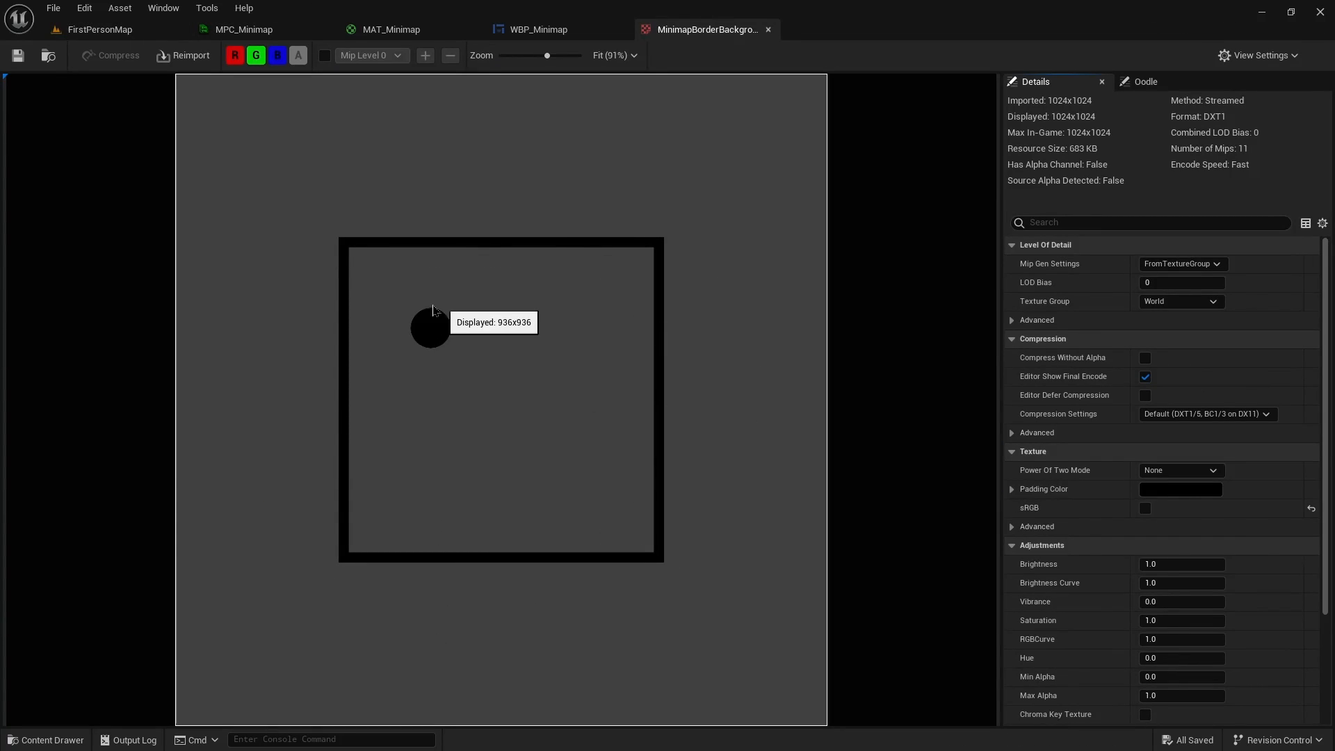
mouse_move(334, 333)
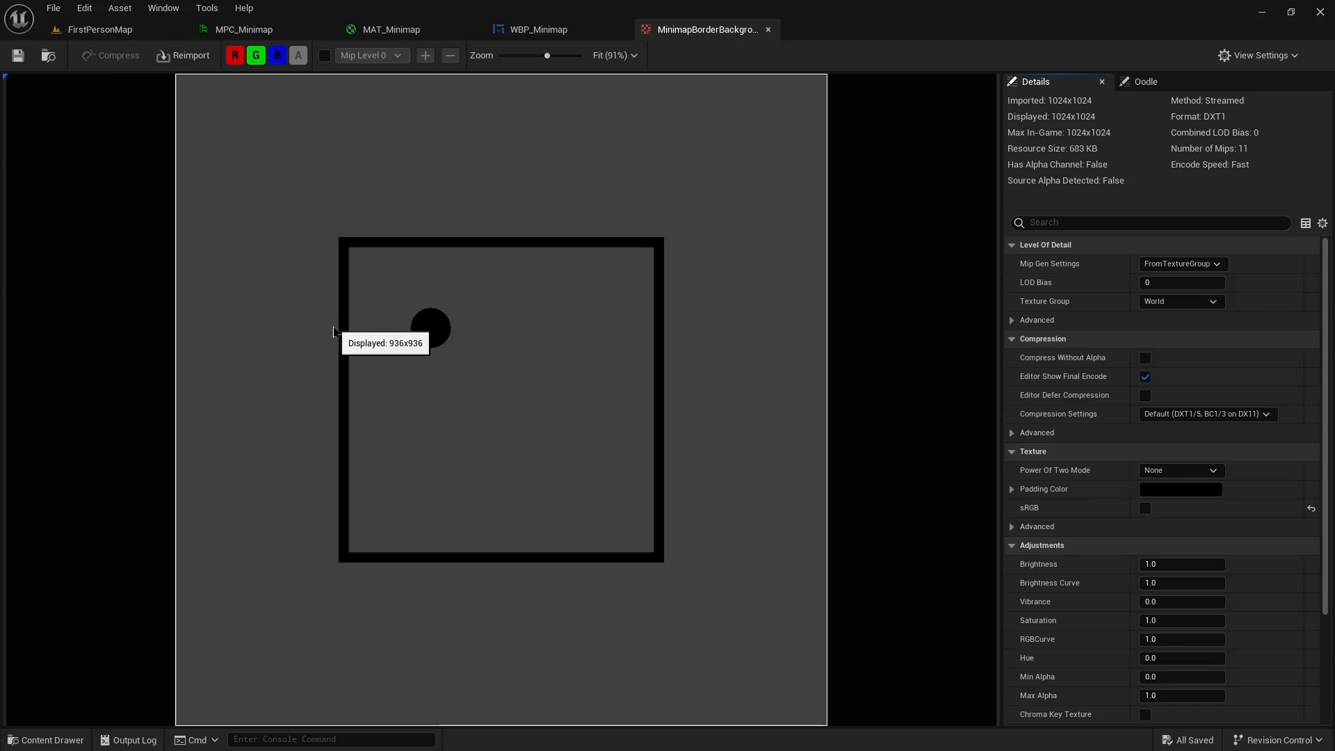
mouse_move(801, 355)
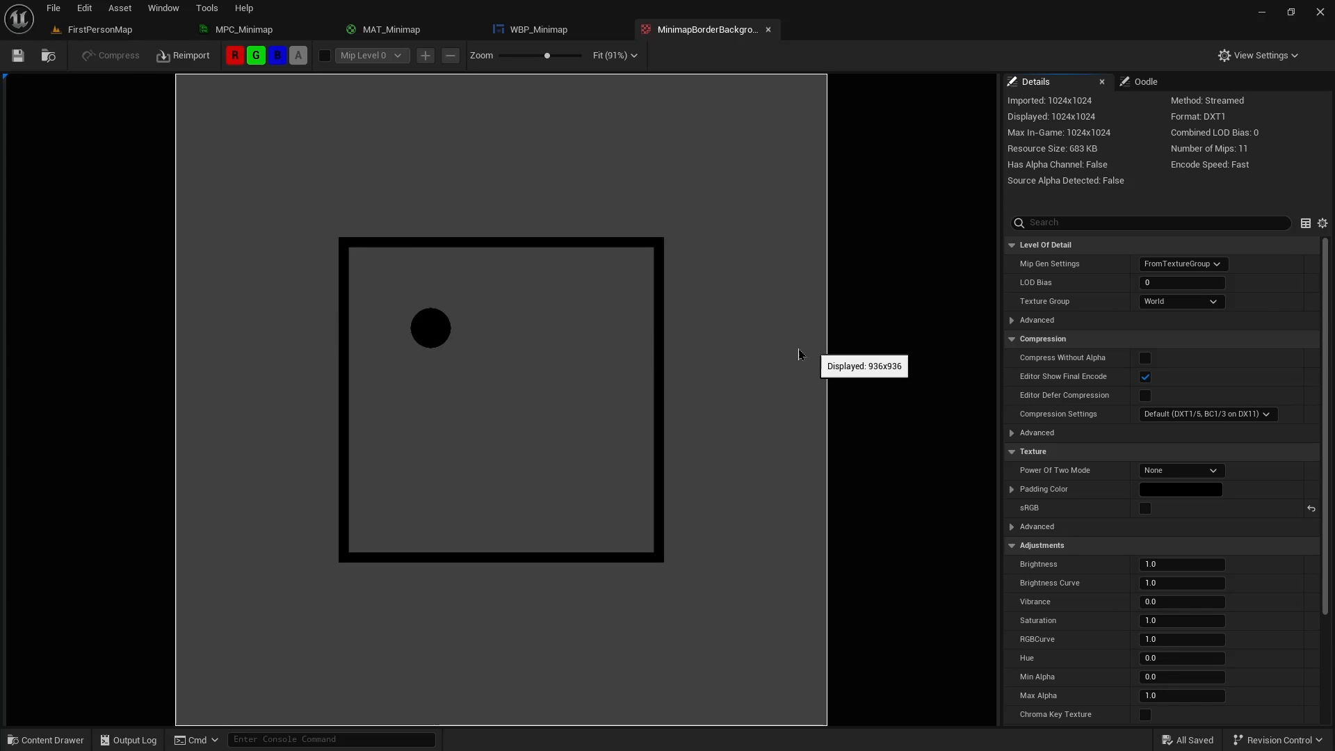
left_click(100, 29)
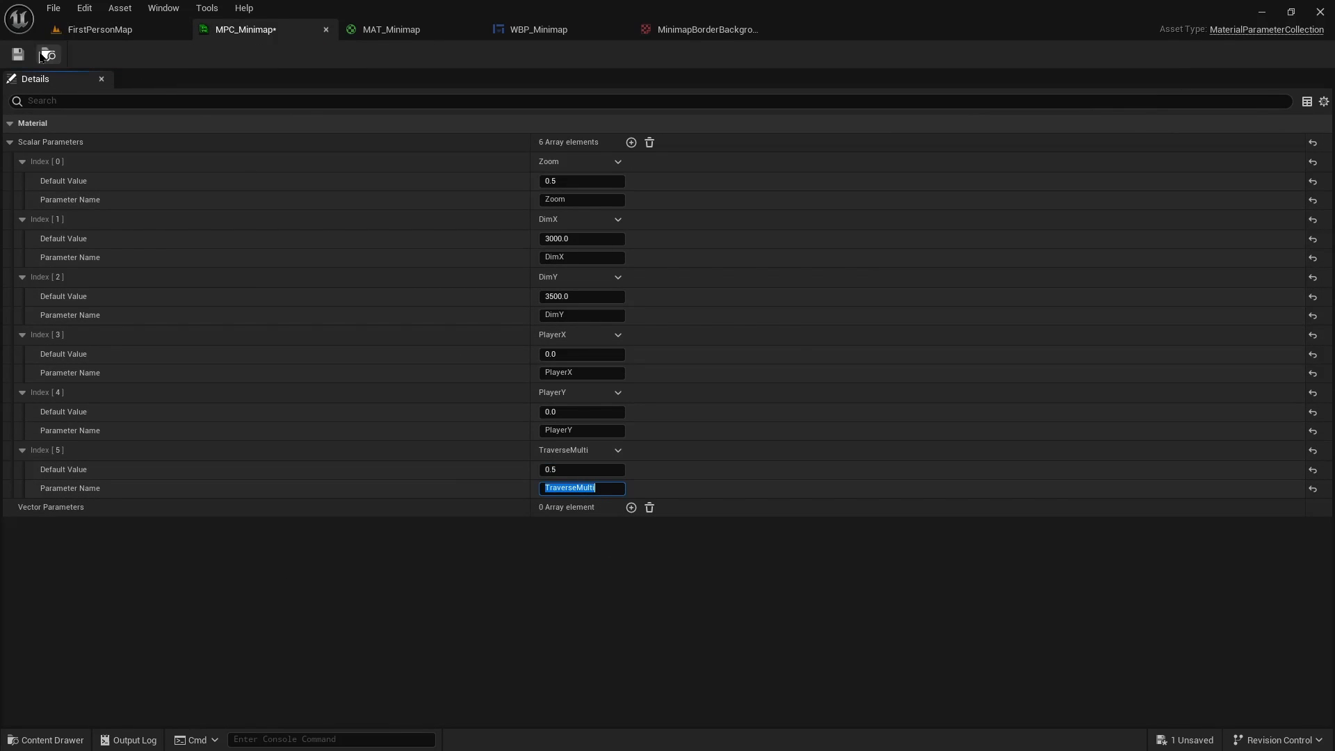
left_click(101, 29)
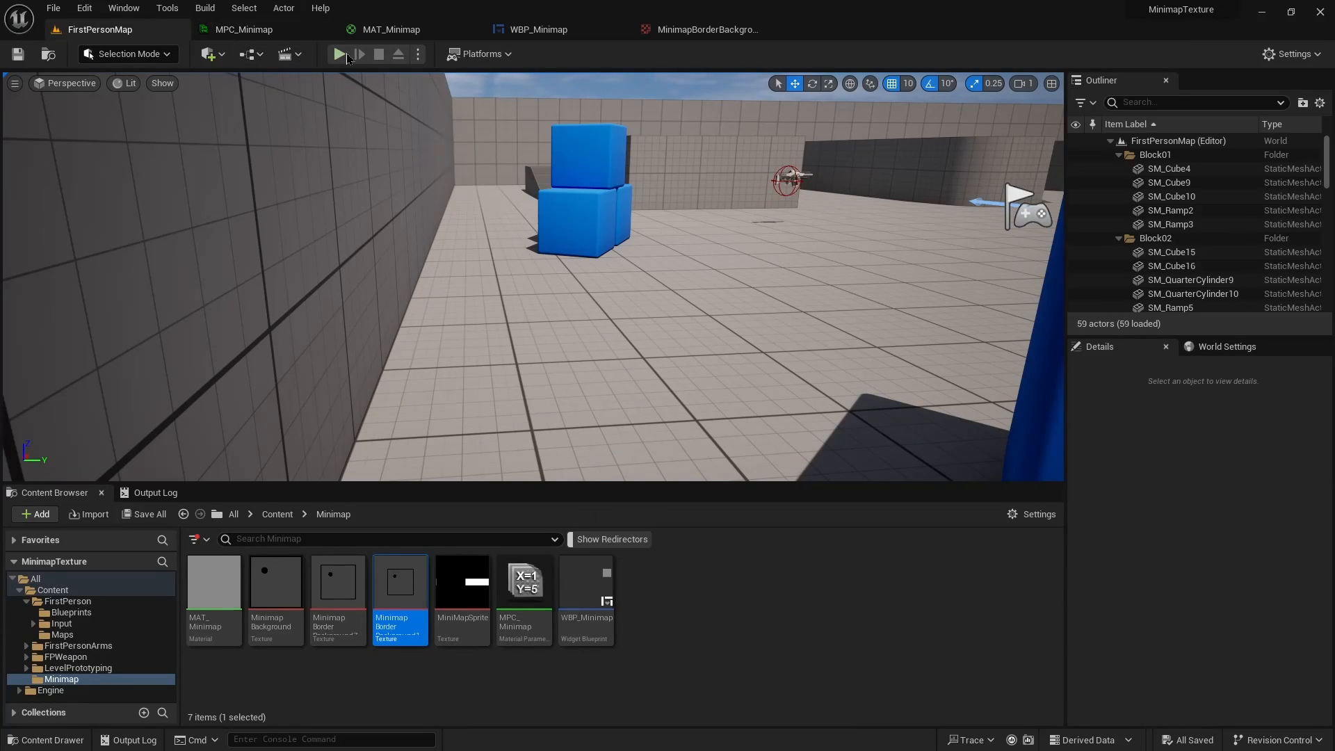
left_click(340, 54)
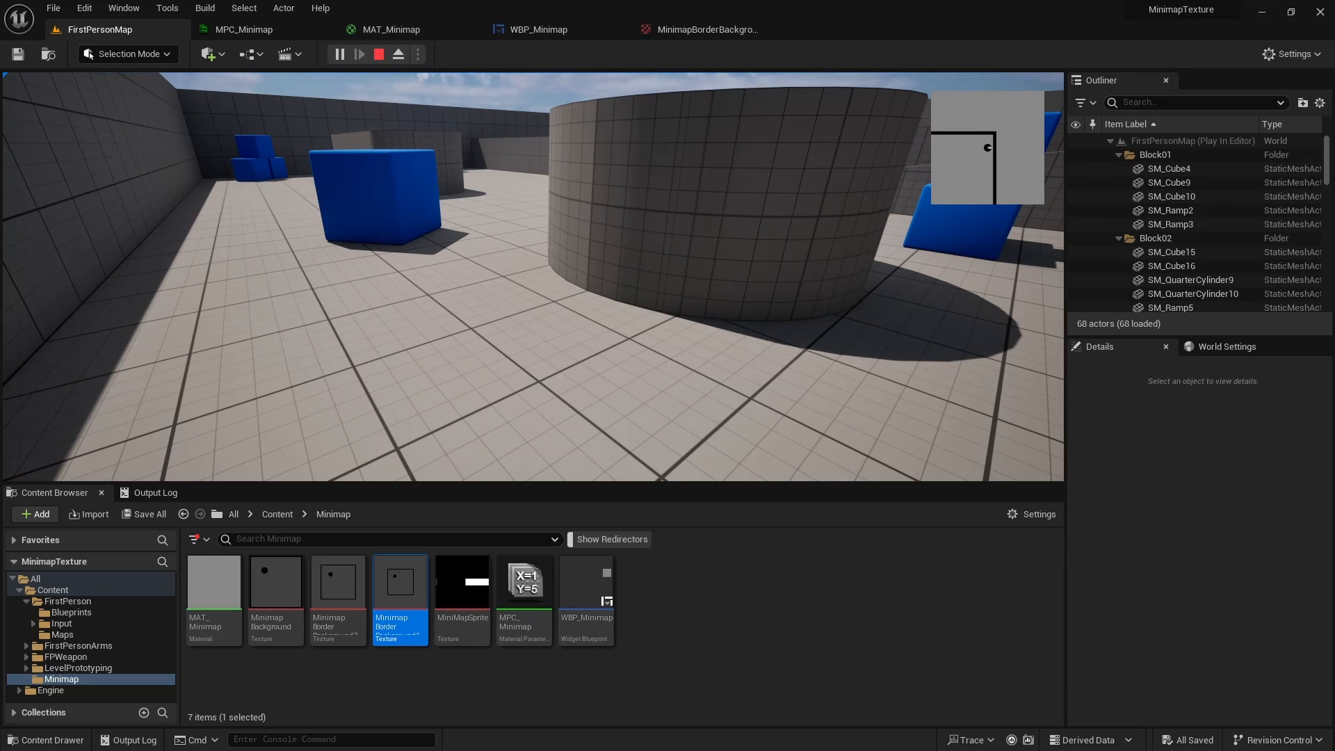
Stop play, compare MinimapBackground and WBP_Minimap, then open MinimapBorderBackground768
left_click(378, 54)
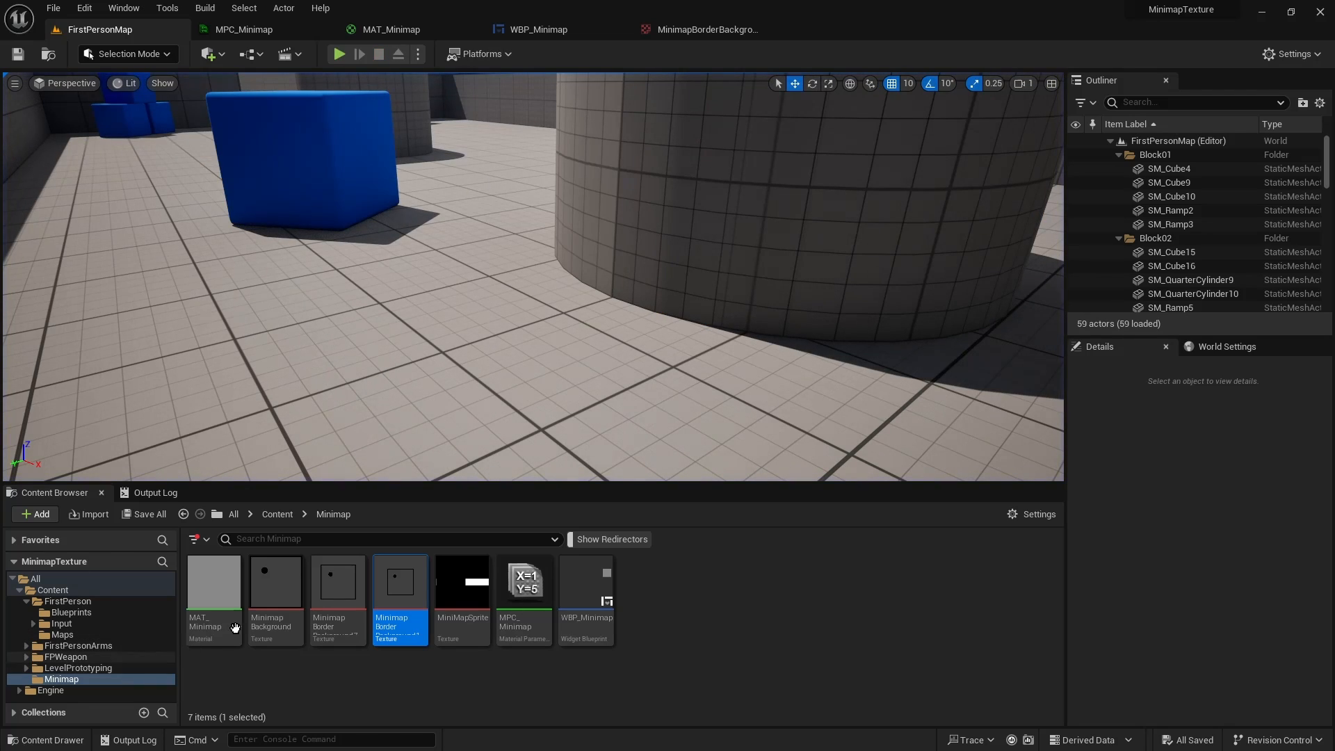
mouse_move(268, 593)
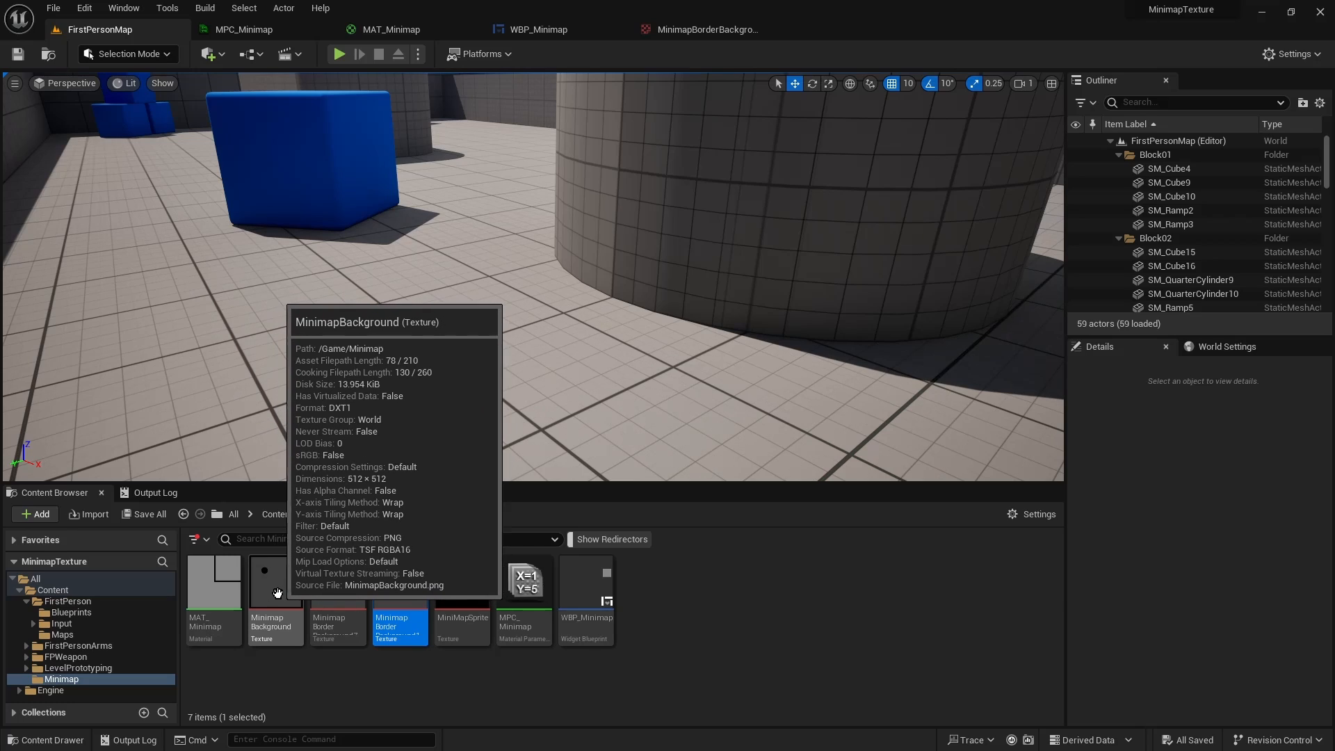
double_click(275, 582)
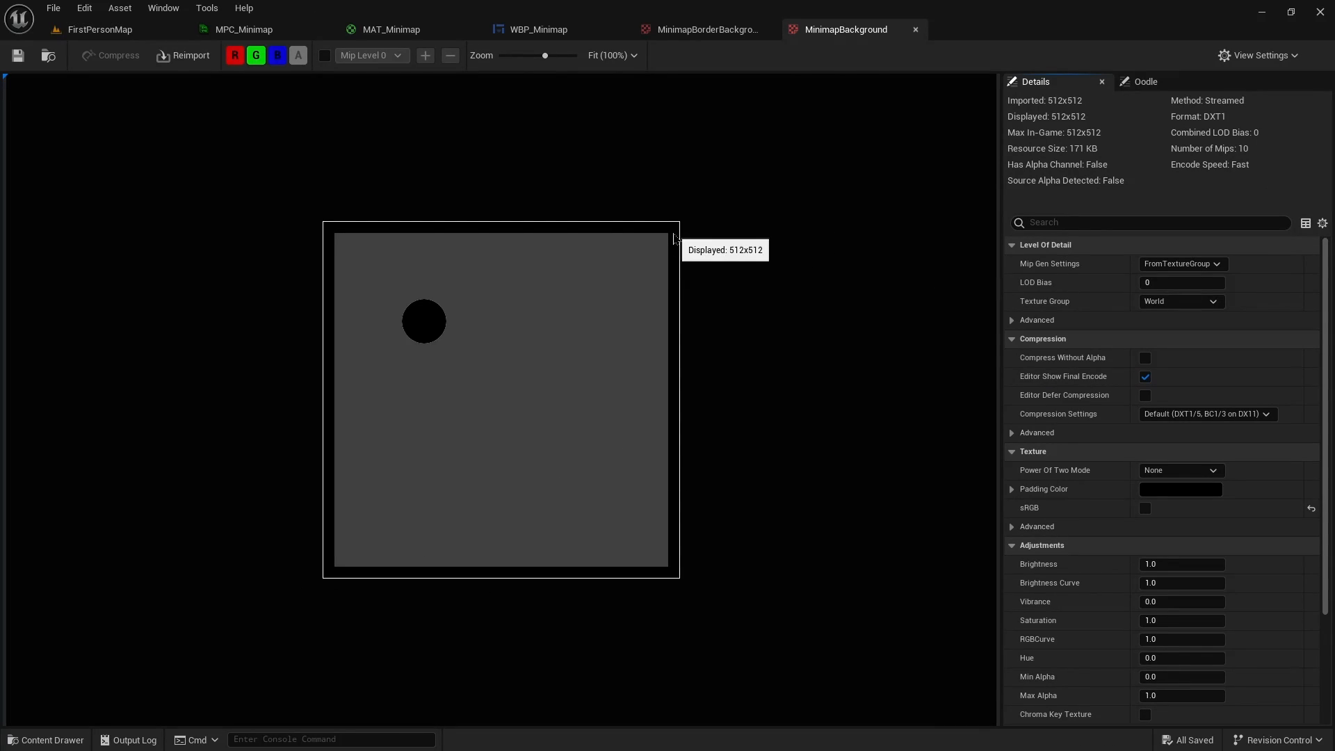
mouse_move(749, 165)
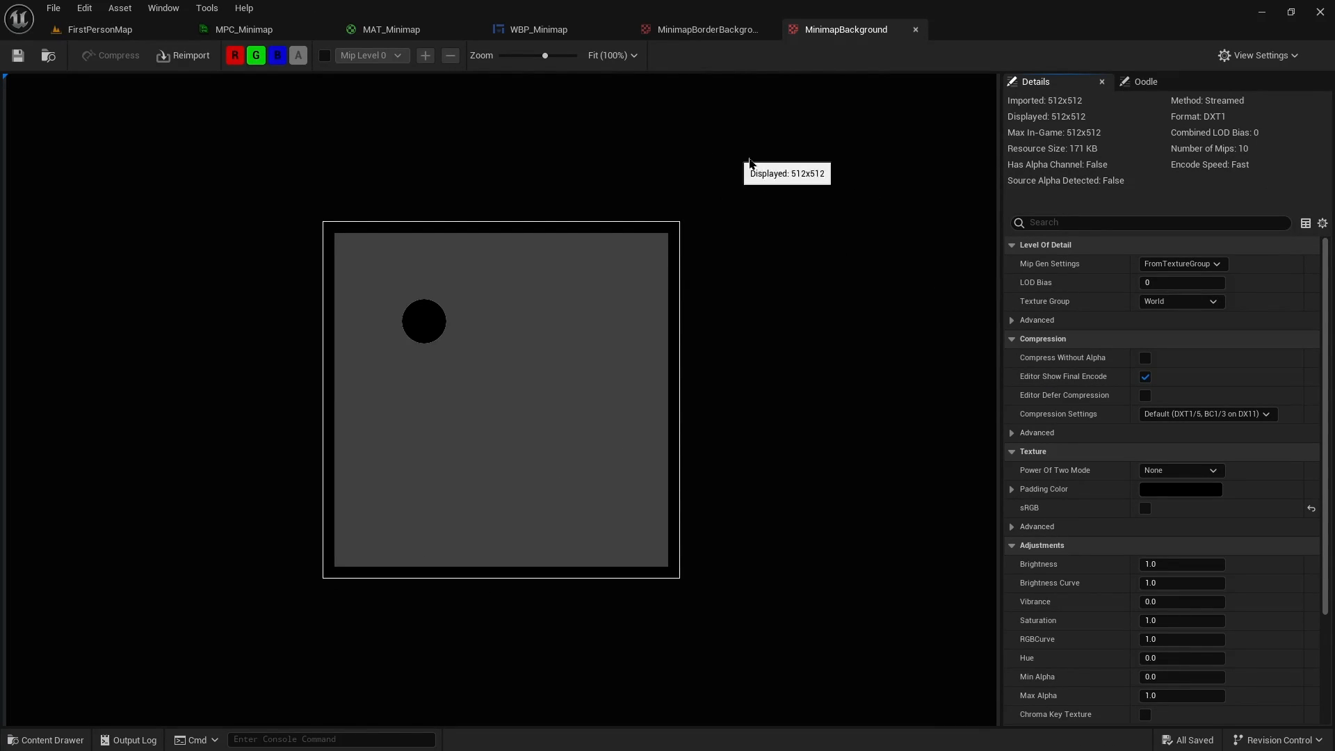
left_click(707, 30)
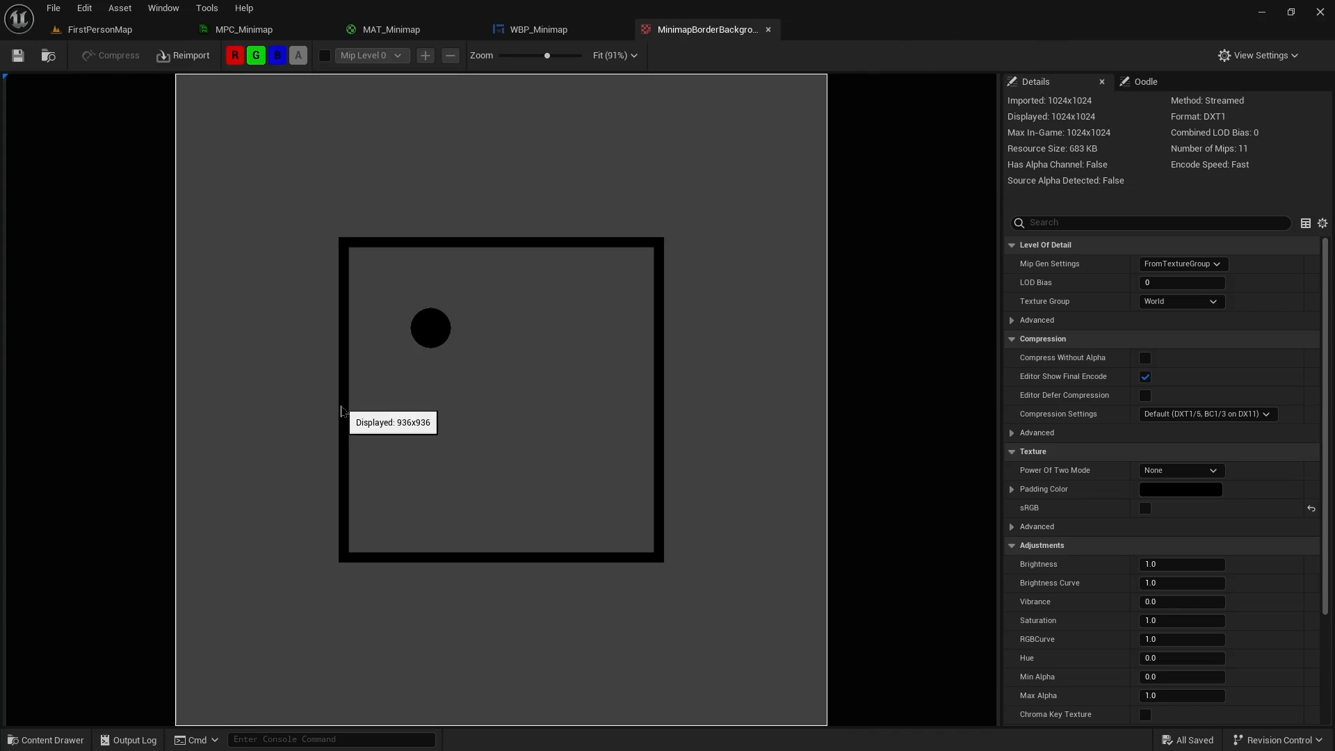
mouse_move(705, 150)
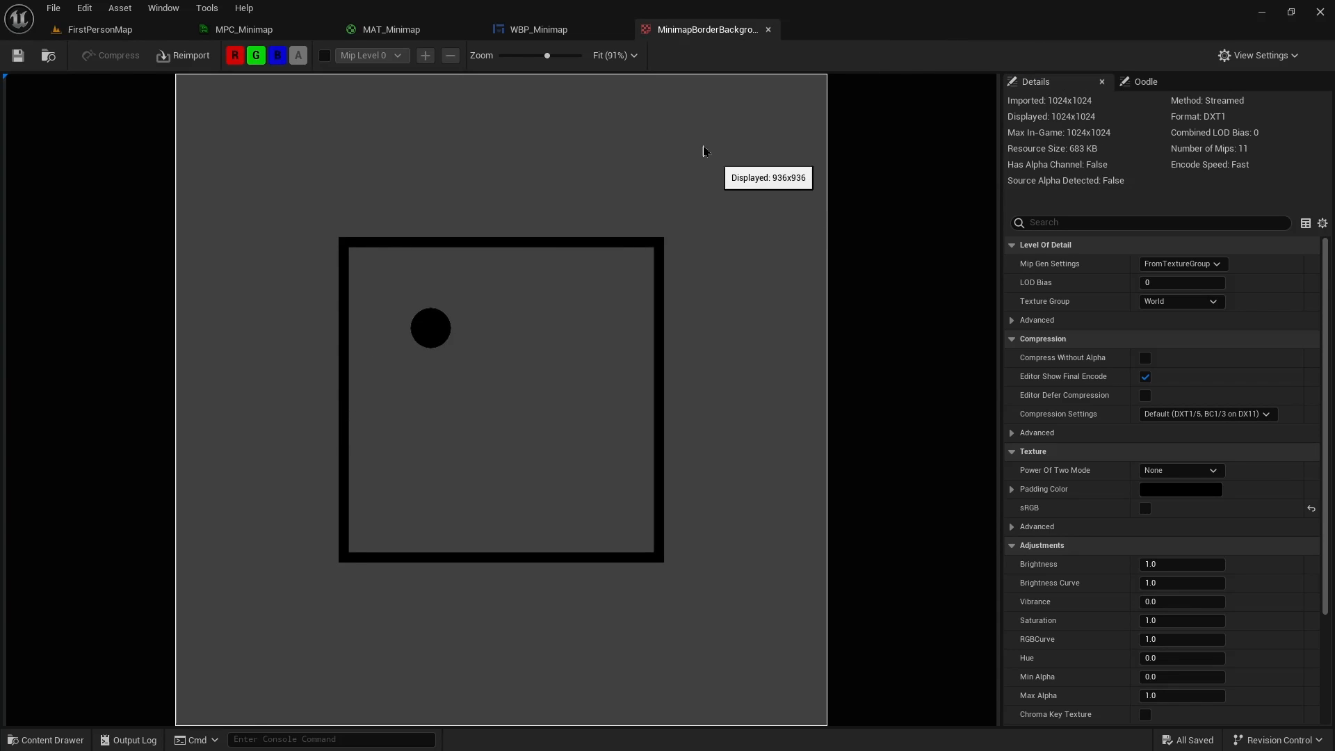
left_click(536, 29)
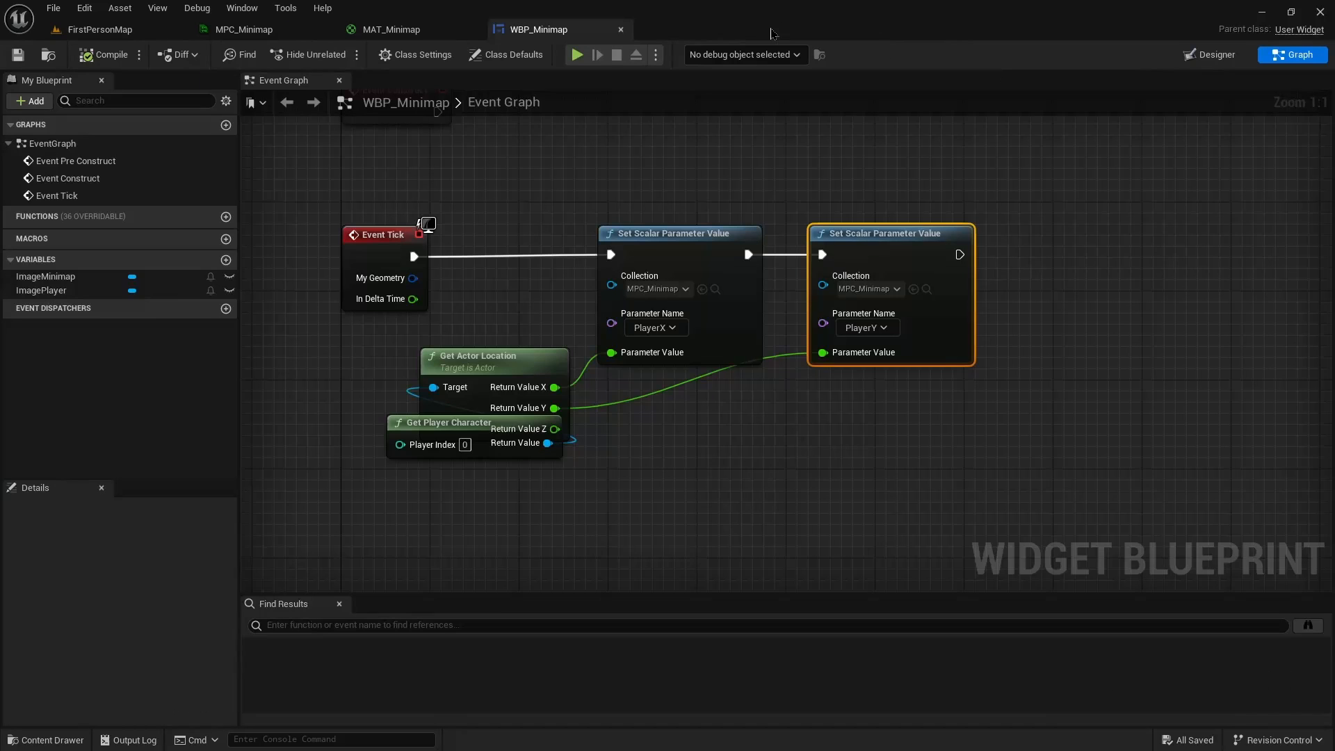
left_click(101, 30)
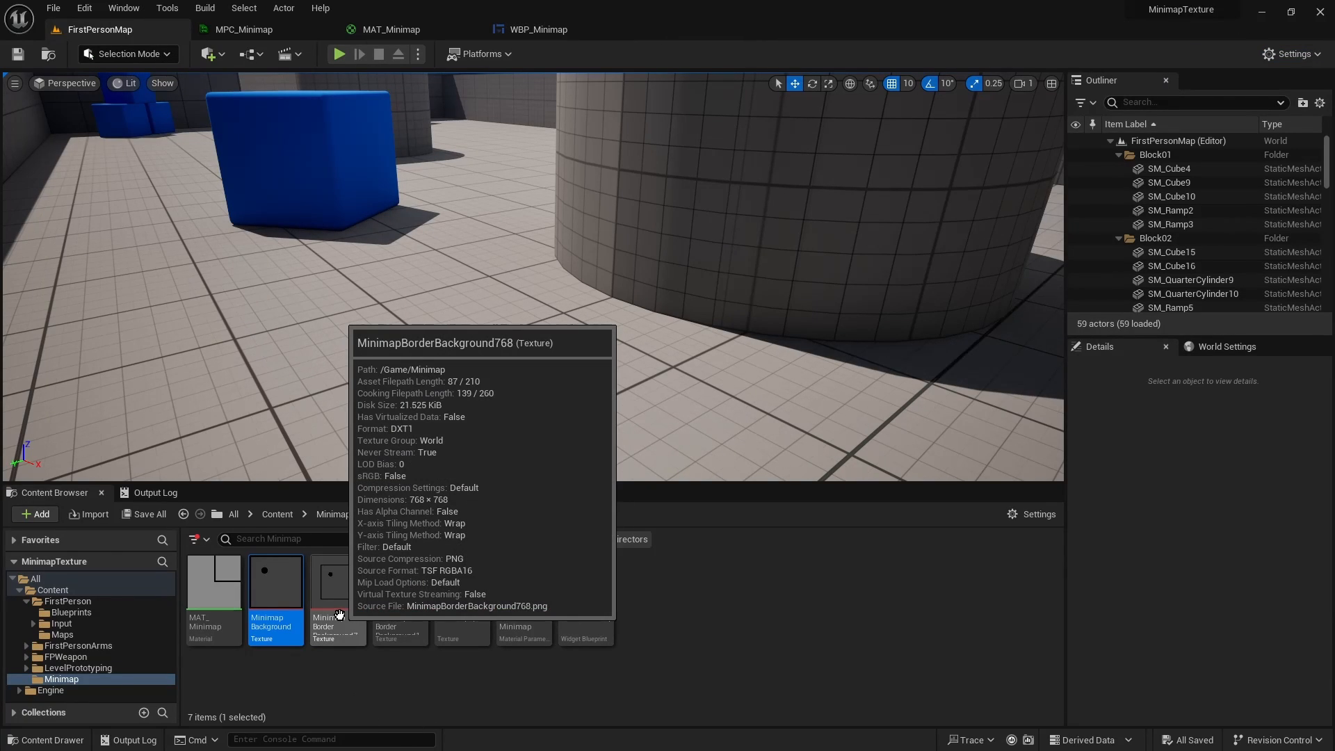
double_click(275, 581)
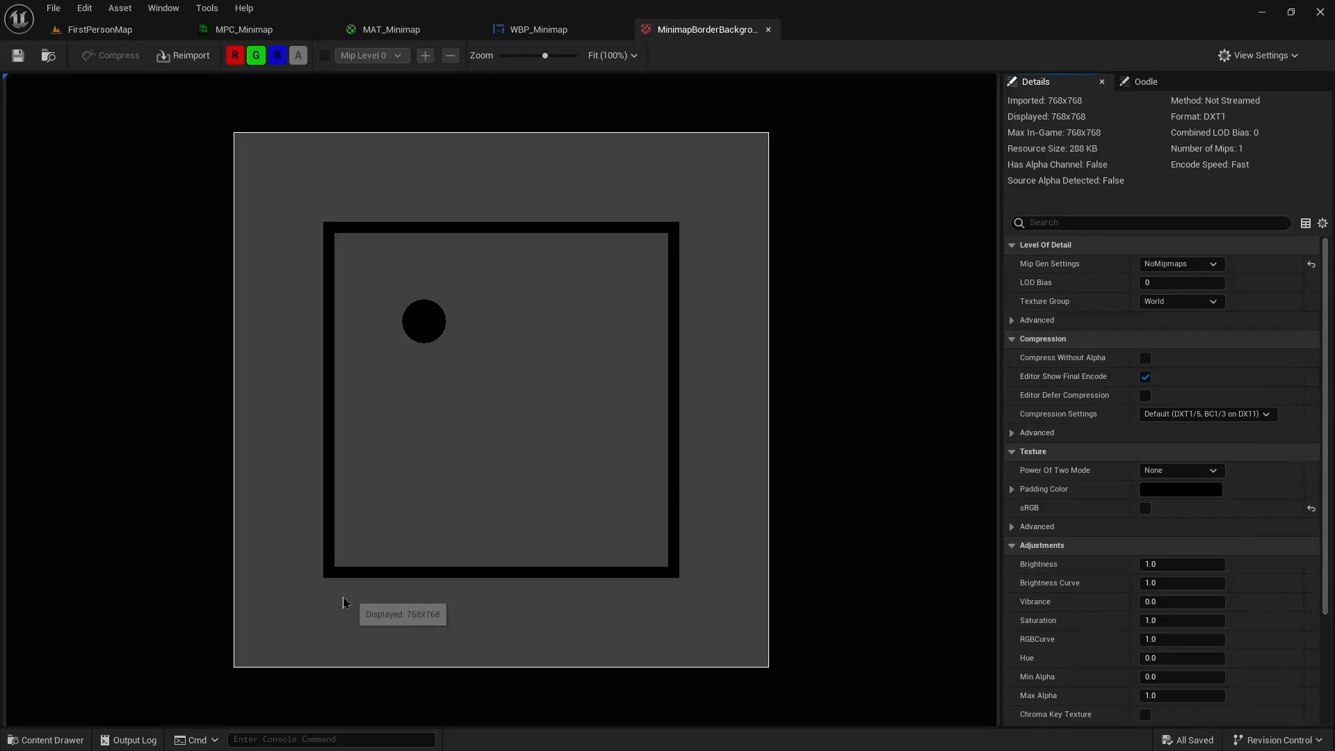
mouse_move(637, 231)
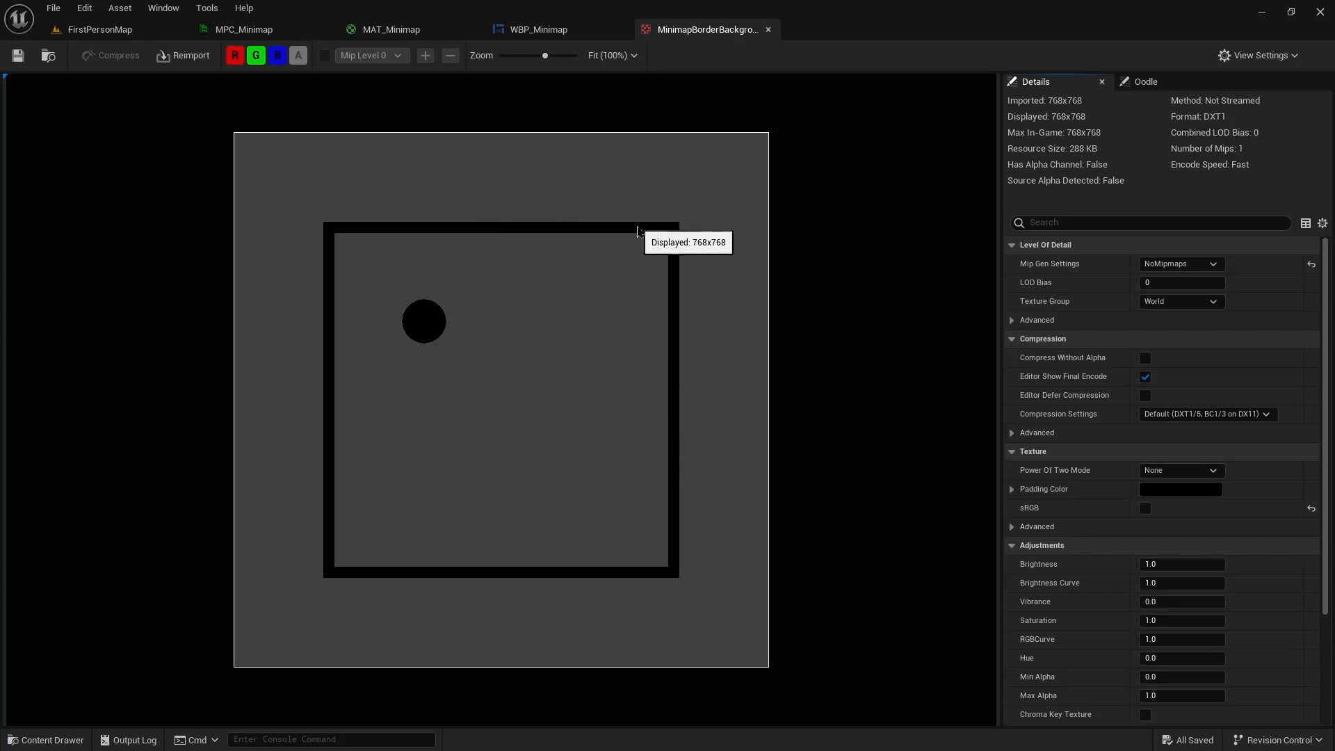
mouse_move(618, 272)
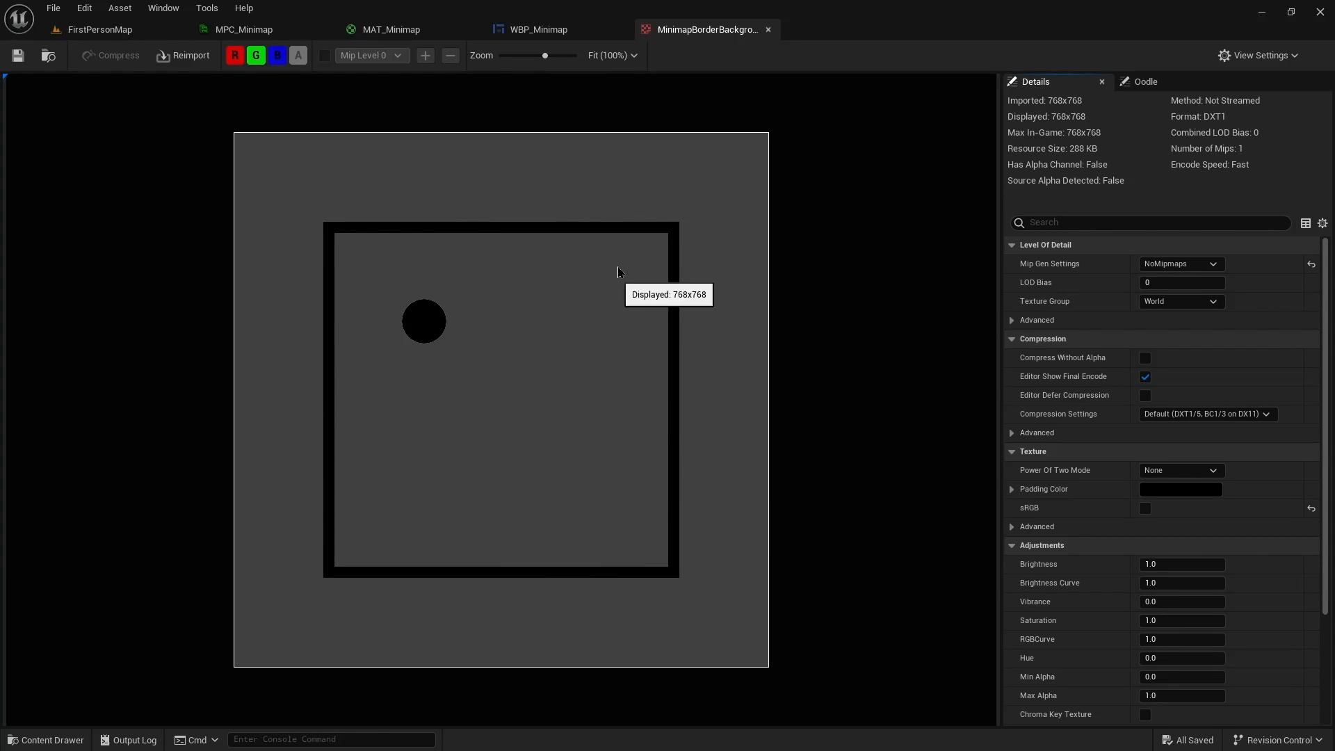
mouse_move(460, 208)
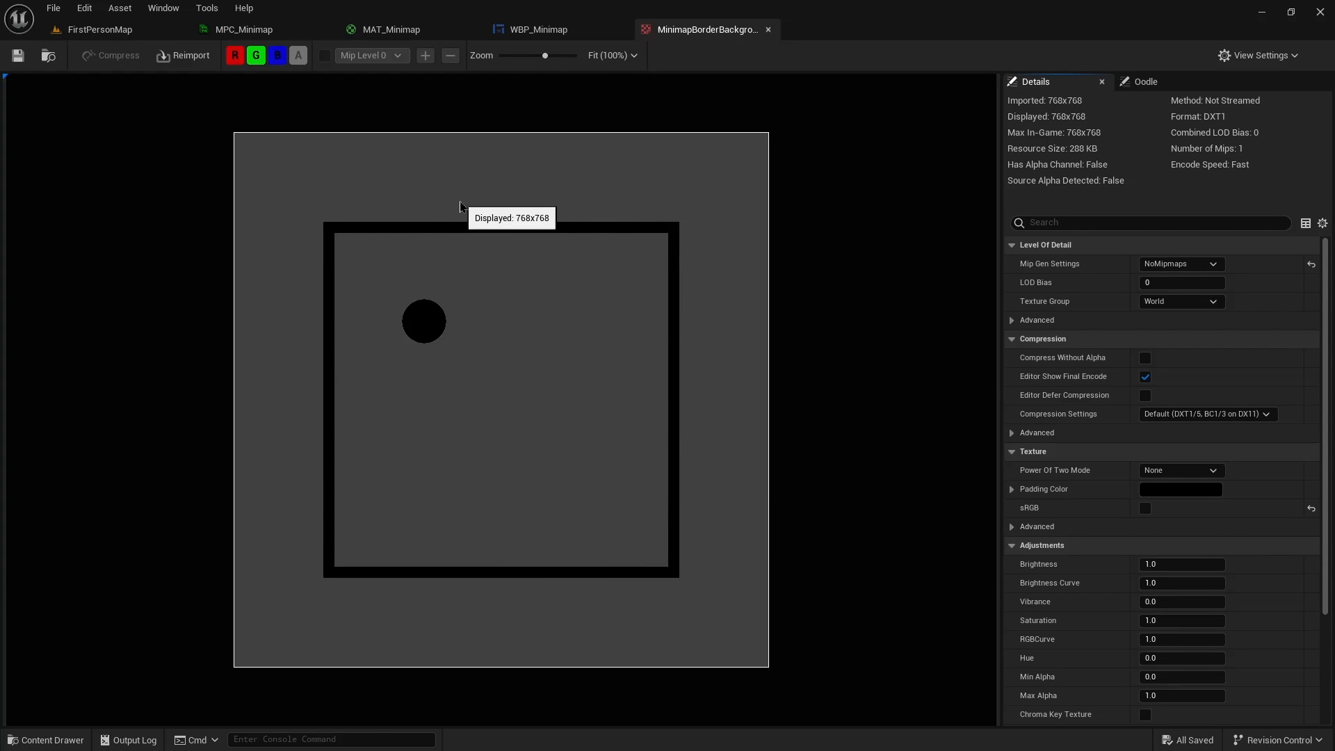
mouse_move(460, 287)
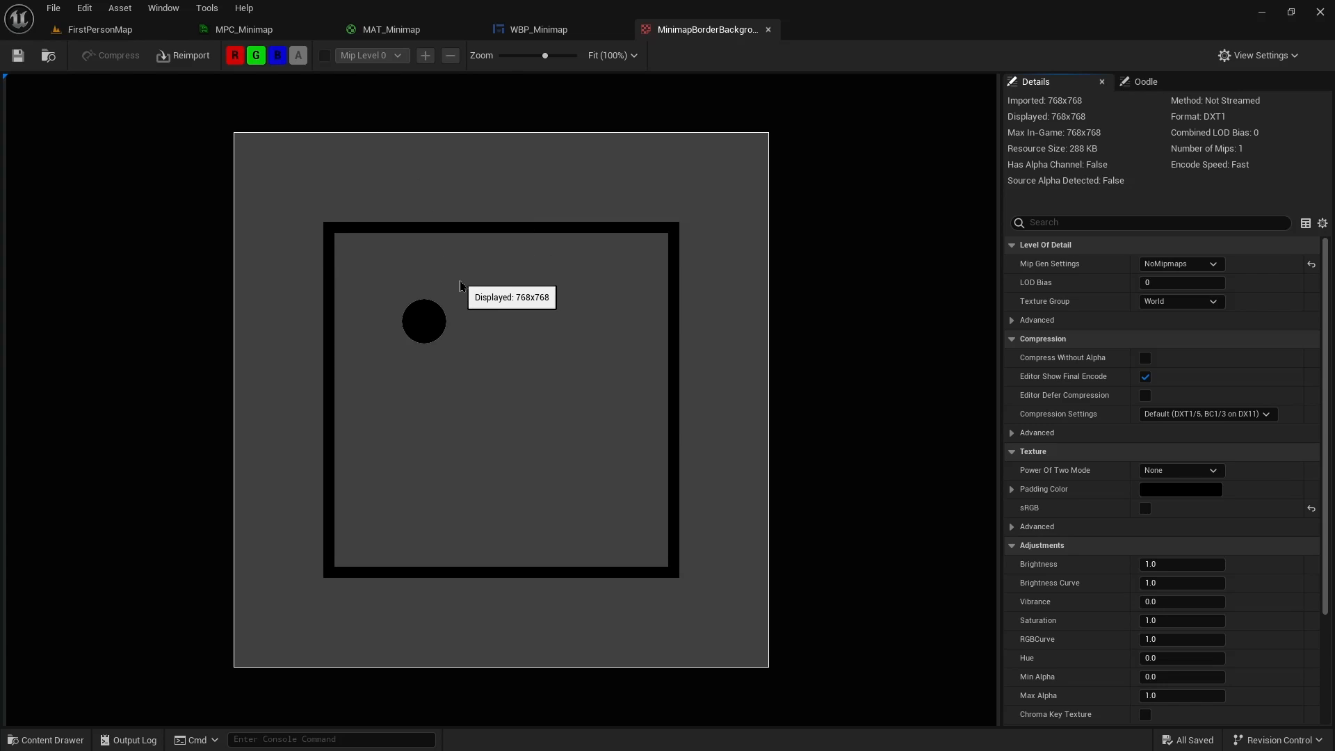
mouse_move(465, 407)
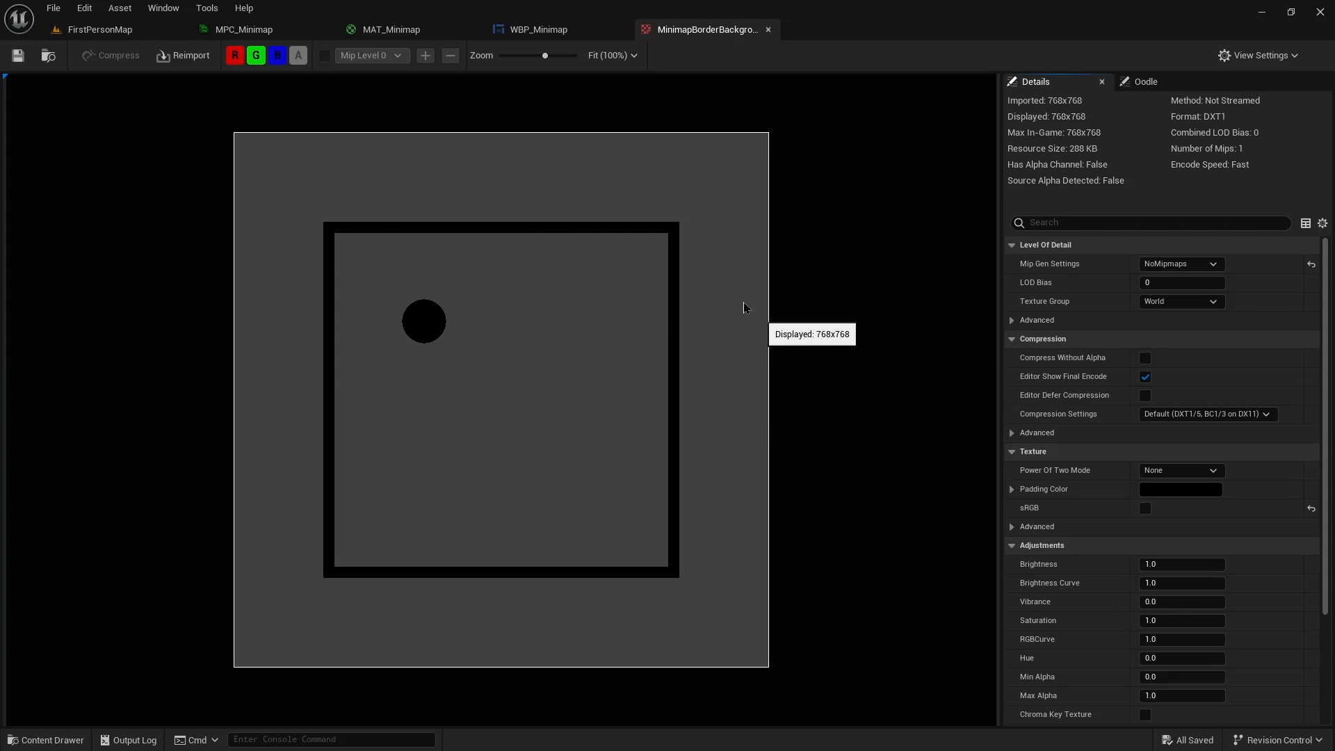
Set TraverseMulti's default to .666 in MPC_Minimap, check MAT_Minimap, and return to the level
left_click(242, 29)
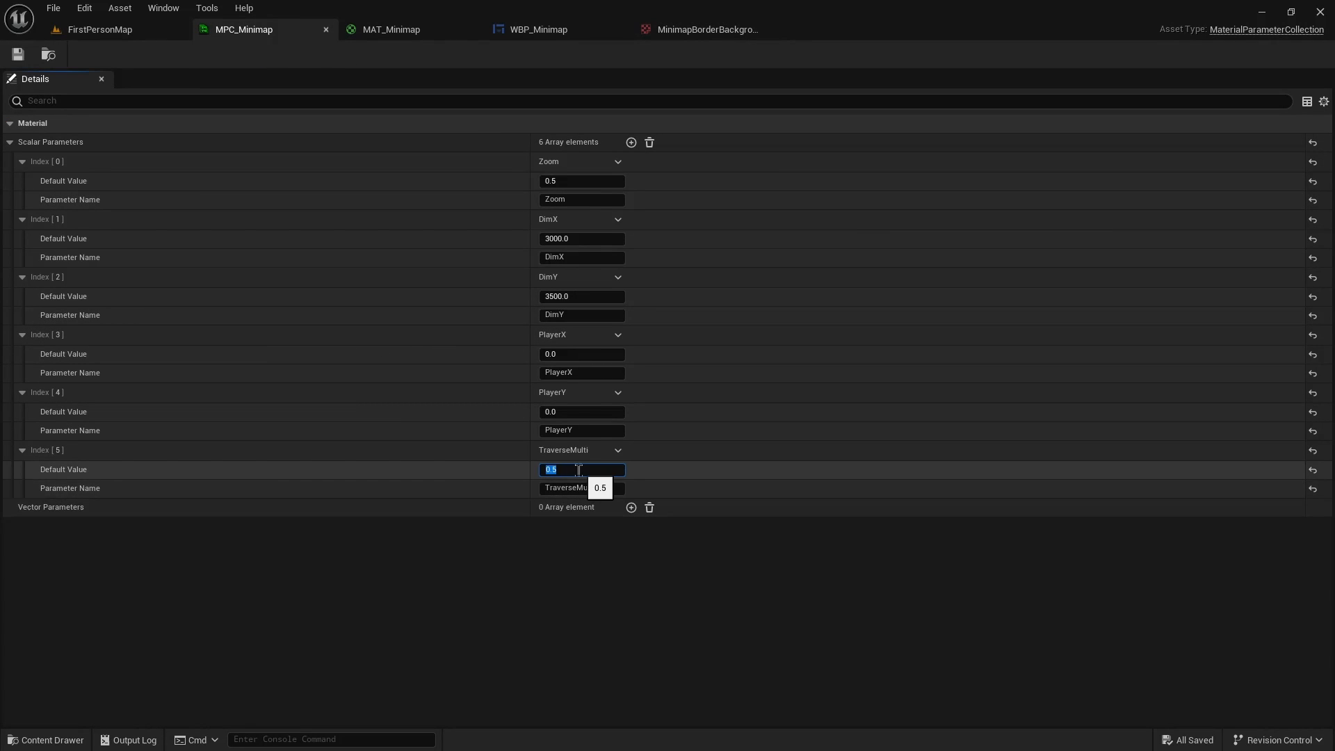
type(".666")
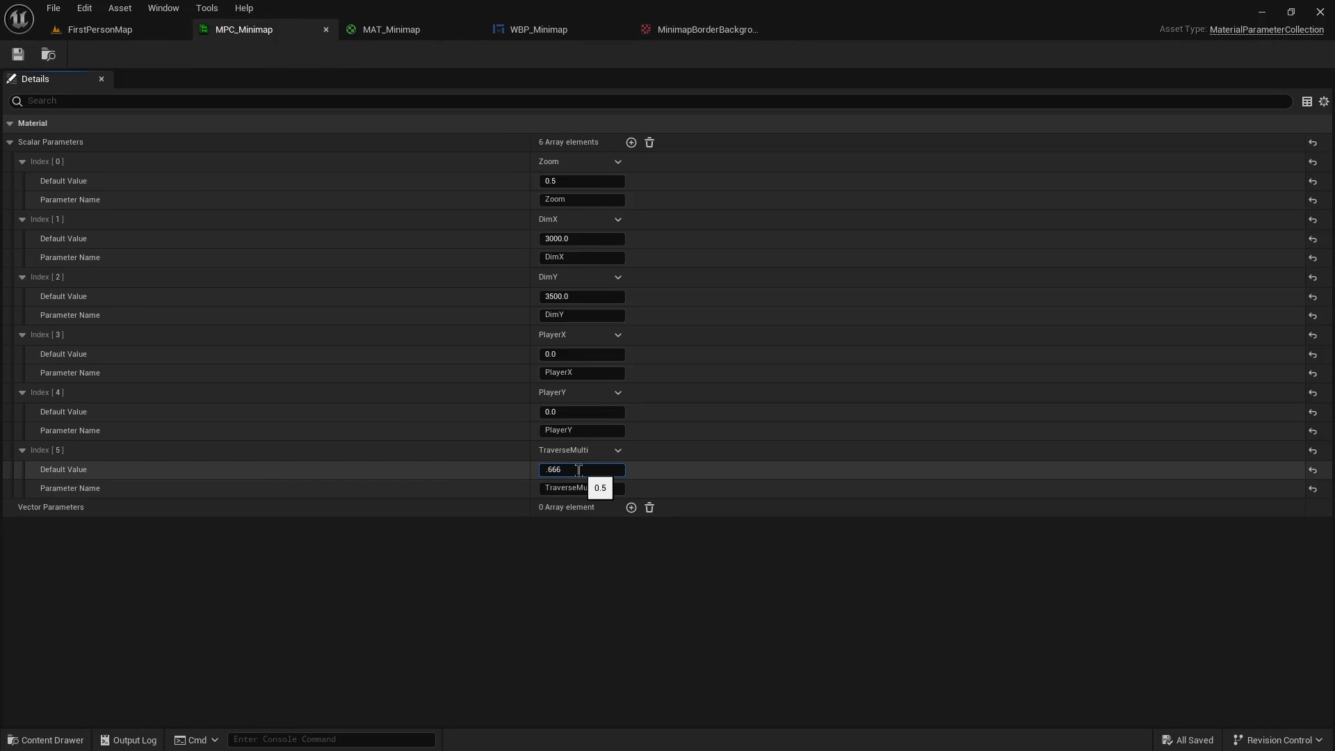
key("Enter")
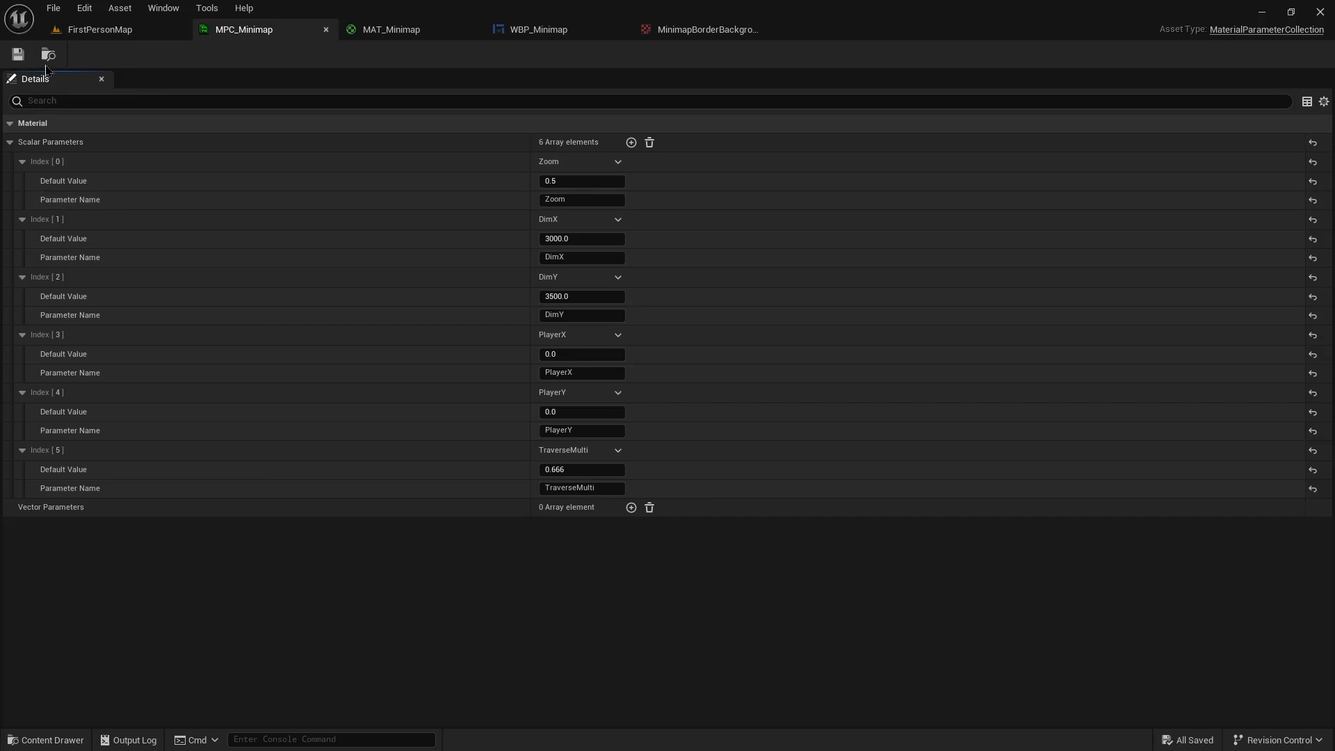
left_click(390, 29)
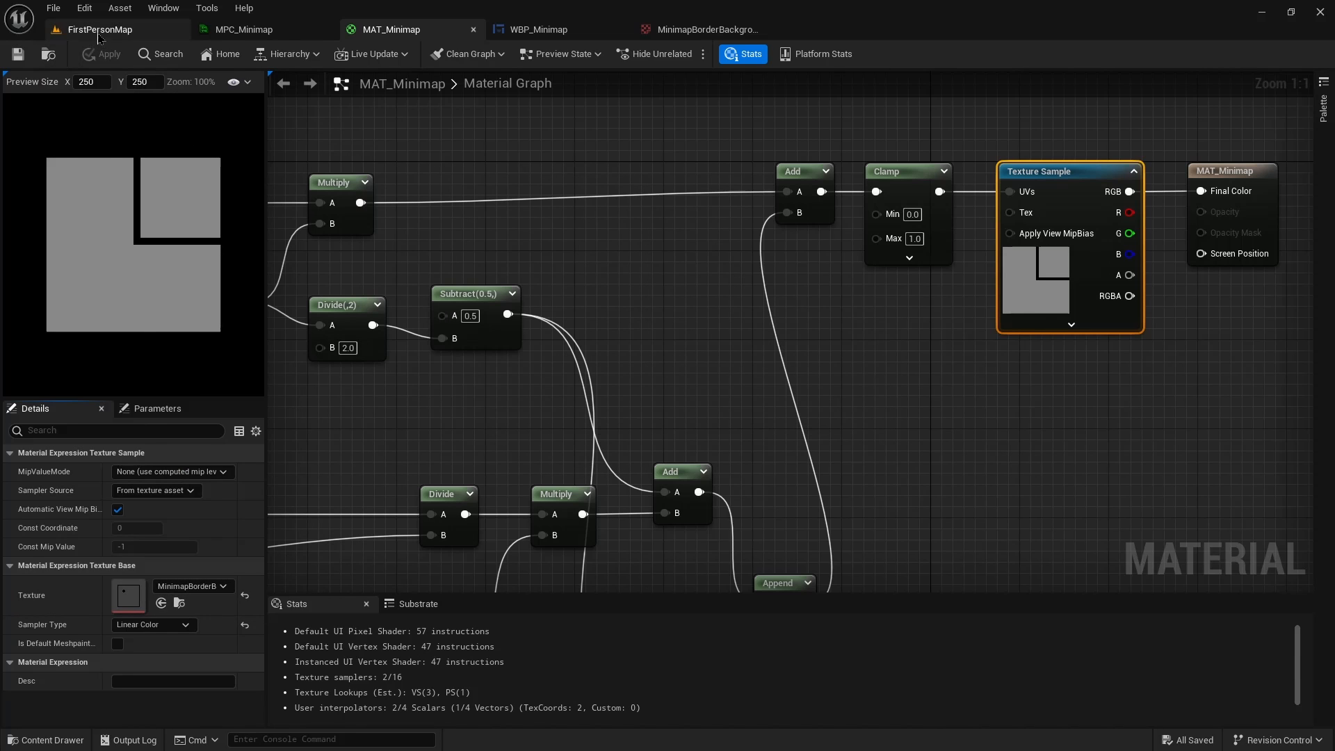
left_click(101, 29)
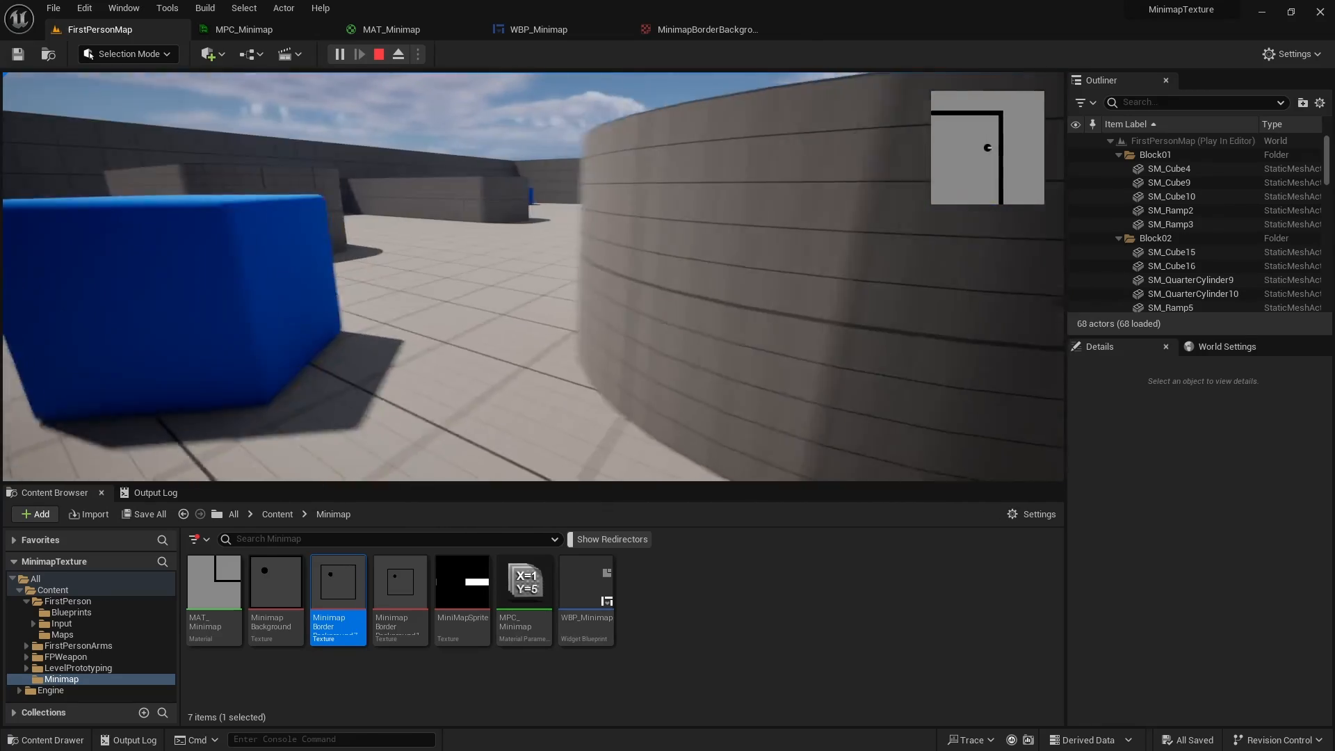
Stop play, open MinimapBackground, review MinimapBorderBackground768, and end on MPC_Minimap
left_click(378, 54)
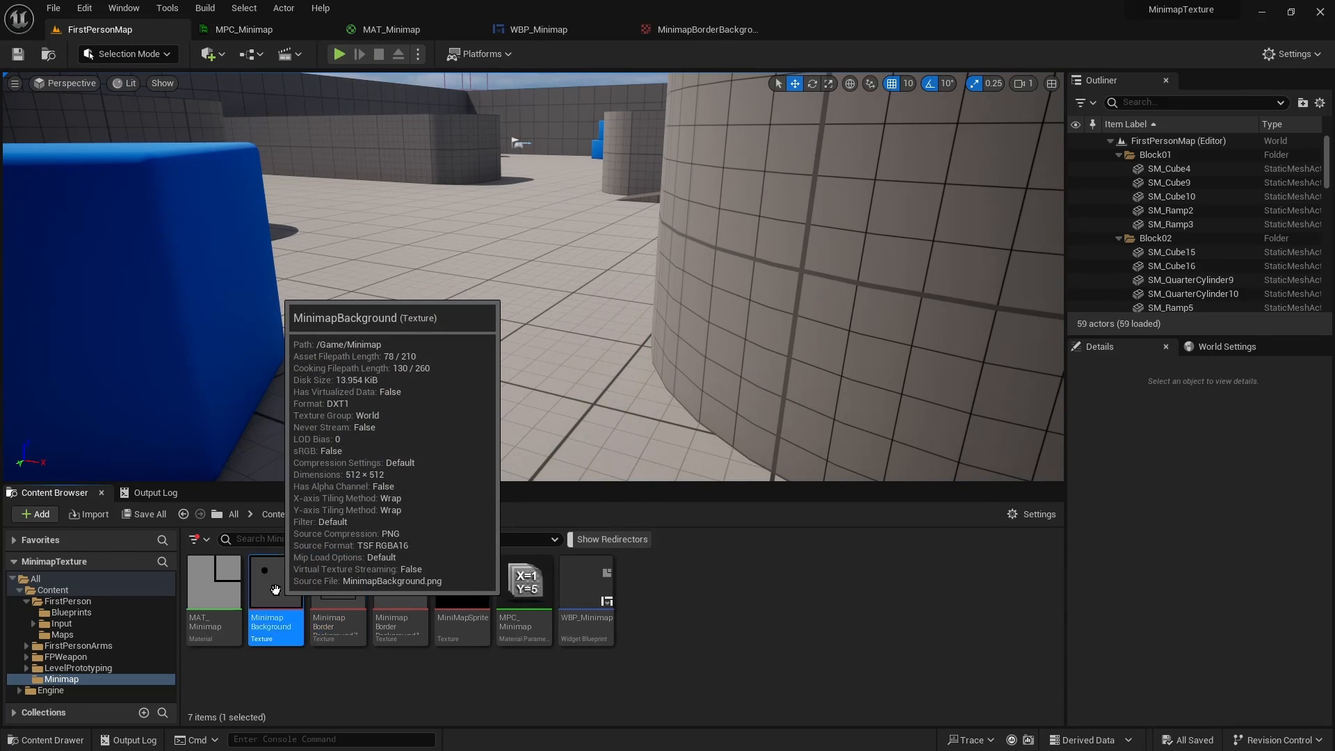
double_click(276, 589)
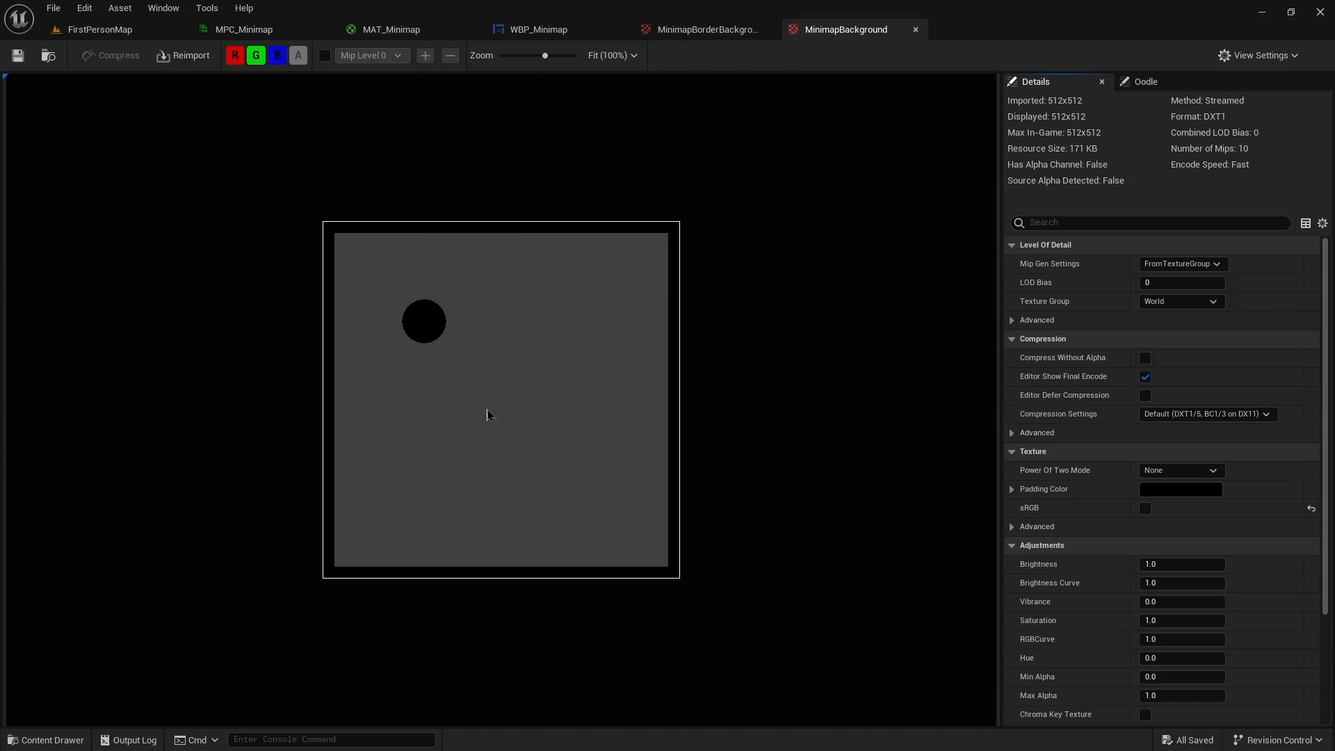
left_click(242, 29)
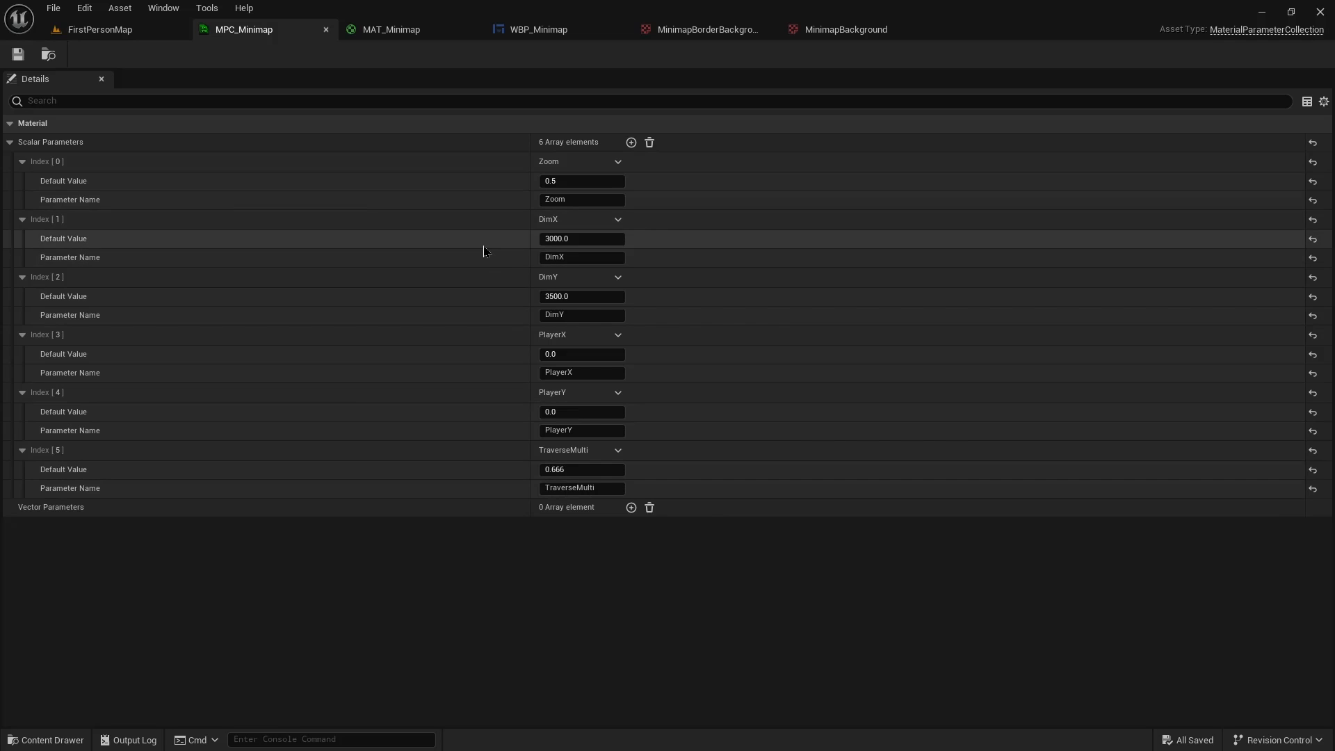
mouse_move(595, 292)
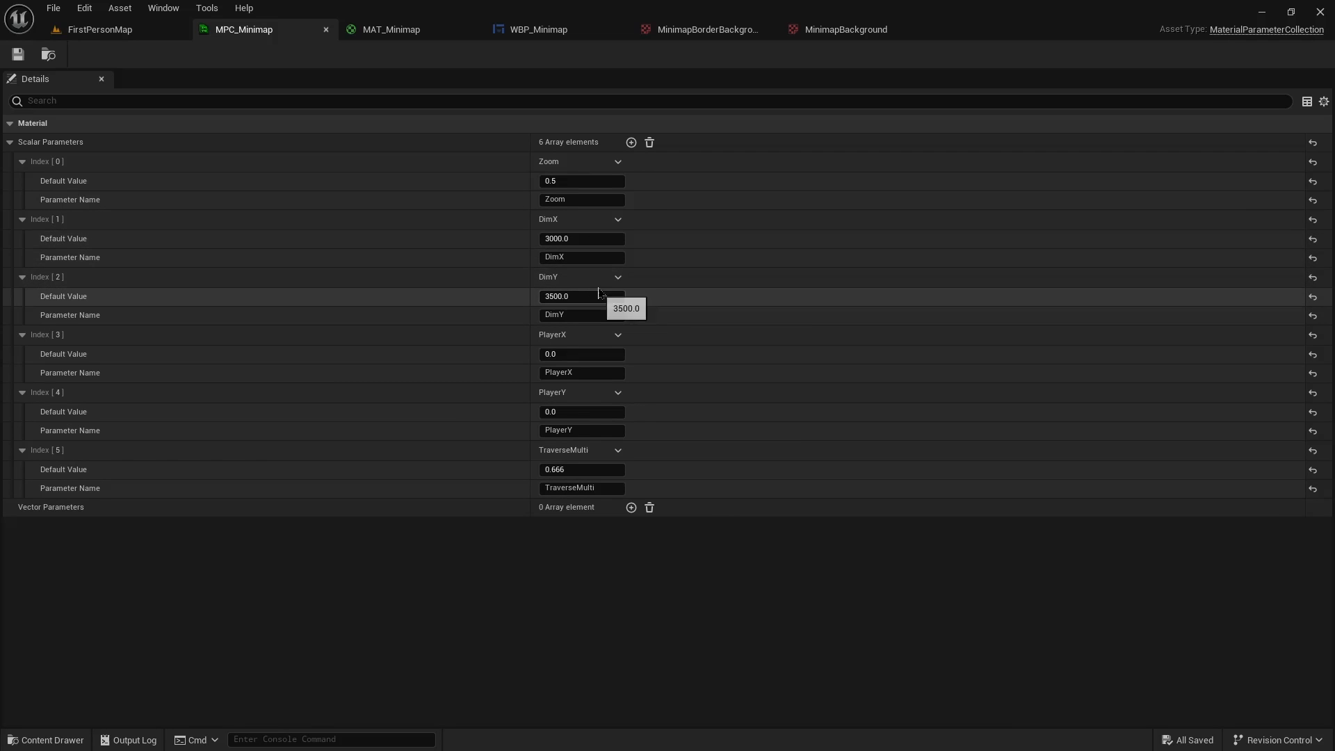
mouse_move(487, 260)
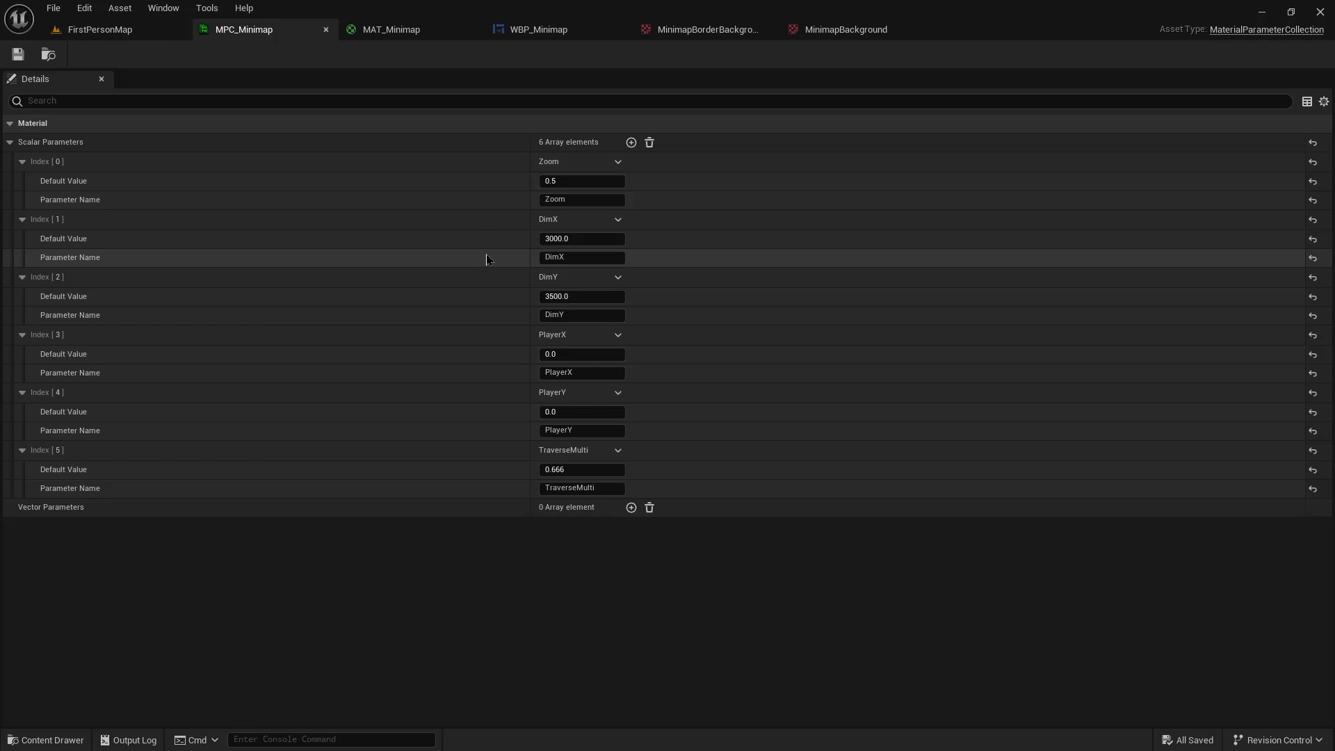
mouse_move(95, 42)
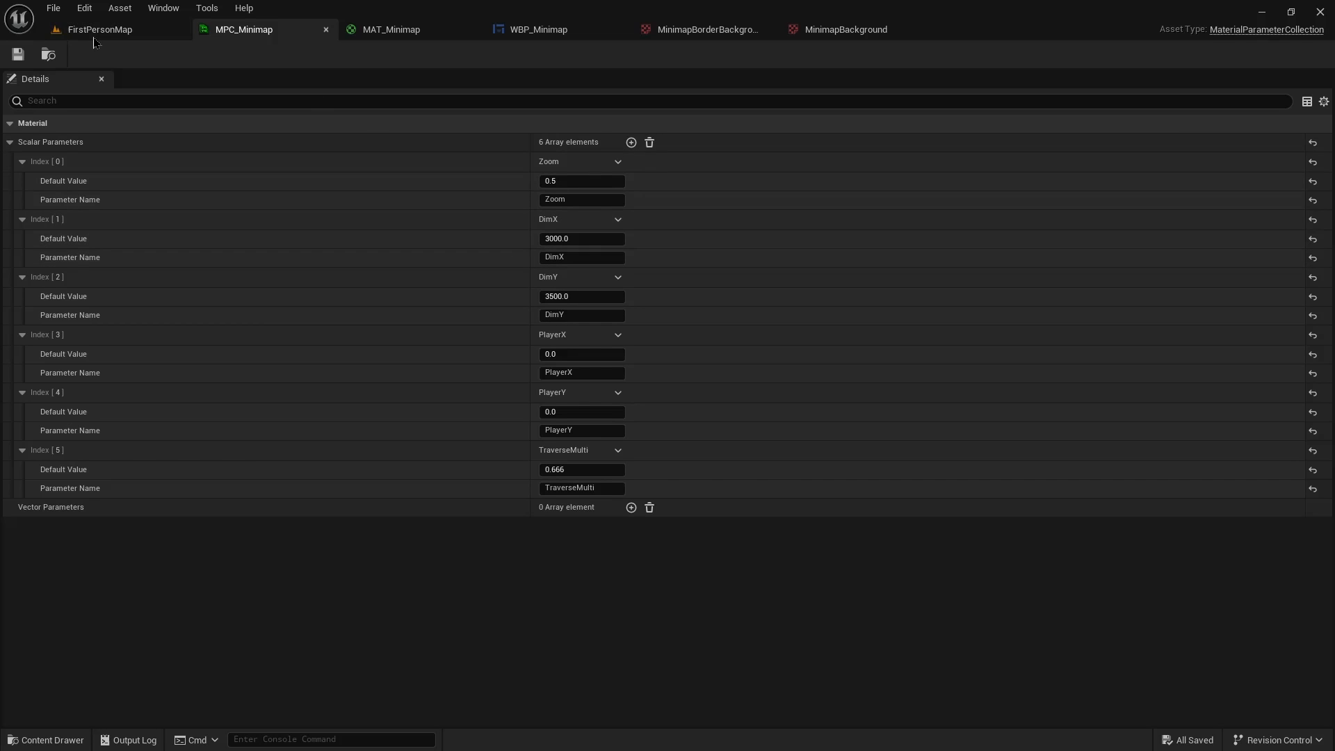
left_click(100, 29)
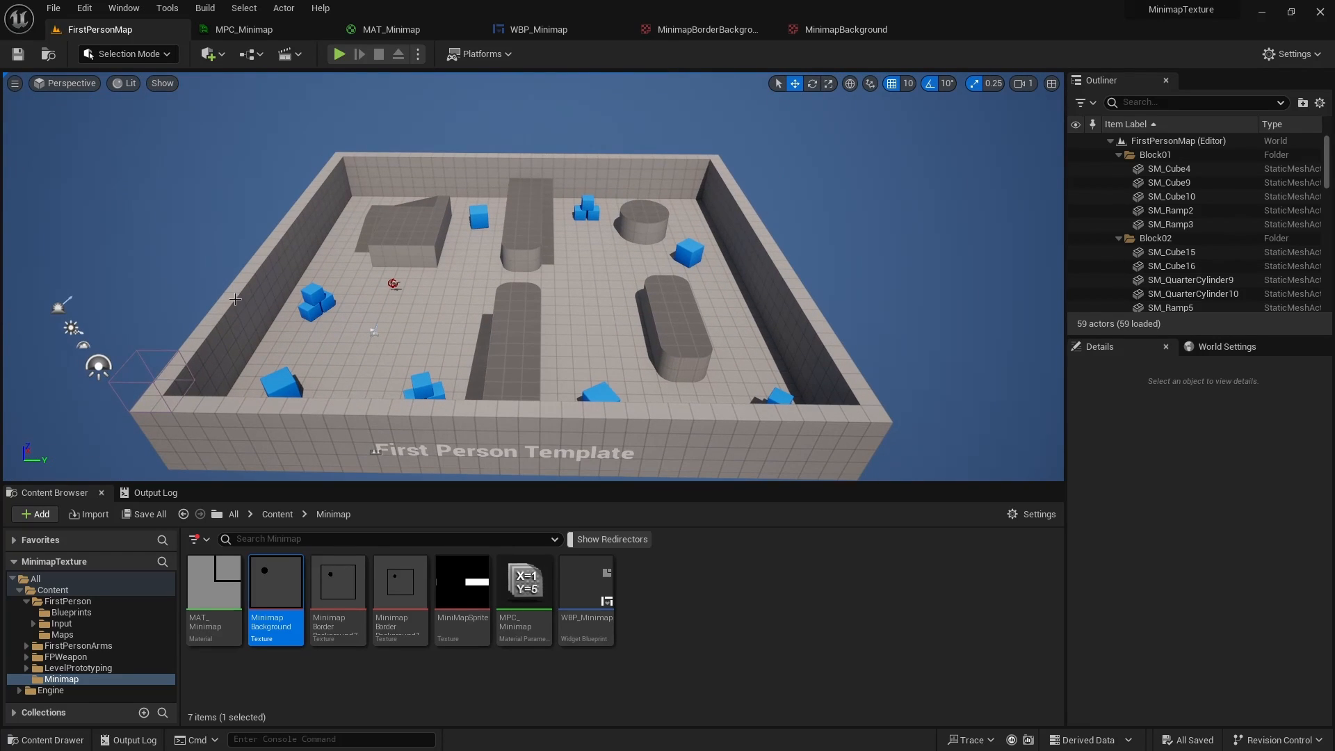
mouse_move(716, 289)
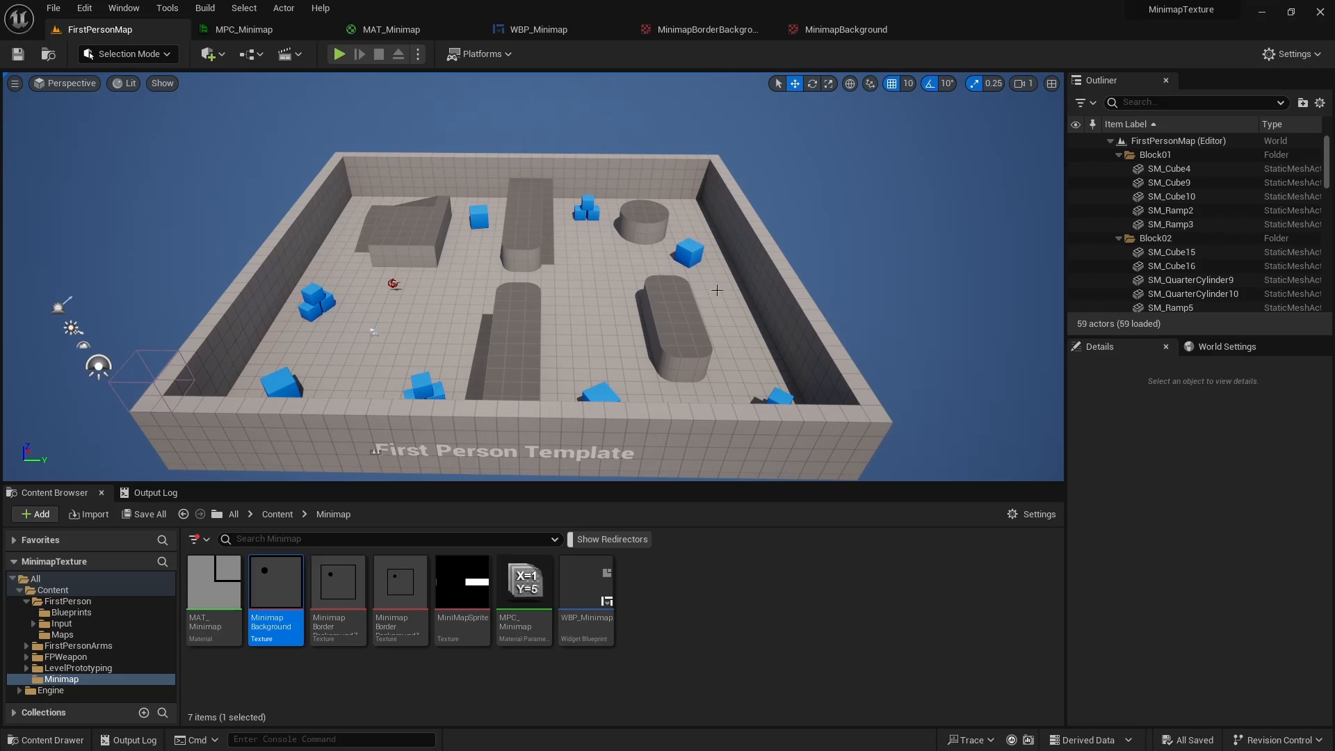
mouse_move(1014, 284)
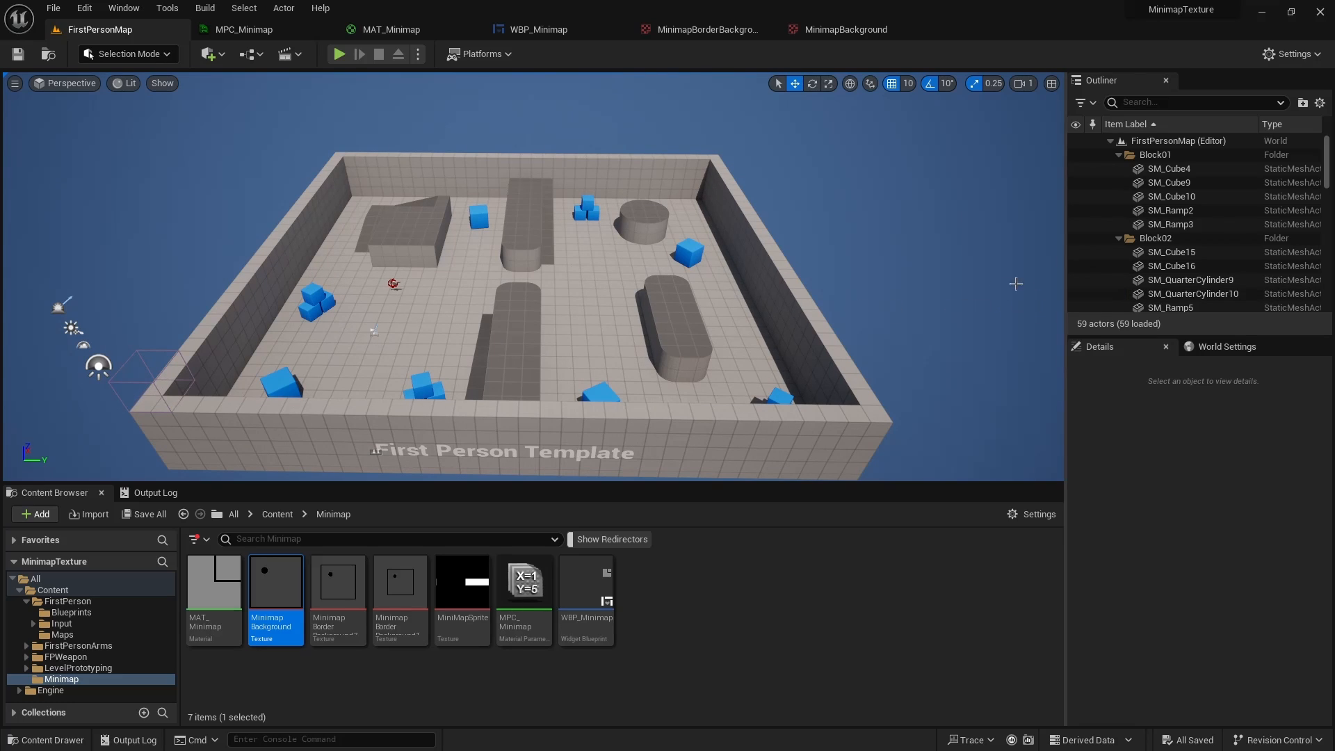
mouse_move(302, 261)
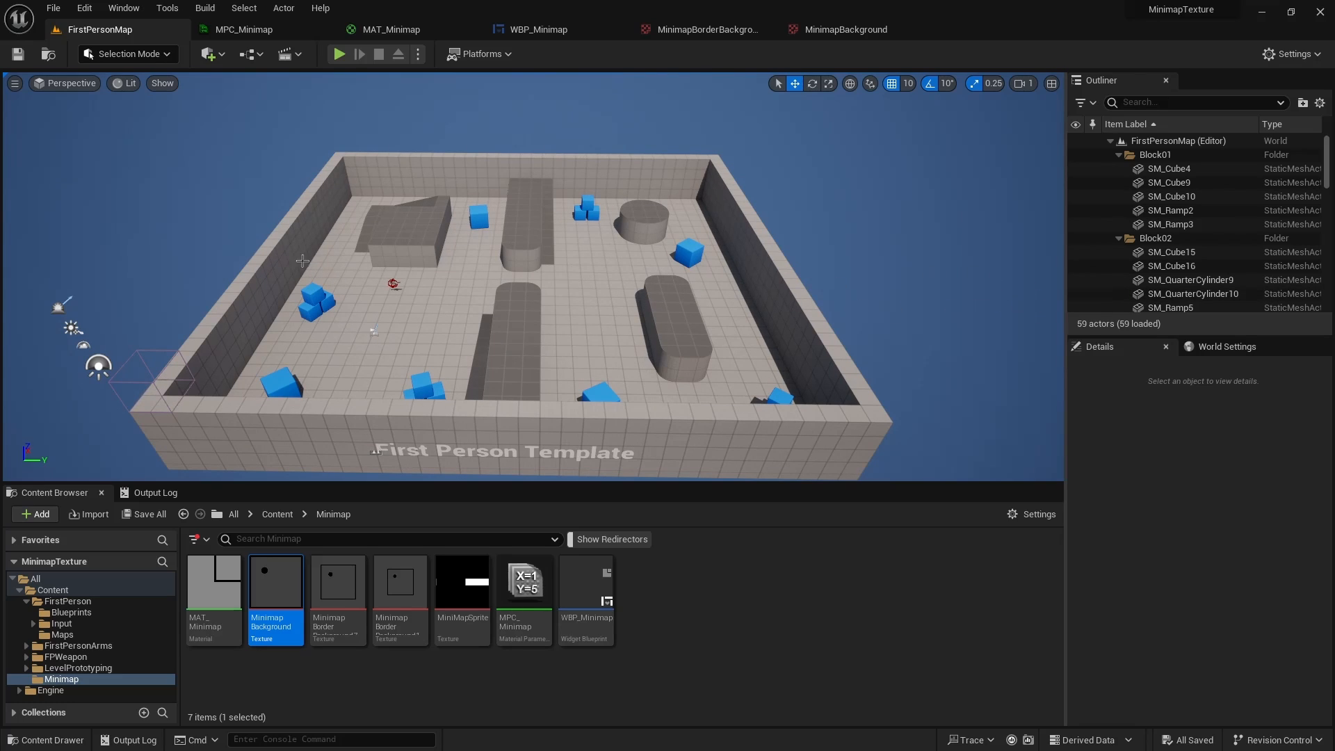
left_click(244, 30)
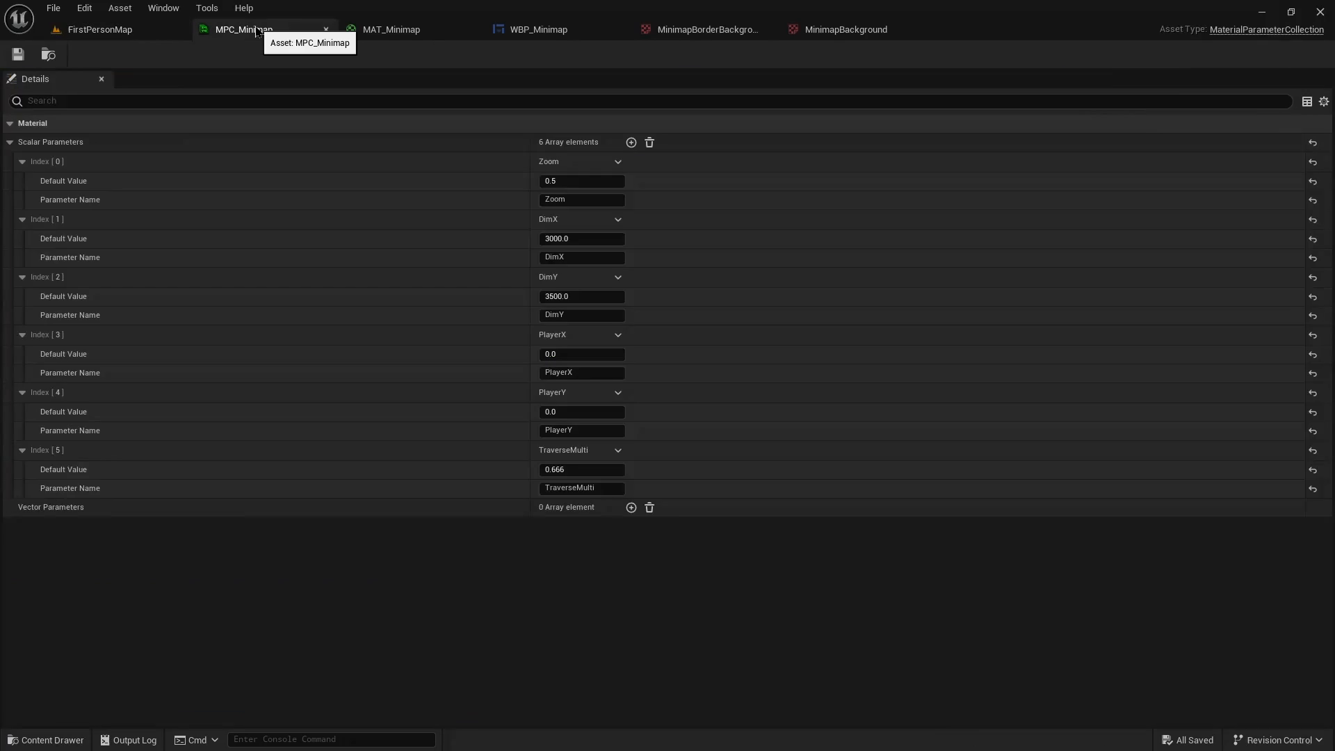
left_click(708, 29)
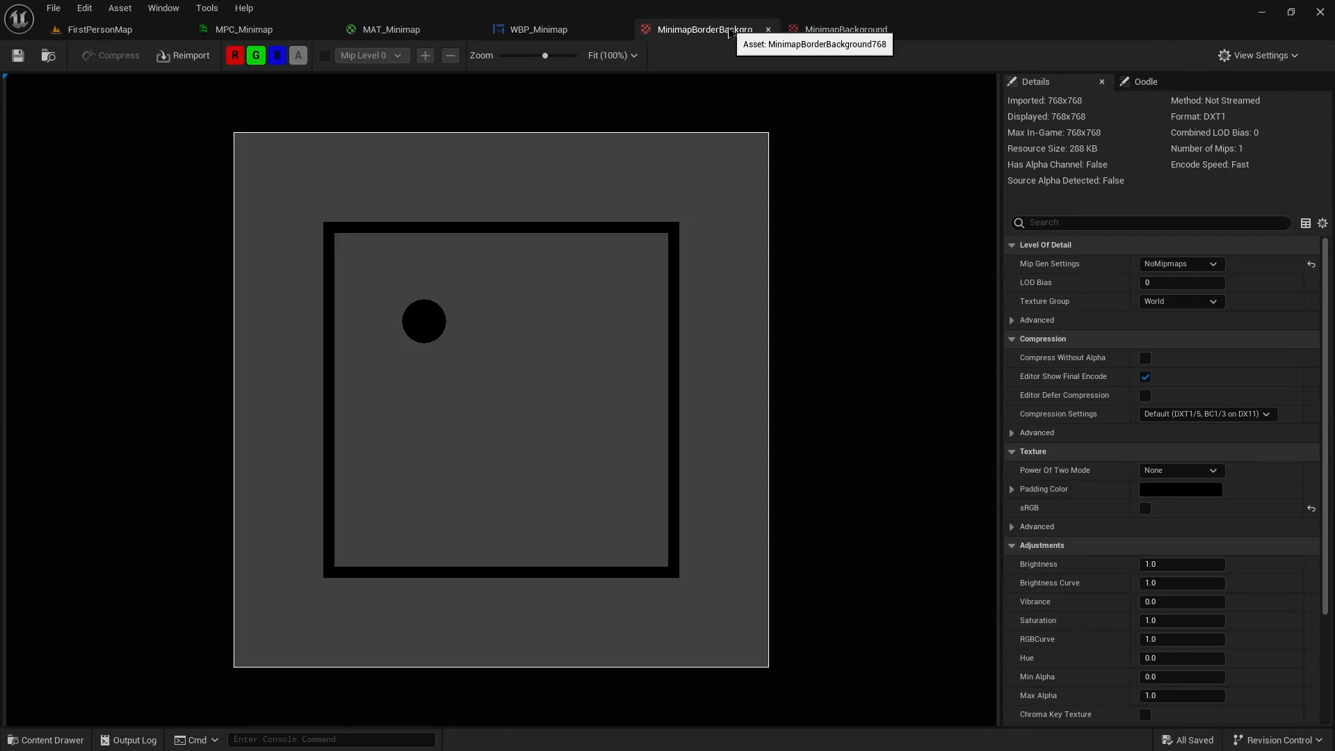
mouse_move(435, 142)
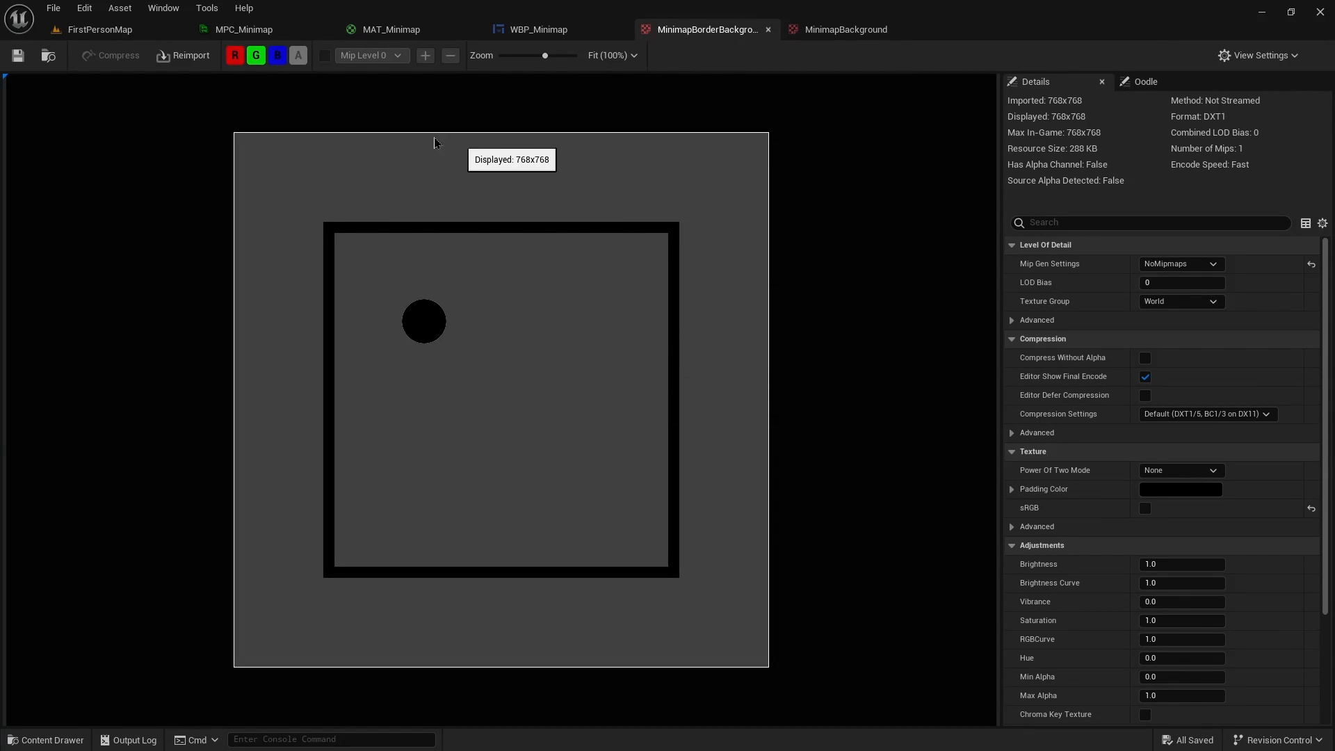
mouse_move(287, 114)
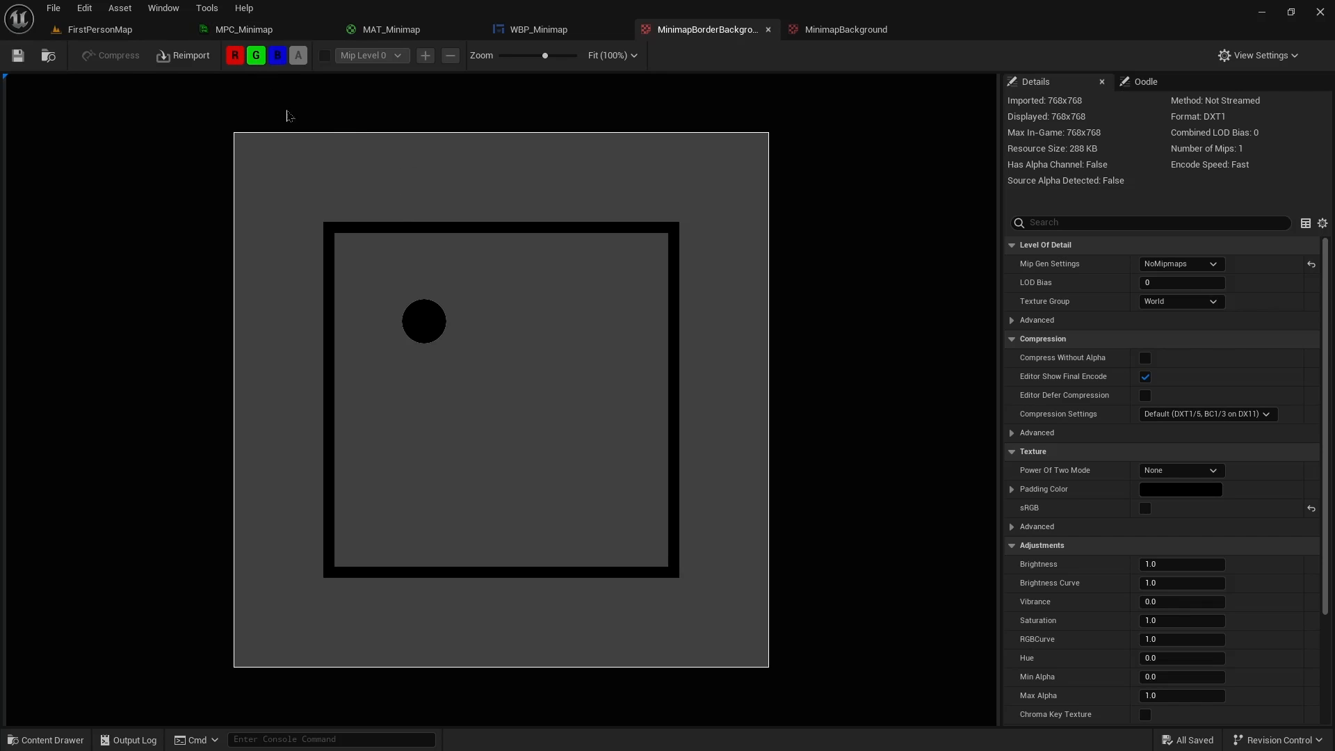
mouse_move(466, 289)
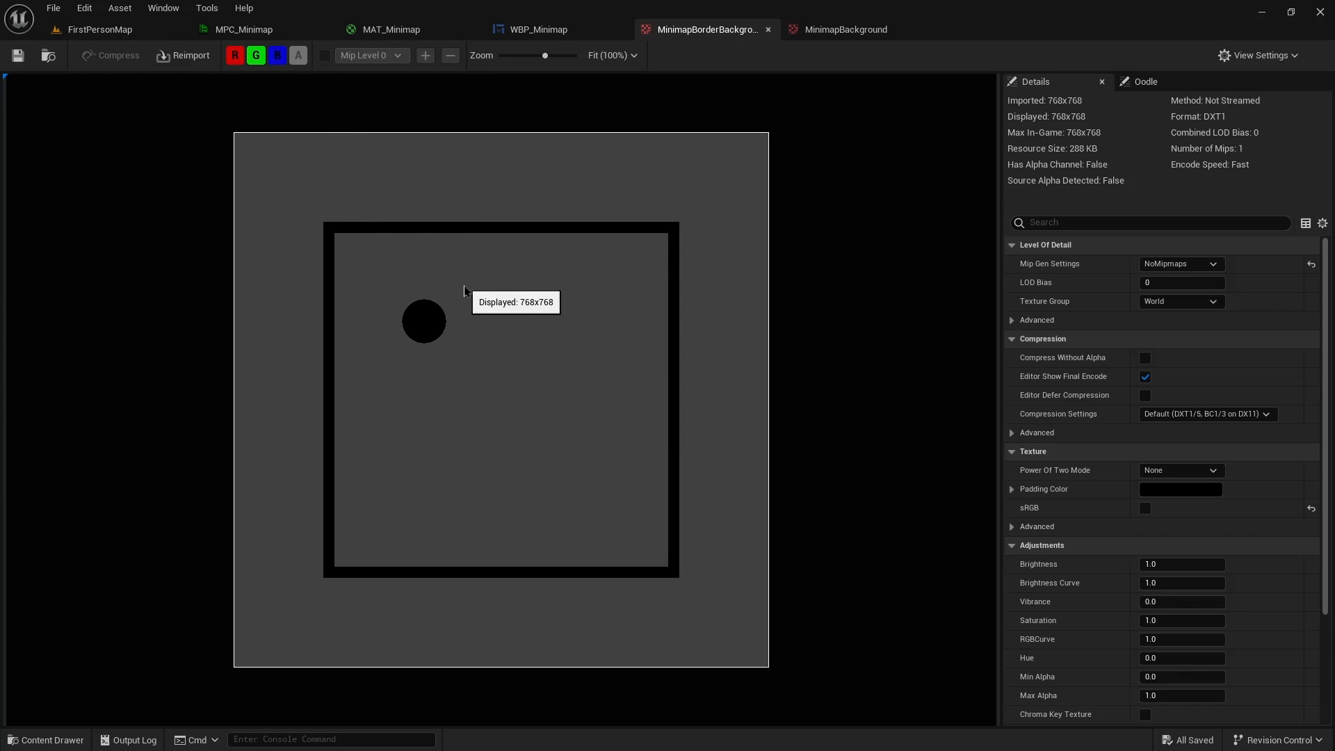
mouse_move(277, 151)
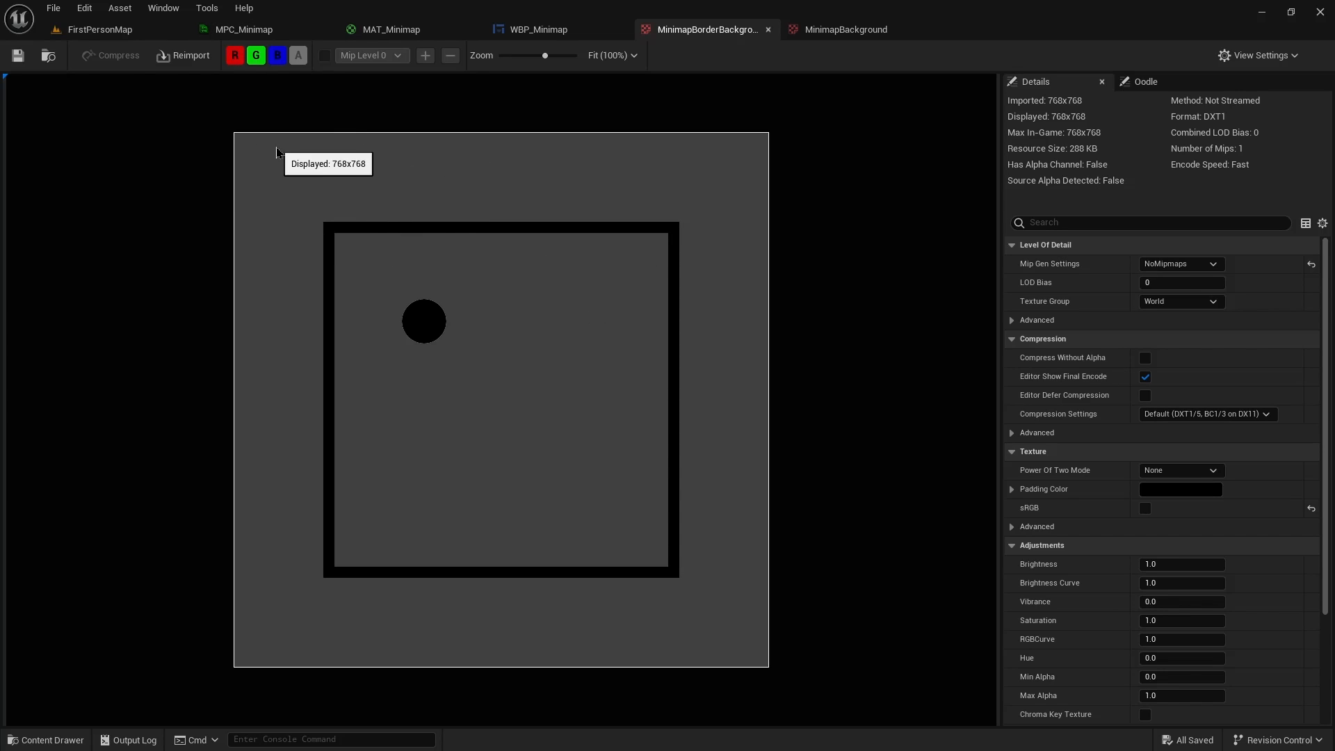
left_click(241, 29)
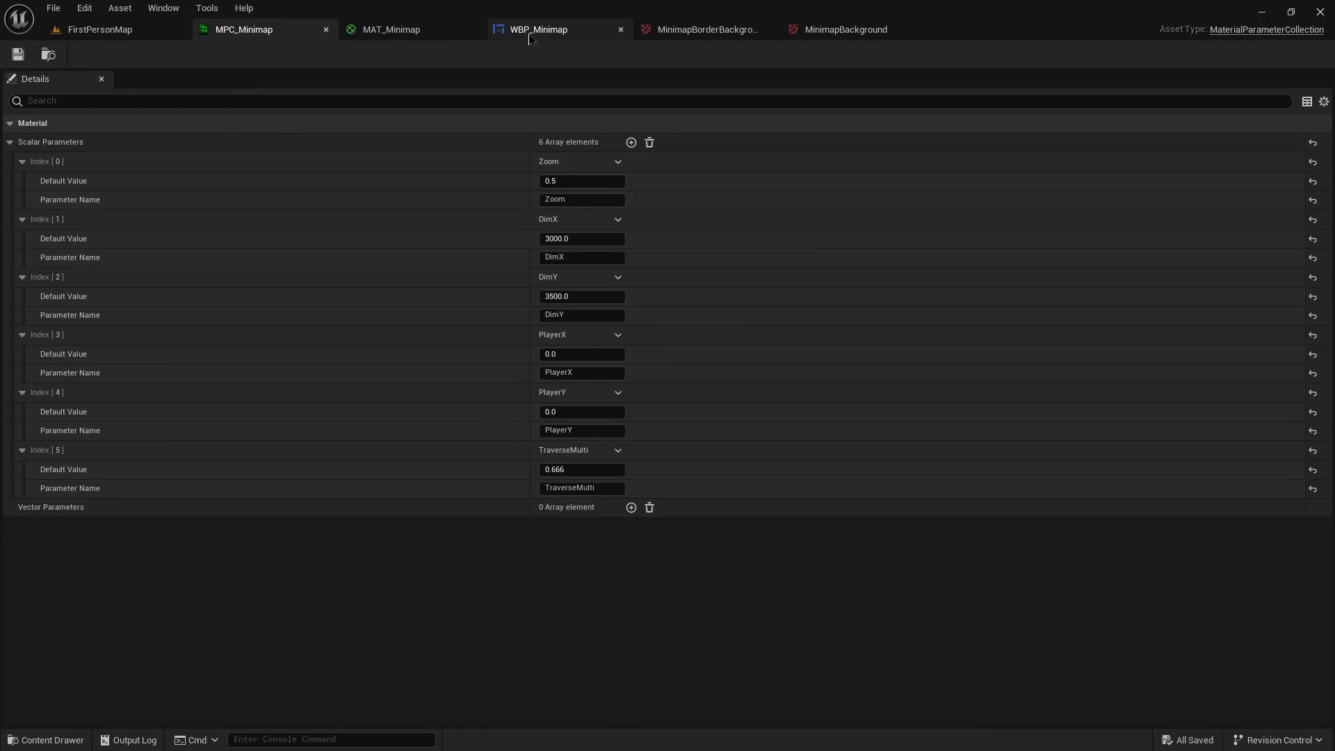
Place an ImagePlayer getter in WBP_Minimap's graph and add a Set Render Transform Angle call on it
left_click(536, 29)
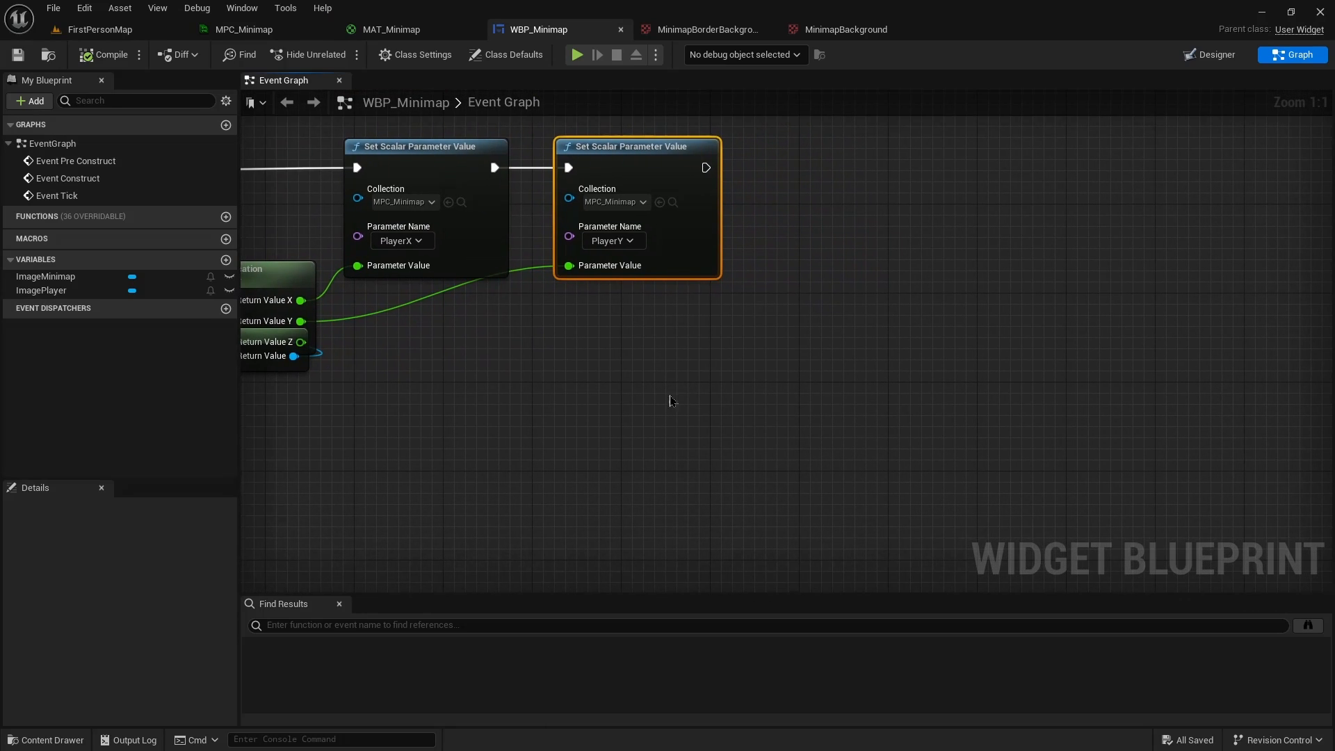
scroll("down", 3)
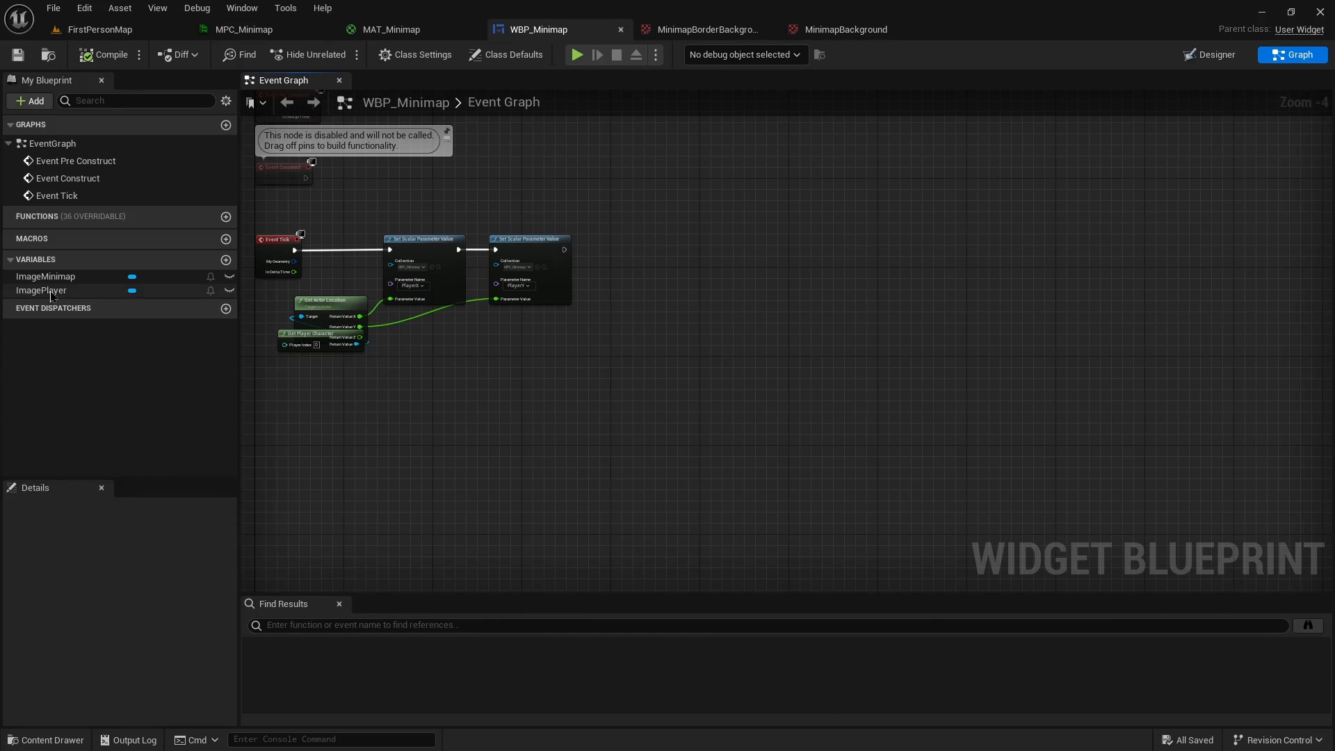
left_click_drag(41, 290, 661, 346)
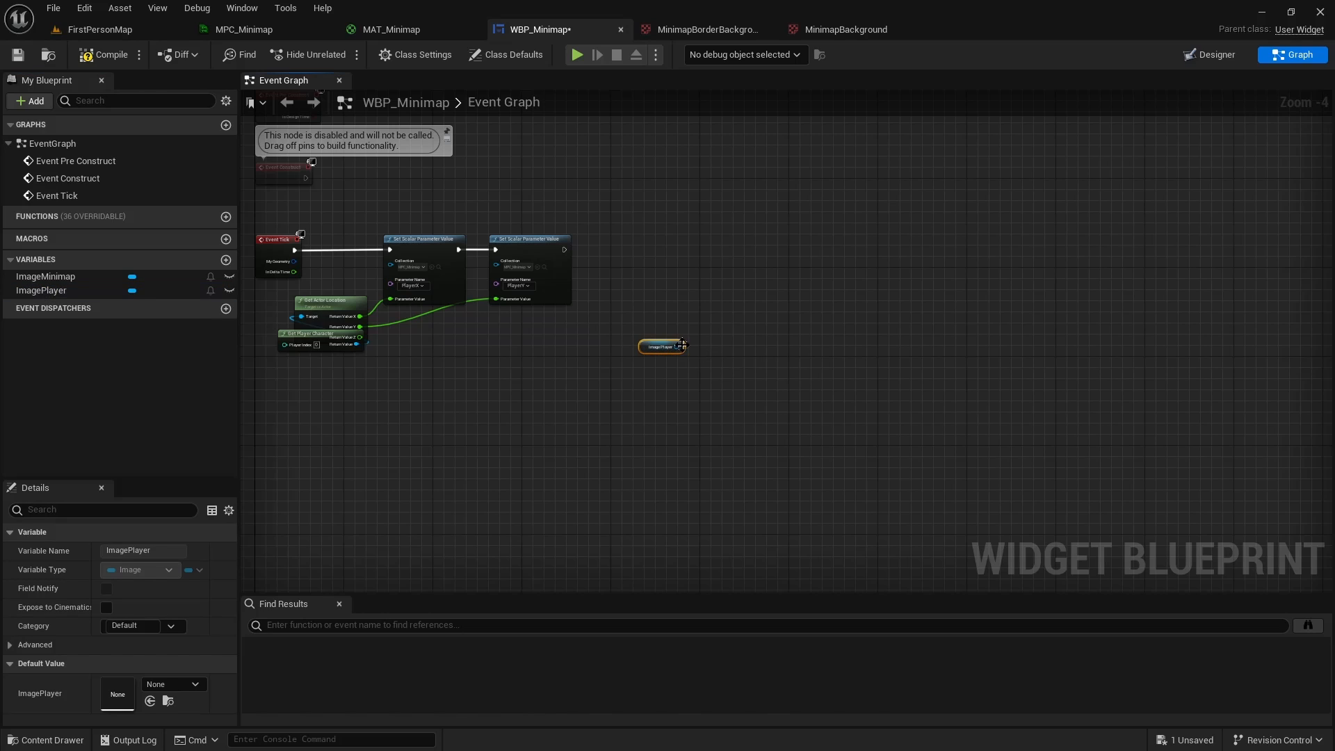
left_click_drag(681, 346, 738, 329)
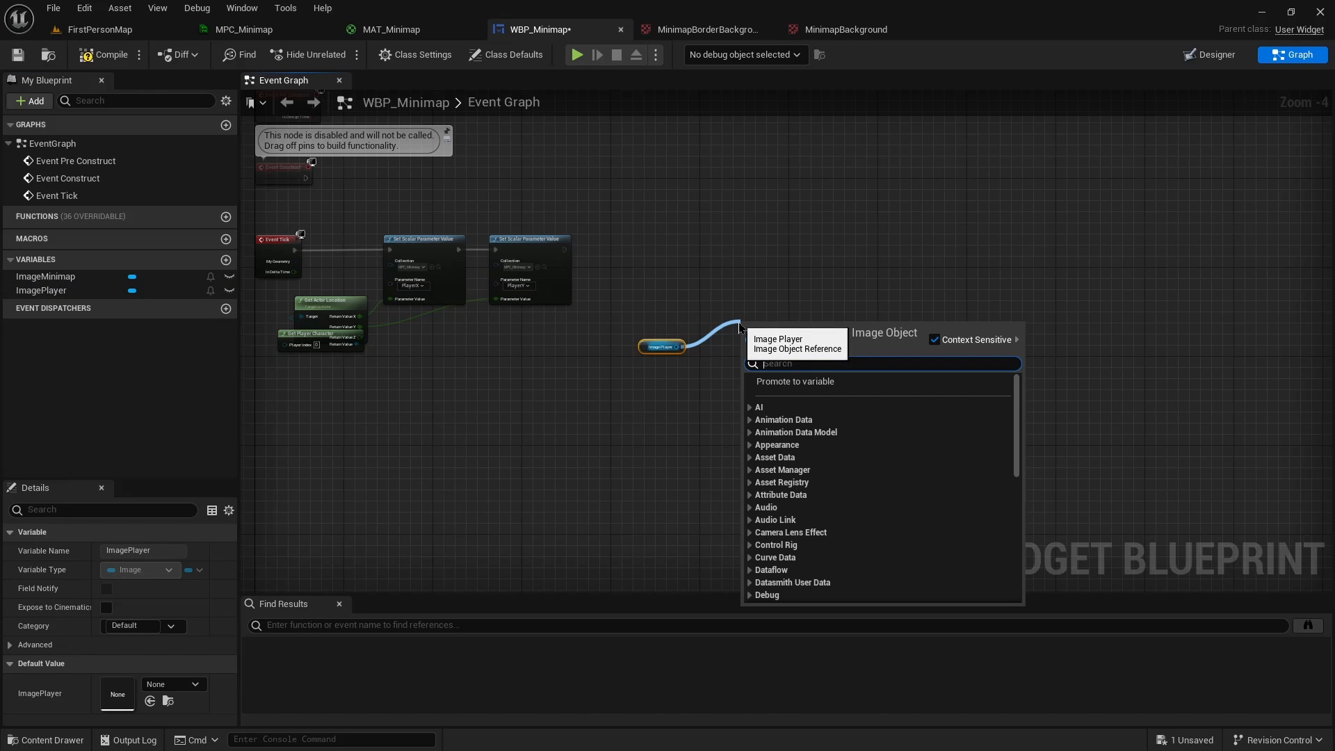
type("setrenq")
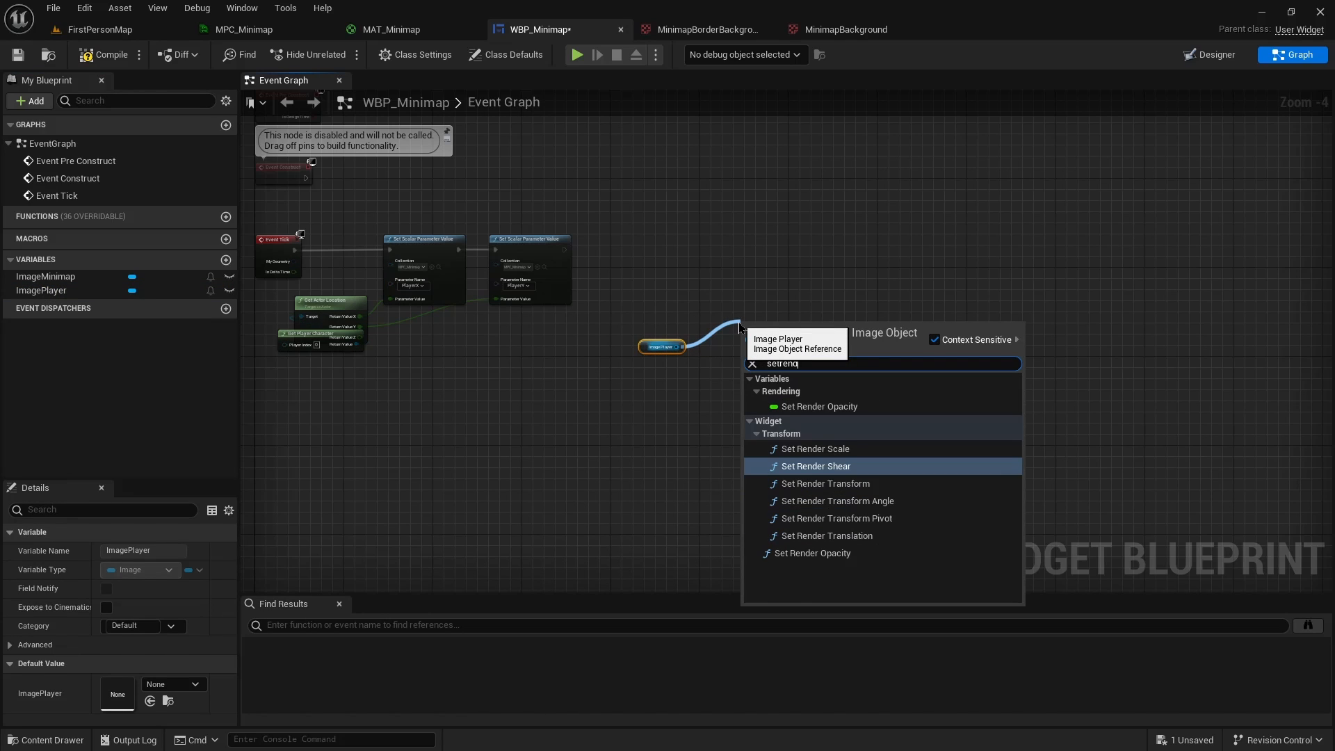
left_click(837, 501)
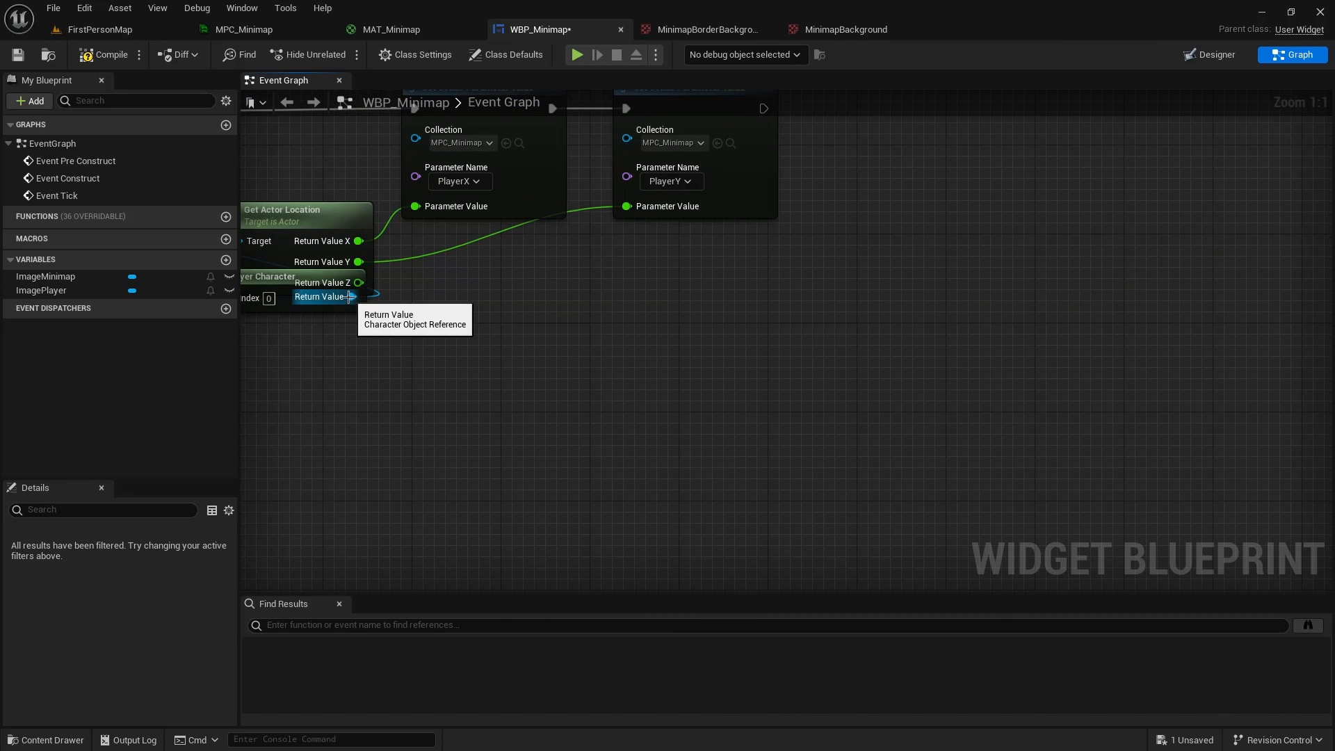
Get the mesh's forward vector from the player reference and split it into X, Y, Z
left_click_drag(349, 296, 689, 384)
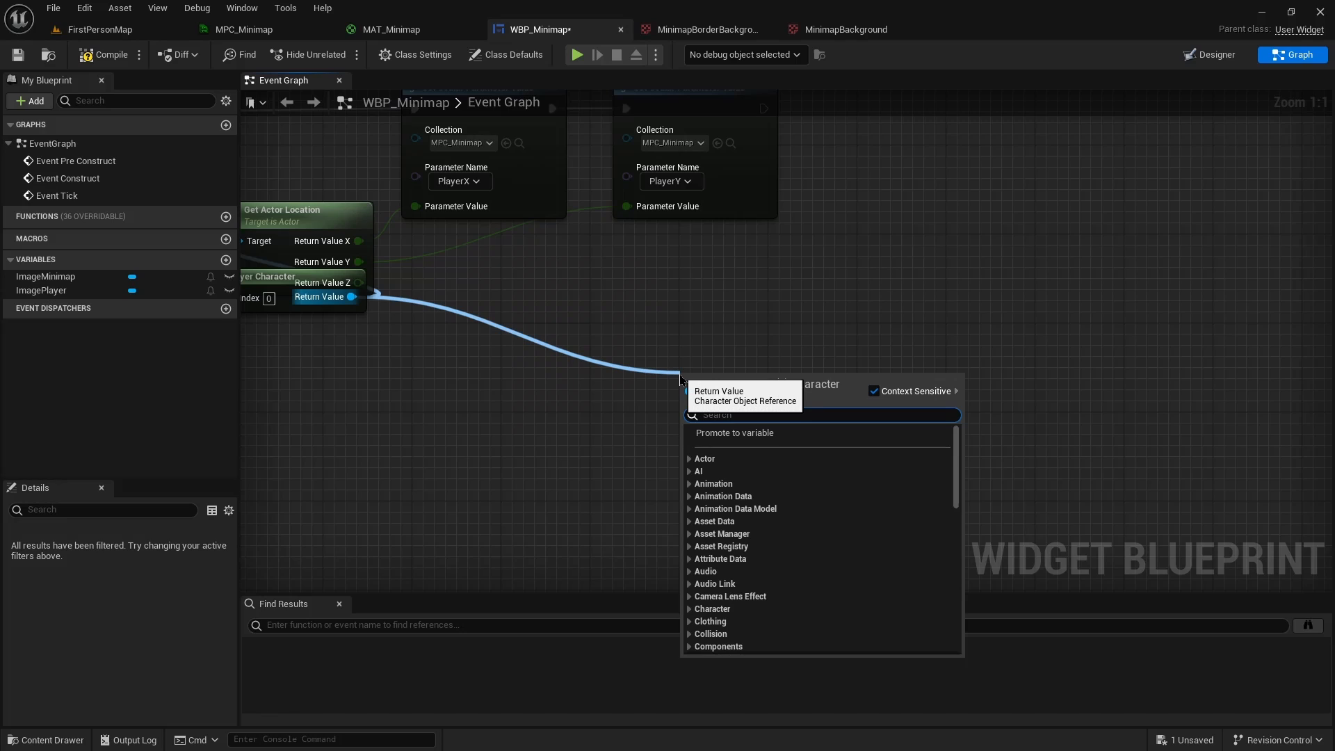
type("forwa")
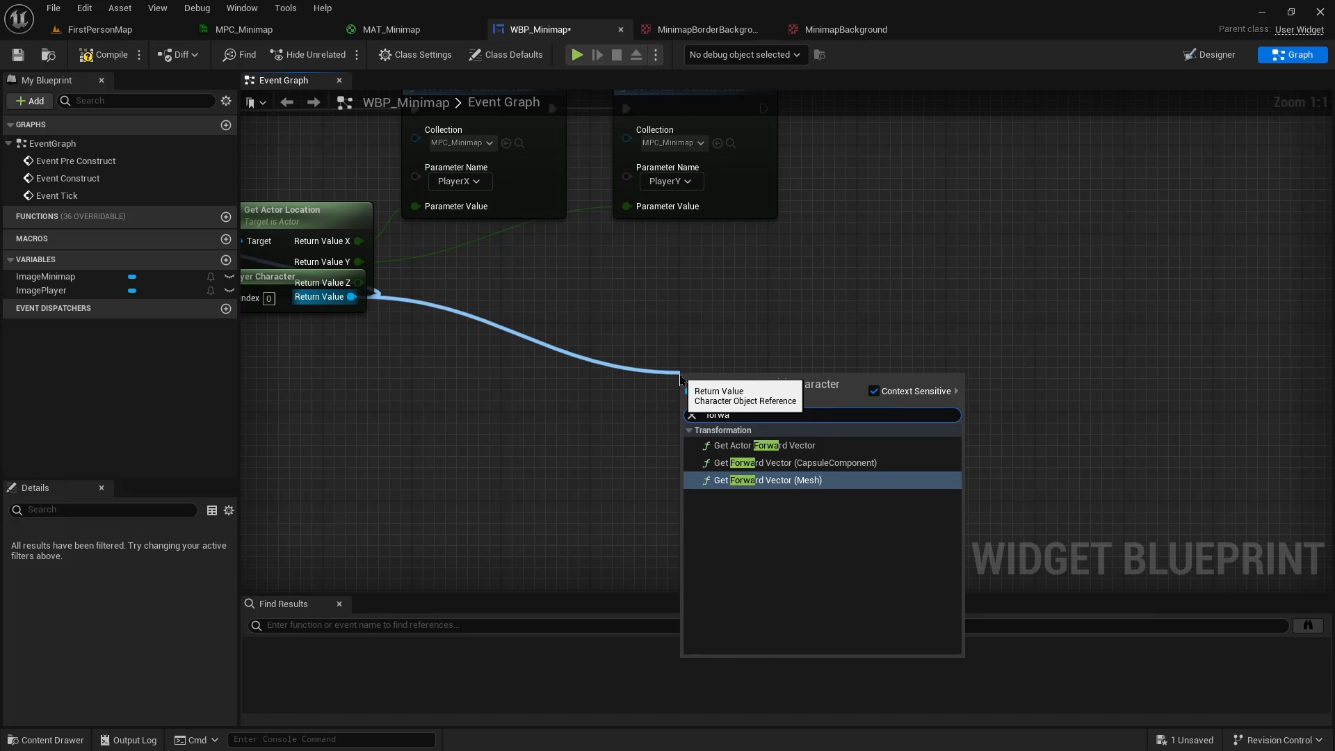
left_click(760, 479)
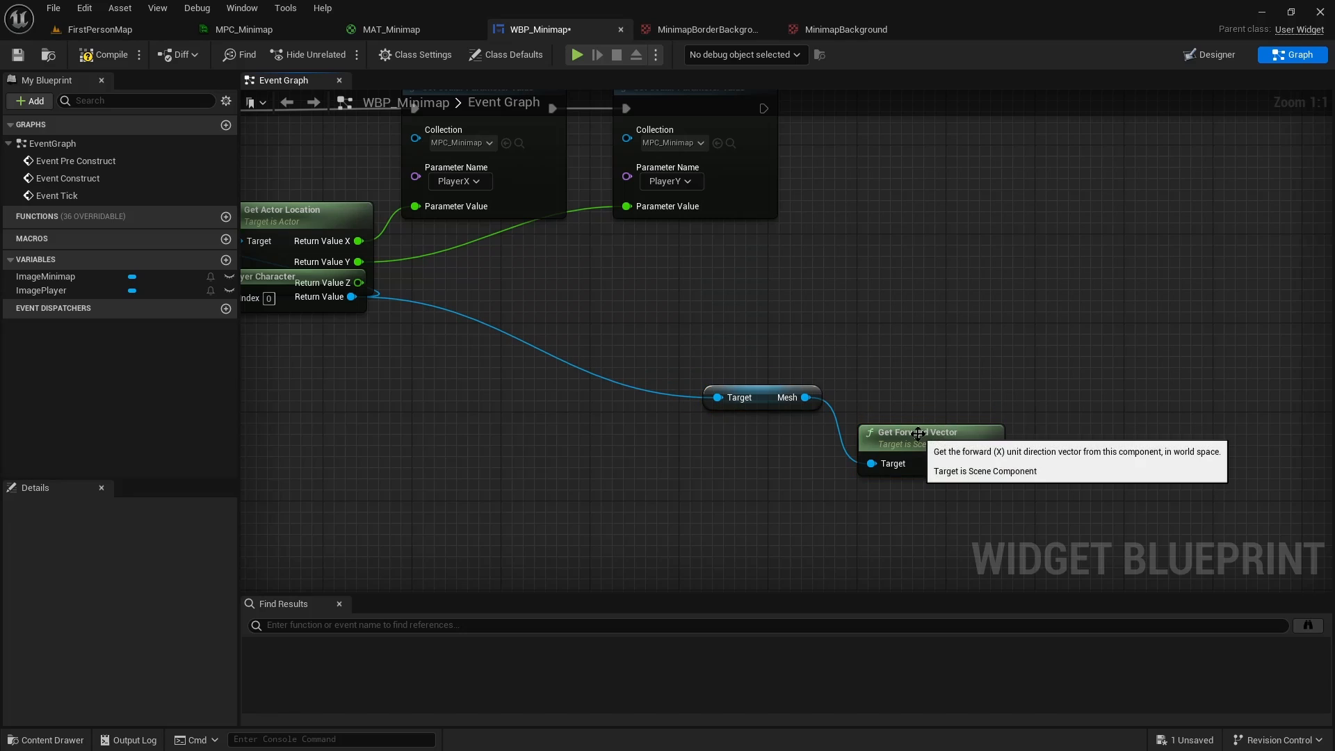
left_click_drag(931, 446, 776, 348)
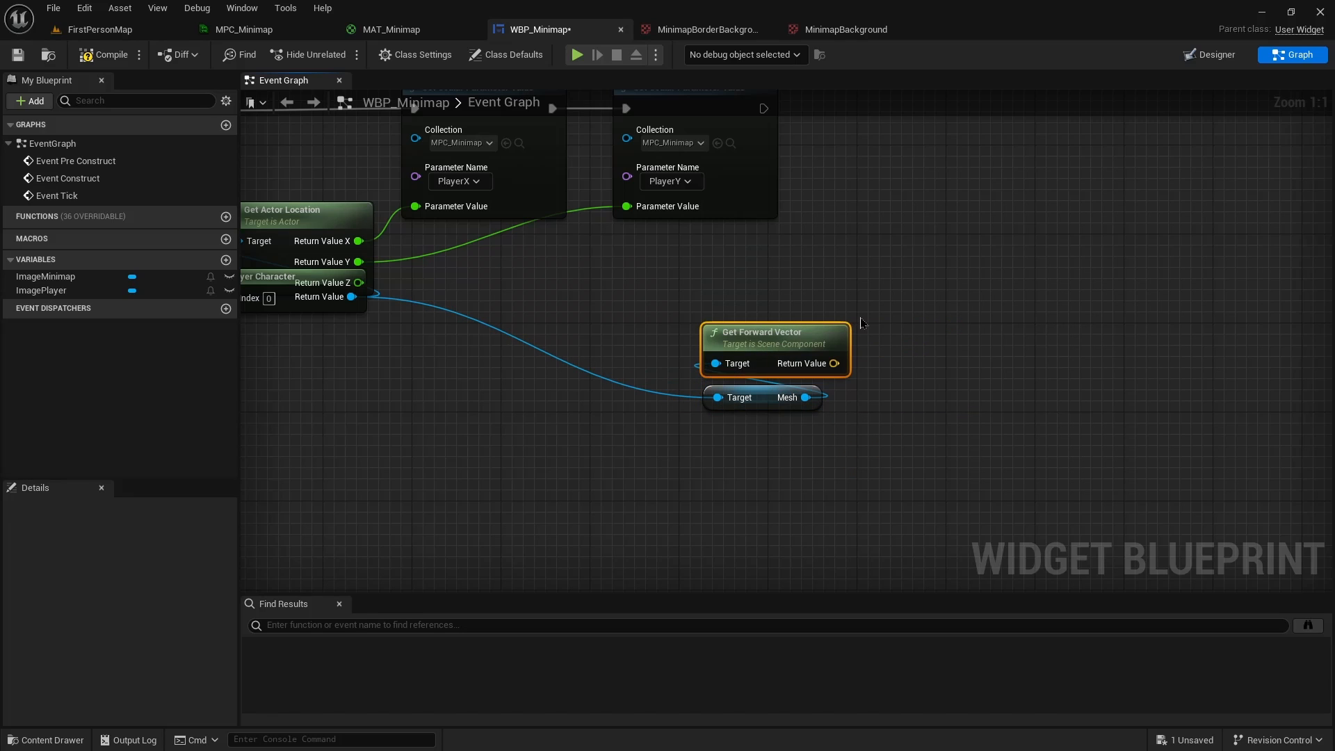
right_click(833, 363)
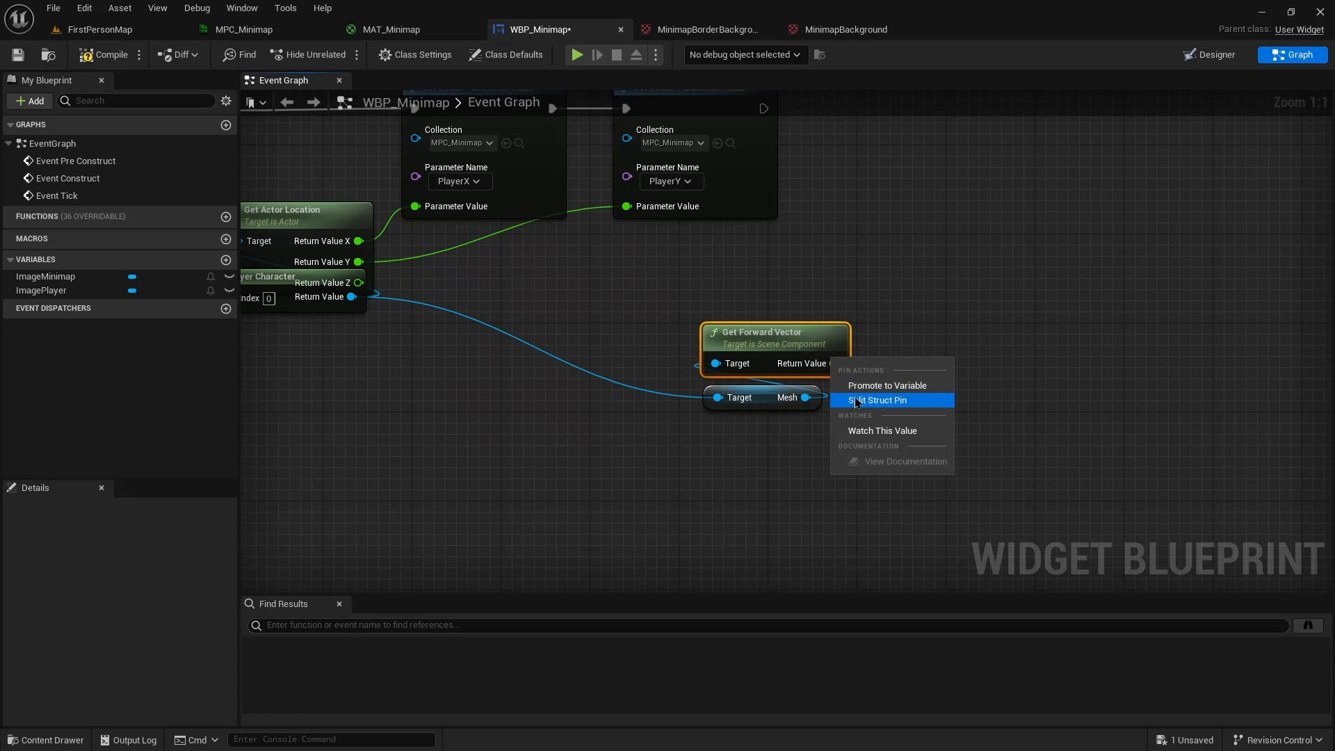
left_click(879, 385)
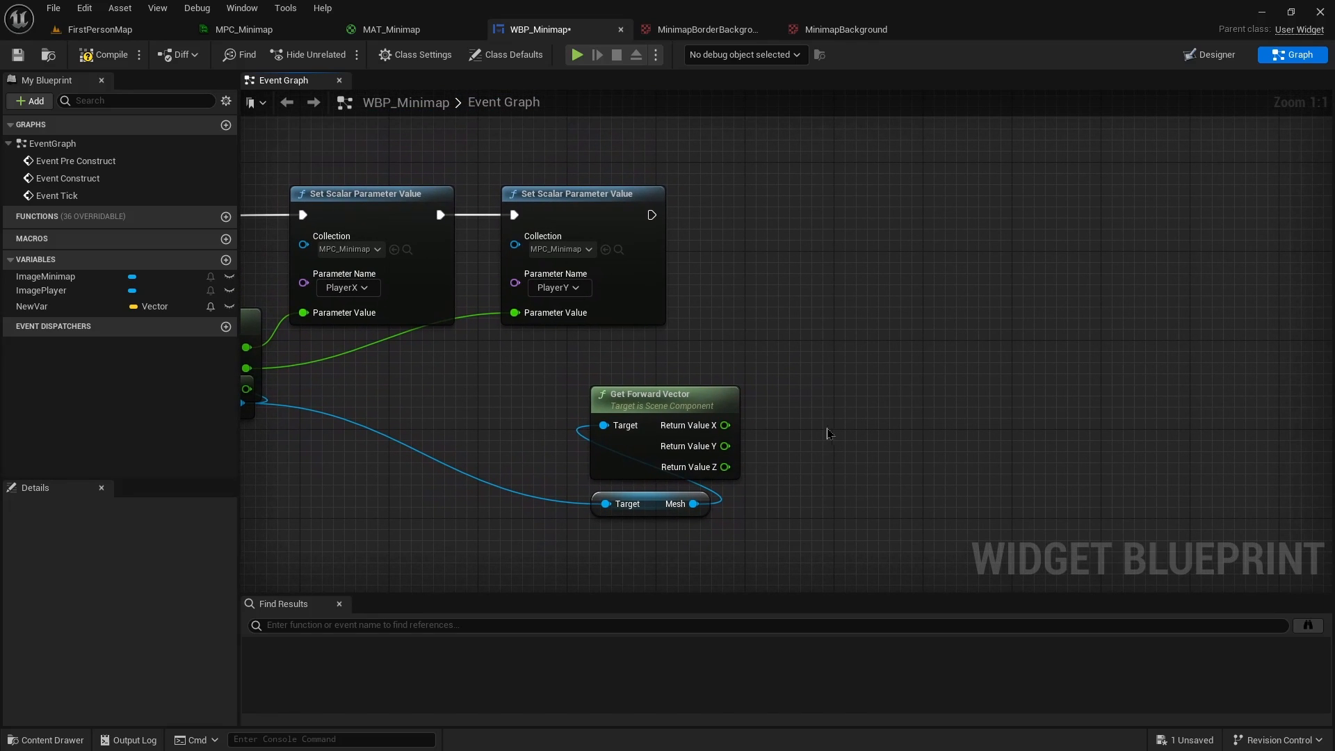
Feed forward X and Y into a Dot Product node against (0,1,0)
left_click_drag(724, 426, 910, 401)
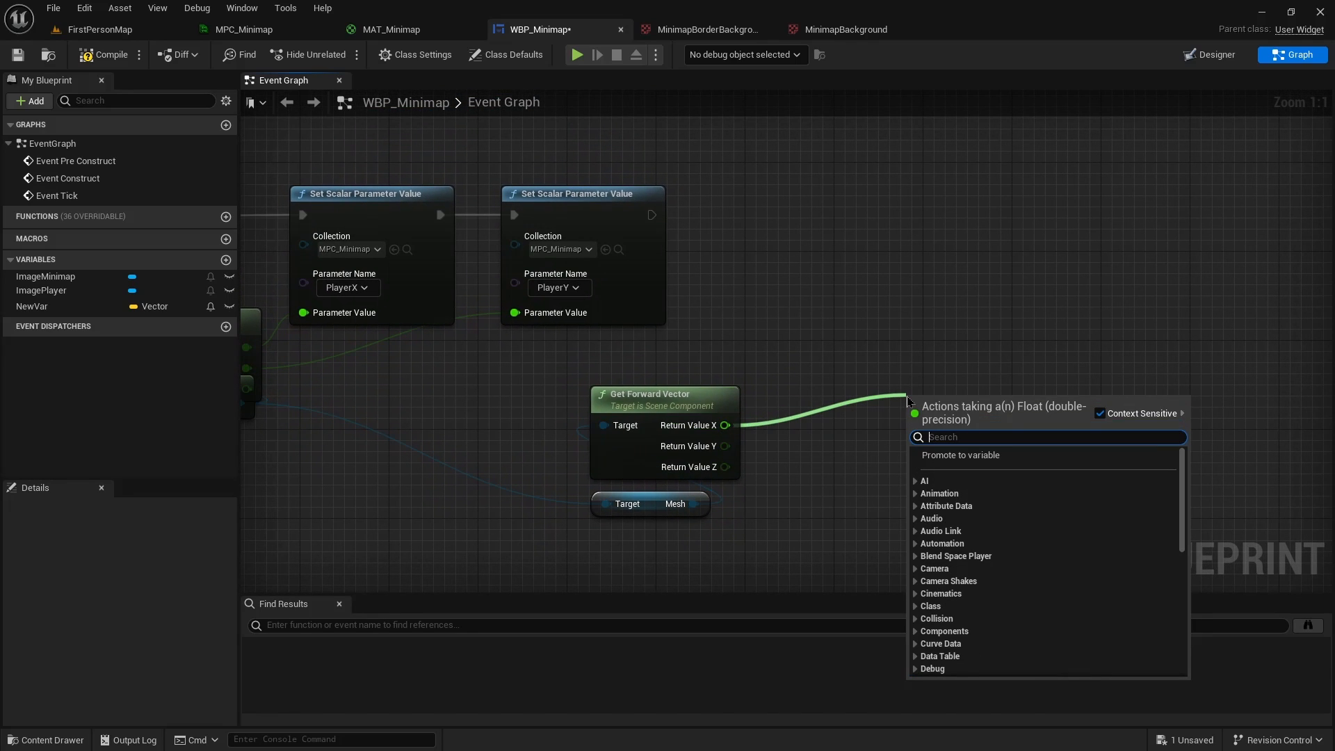
type("dot")
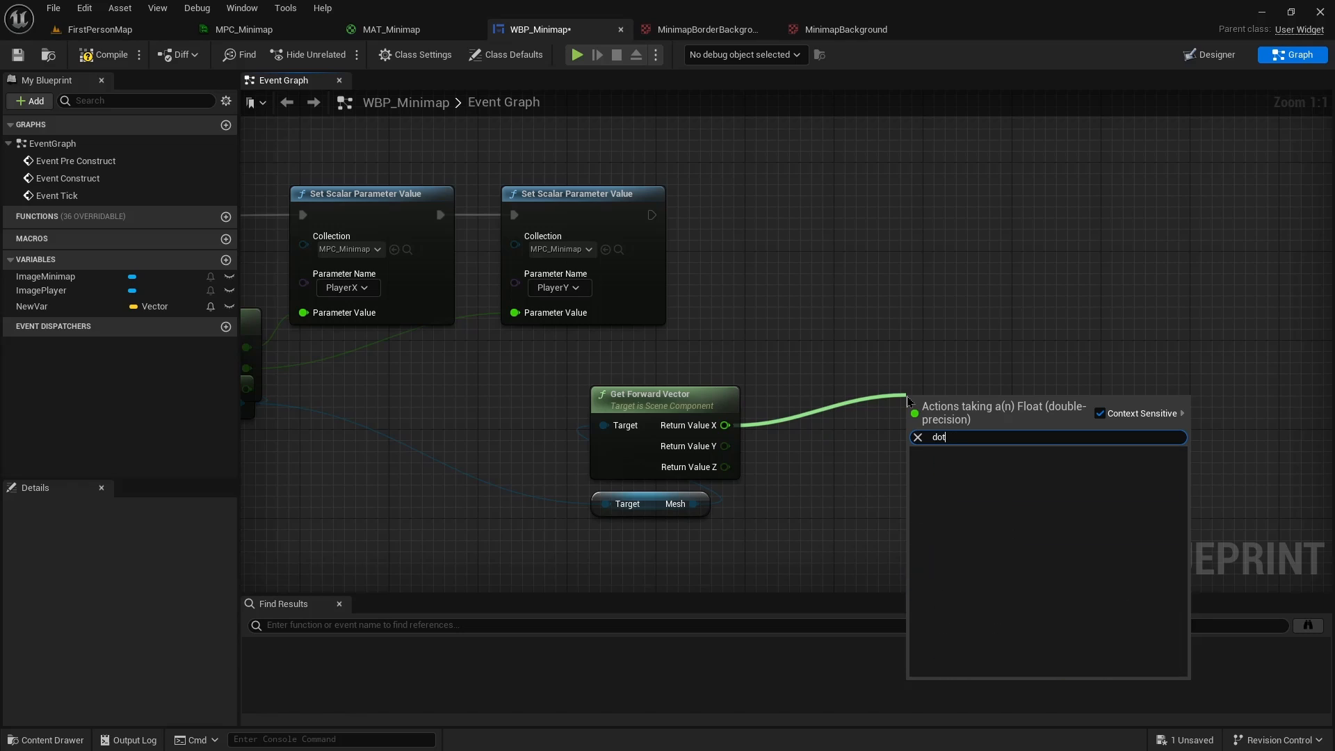
left_click(918, 437)
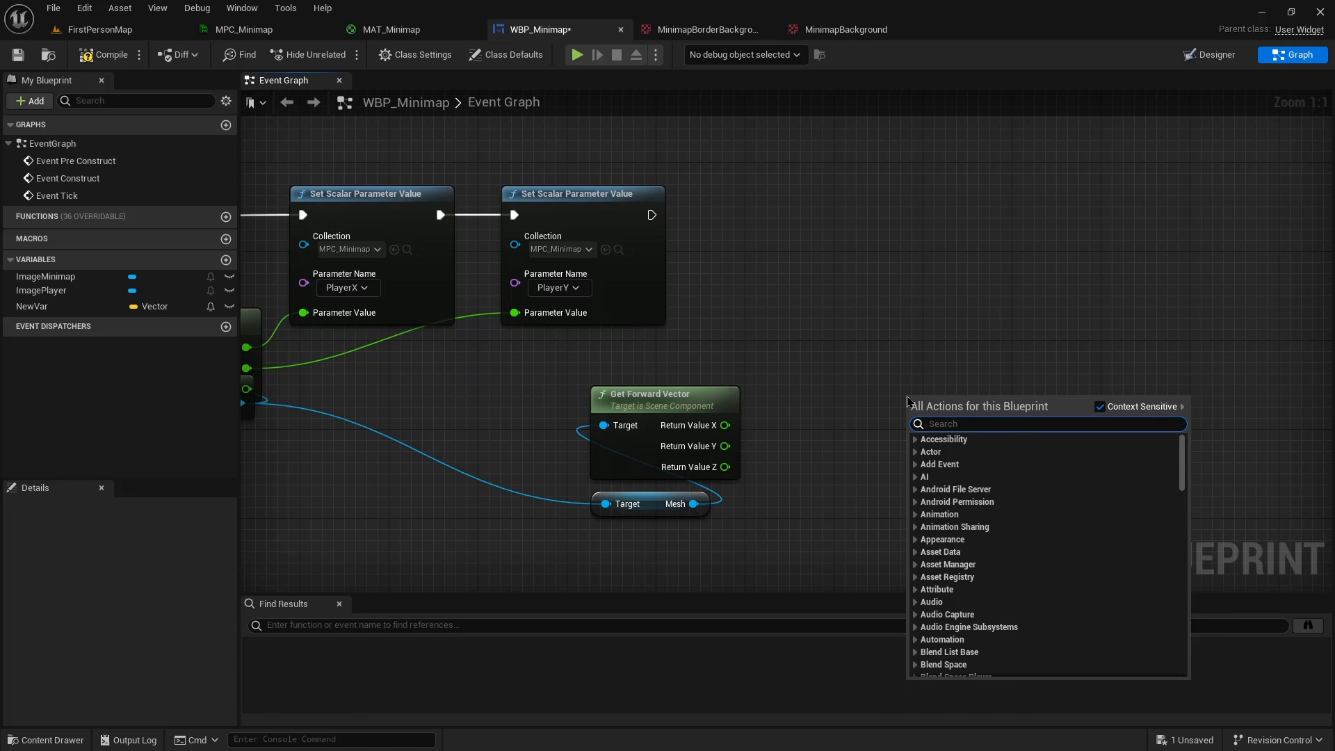
type("dot")
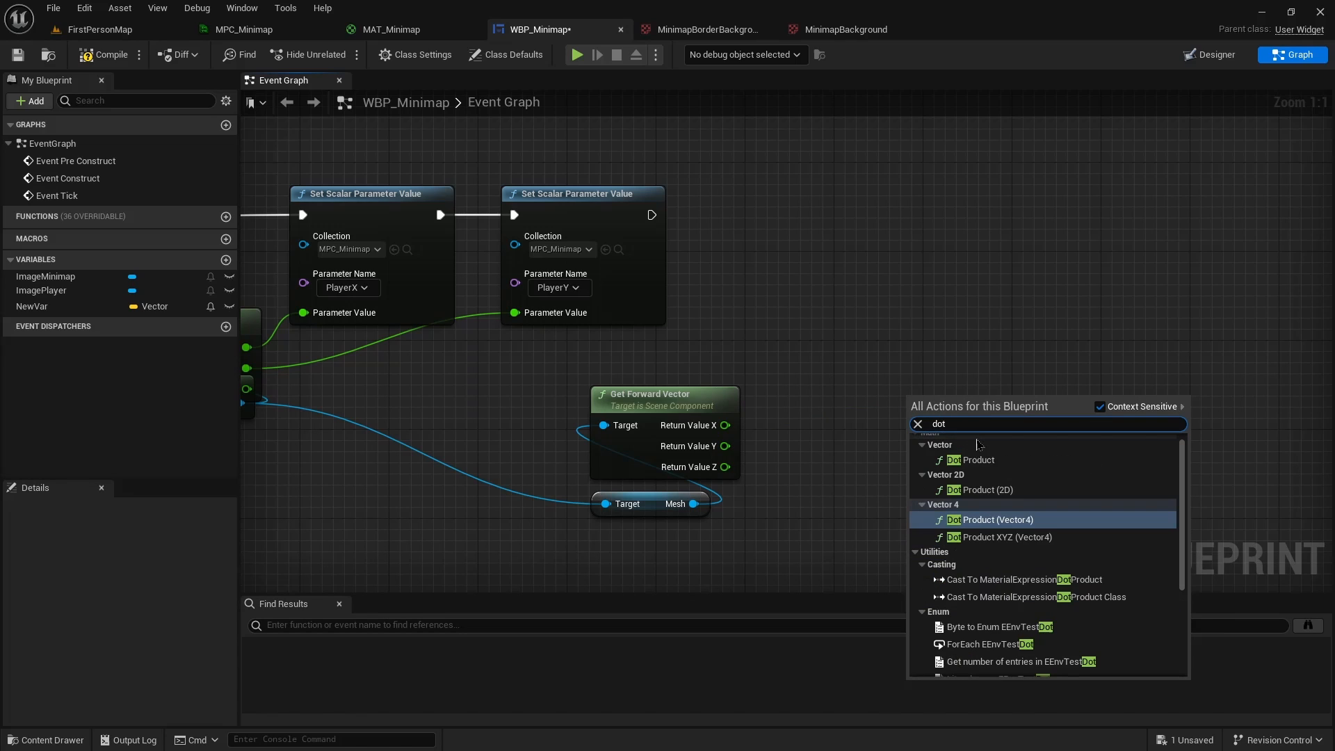
left_click(990, 520)
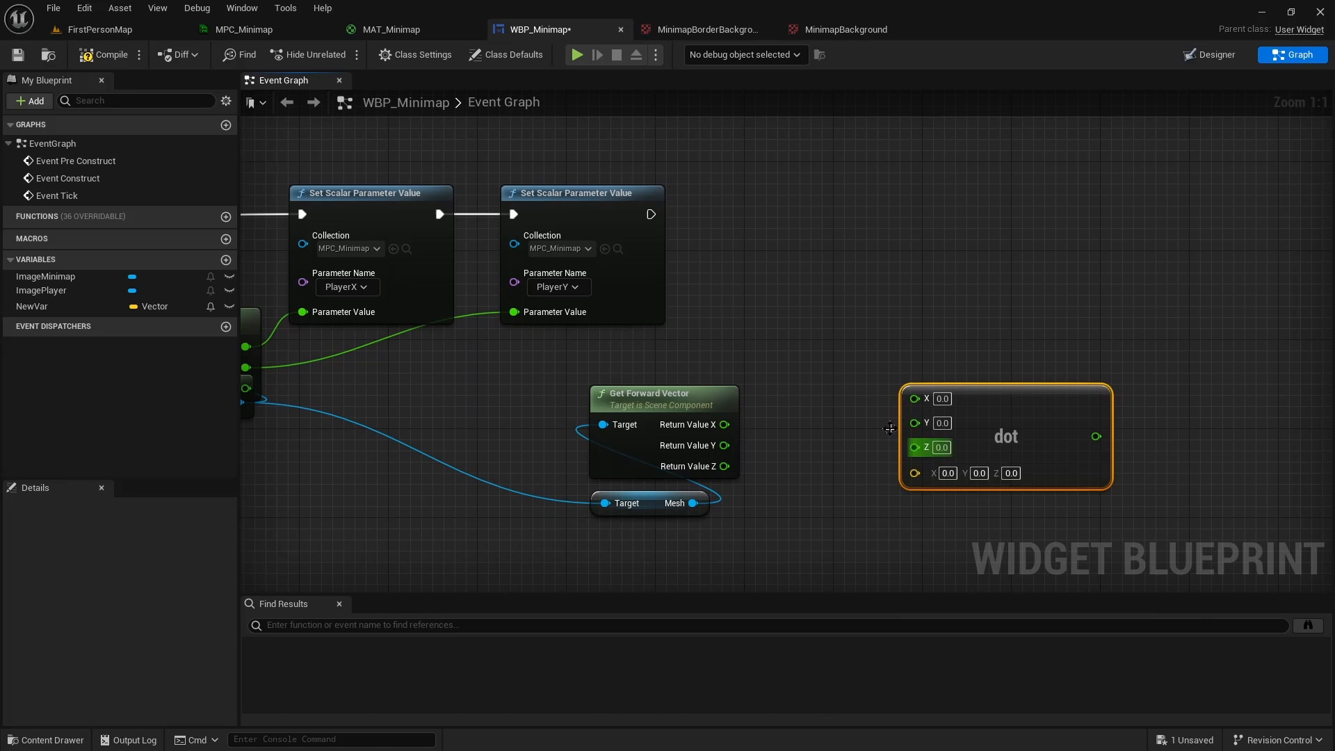
left_click_drag(736, 424, 912, 396)
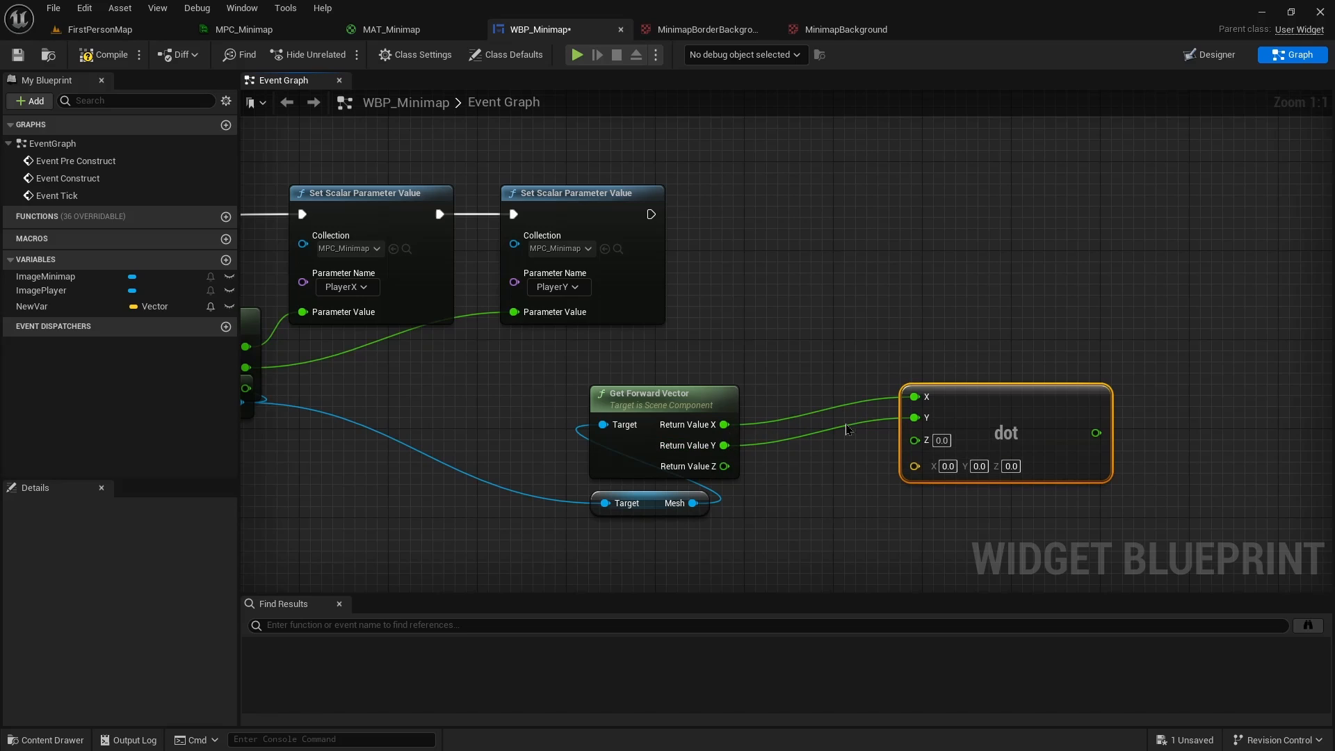
left_click(978, 466)
type("1")
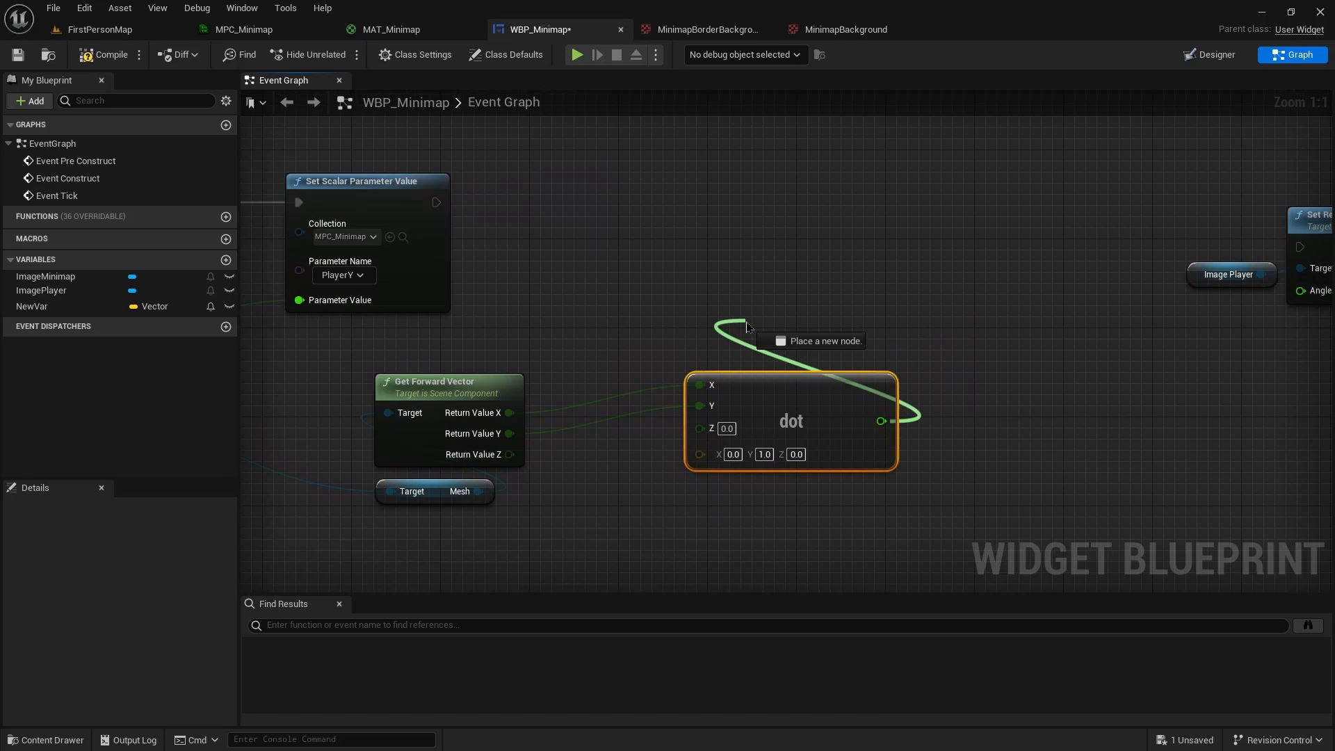
Route the dot result through Acos (Degrees) toward the icon's render angle
type("aco")
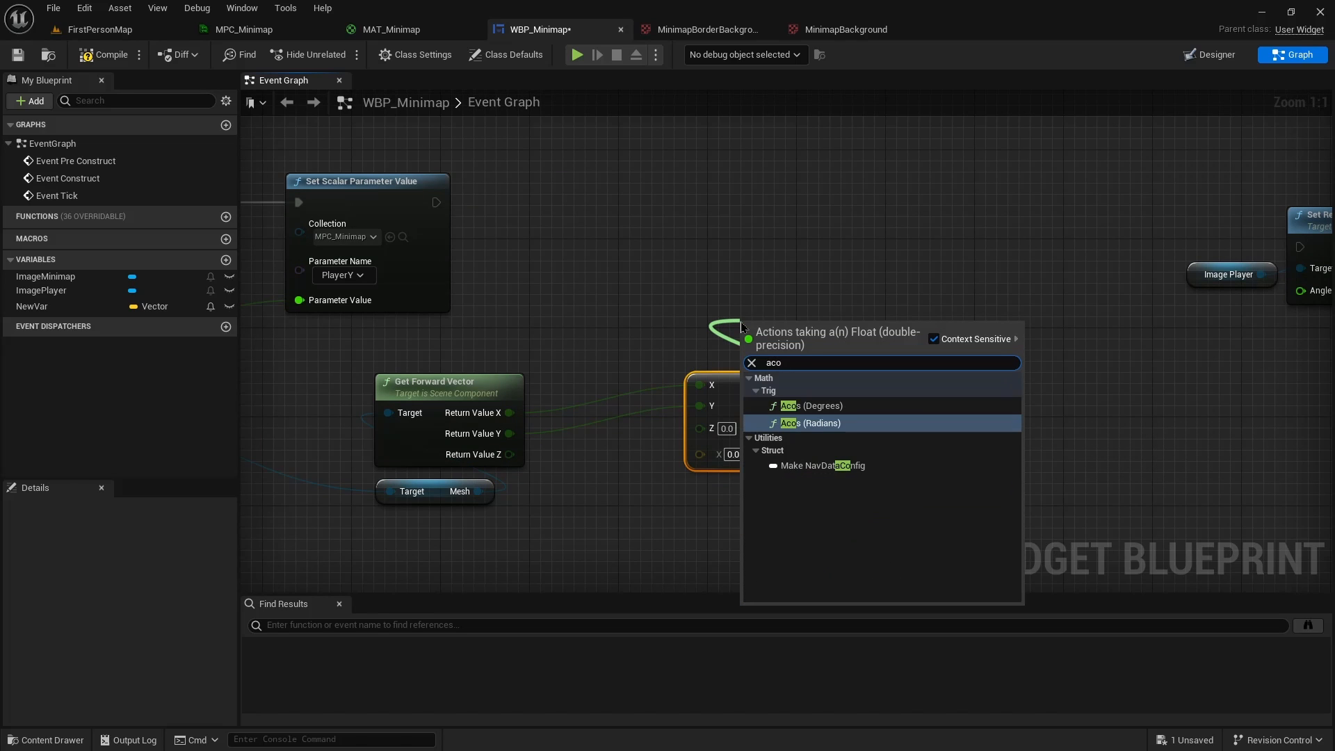
left_click(804, 406)
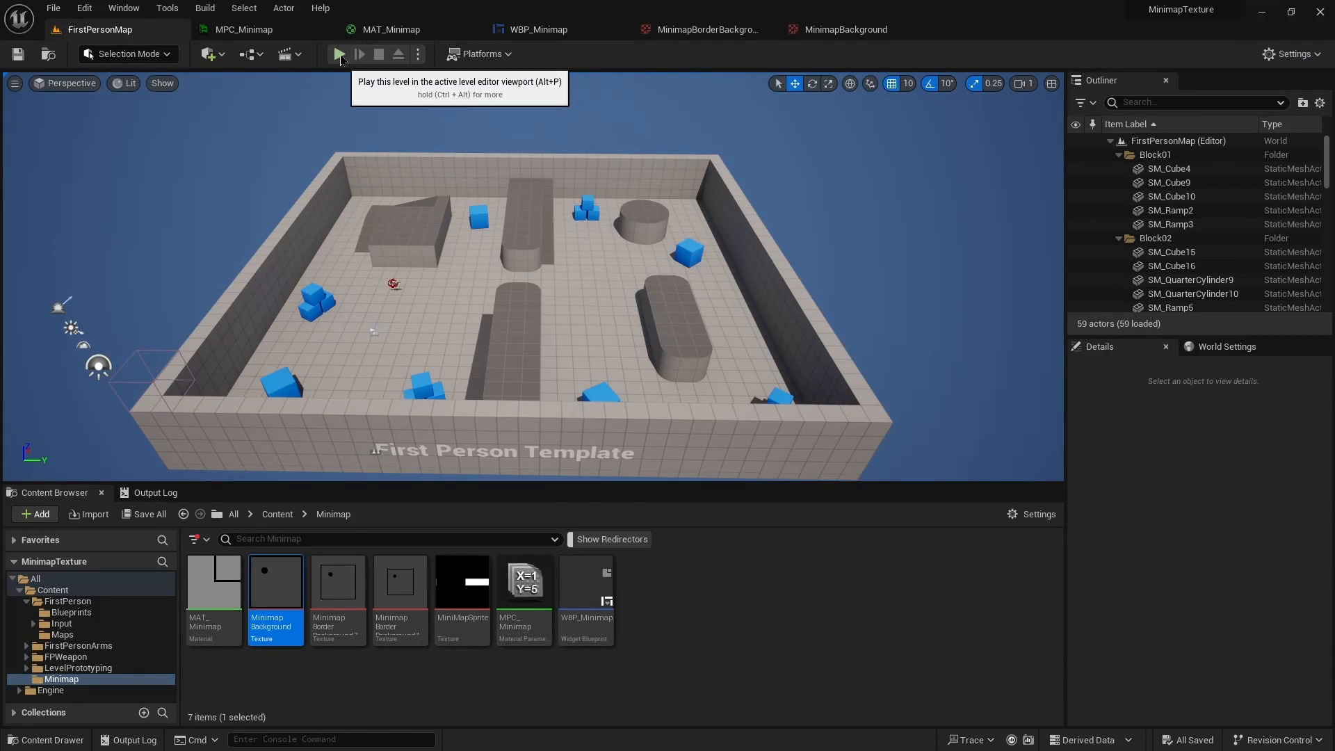
Playtest the level to check the minimap icon rotation, then stop
left_click(338, 54)
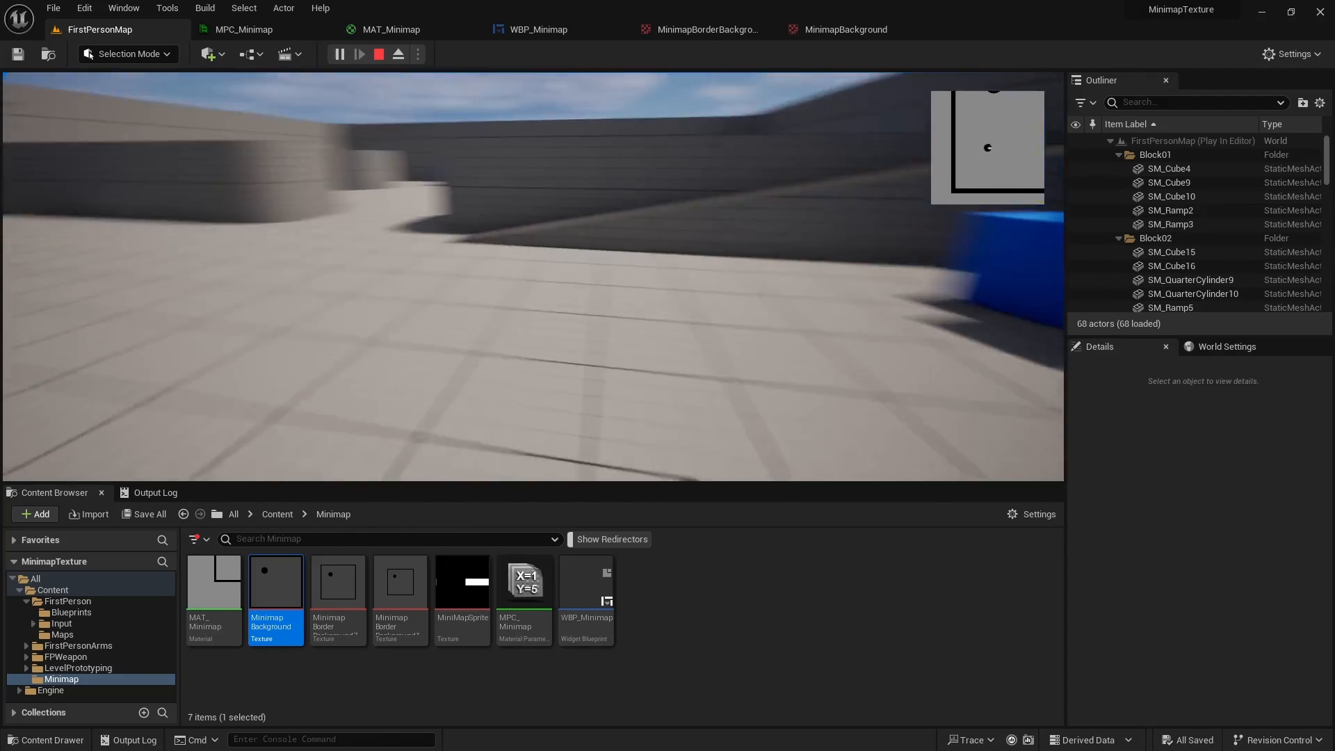
left_click(378, 54)
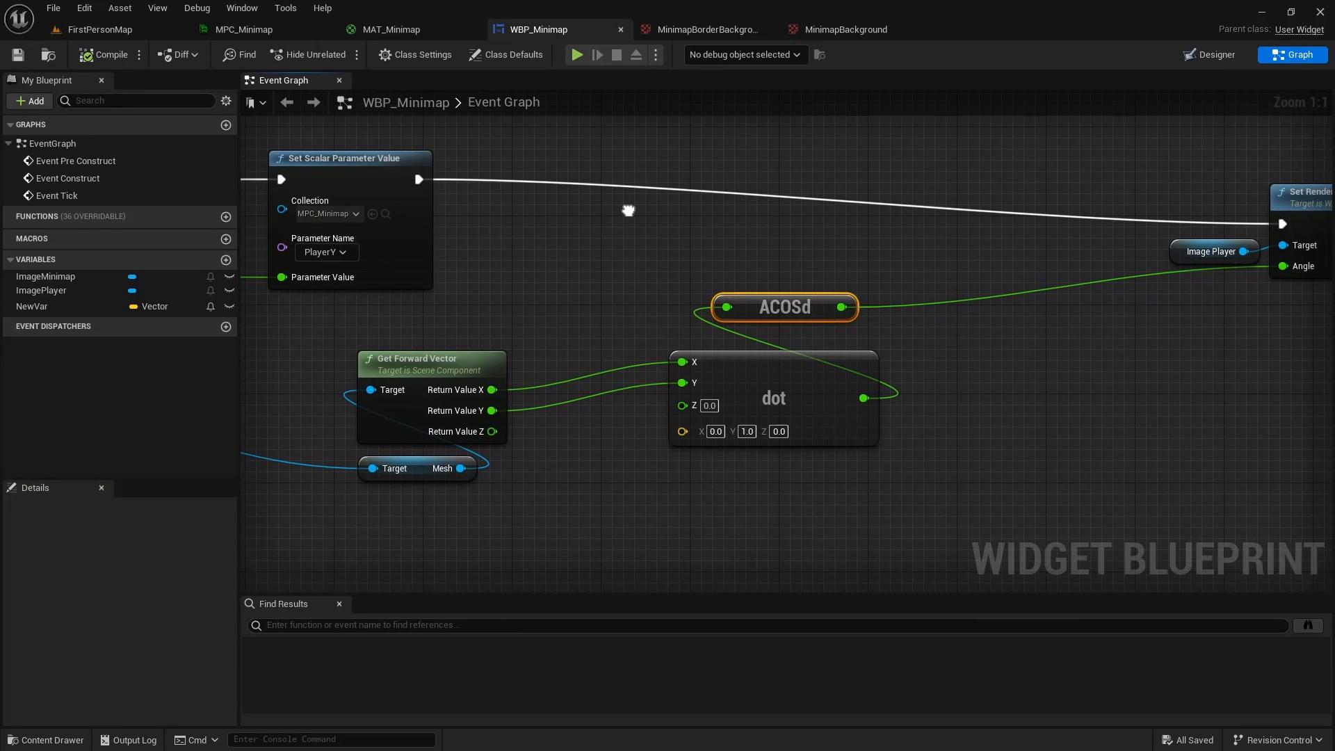
mouse_move(815, 393)
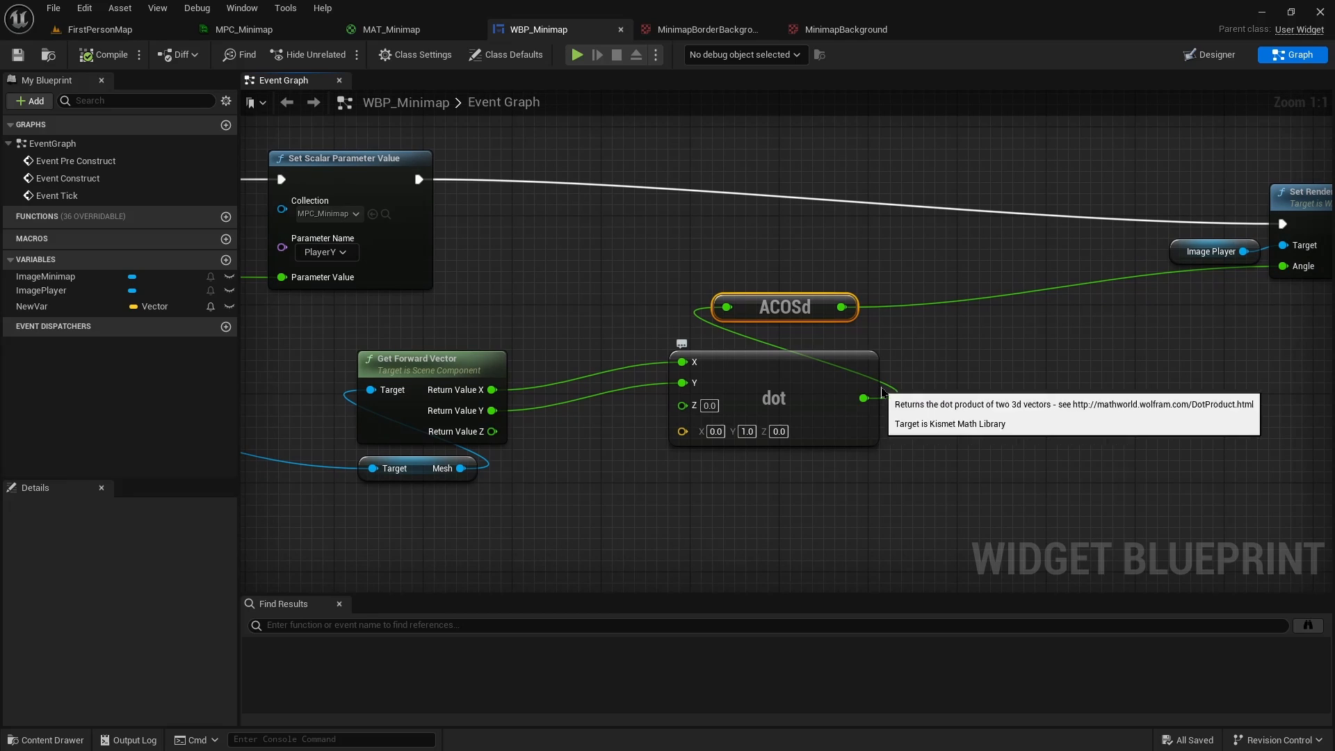
mouse_move(815, 348)
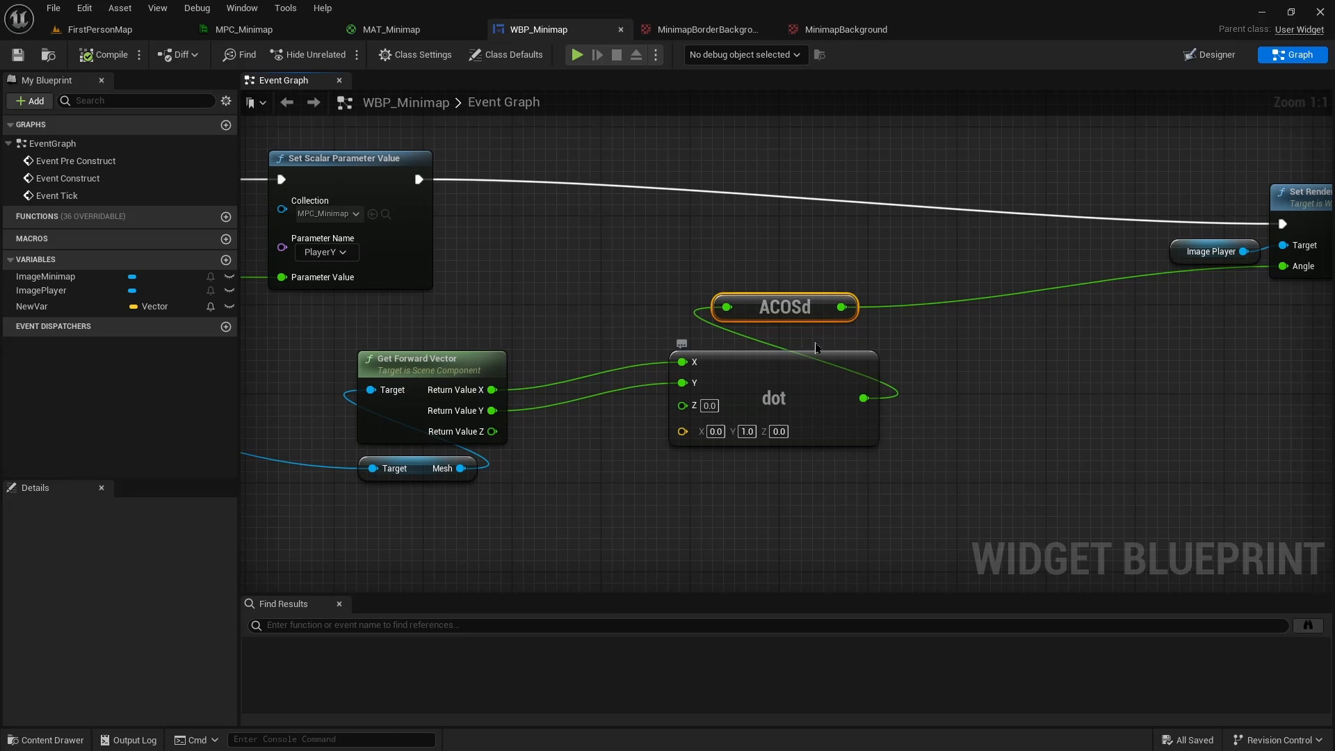
mouse_move(614, 310)
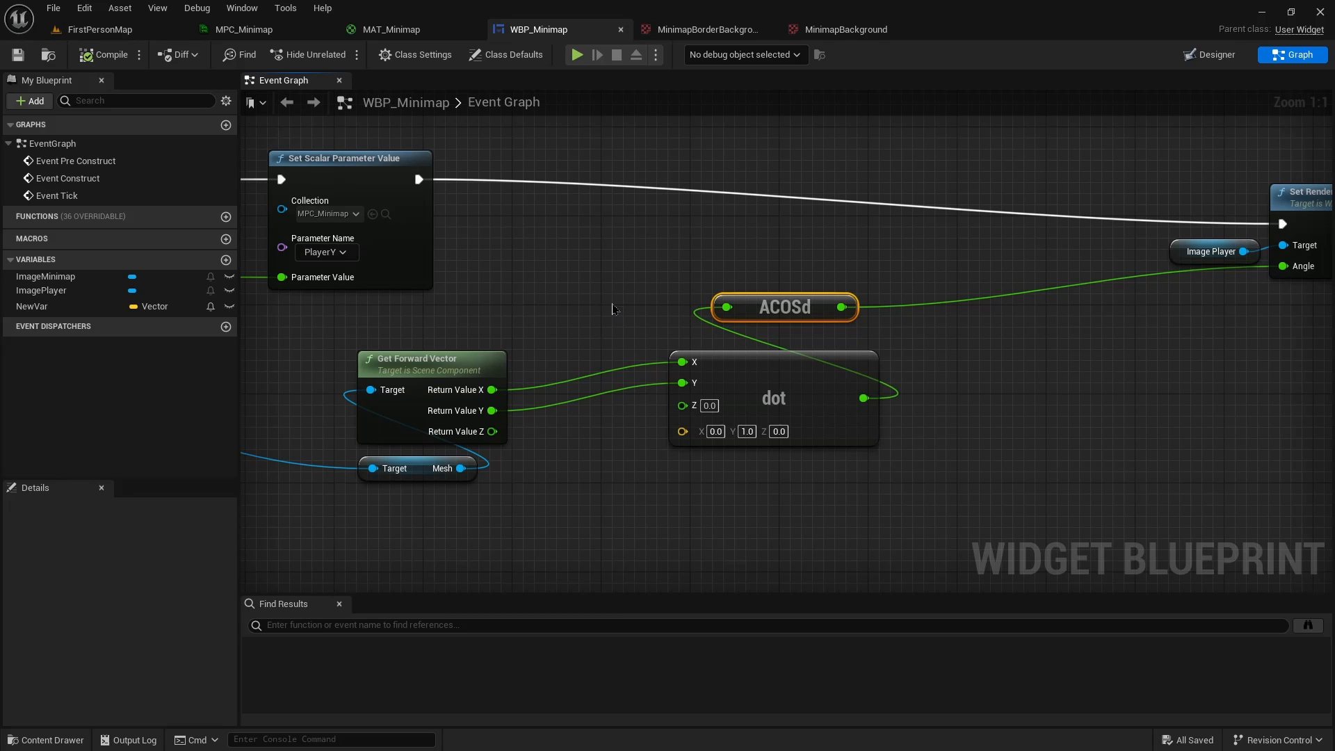
mouse_move(589, 295)
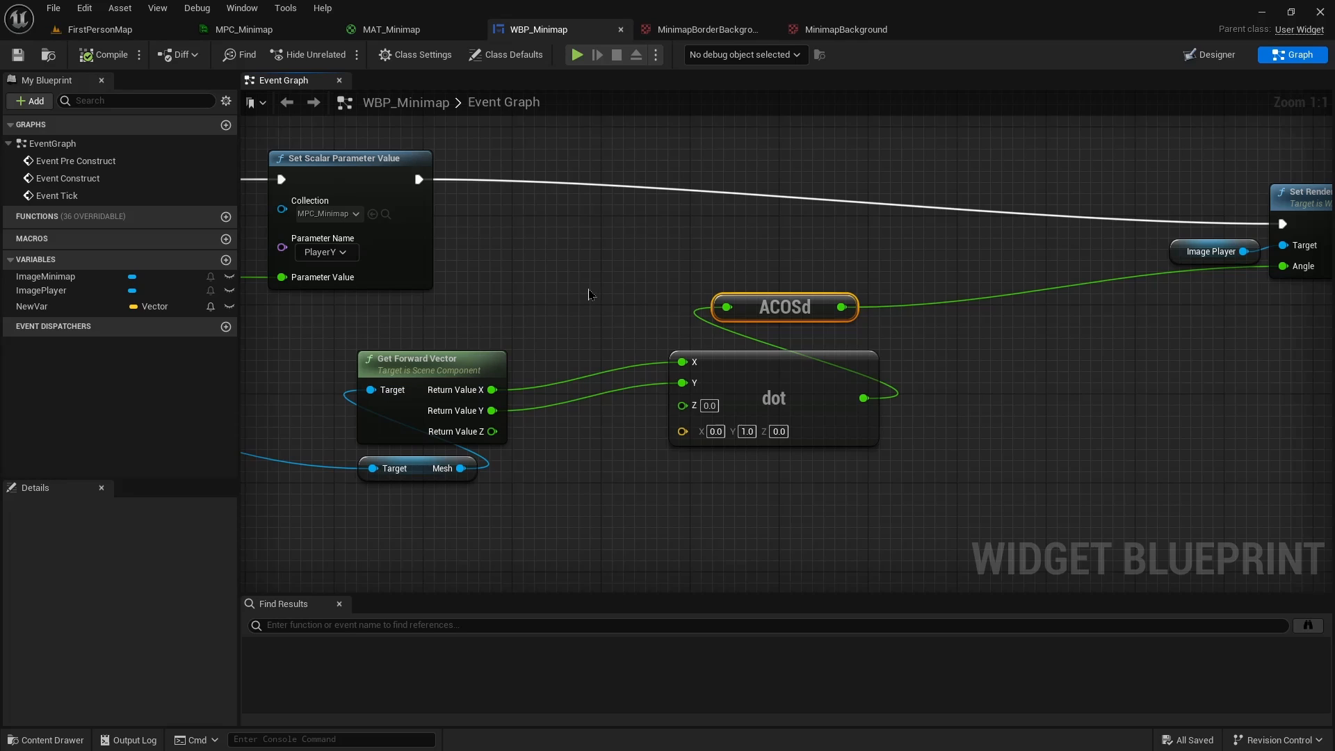
mouse_move(599, 261)
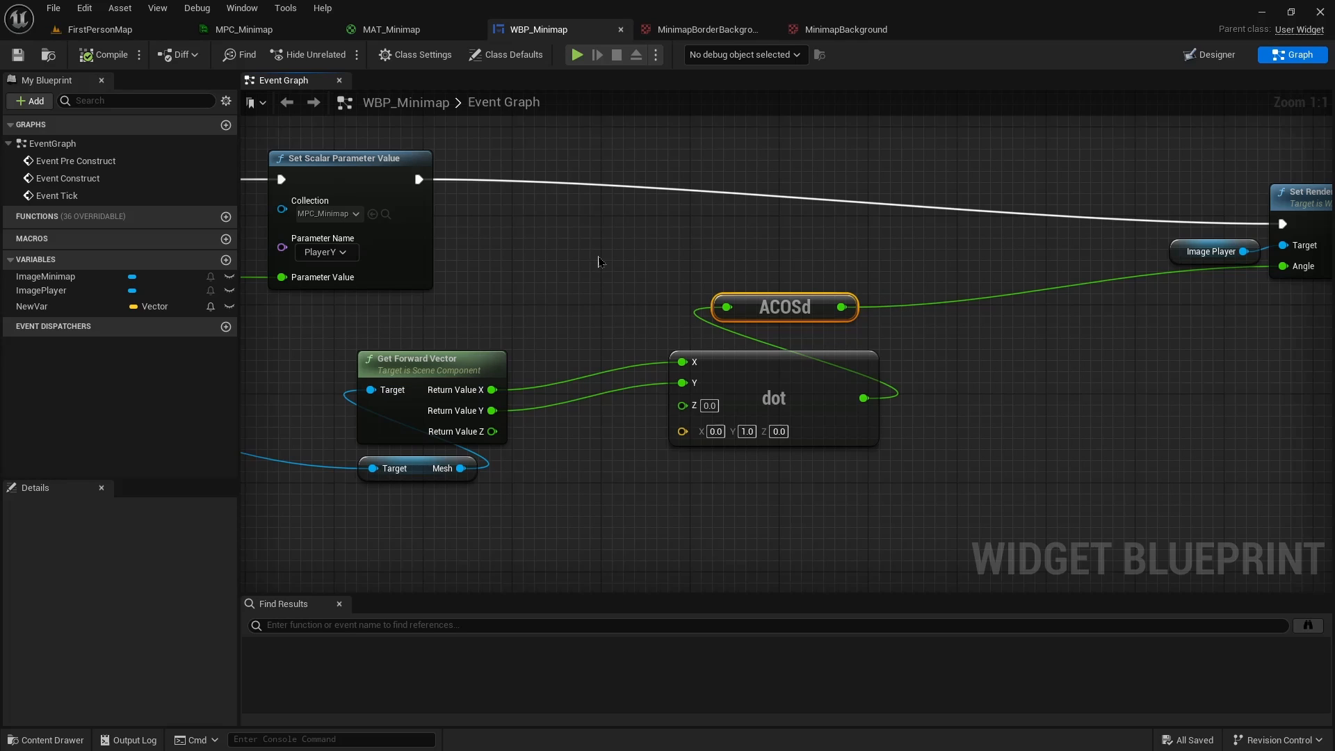
mouse_move(598, 289)
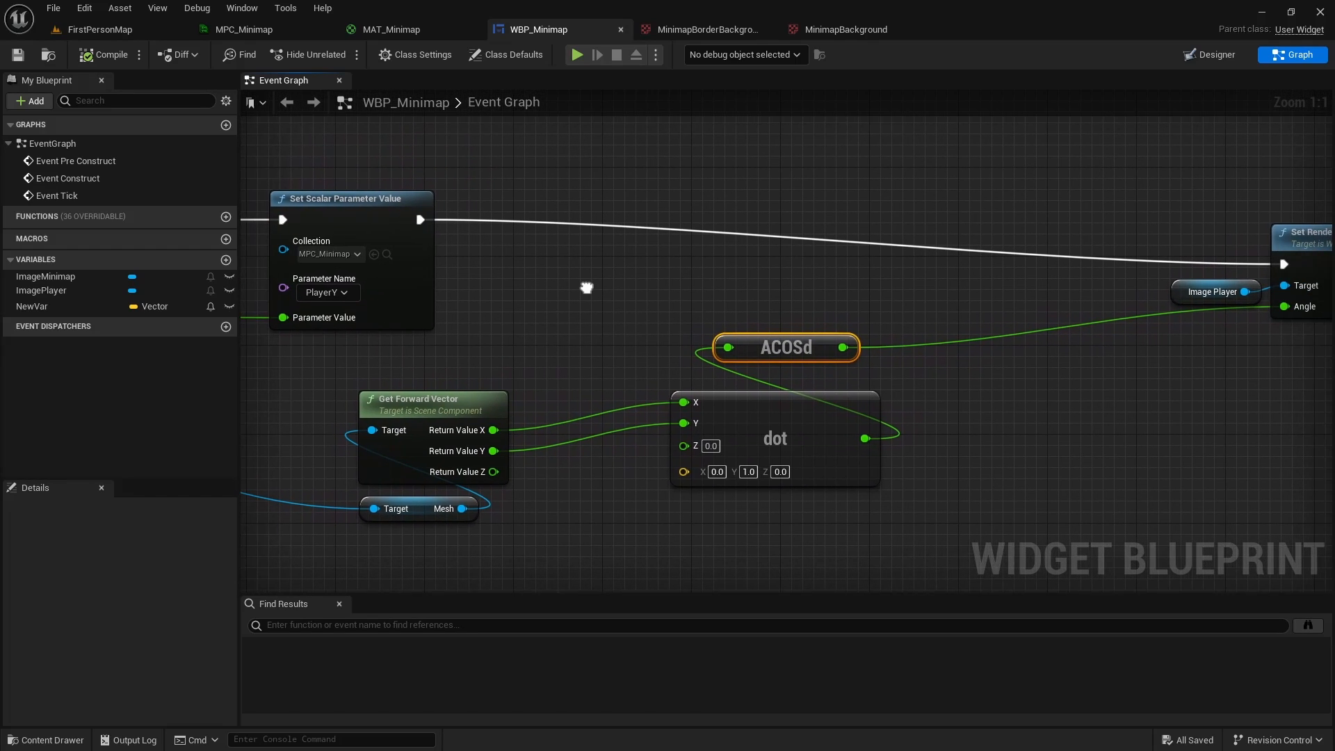
mouse_move(555, 375)
type("cross p")
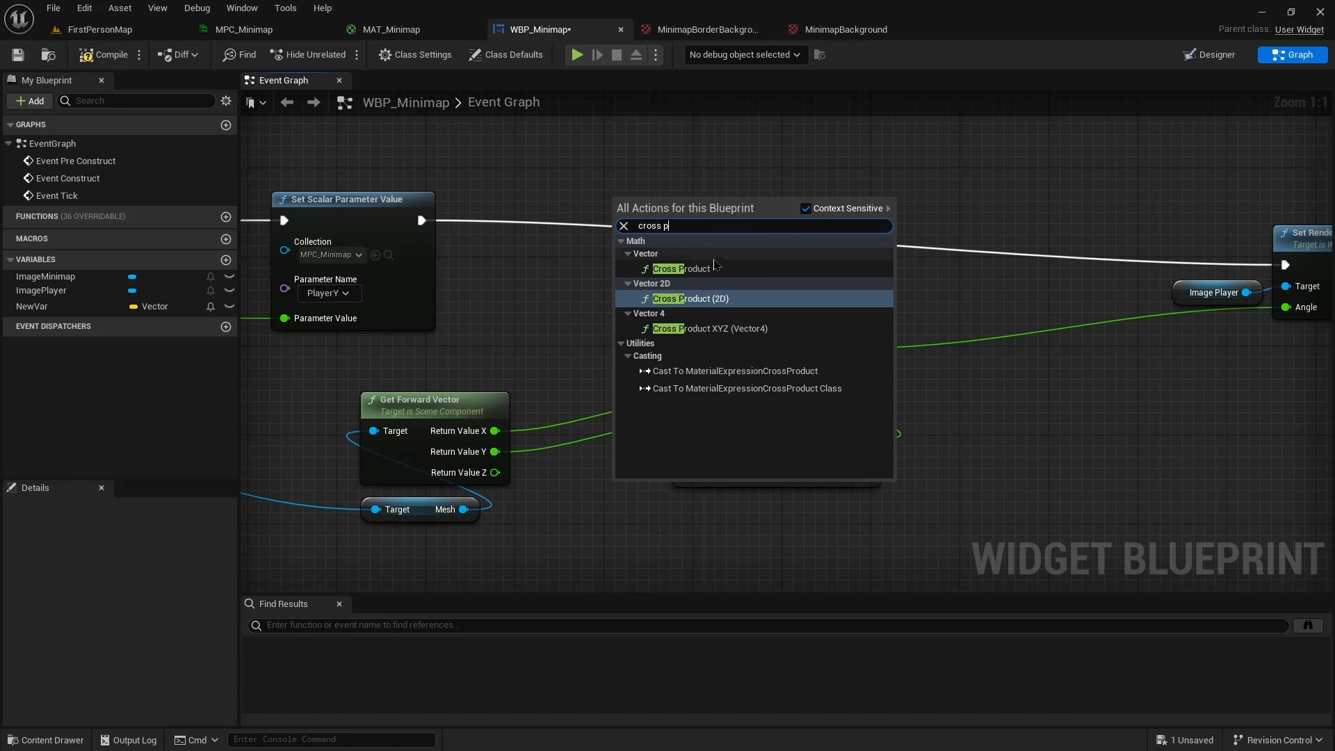
Add a Cross Product of the forward vector, split it, and wire its Z into the less-than-zero check
left_click(680, 269)
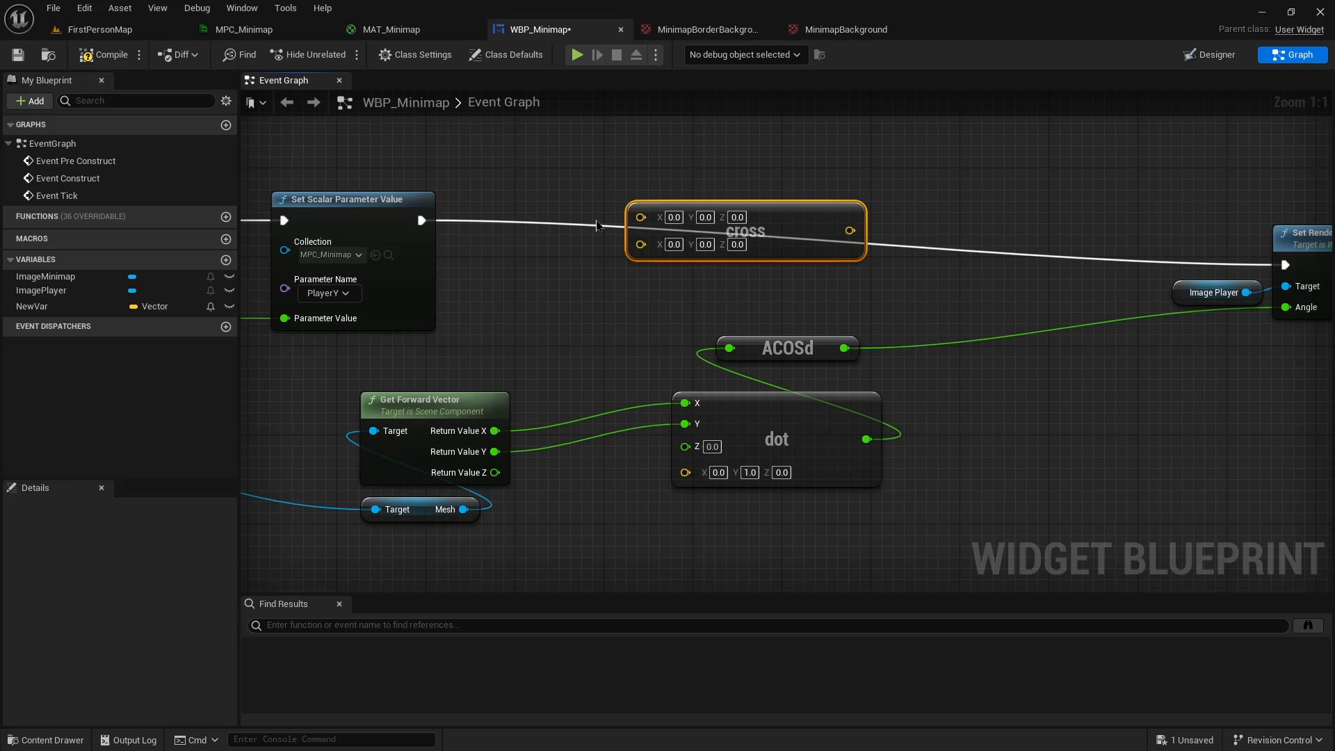
mouse_move(573, 211)
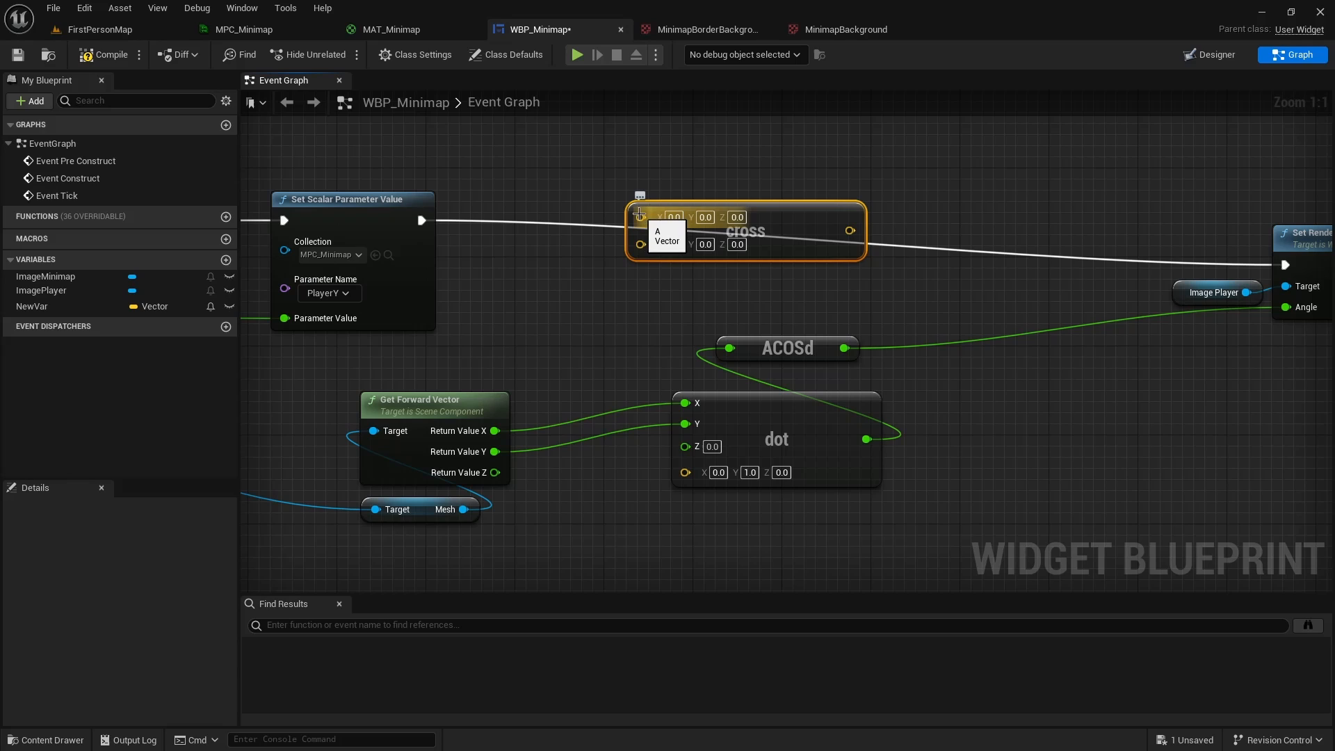
right_click(640, 243)
type("1")
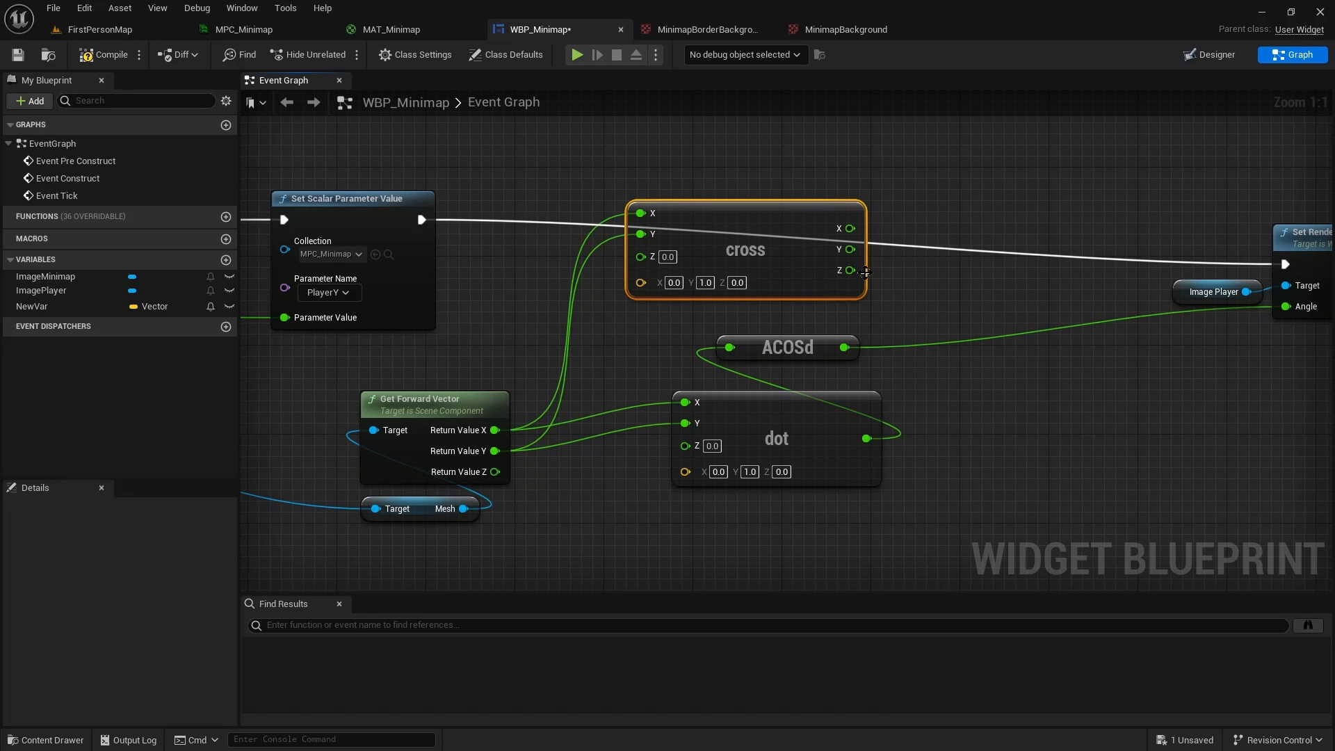
left_click_drag(850, 270, 931, 228)
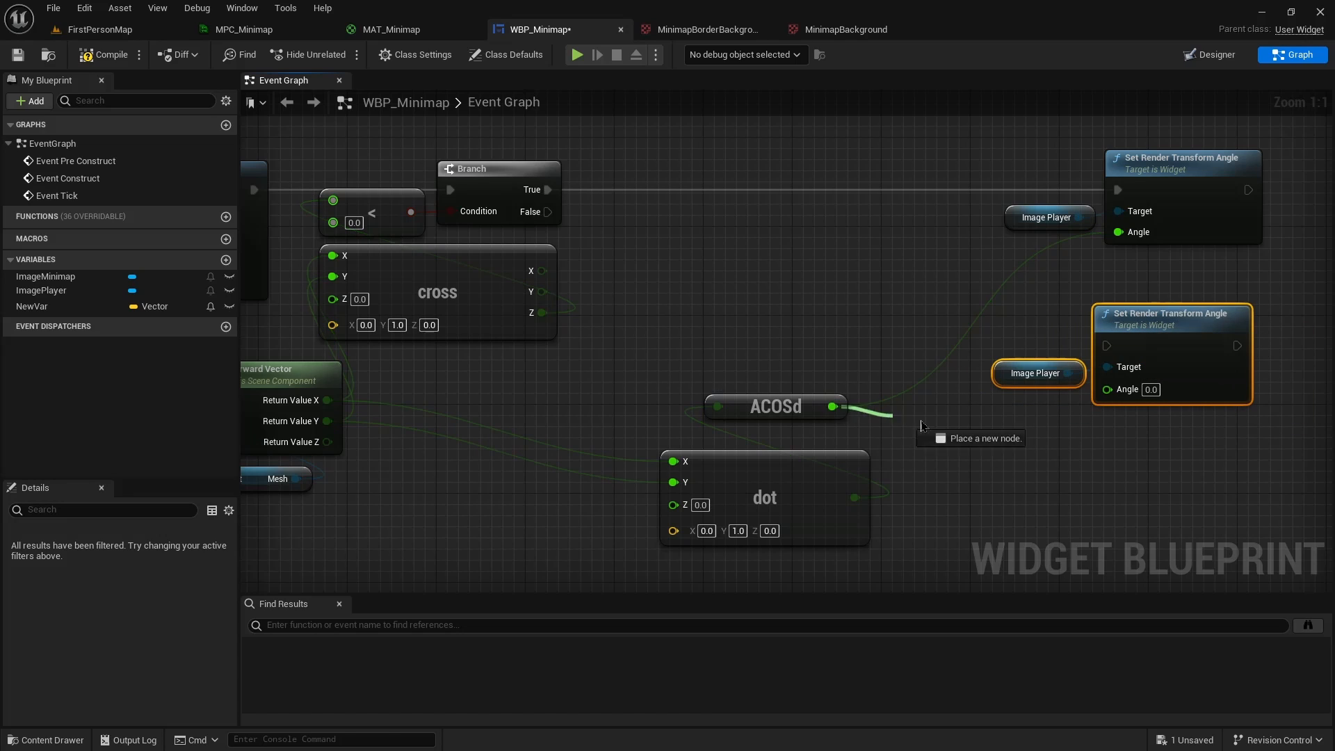
Multiply the ACOSd angle by -1.0 for the flipped-sign branch
left_click_drag(838, 405, 991, 440)
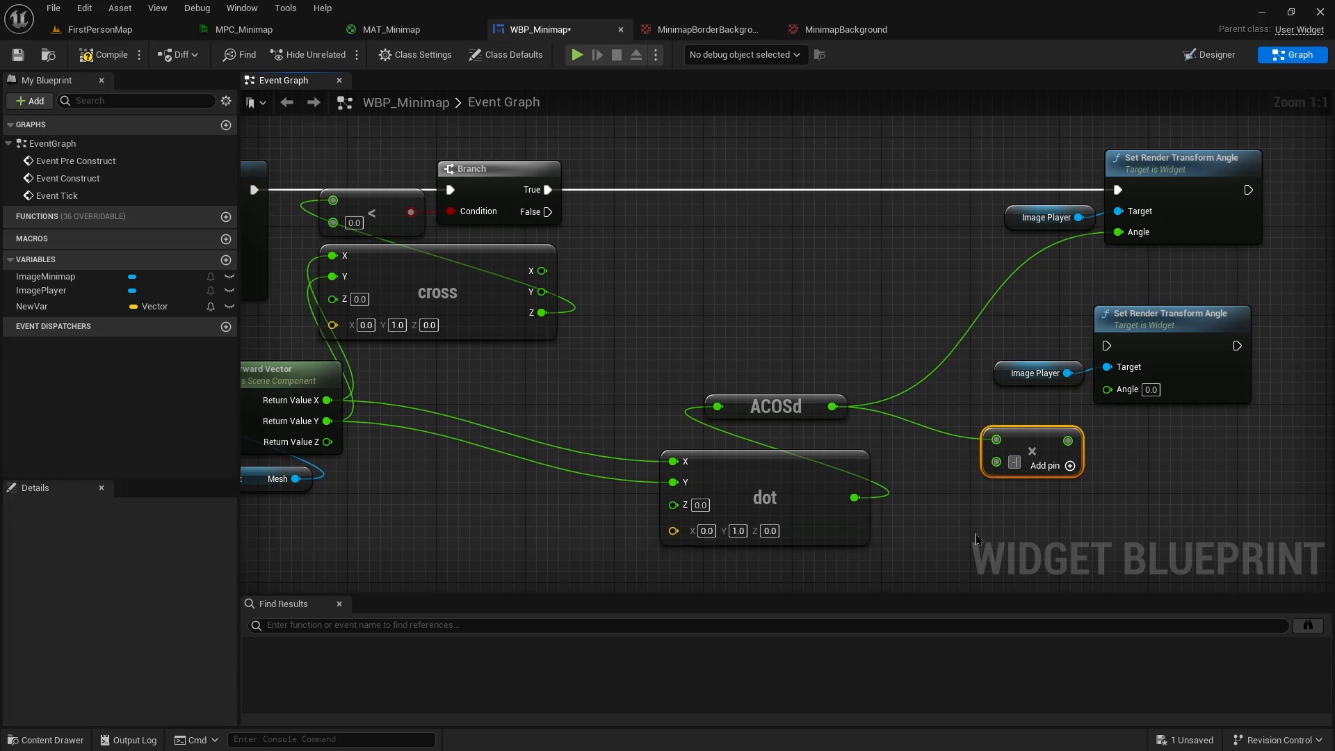
type("-1.0")
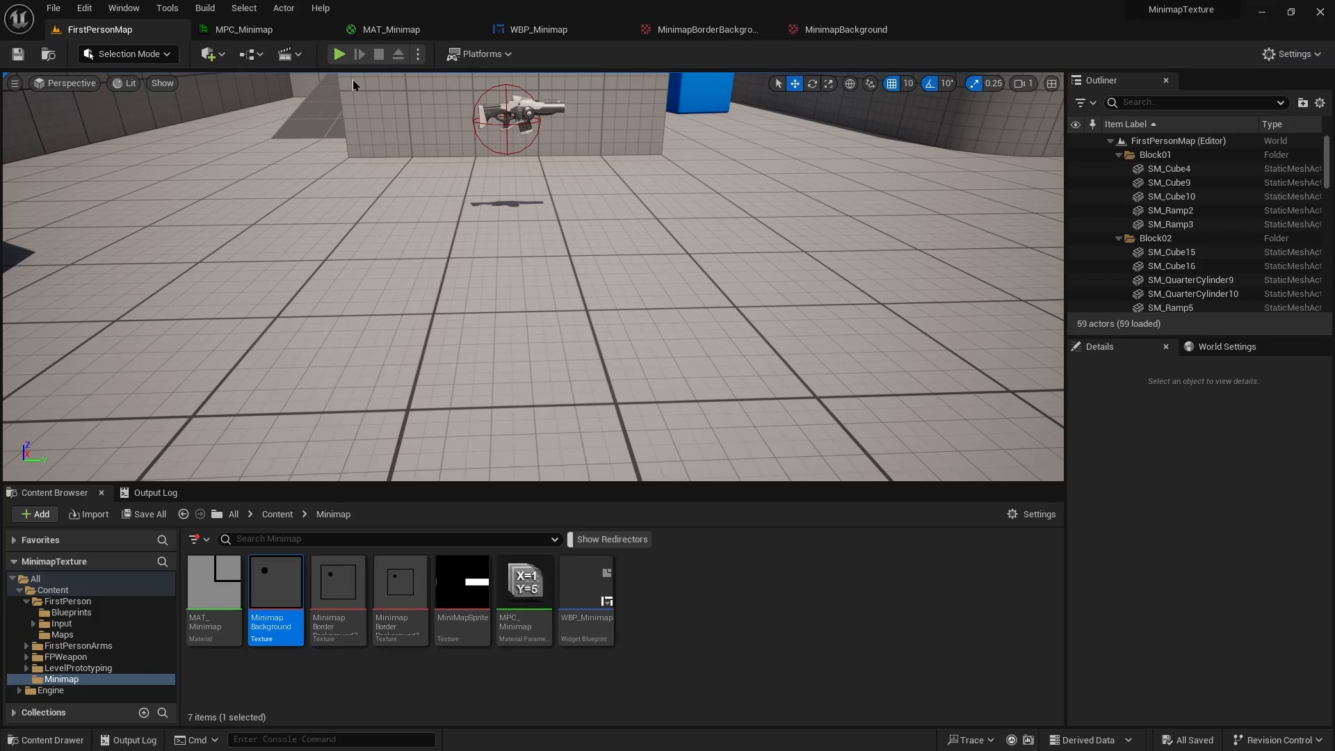
left_click(339, 54)
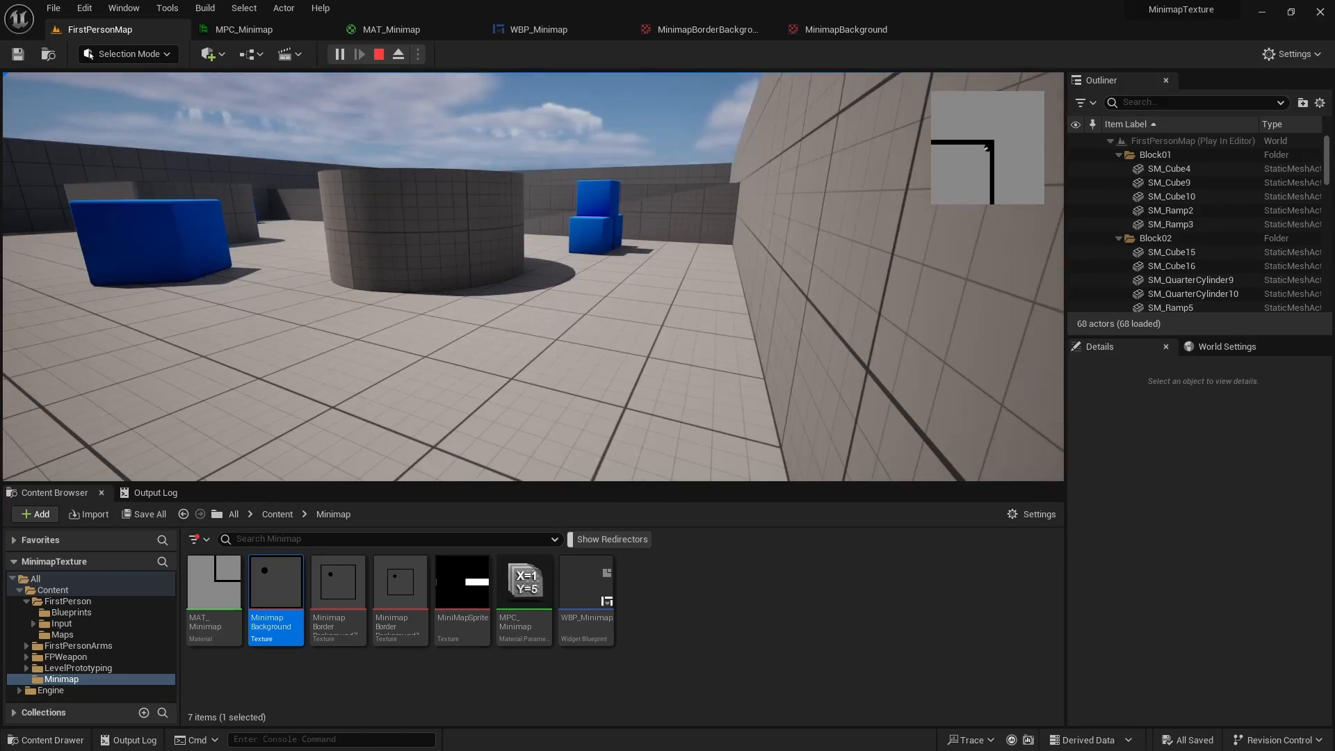
left_click(378, 54)
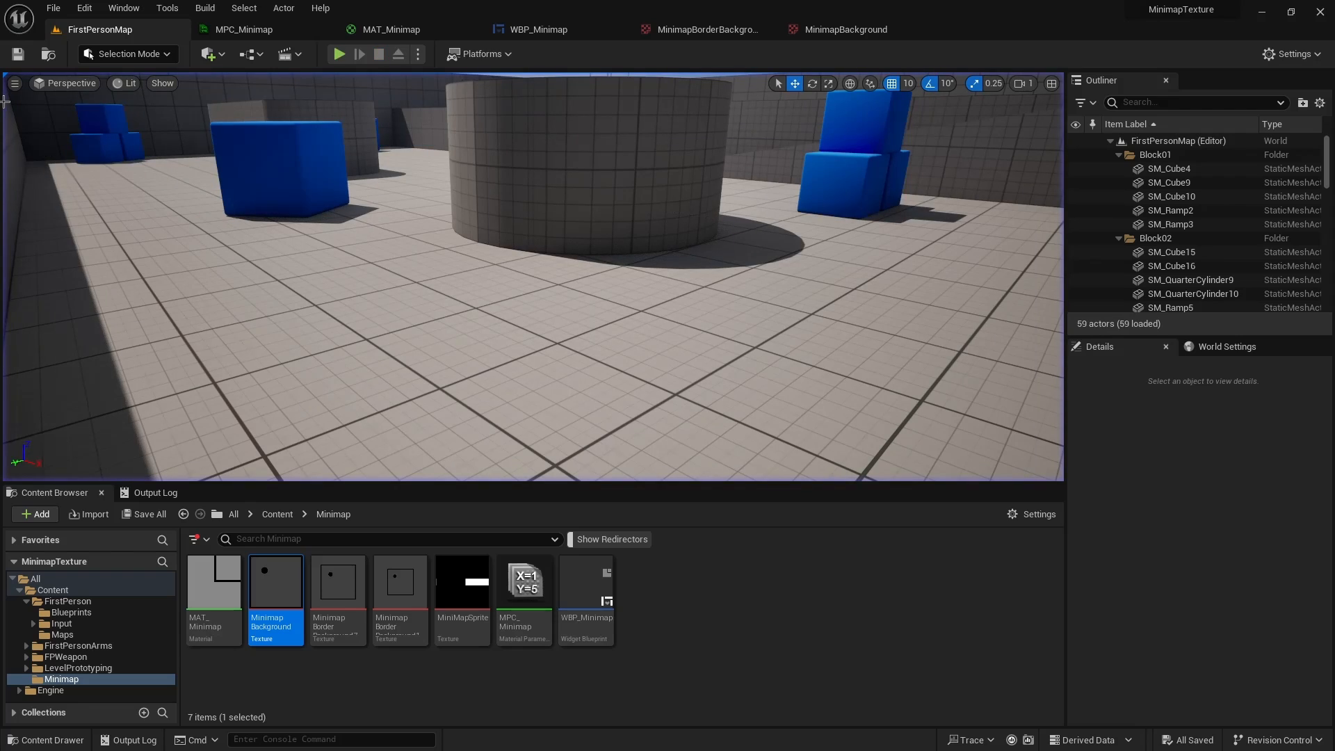